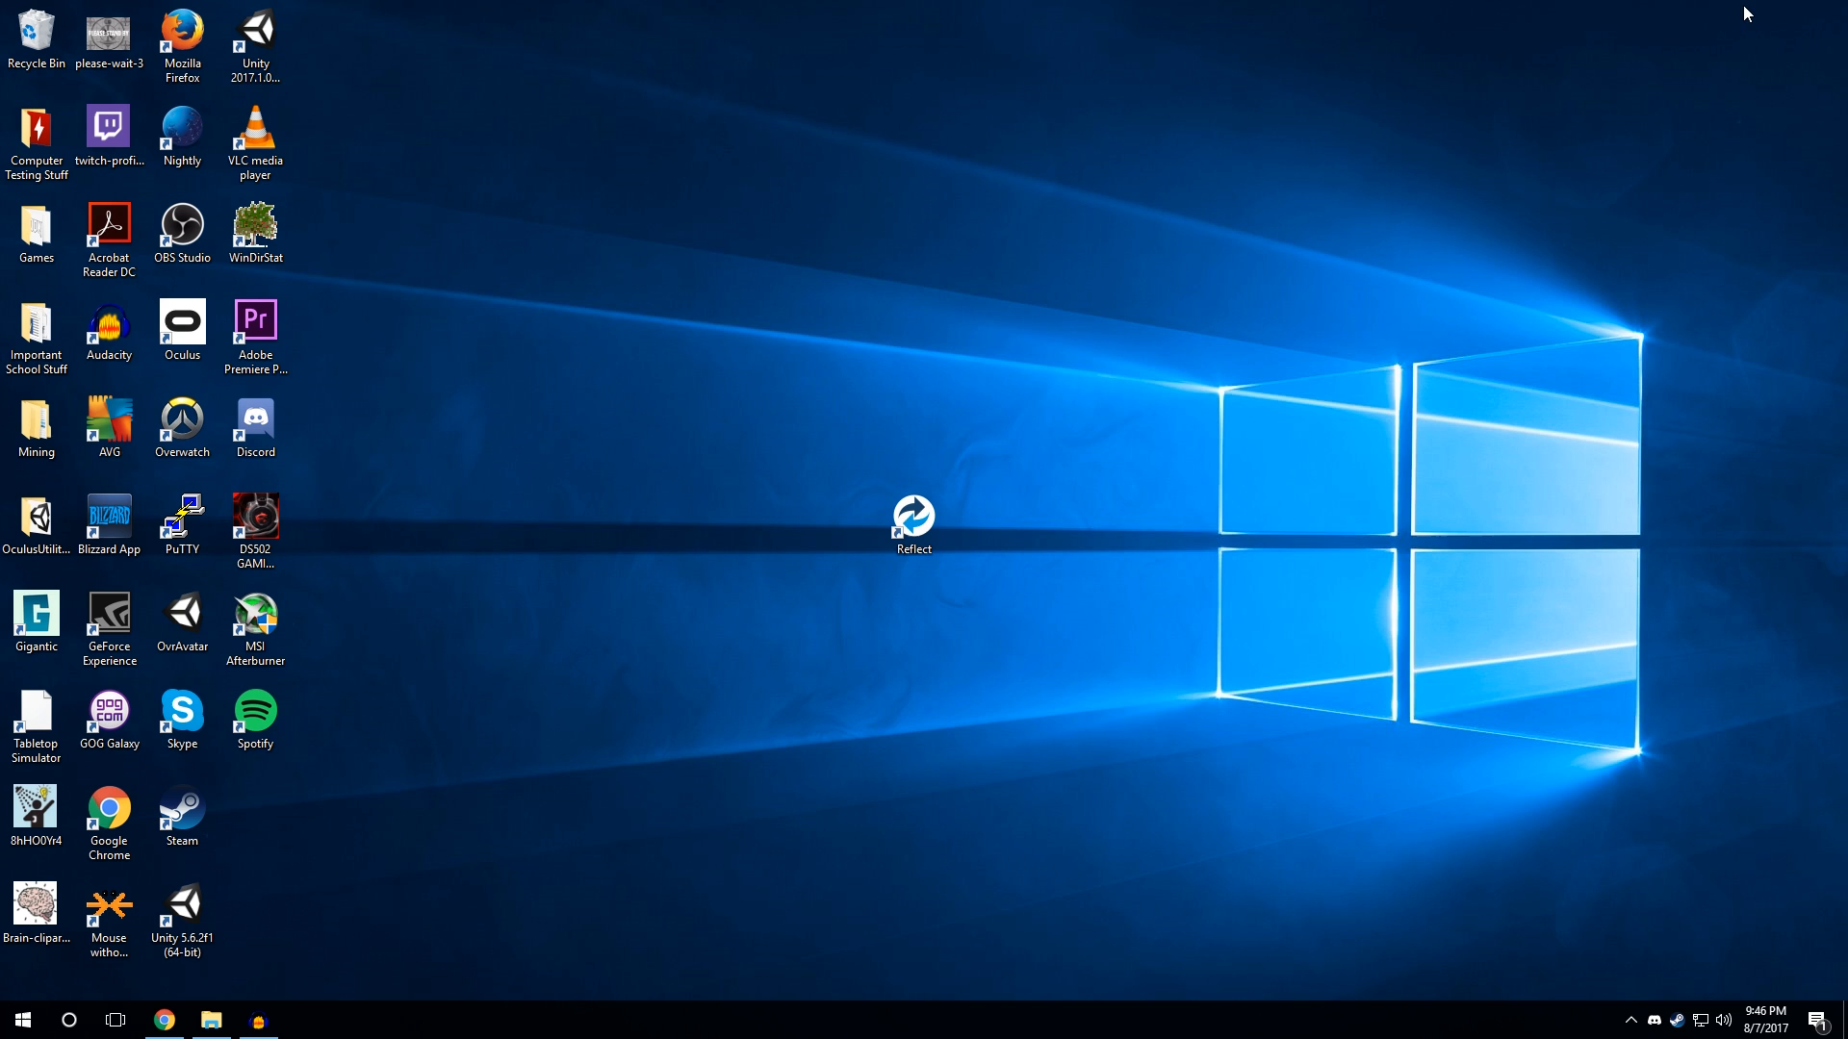
Step: Bring Chrome forward on macrium.com/reflectfree and start the Home Use edition download
click(913, 516)
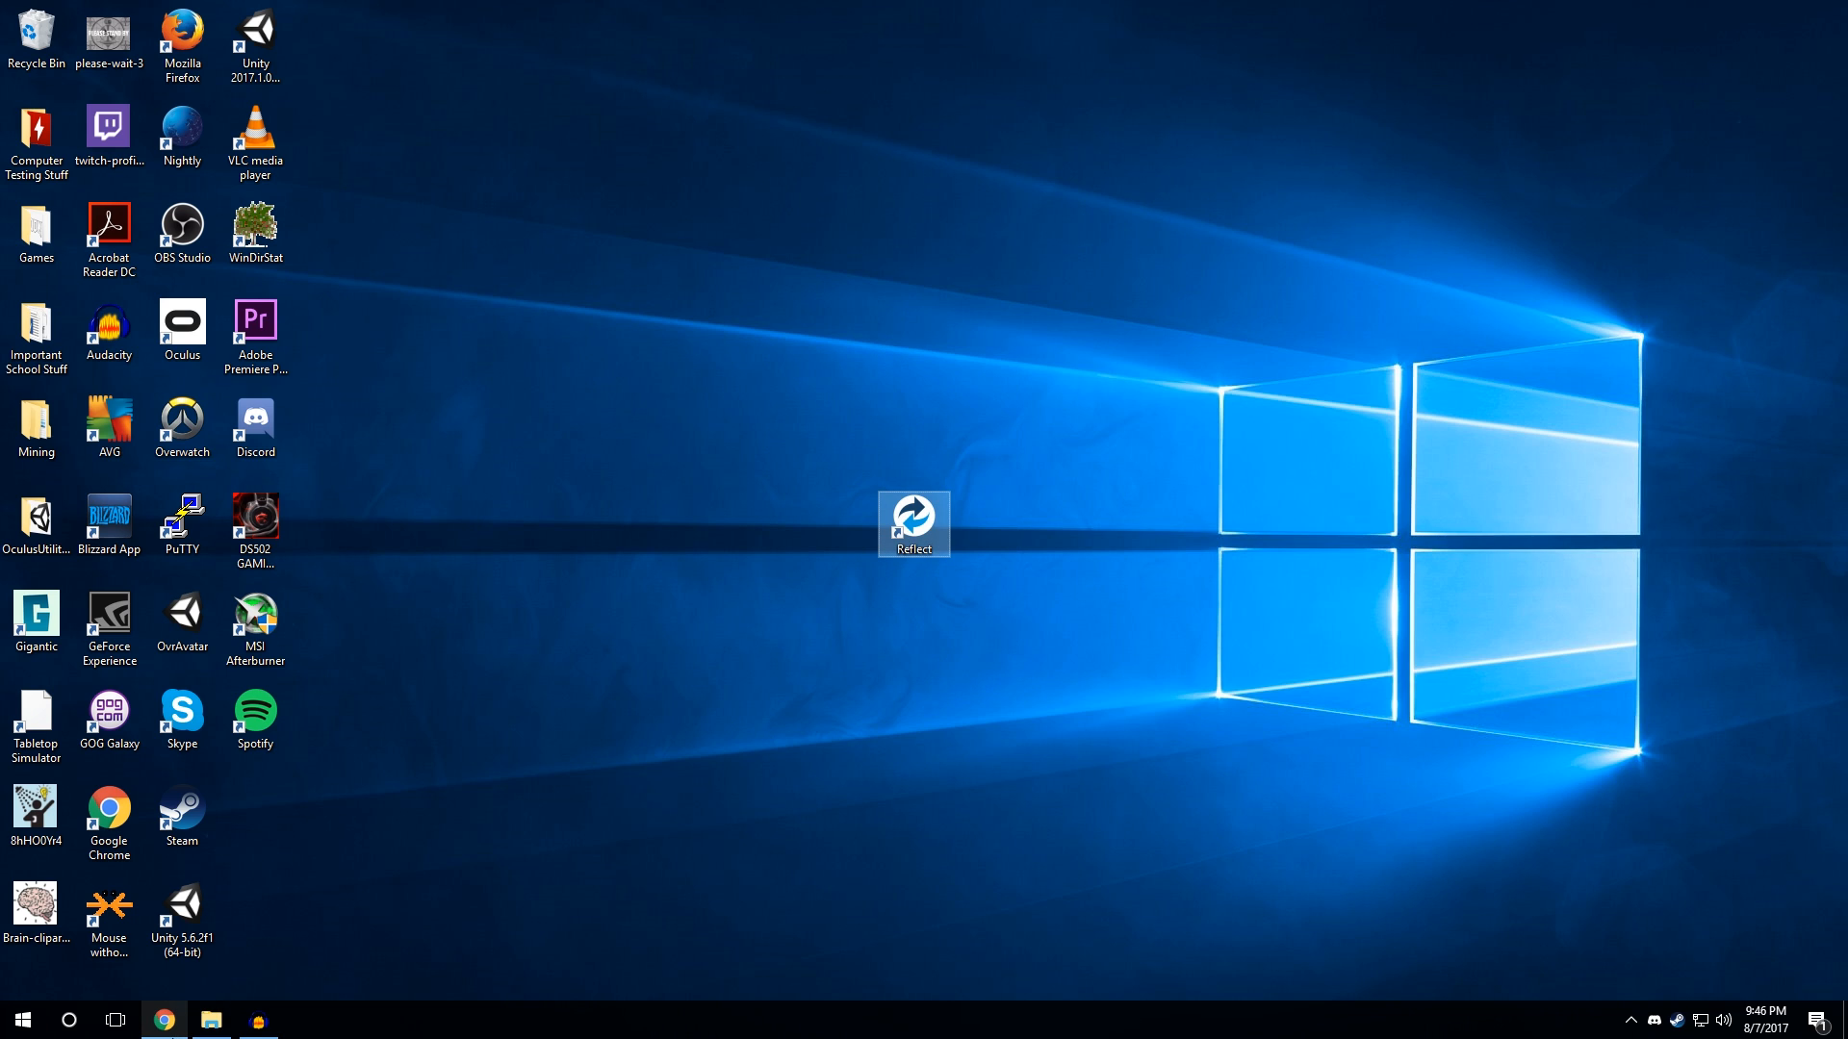
double_click(913, 522)
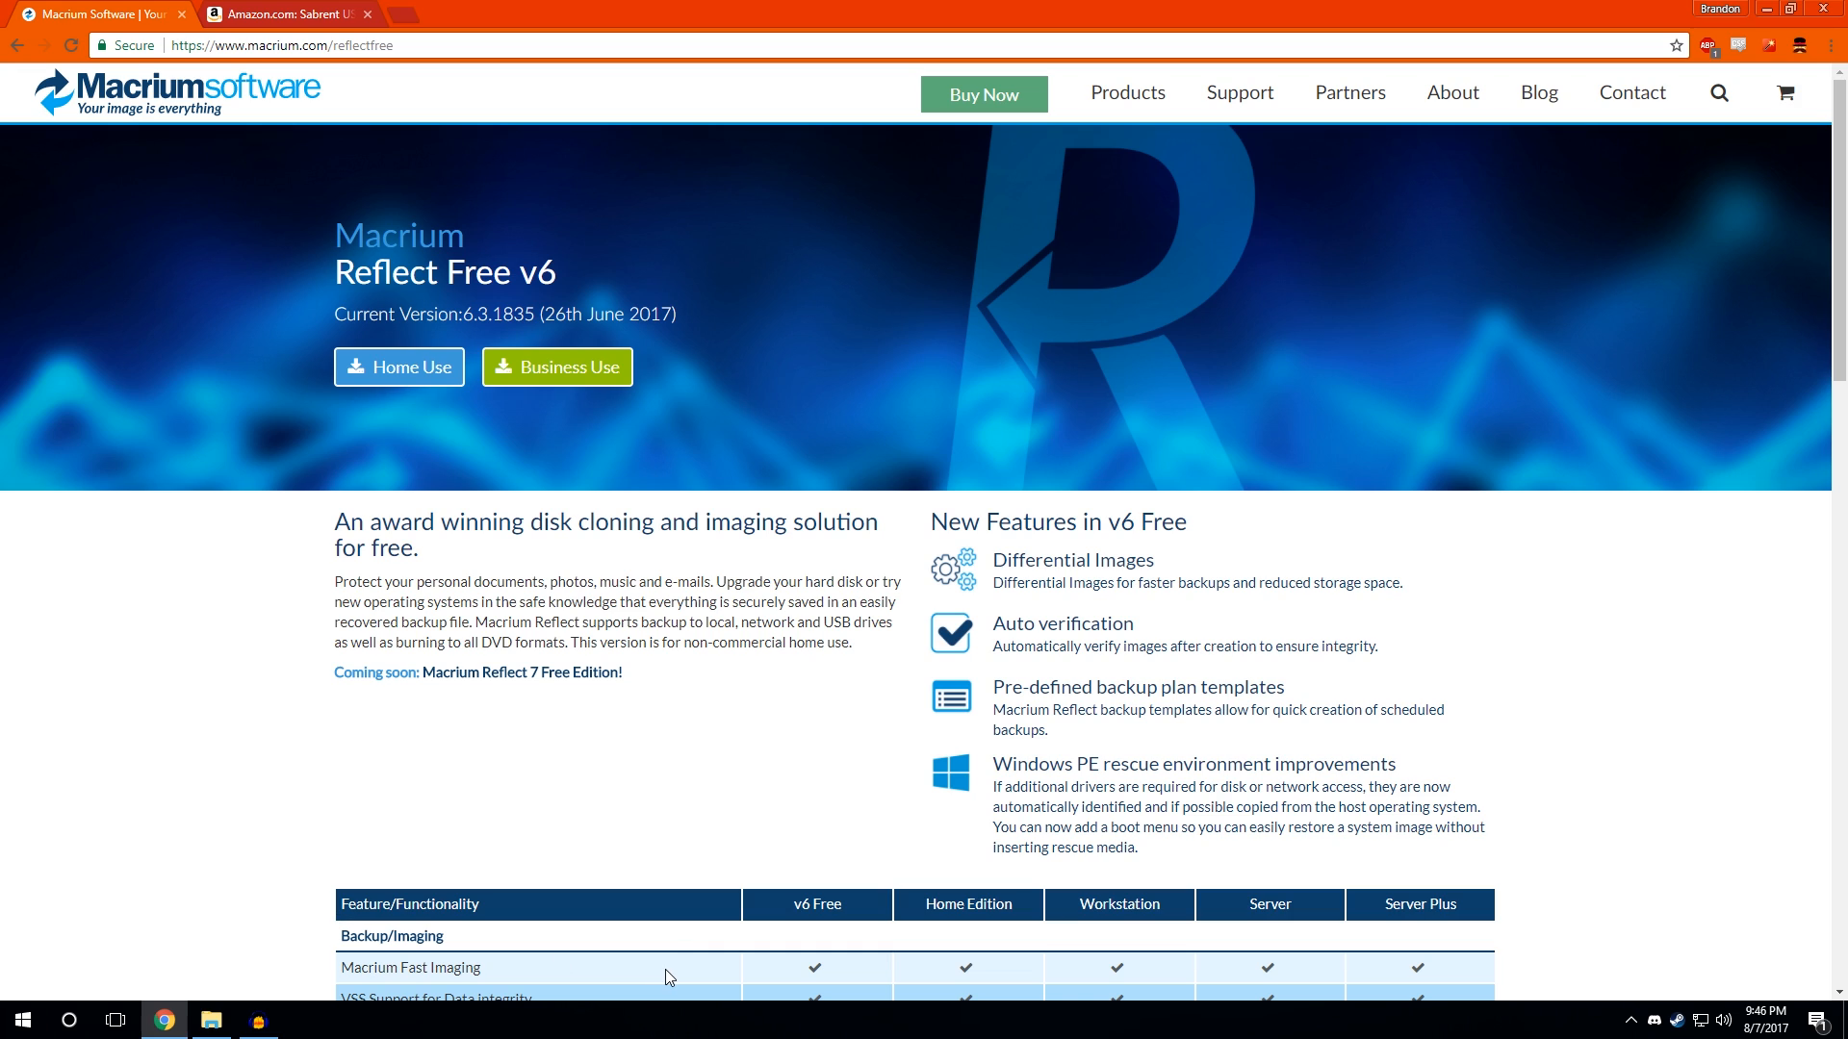
mouse_move(683, 937)
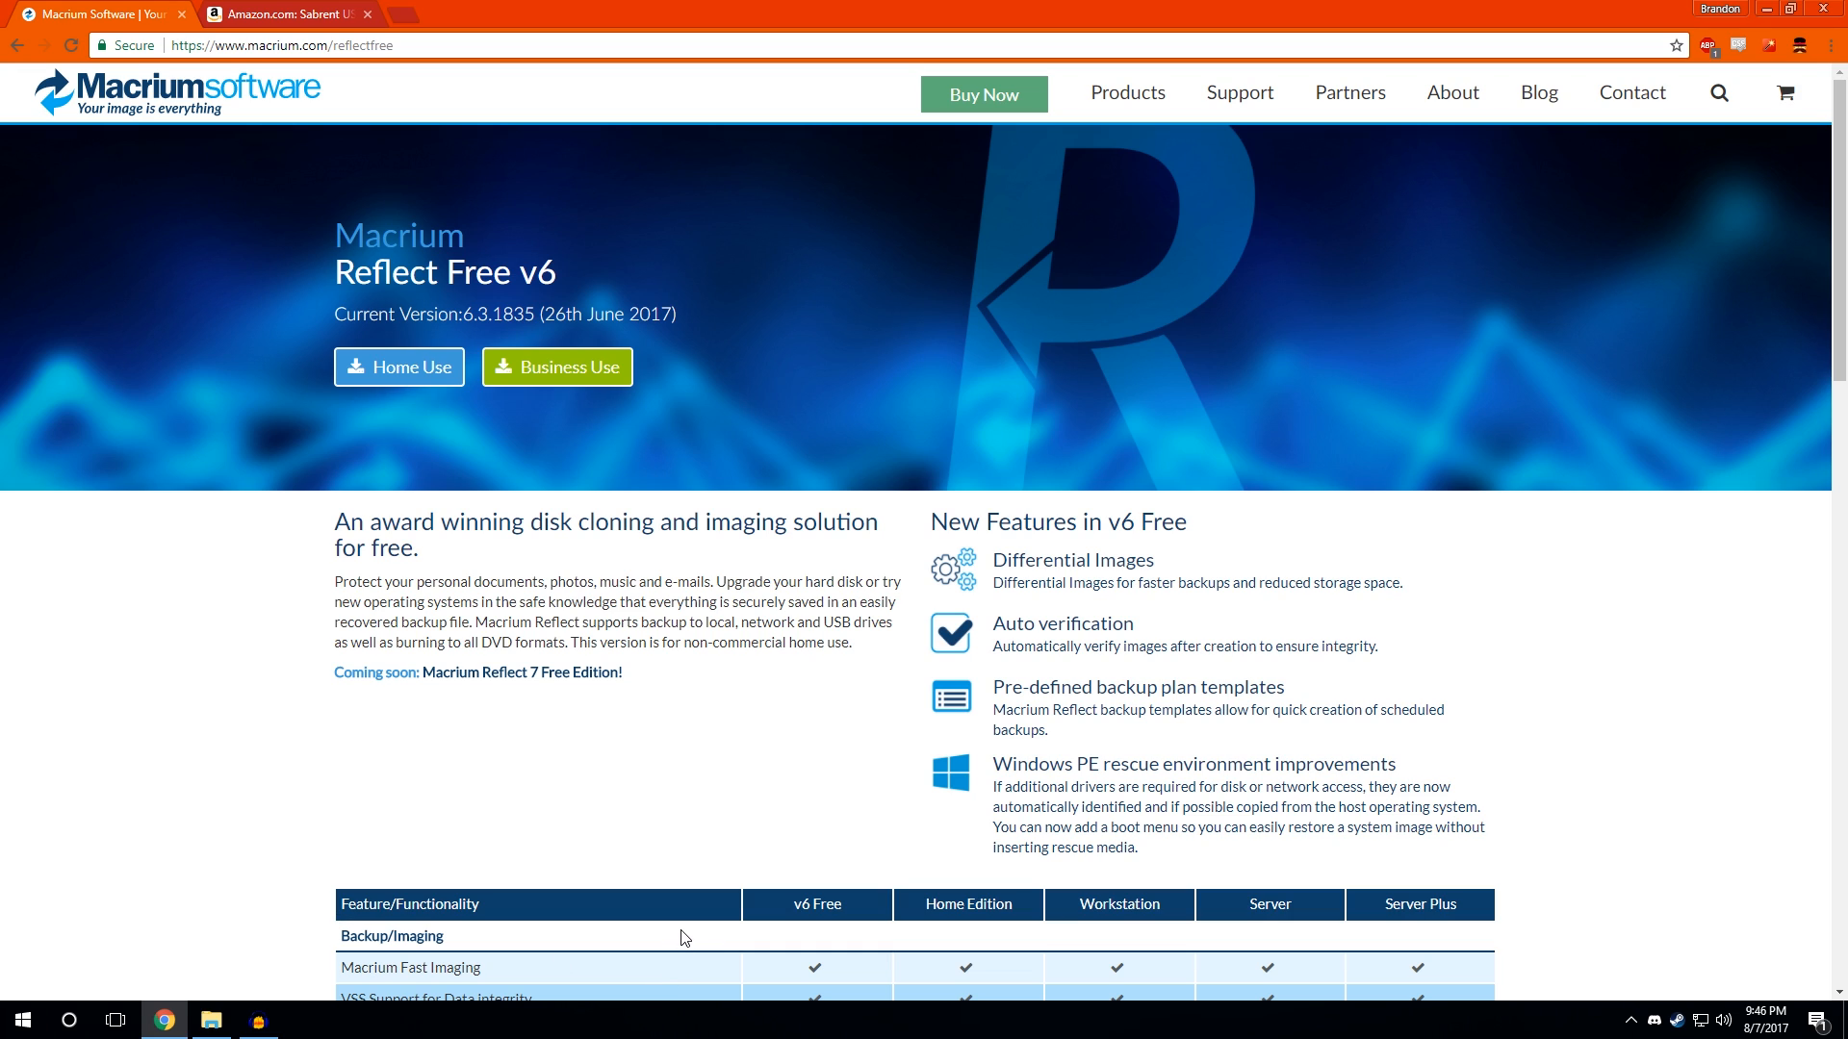
mouse_move(215, 61)
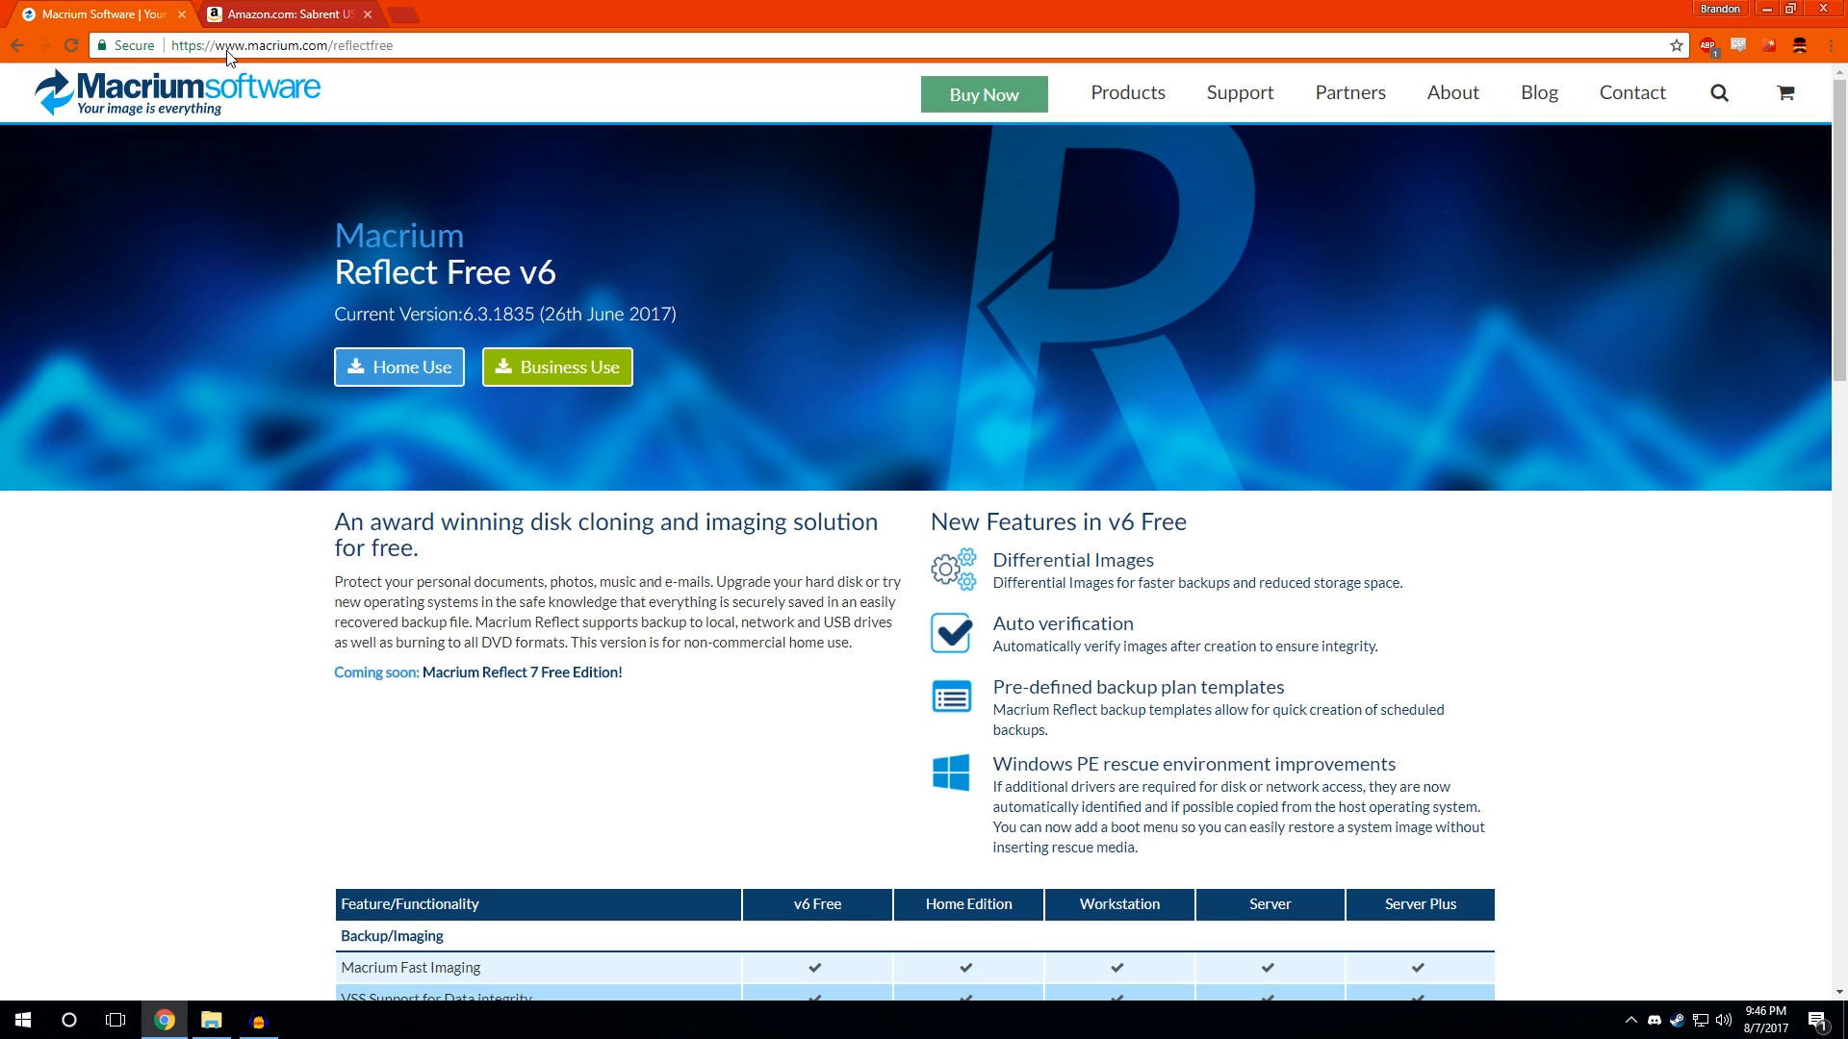
mouse_move(304, 55)
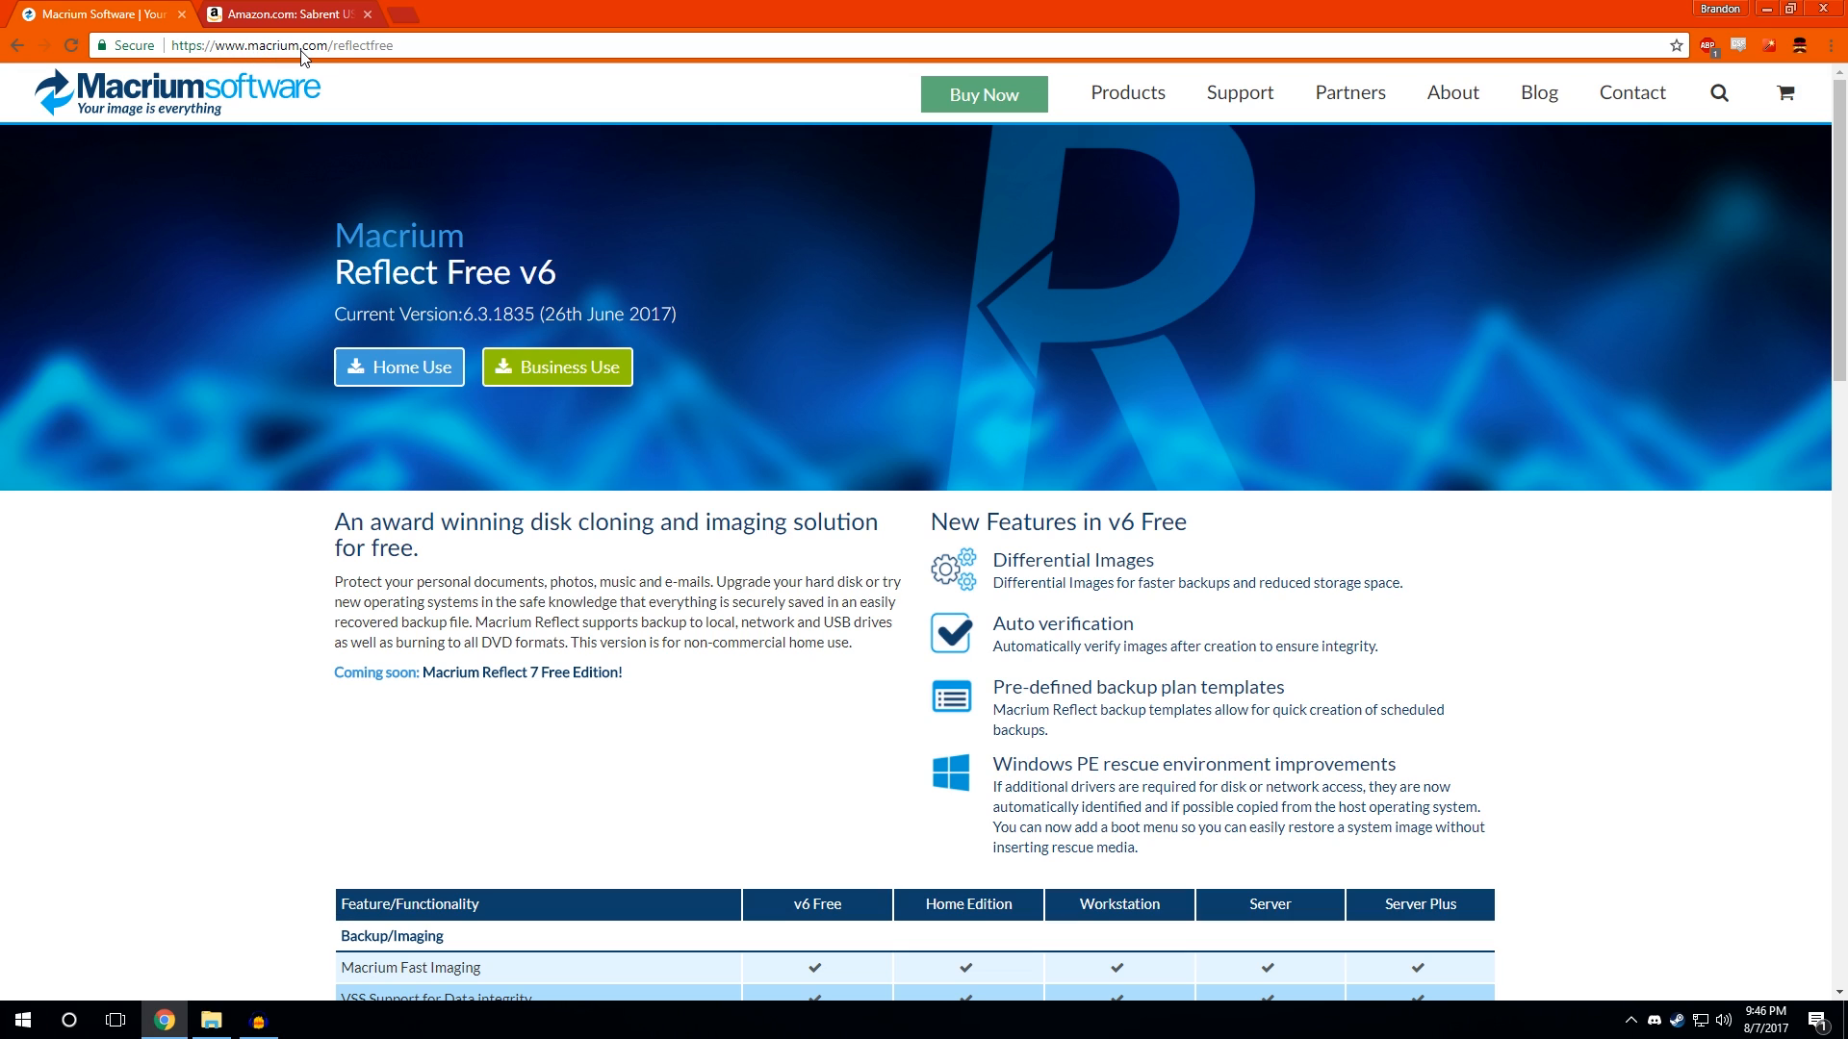
mouse_move(391, 59)
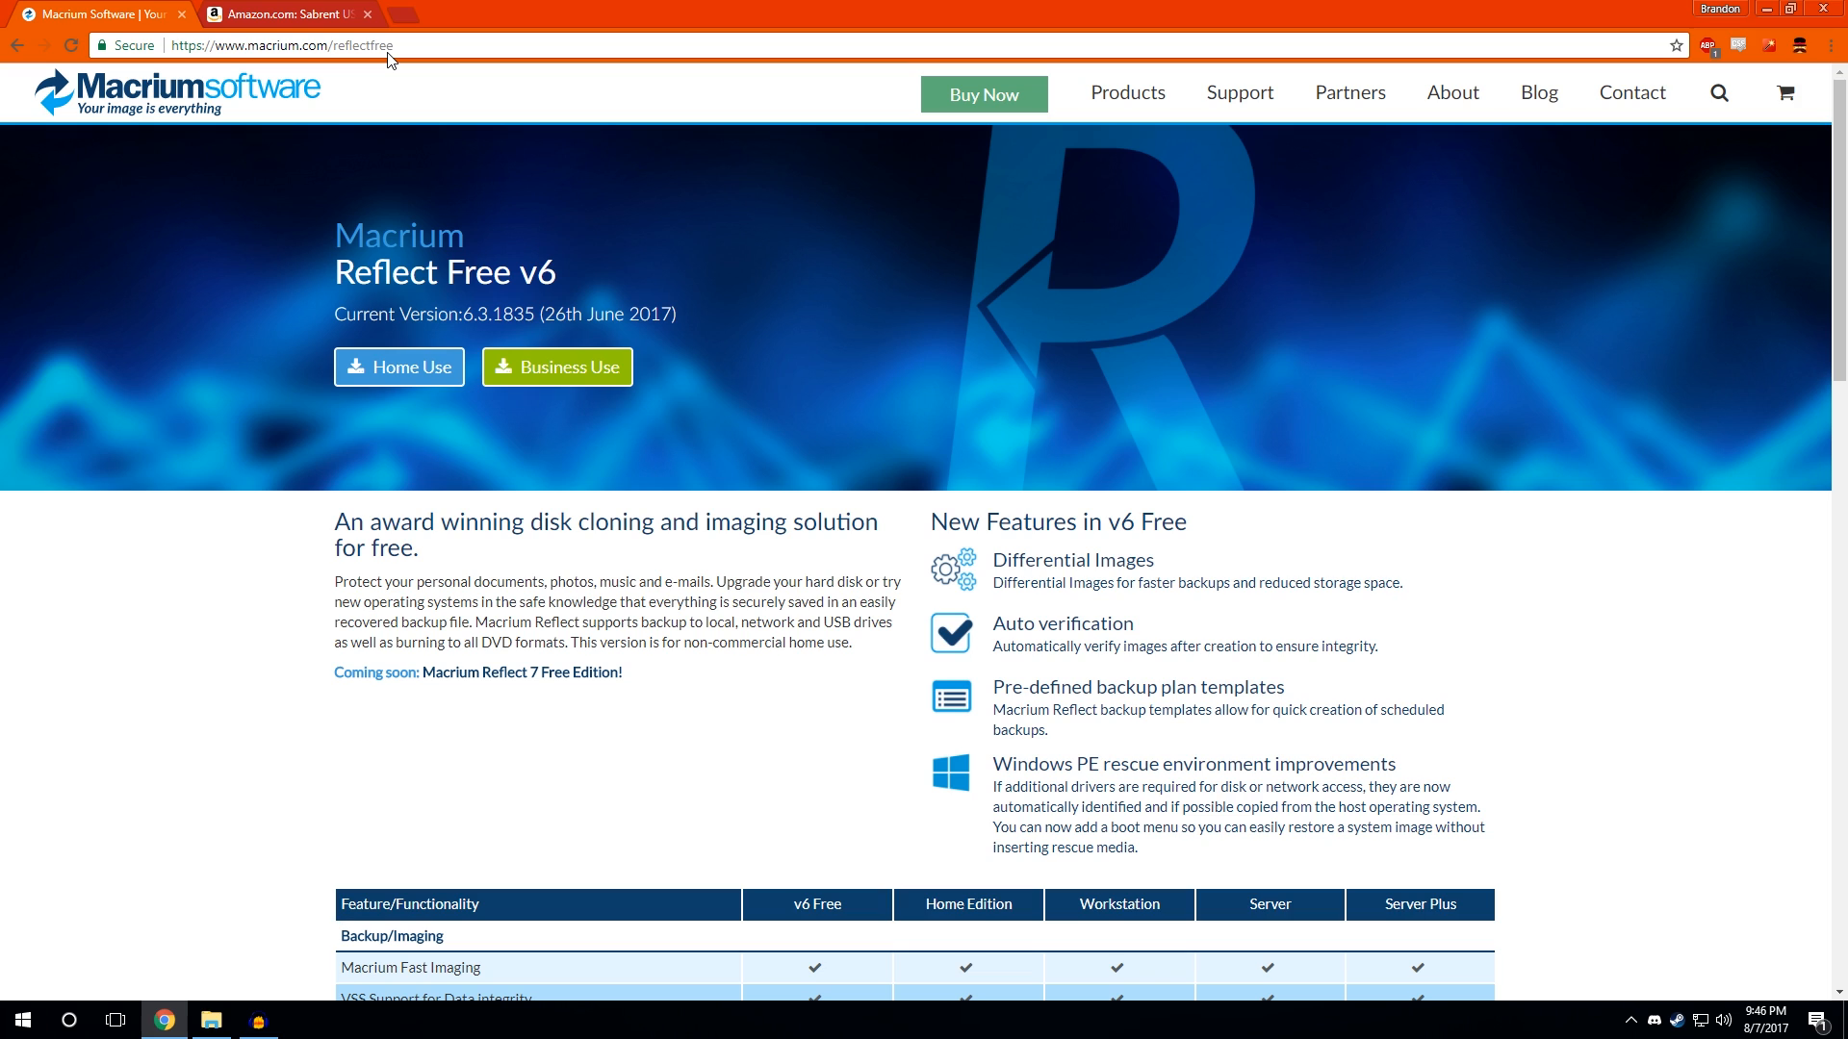
click(398, 366)
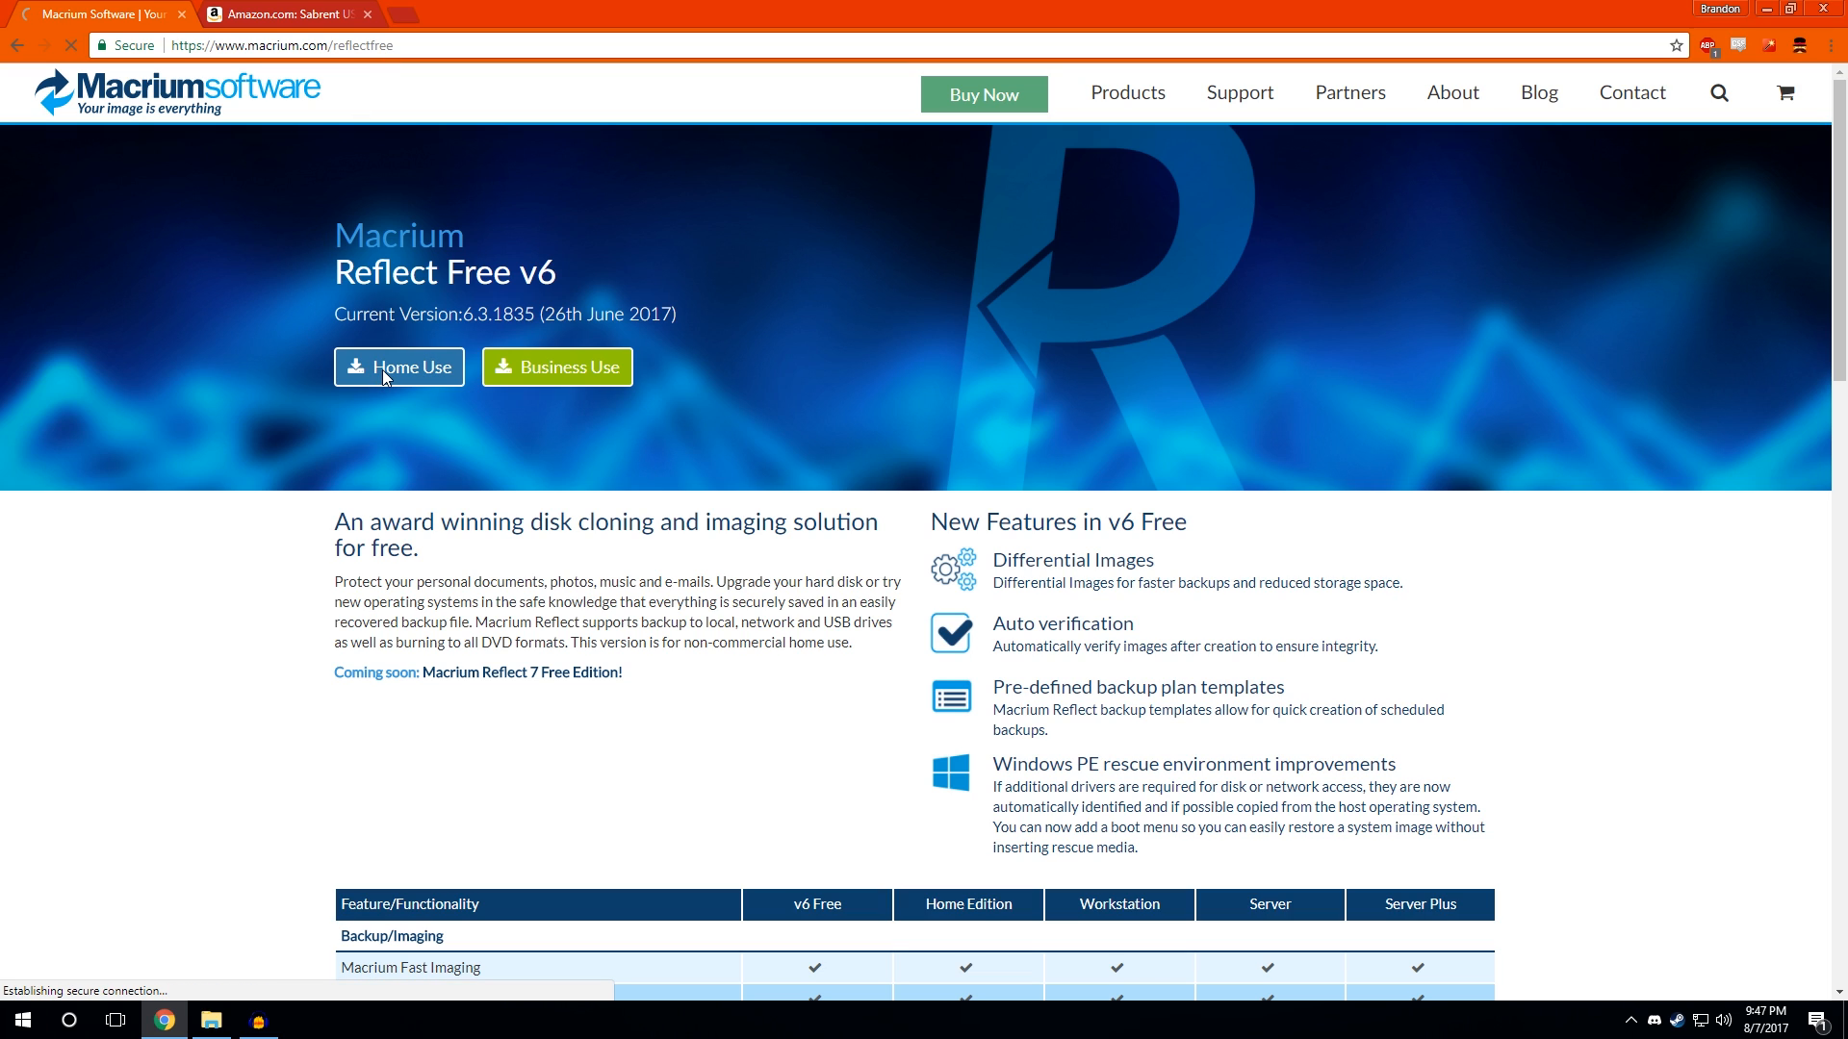
click(398, 365)
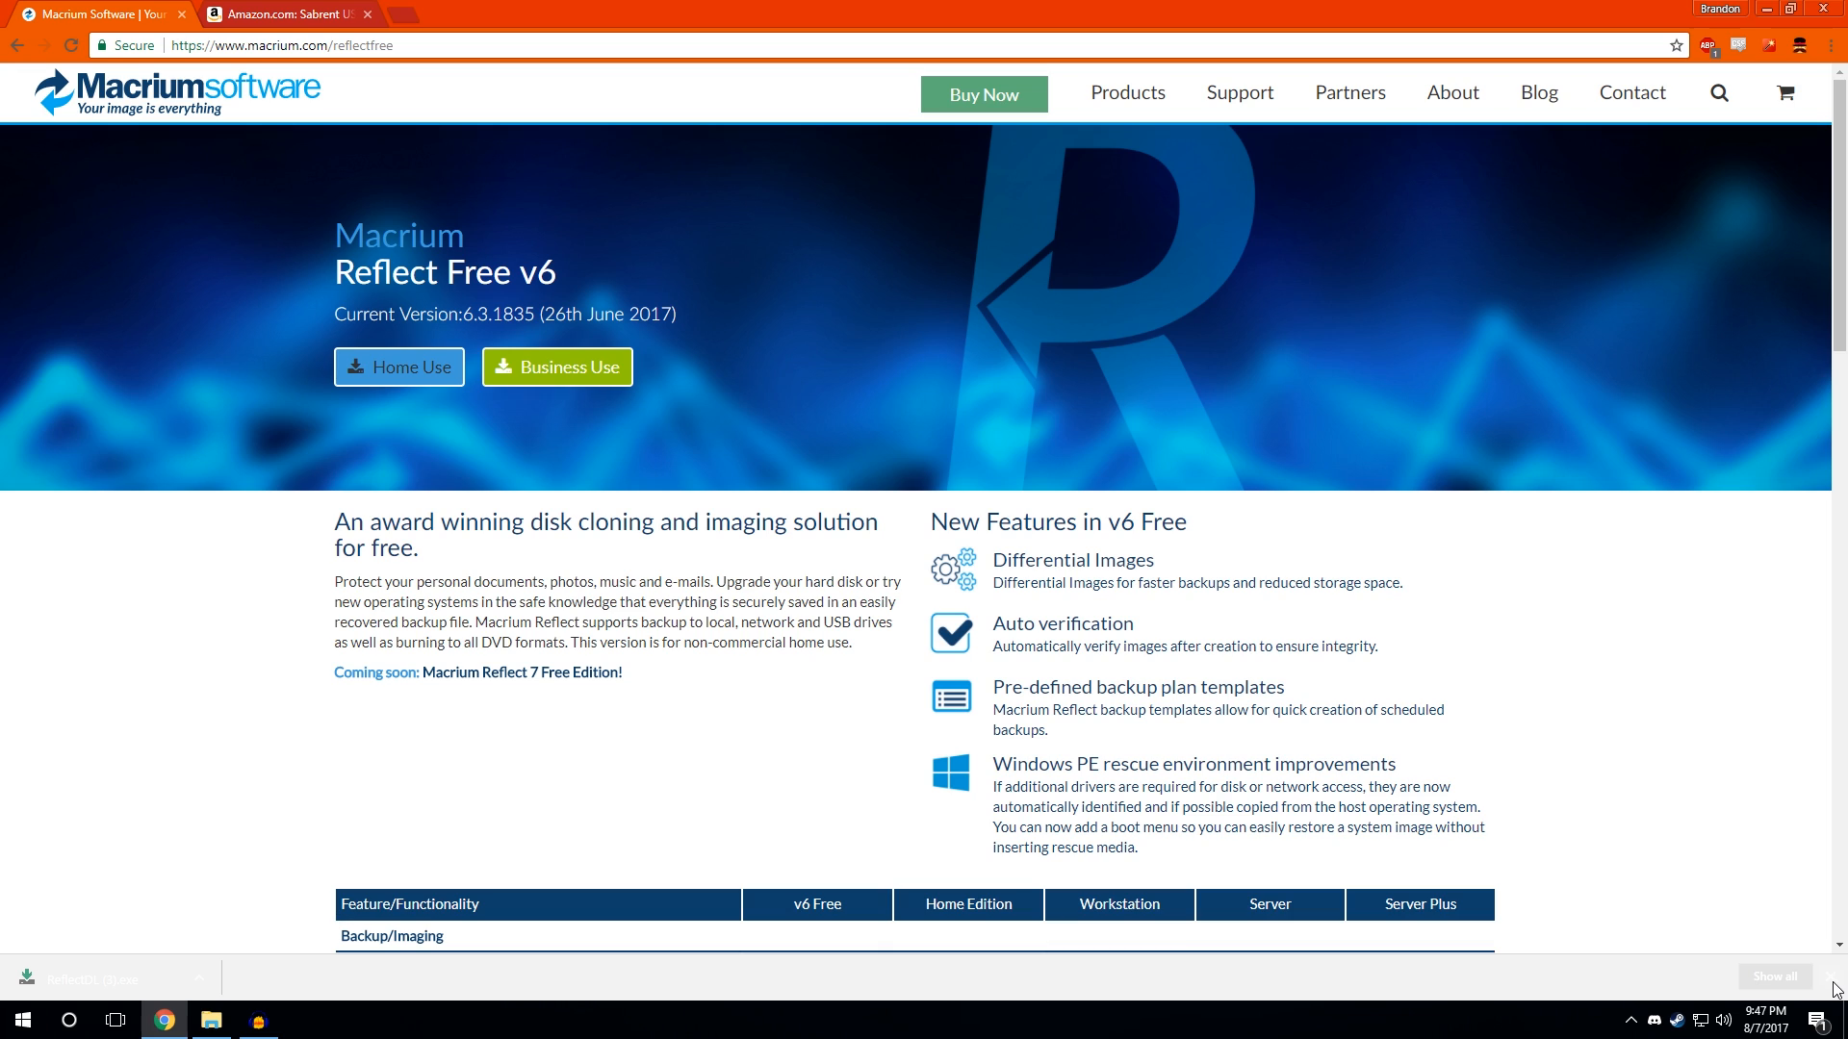
scroll(down, 3)
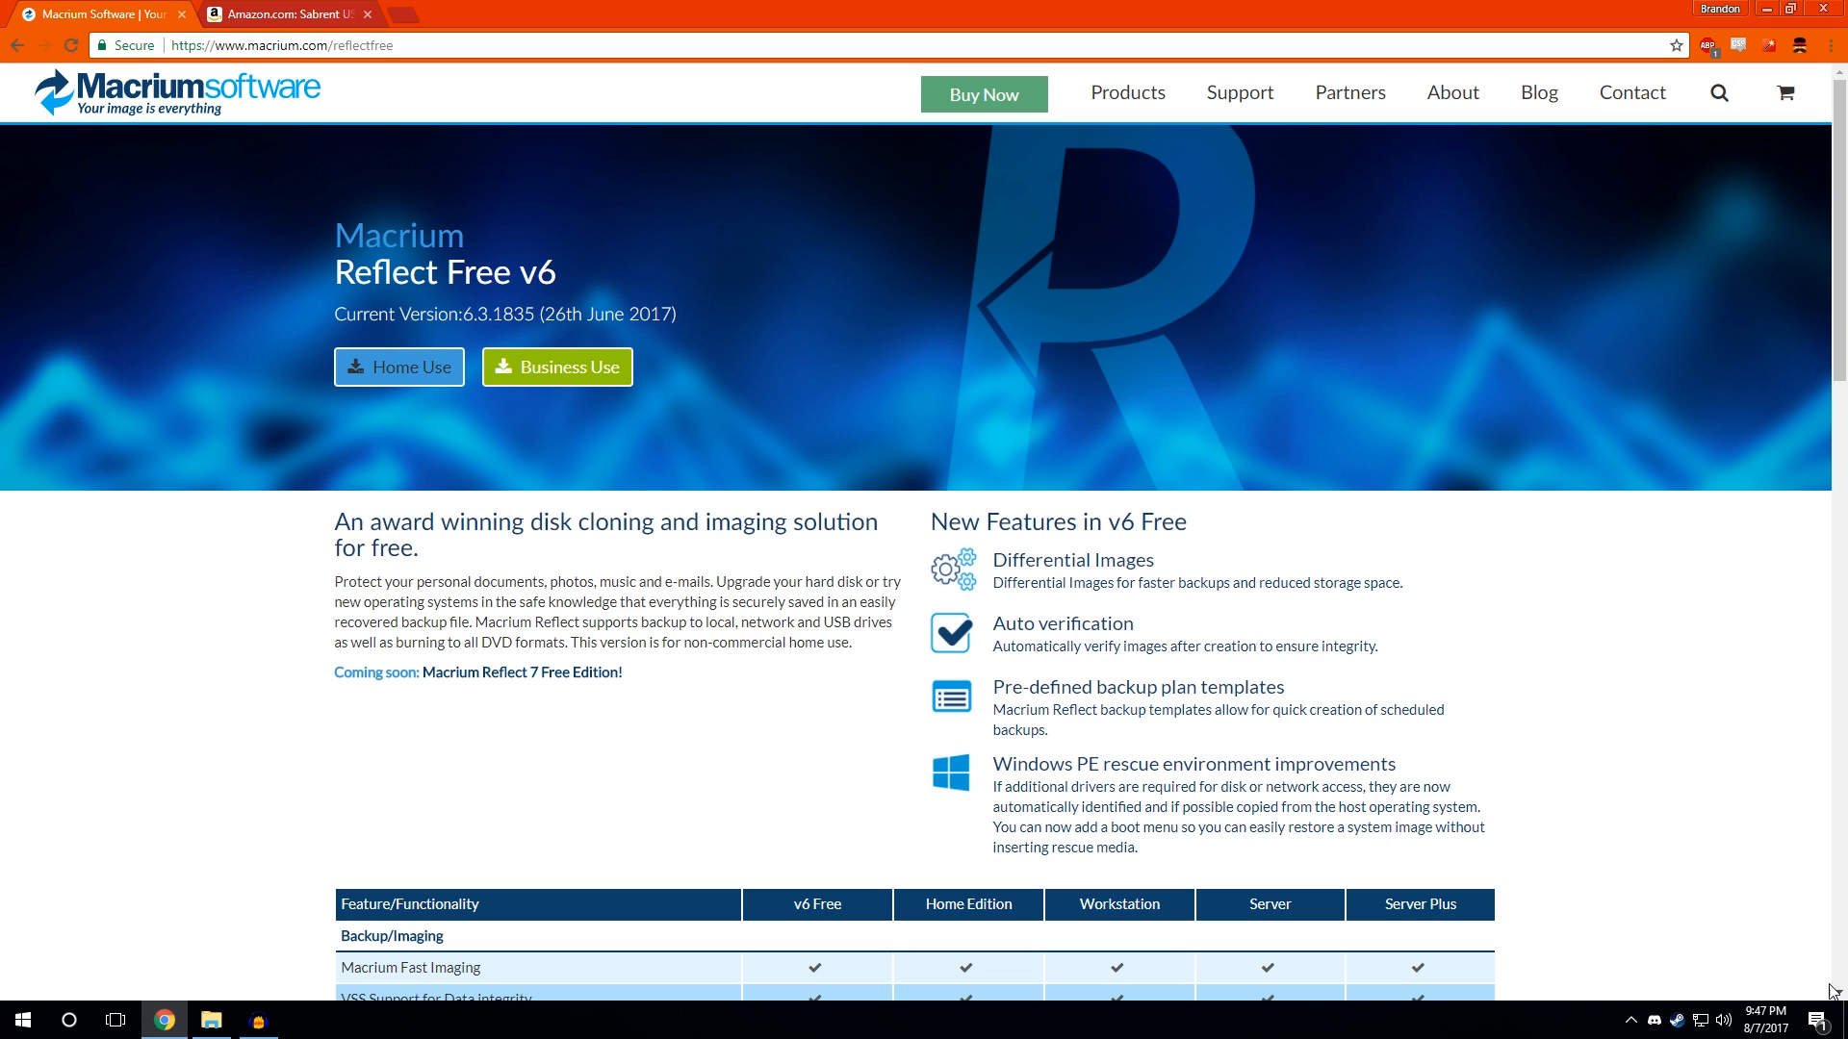
mouse_move(343, 942)
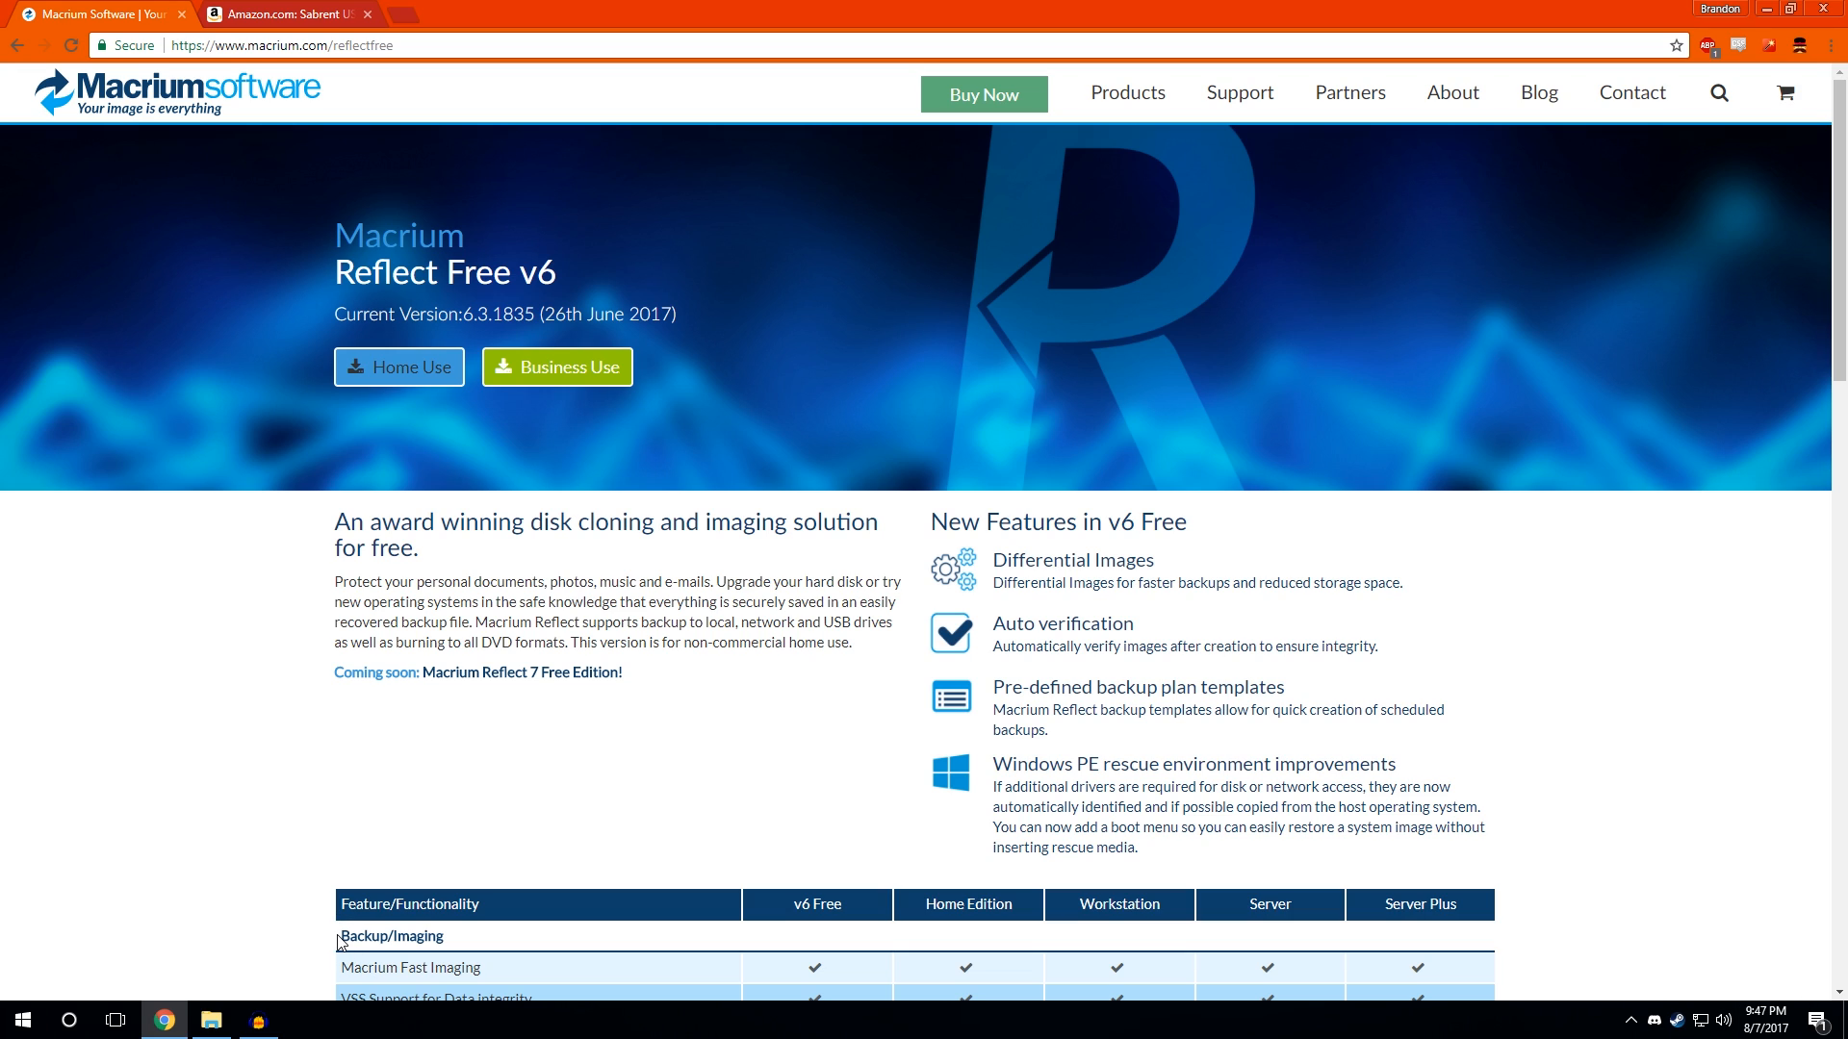
mouse_move(283, 843)
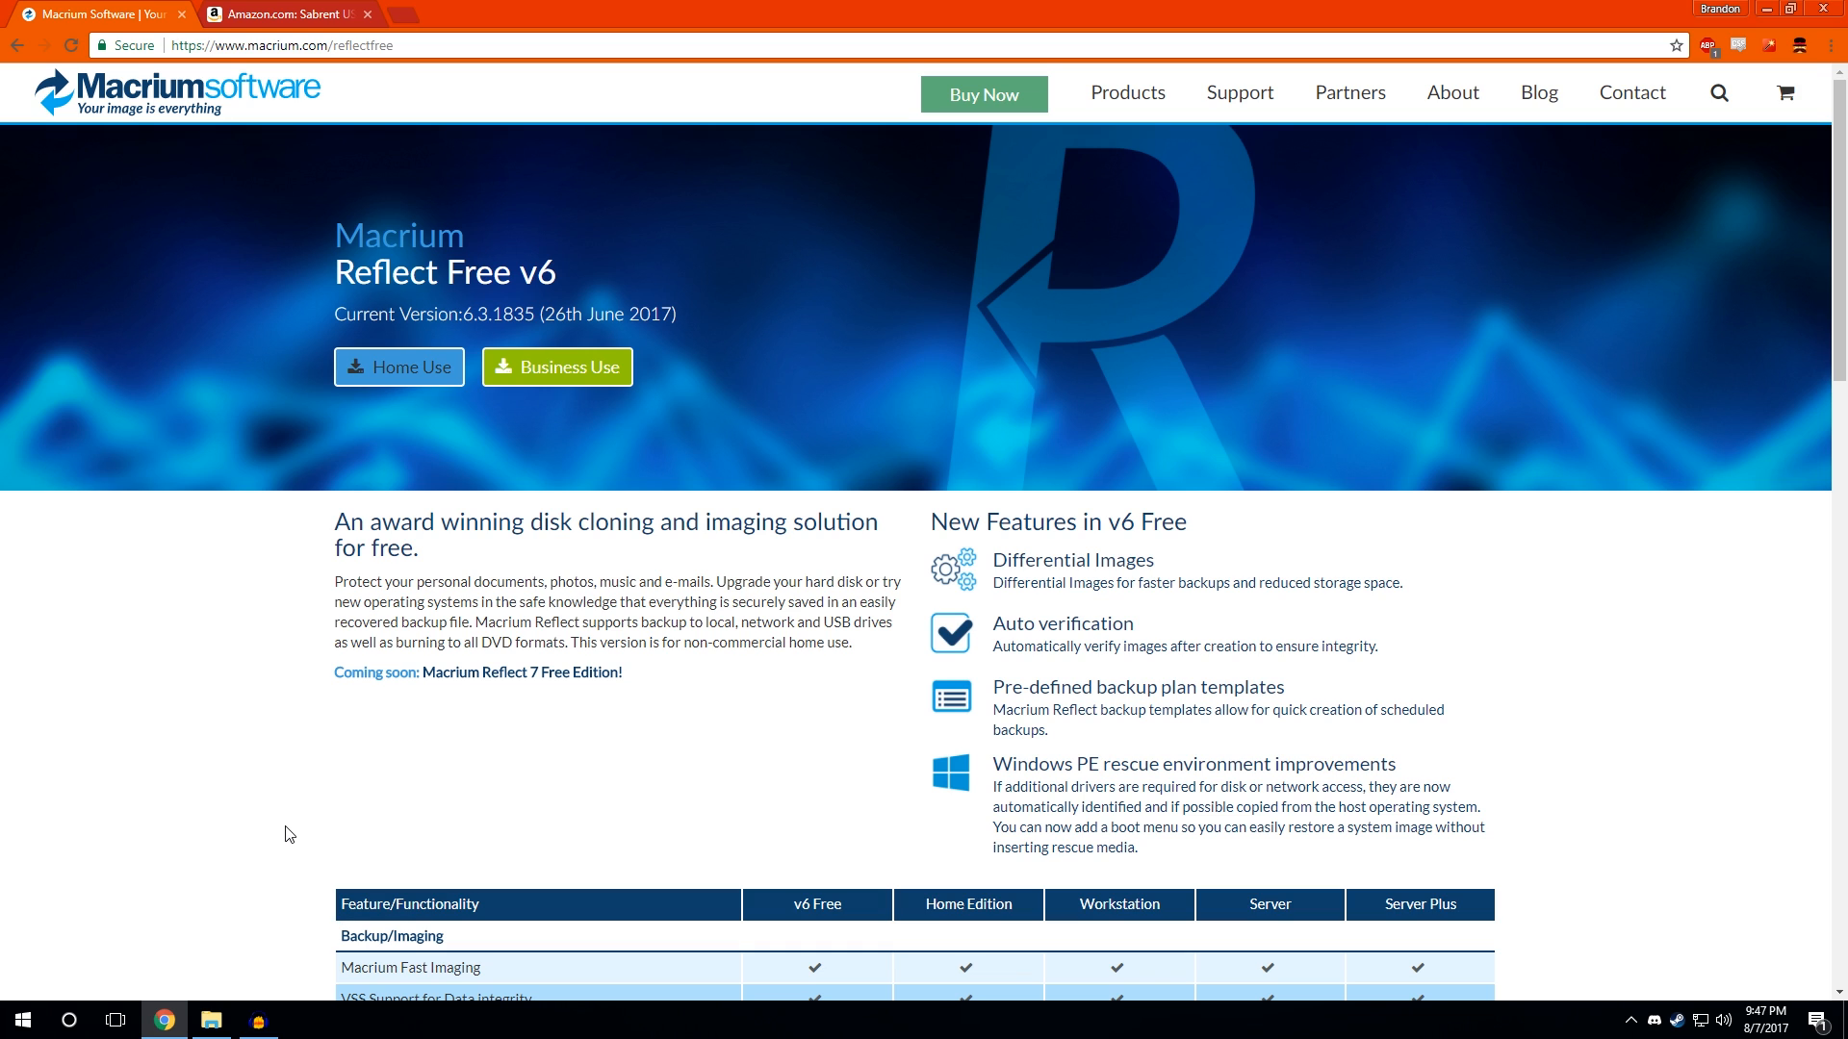
mouse_move(335, 876)
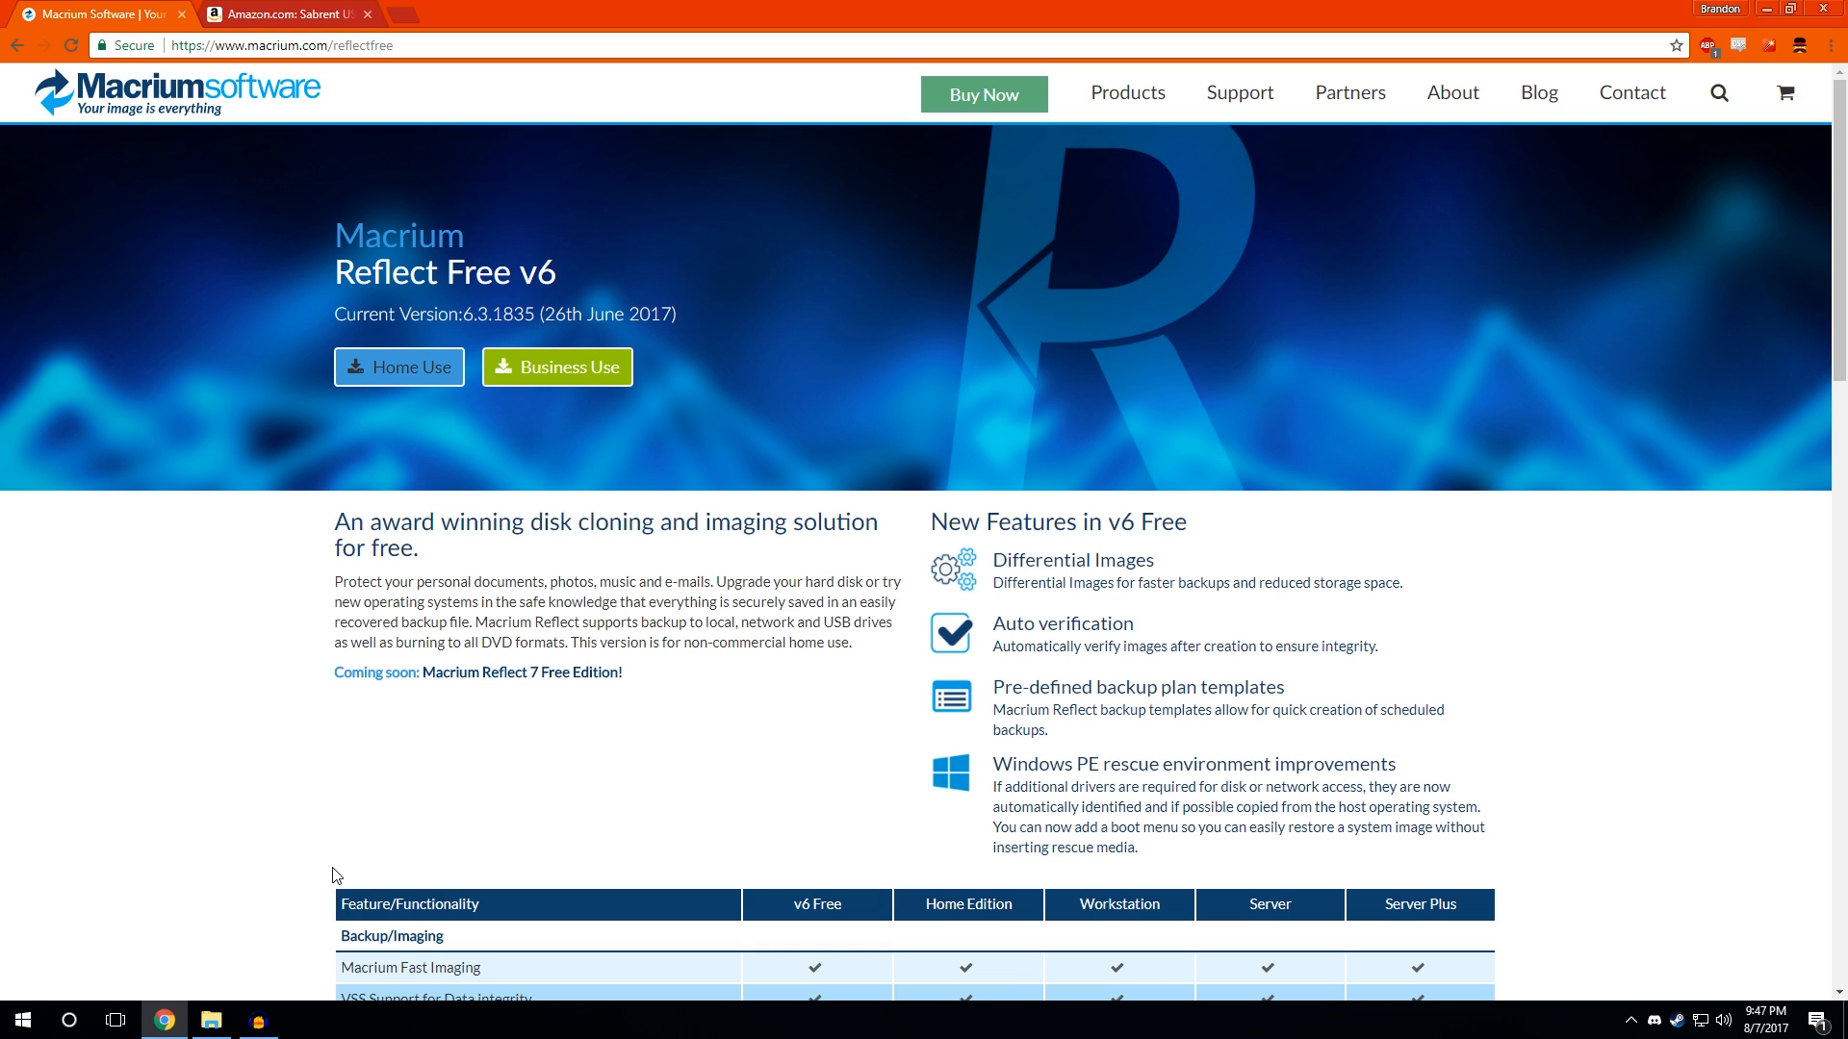
Step: Show the Amazon listing for the Sabrent USB 3.0 to SATA docking station
click(289, 13)
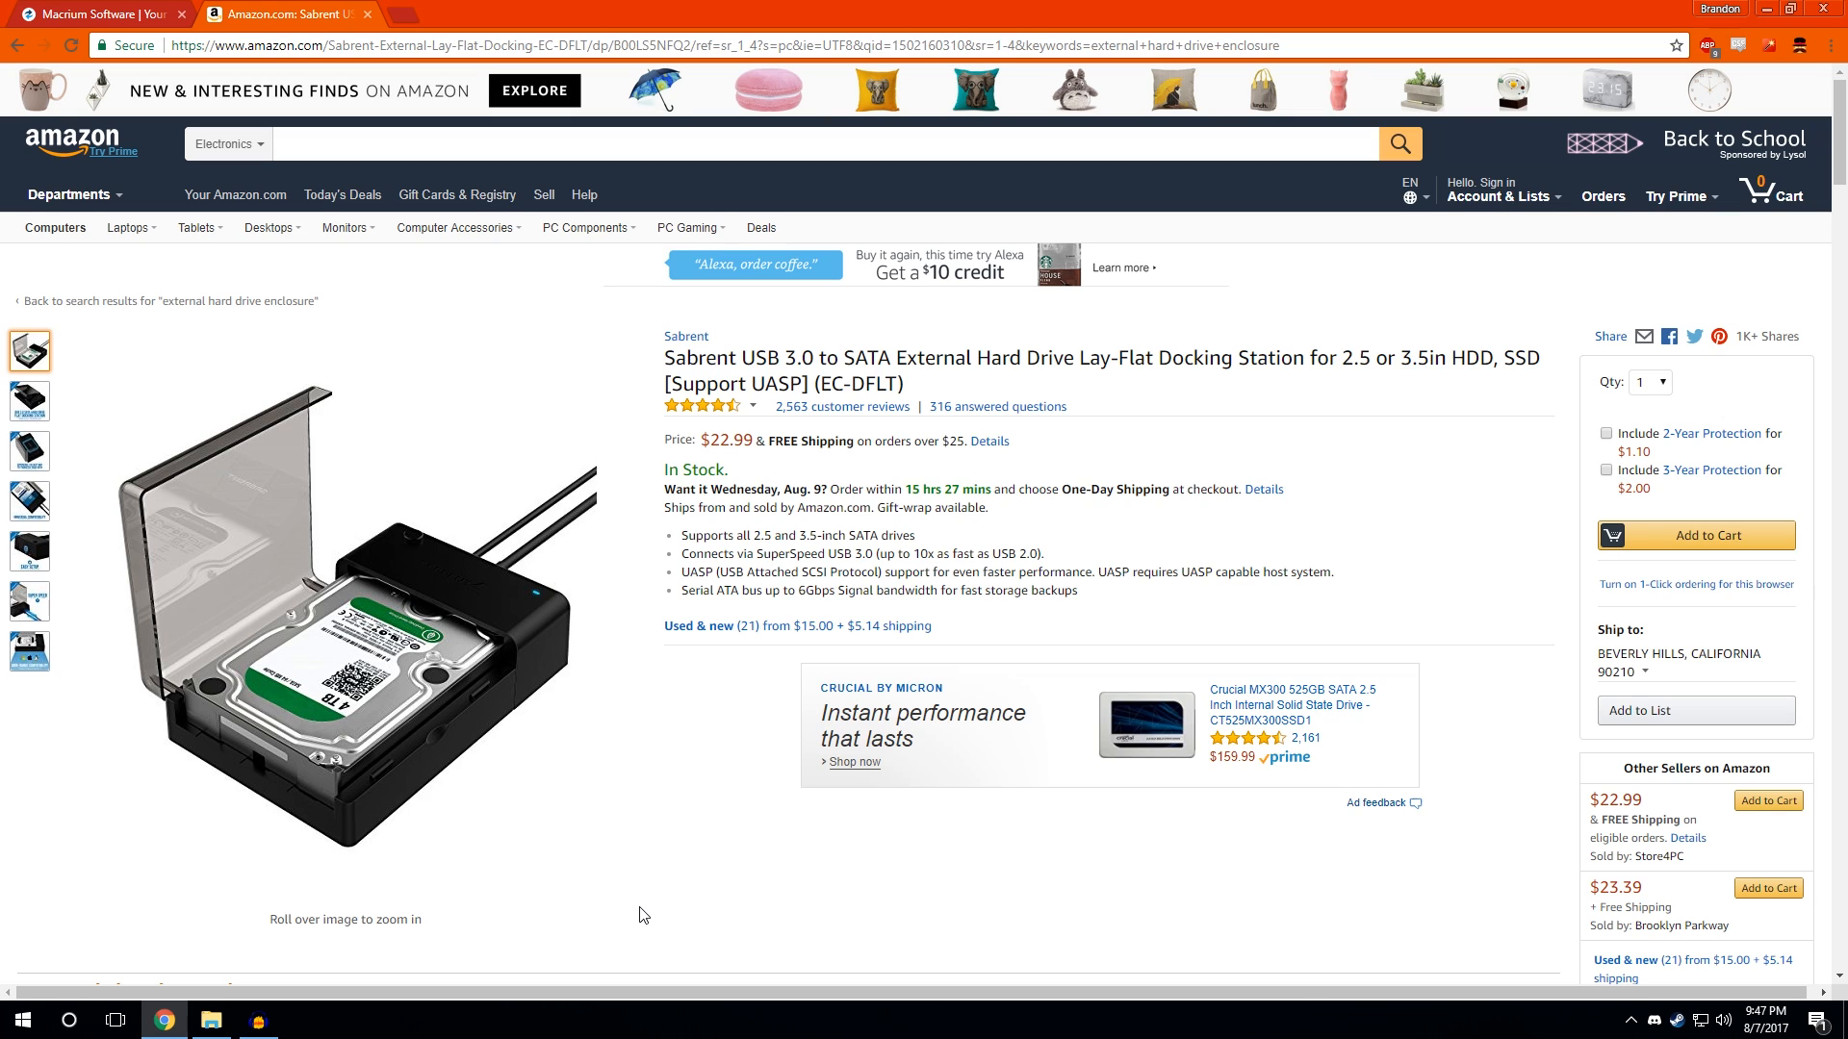
mouse_move(1766, 8)
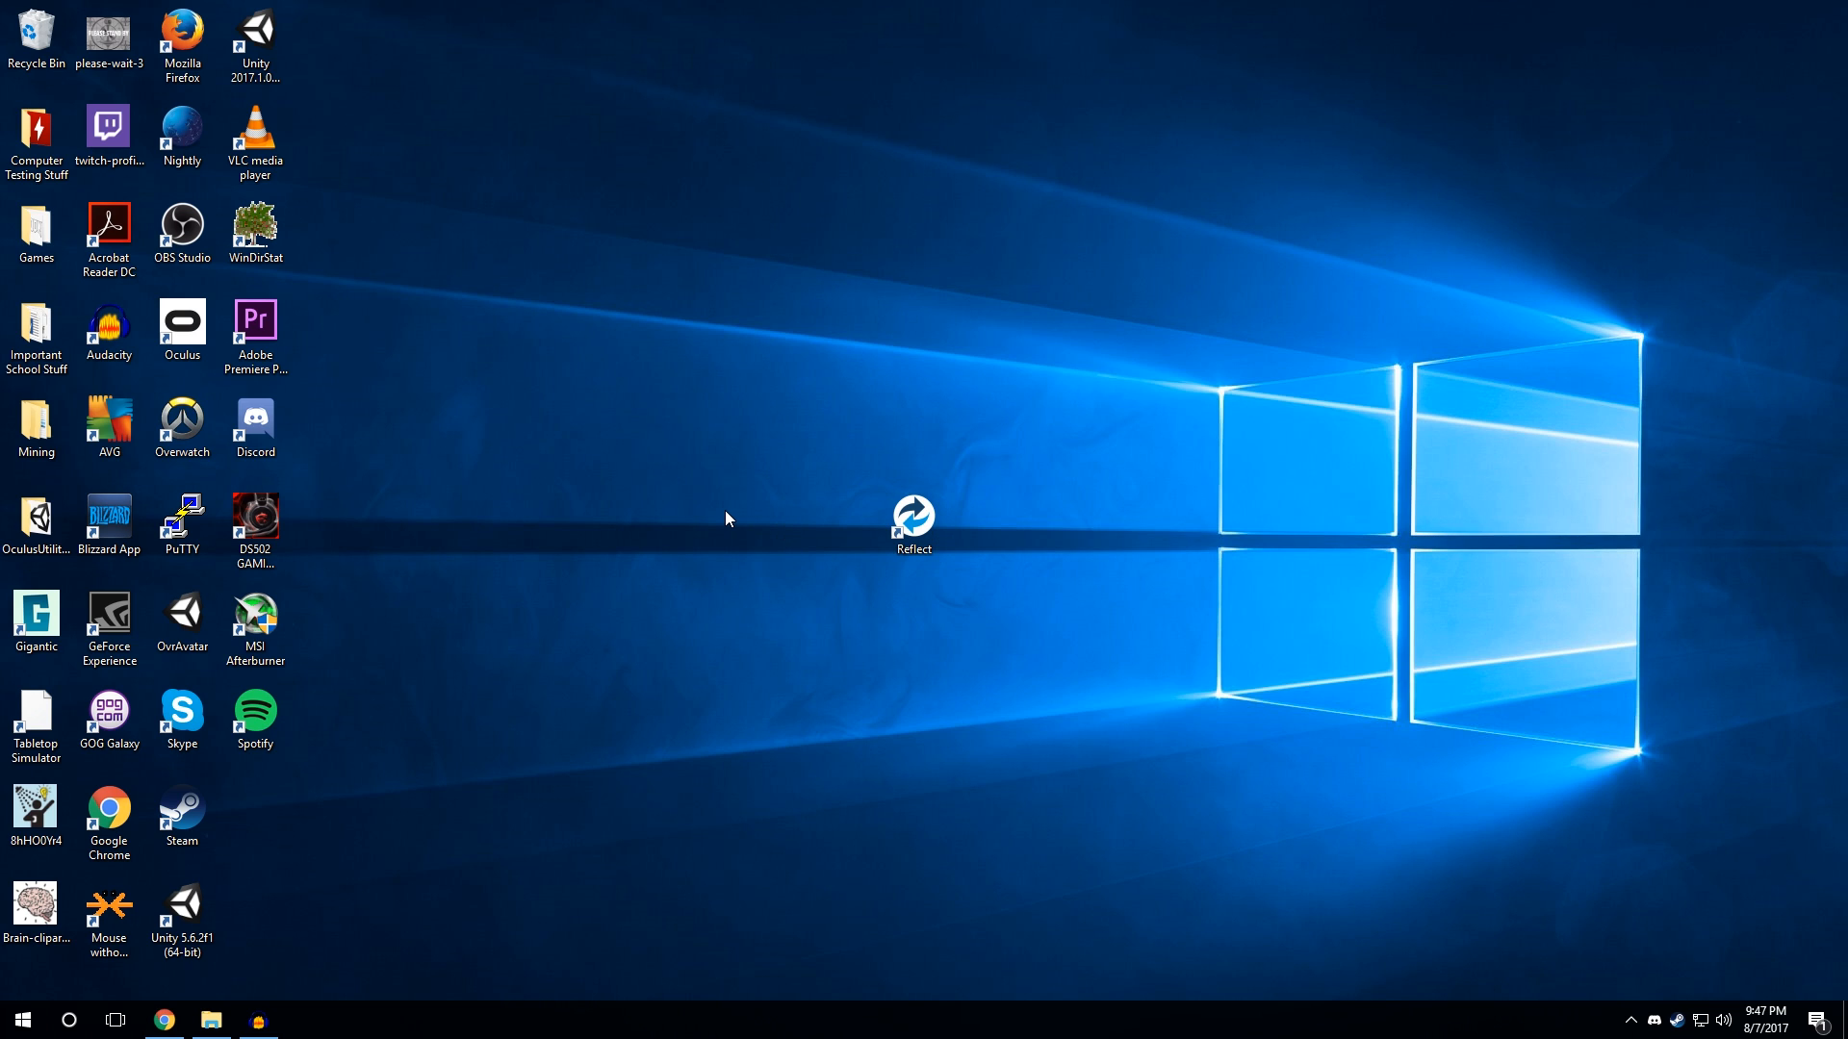
Step: Launch Macrium Reflect from the desktop and allow it through the UAC prompt
click(912, 522)
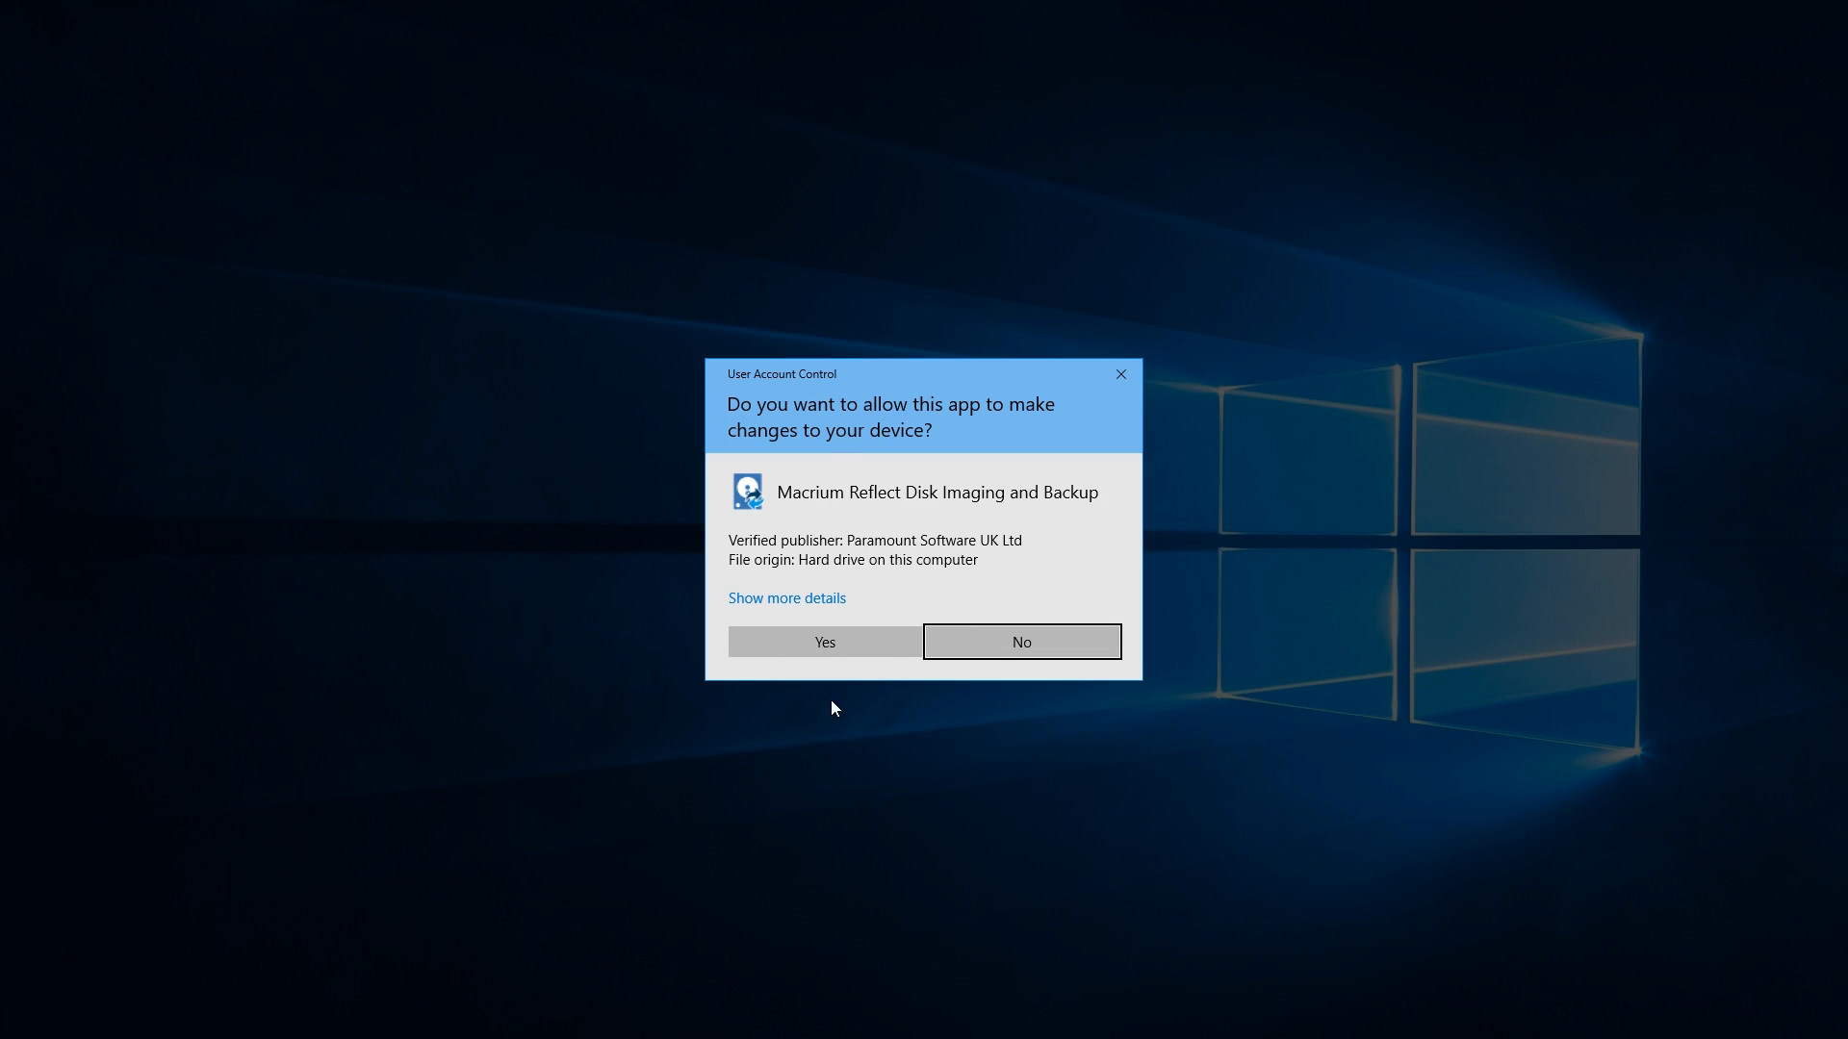
click(821, 641)
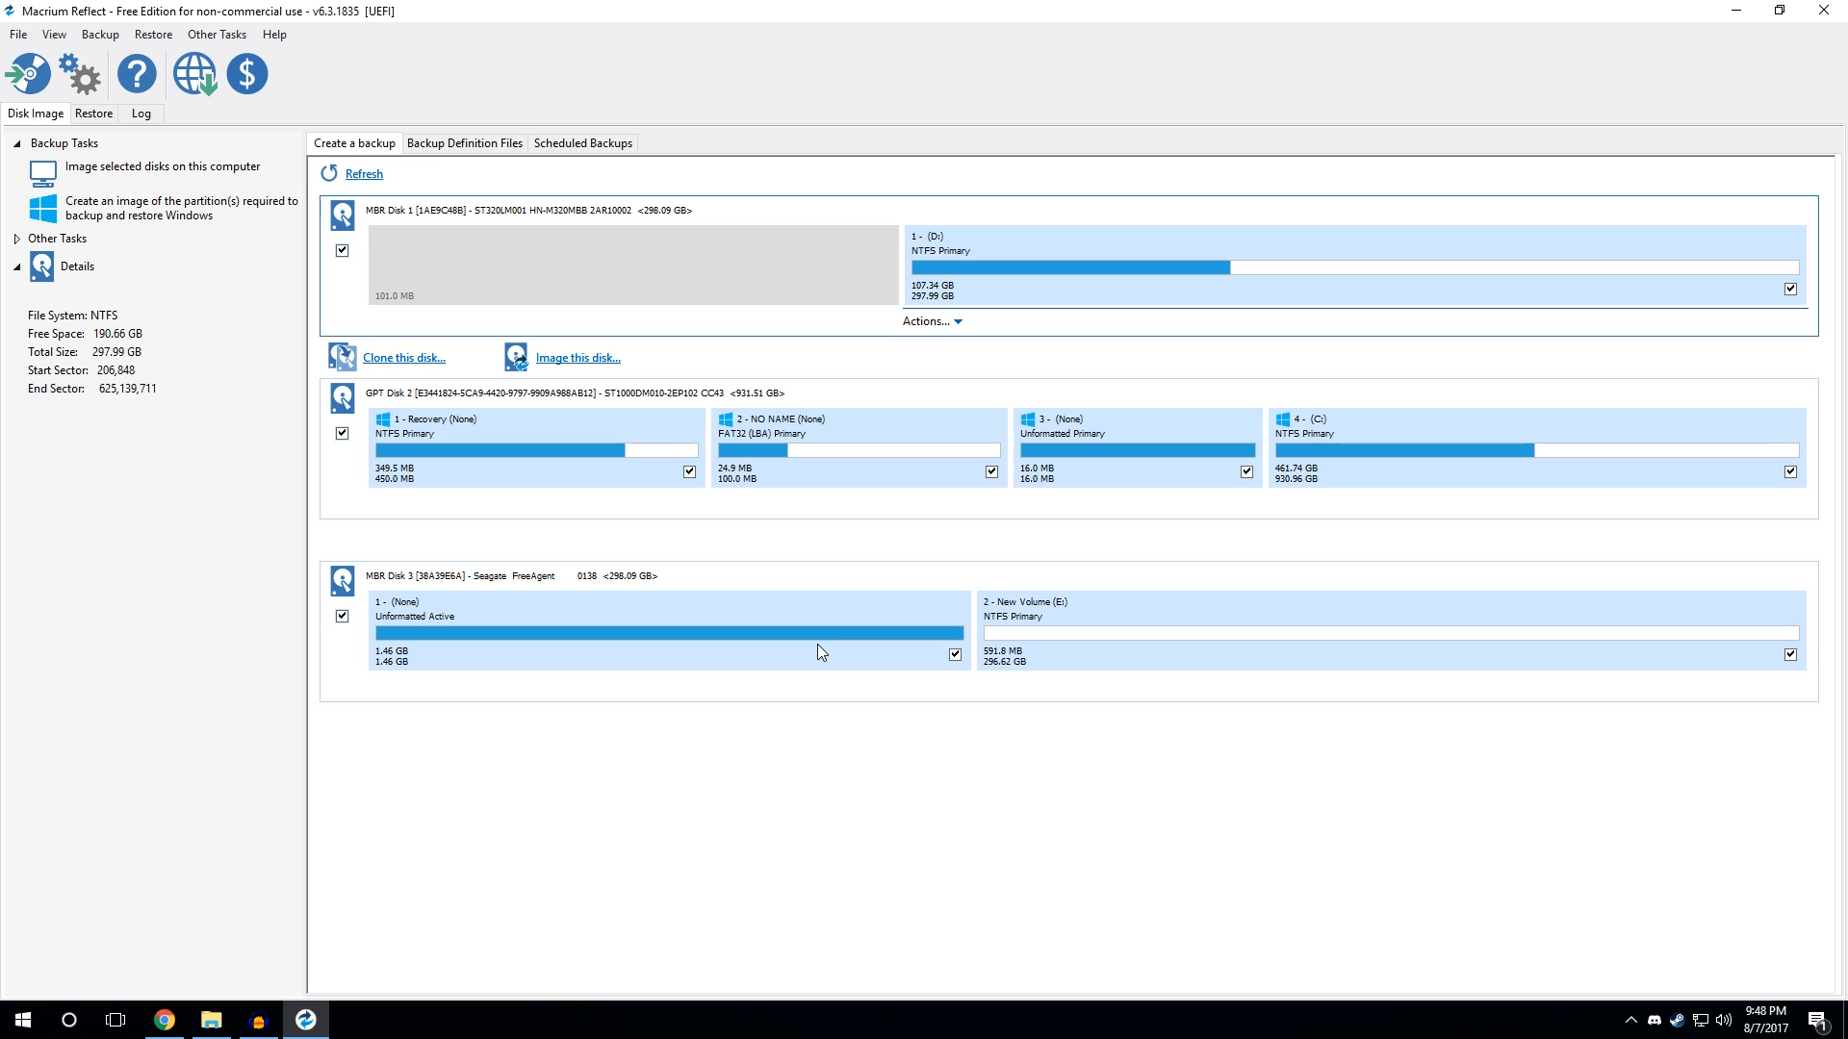
mouse_move(637, 552)
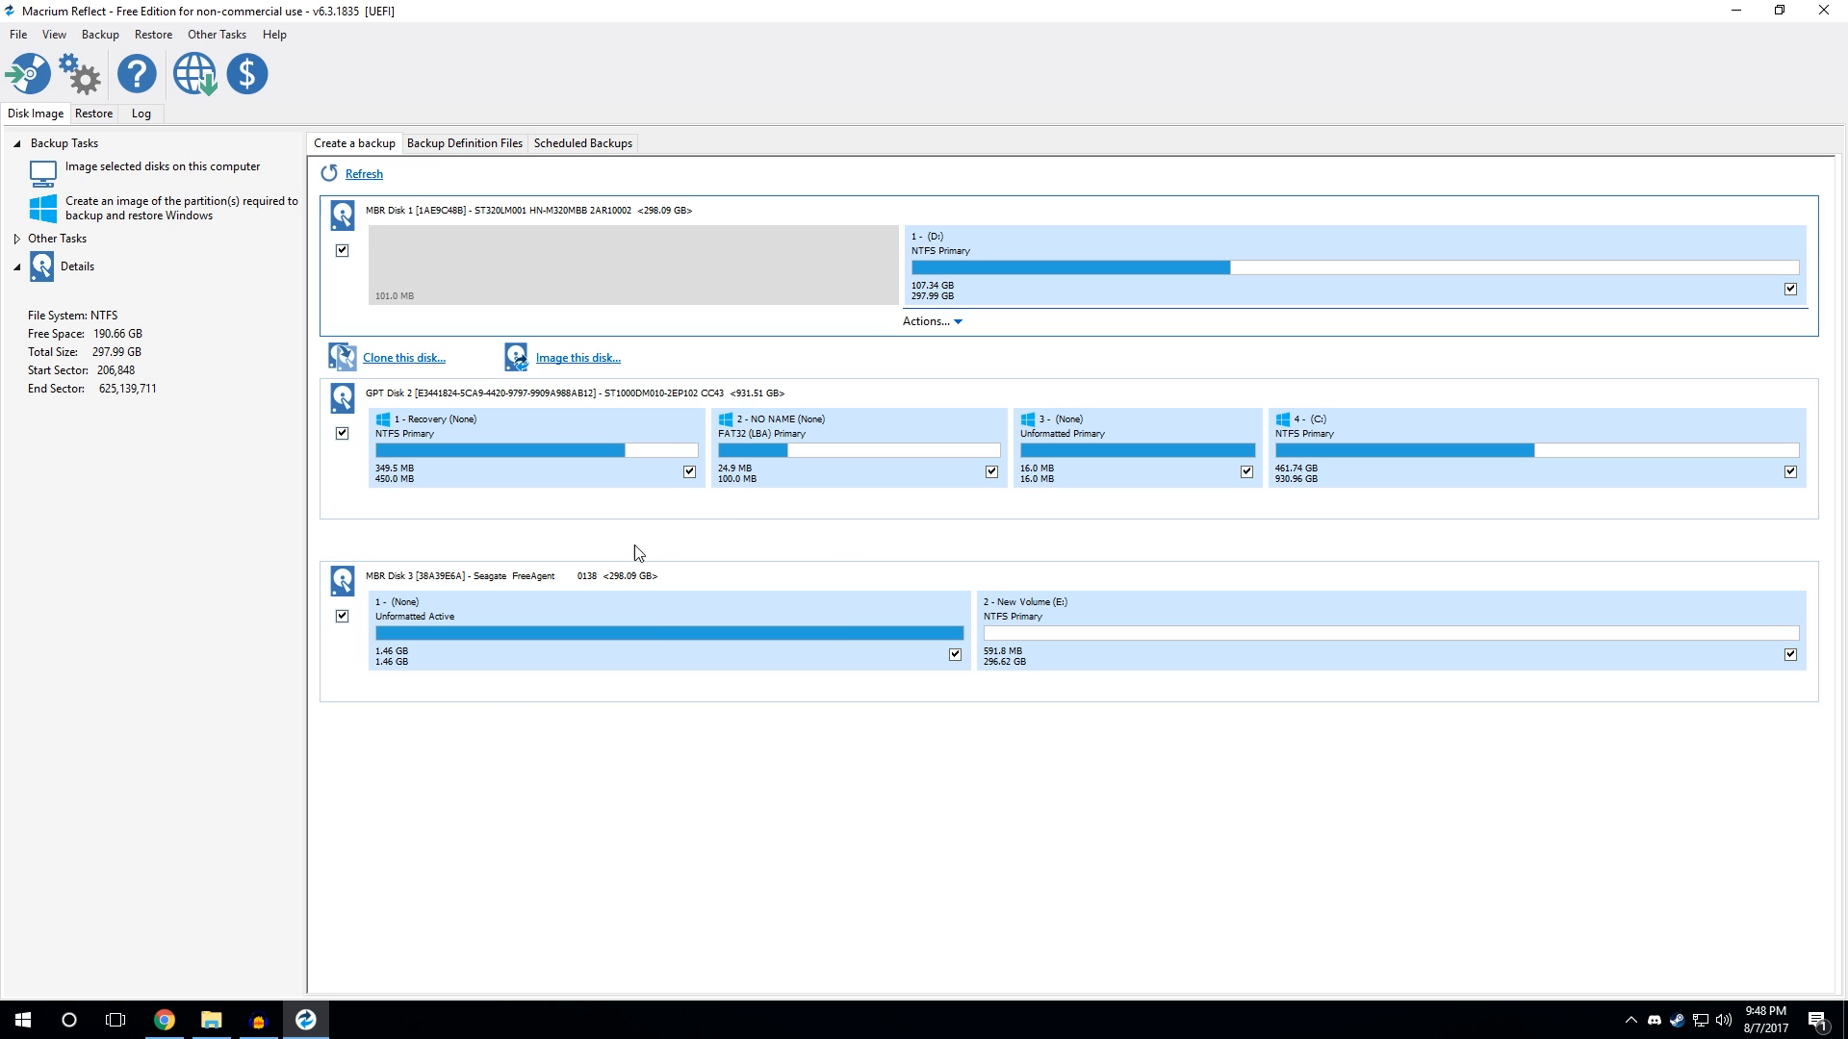
mouse_move(486, 637)
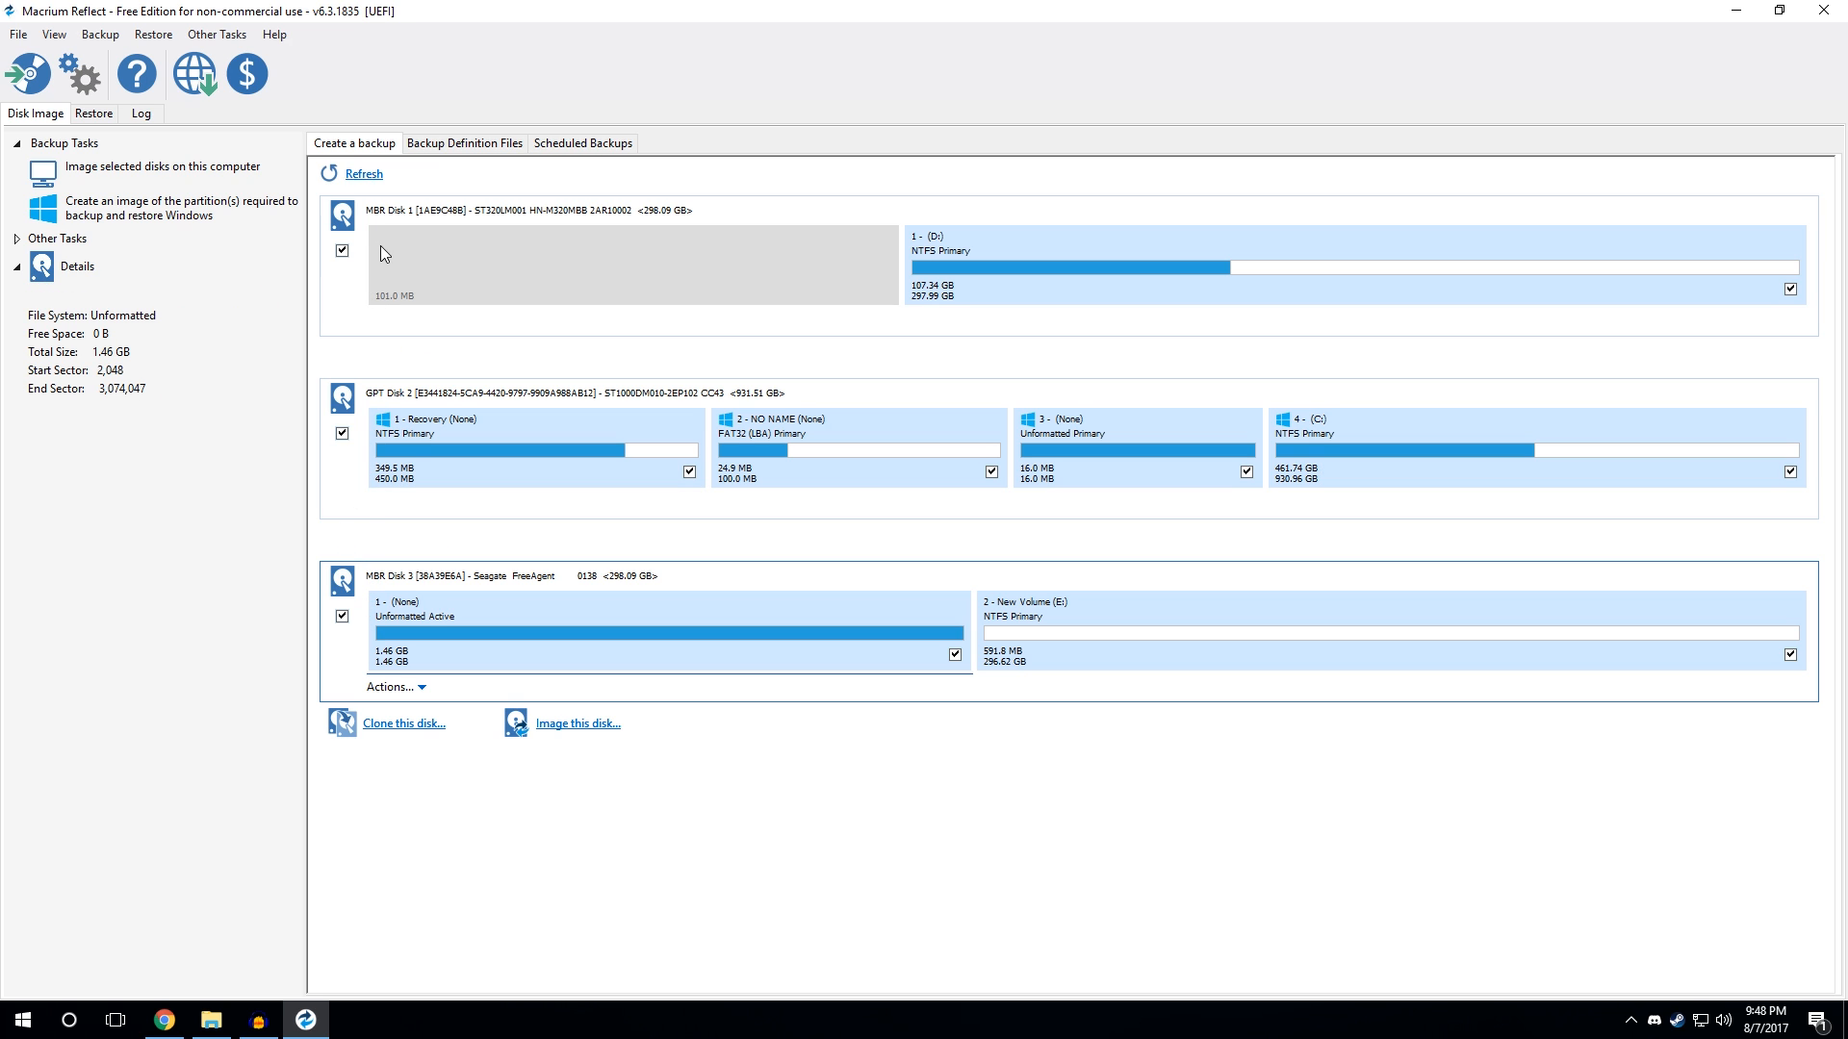
mouse_move(210, 1020)
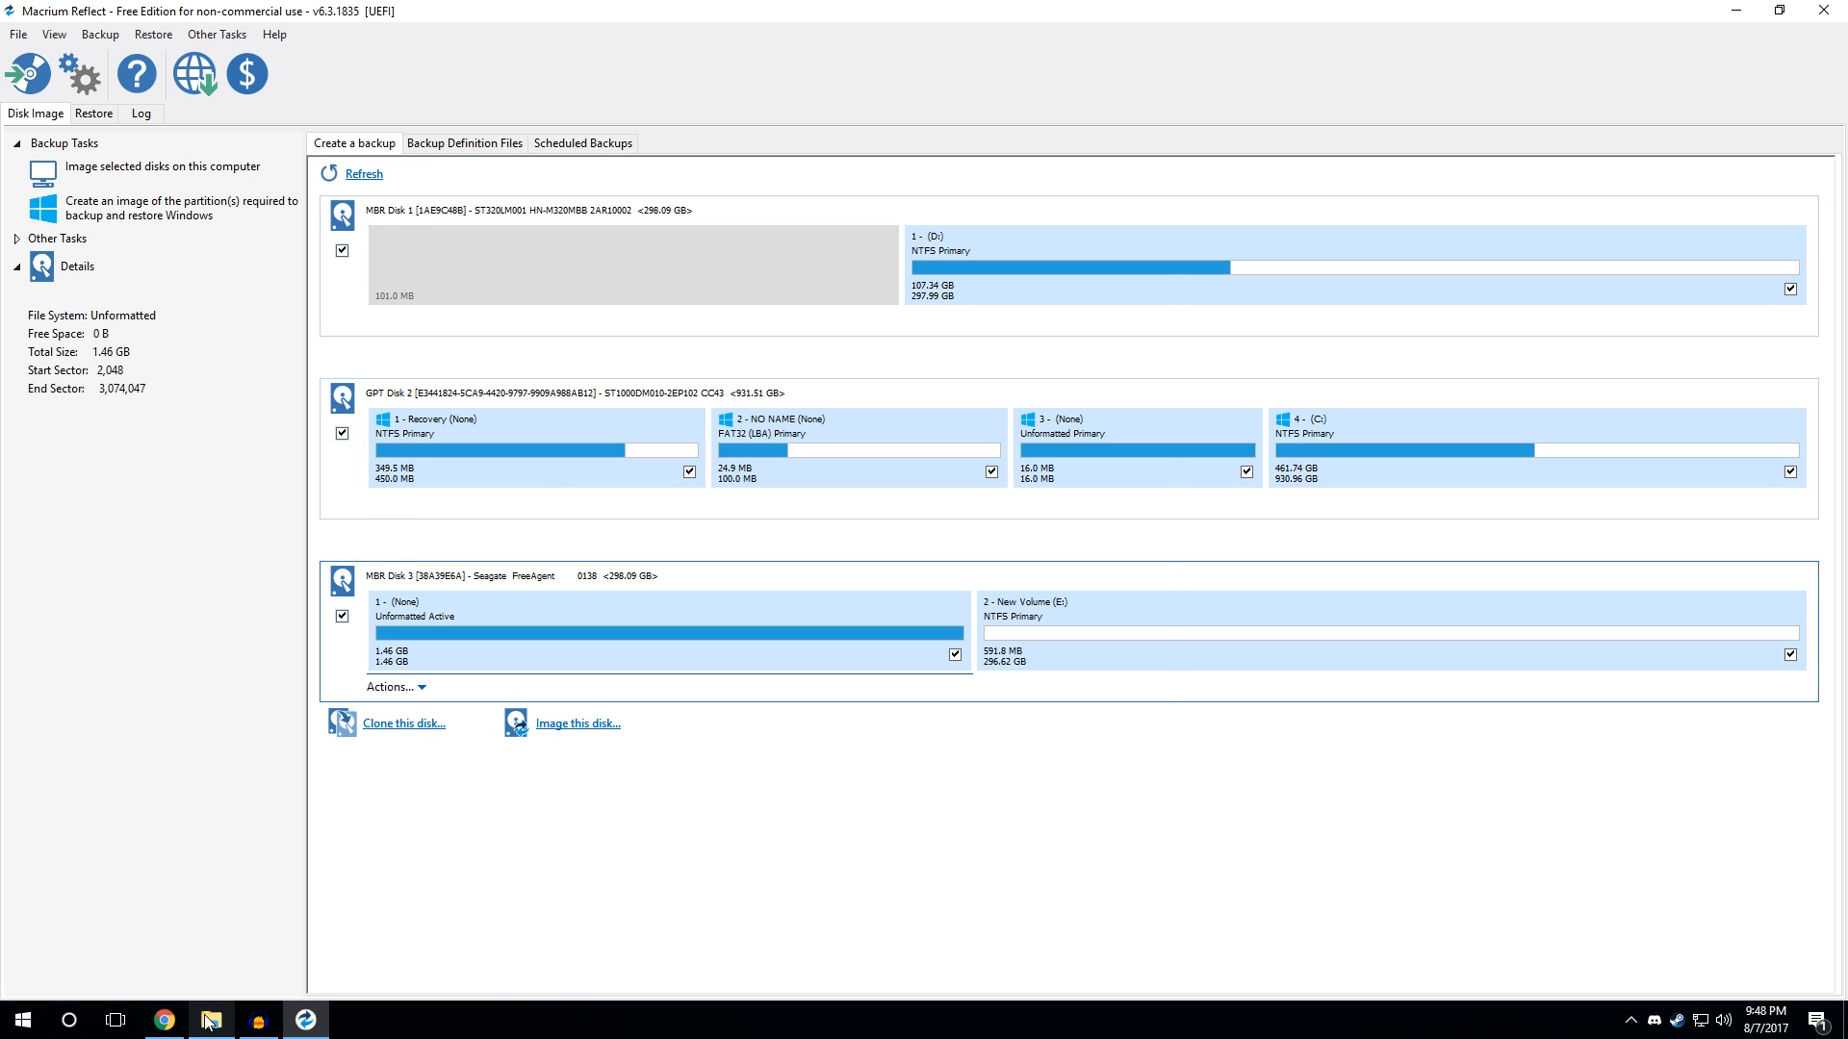
Step: Show This PC in File Explorer listing Local Disk C, D and the empty New Volume E
click(209, 1020)
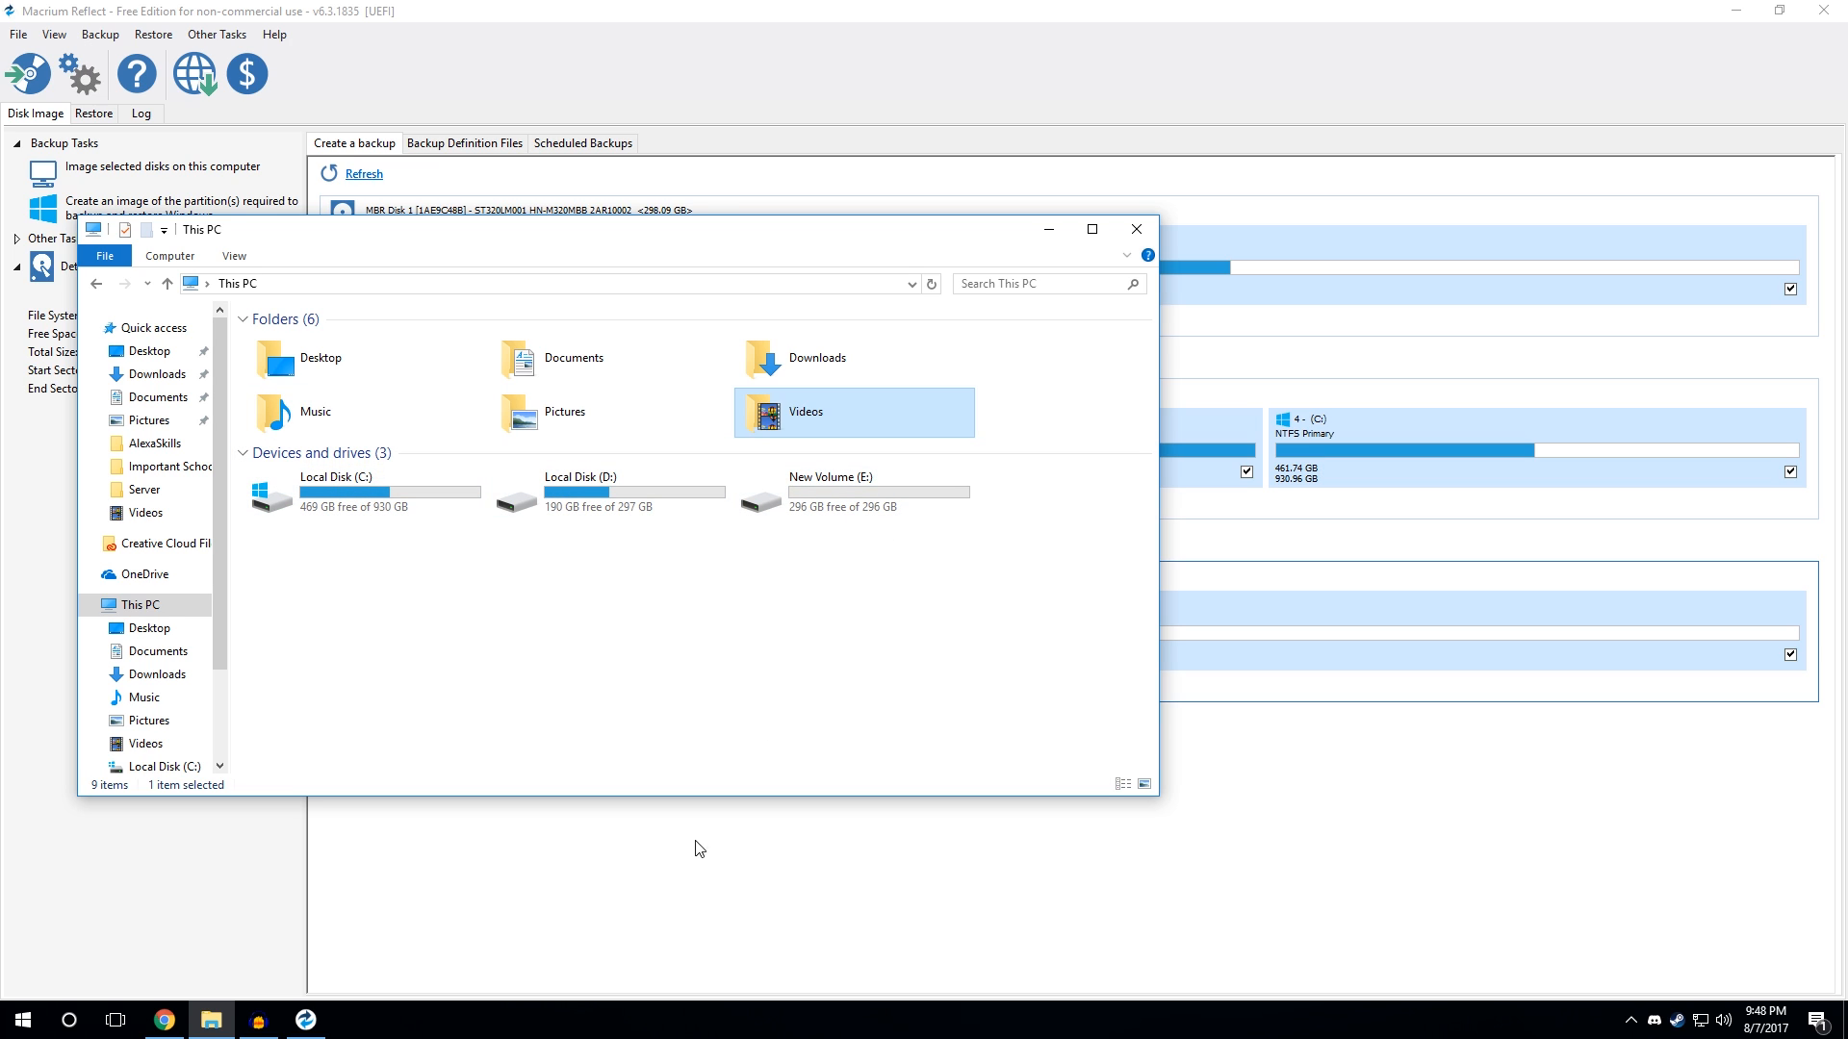
mouse_move(993, 668)
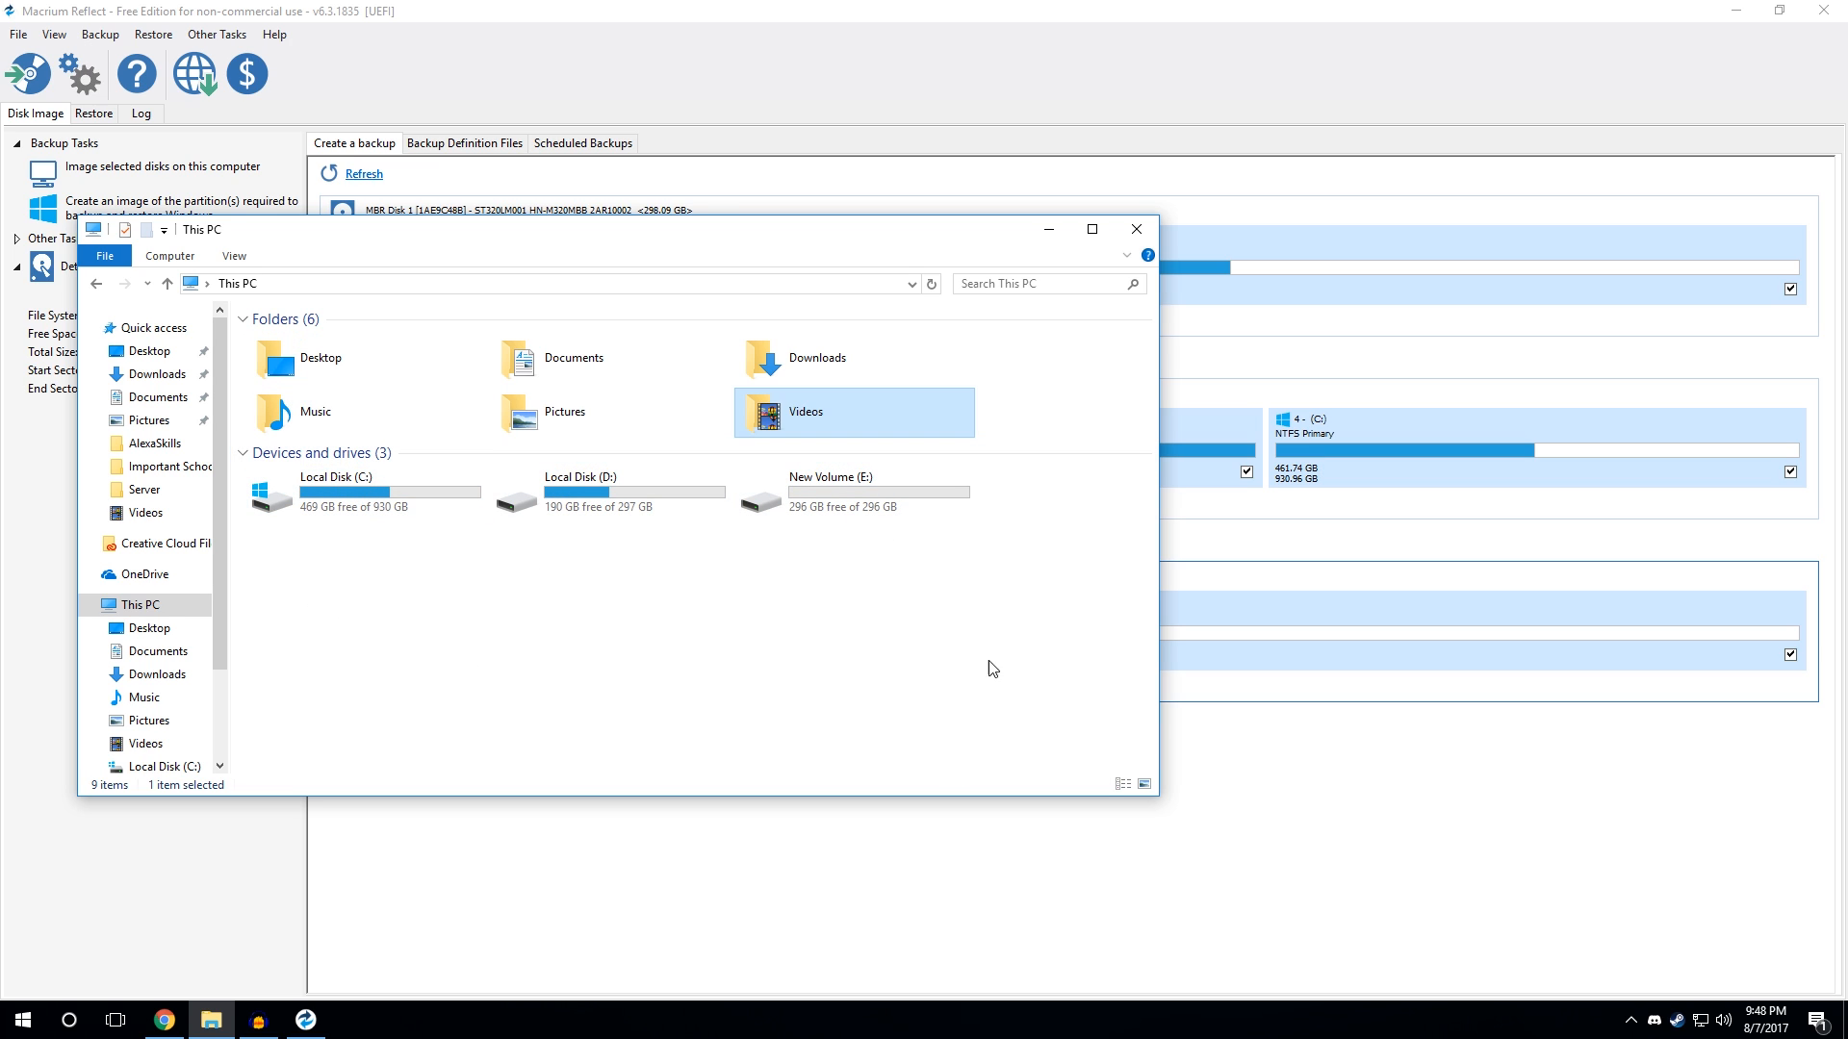
mouse_move(622, 500)
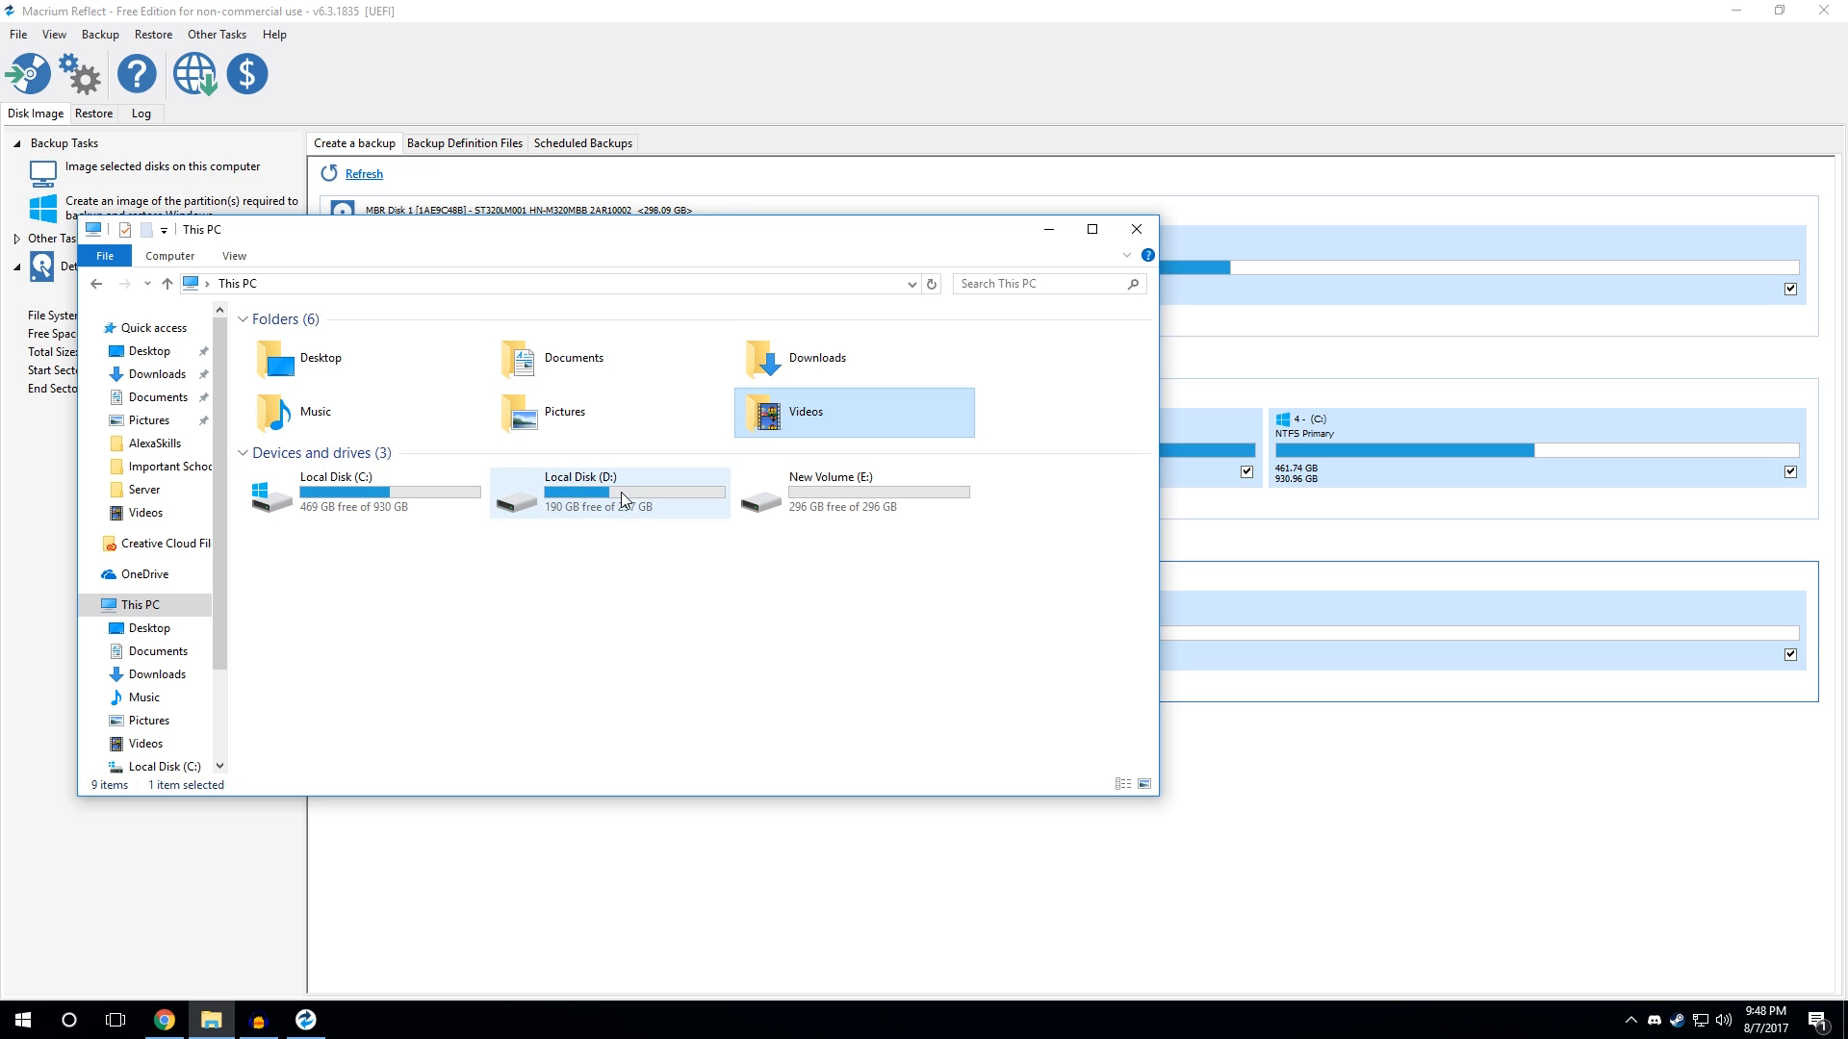
mouse_move(1007, 605)
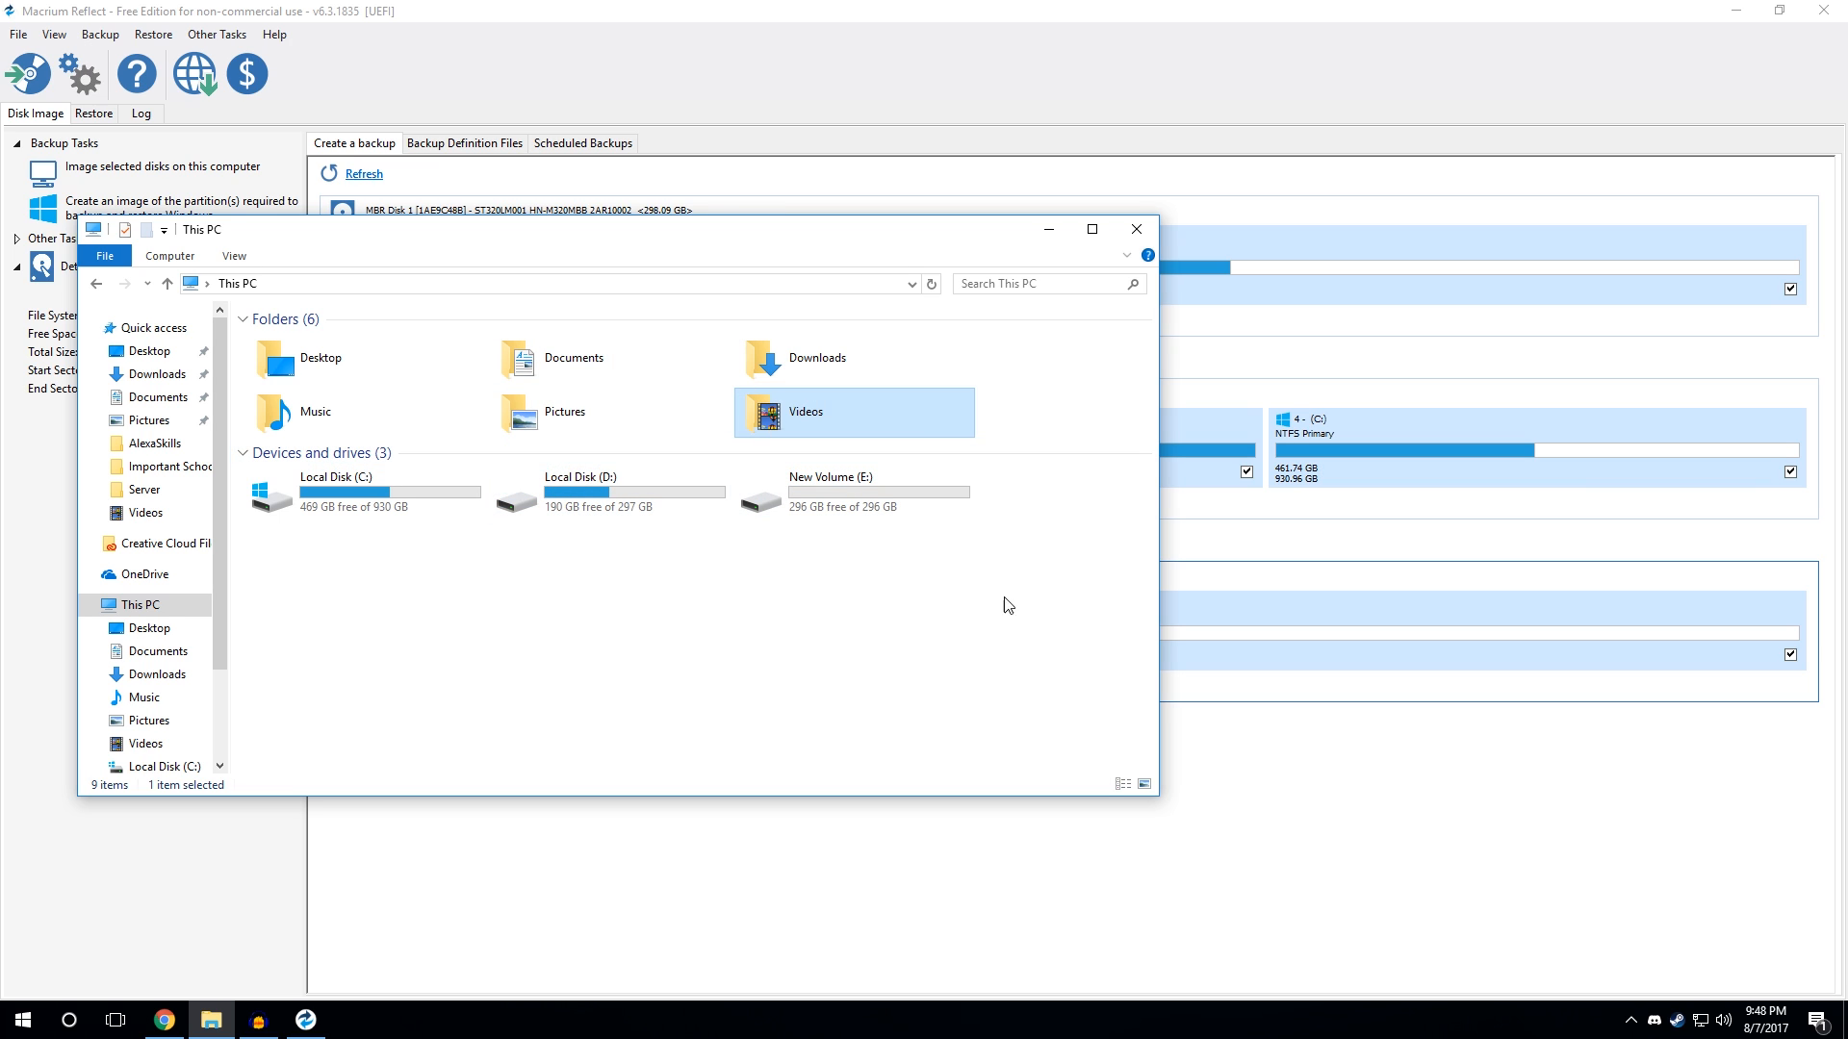
mouse_move(1047, 229)
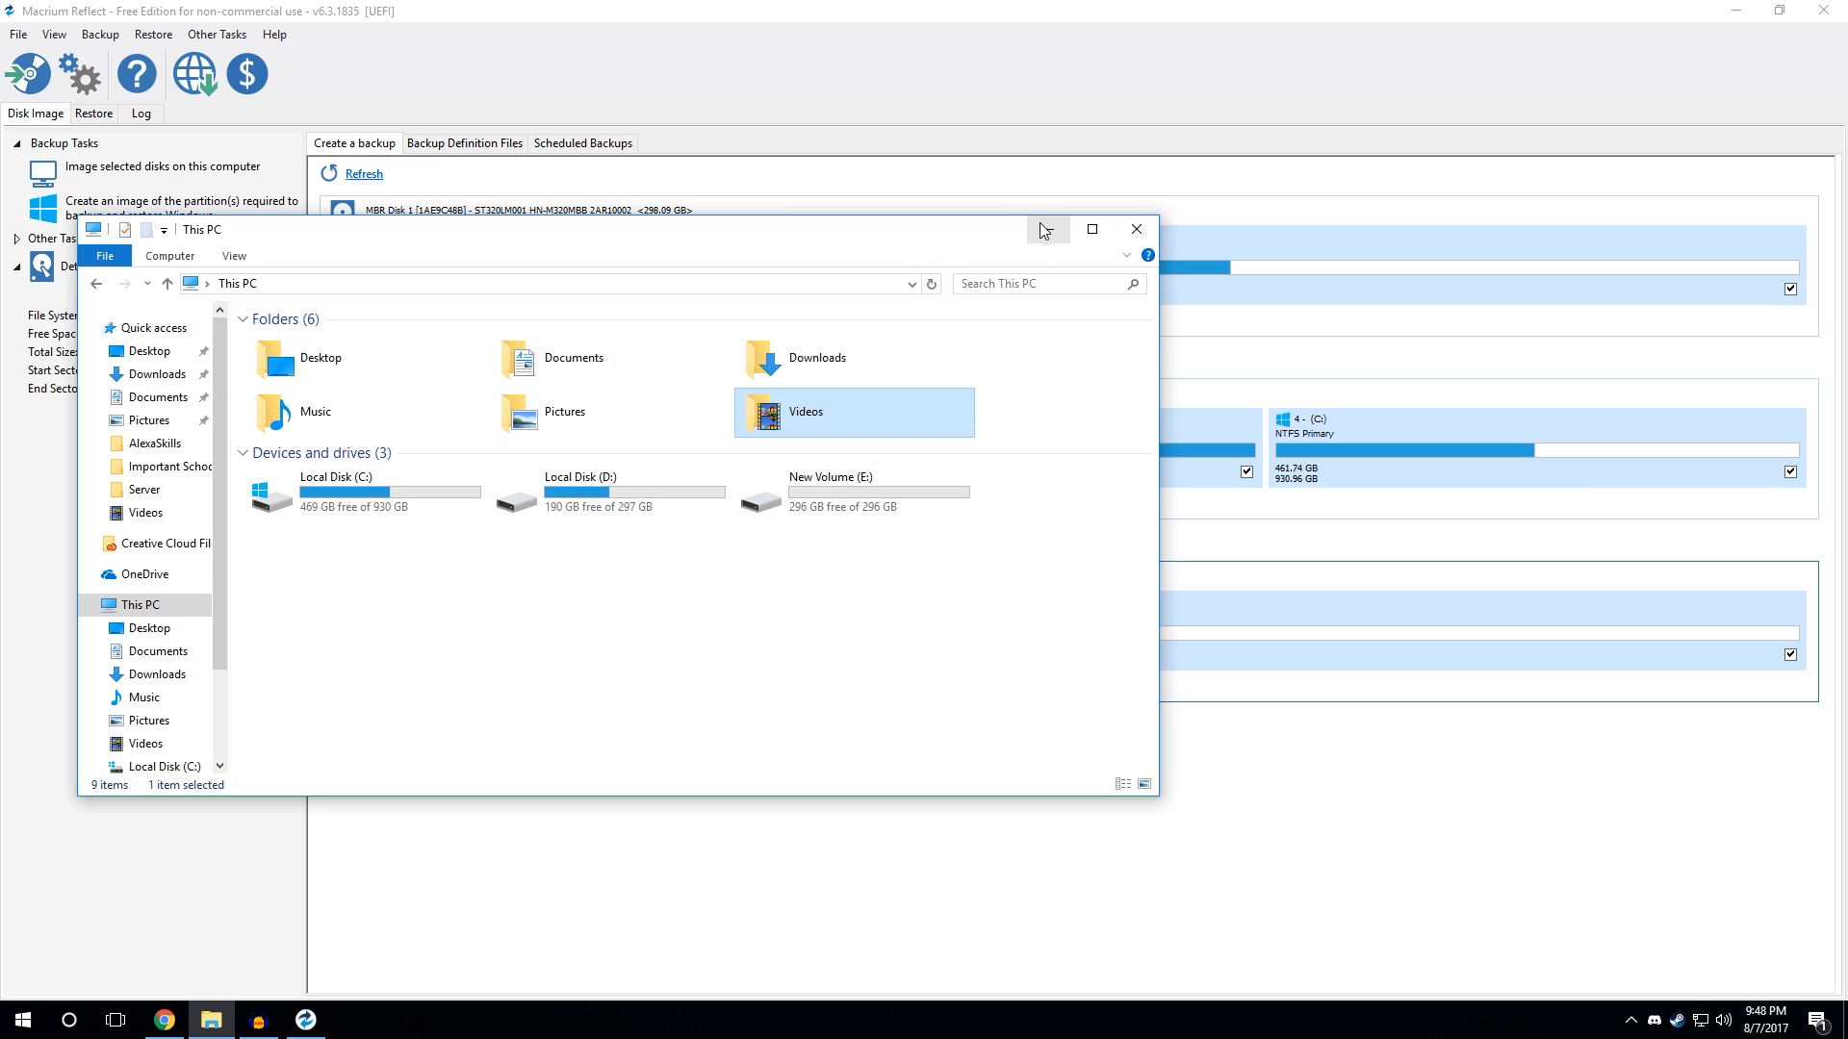
click(1136, 229)
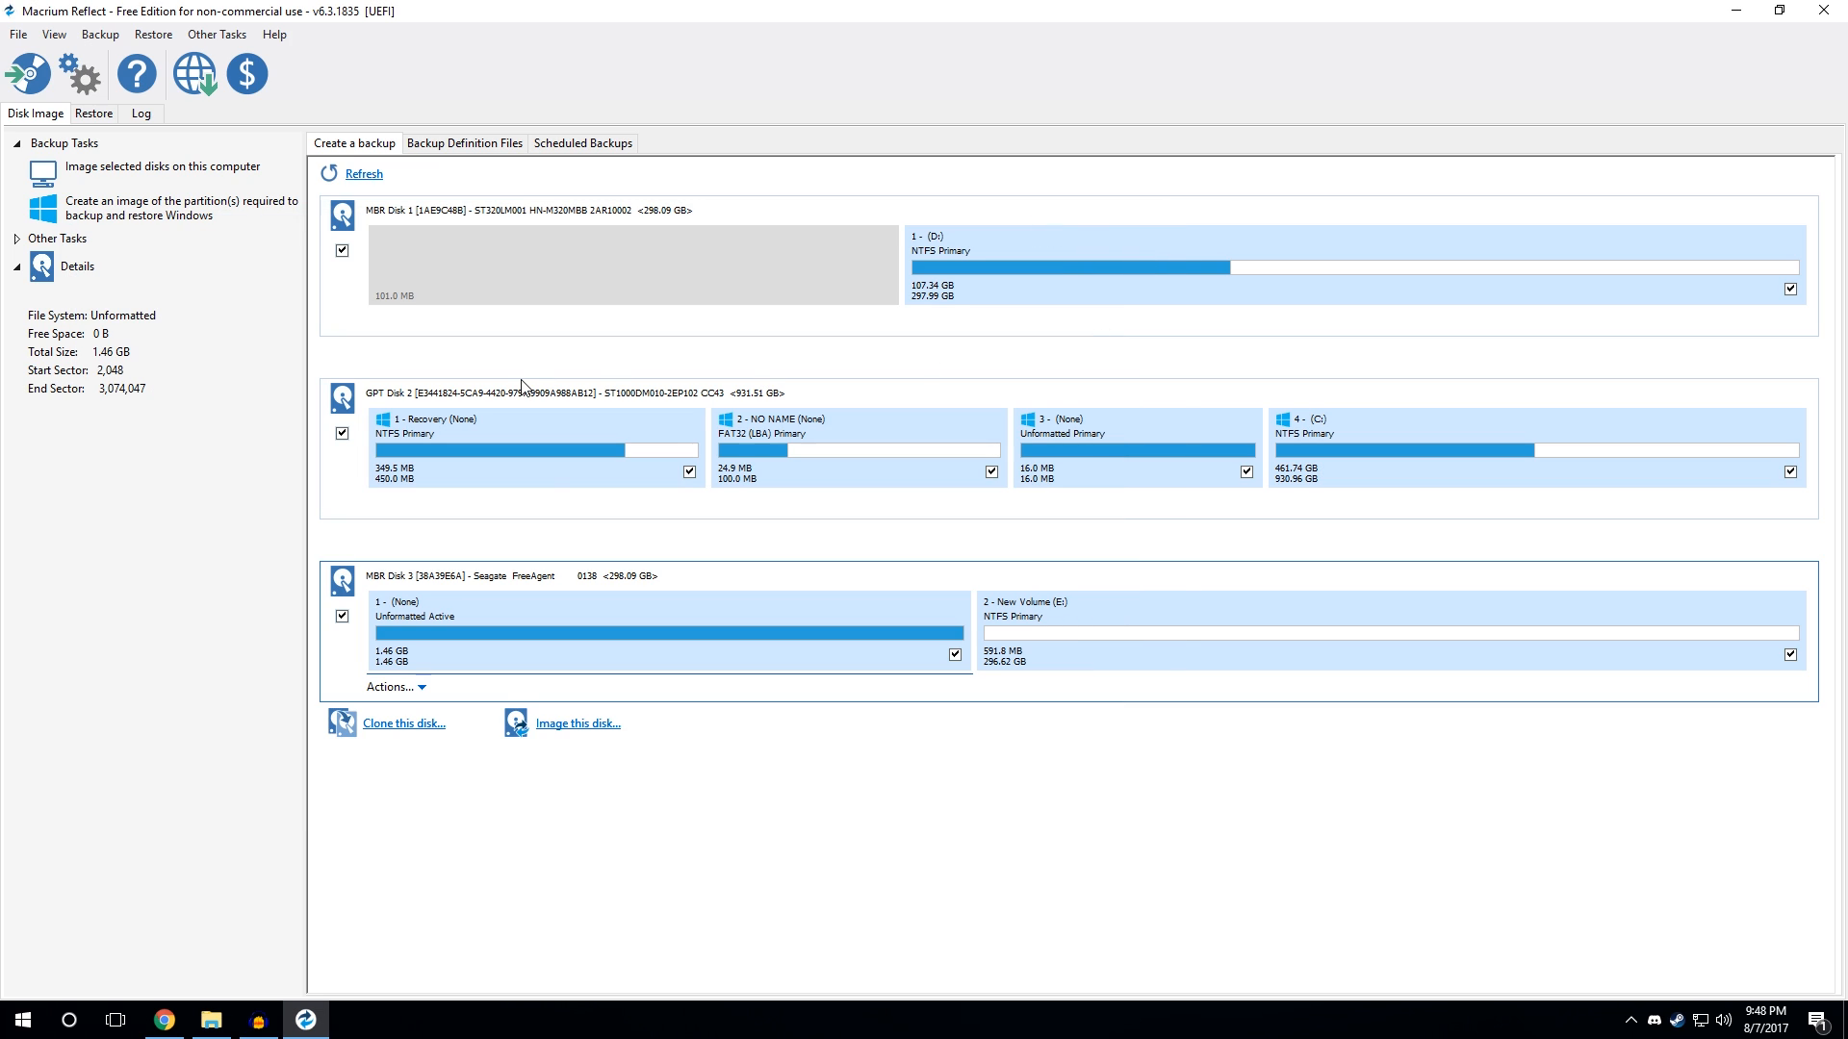
mouse_move(1052, 710)
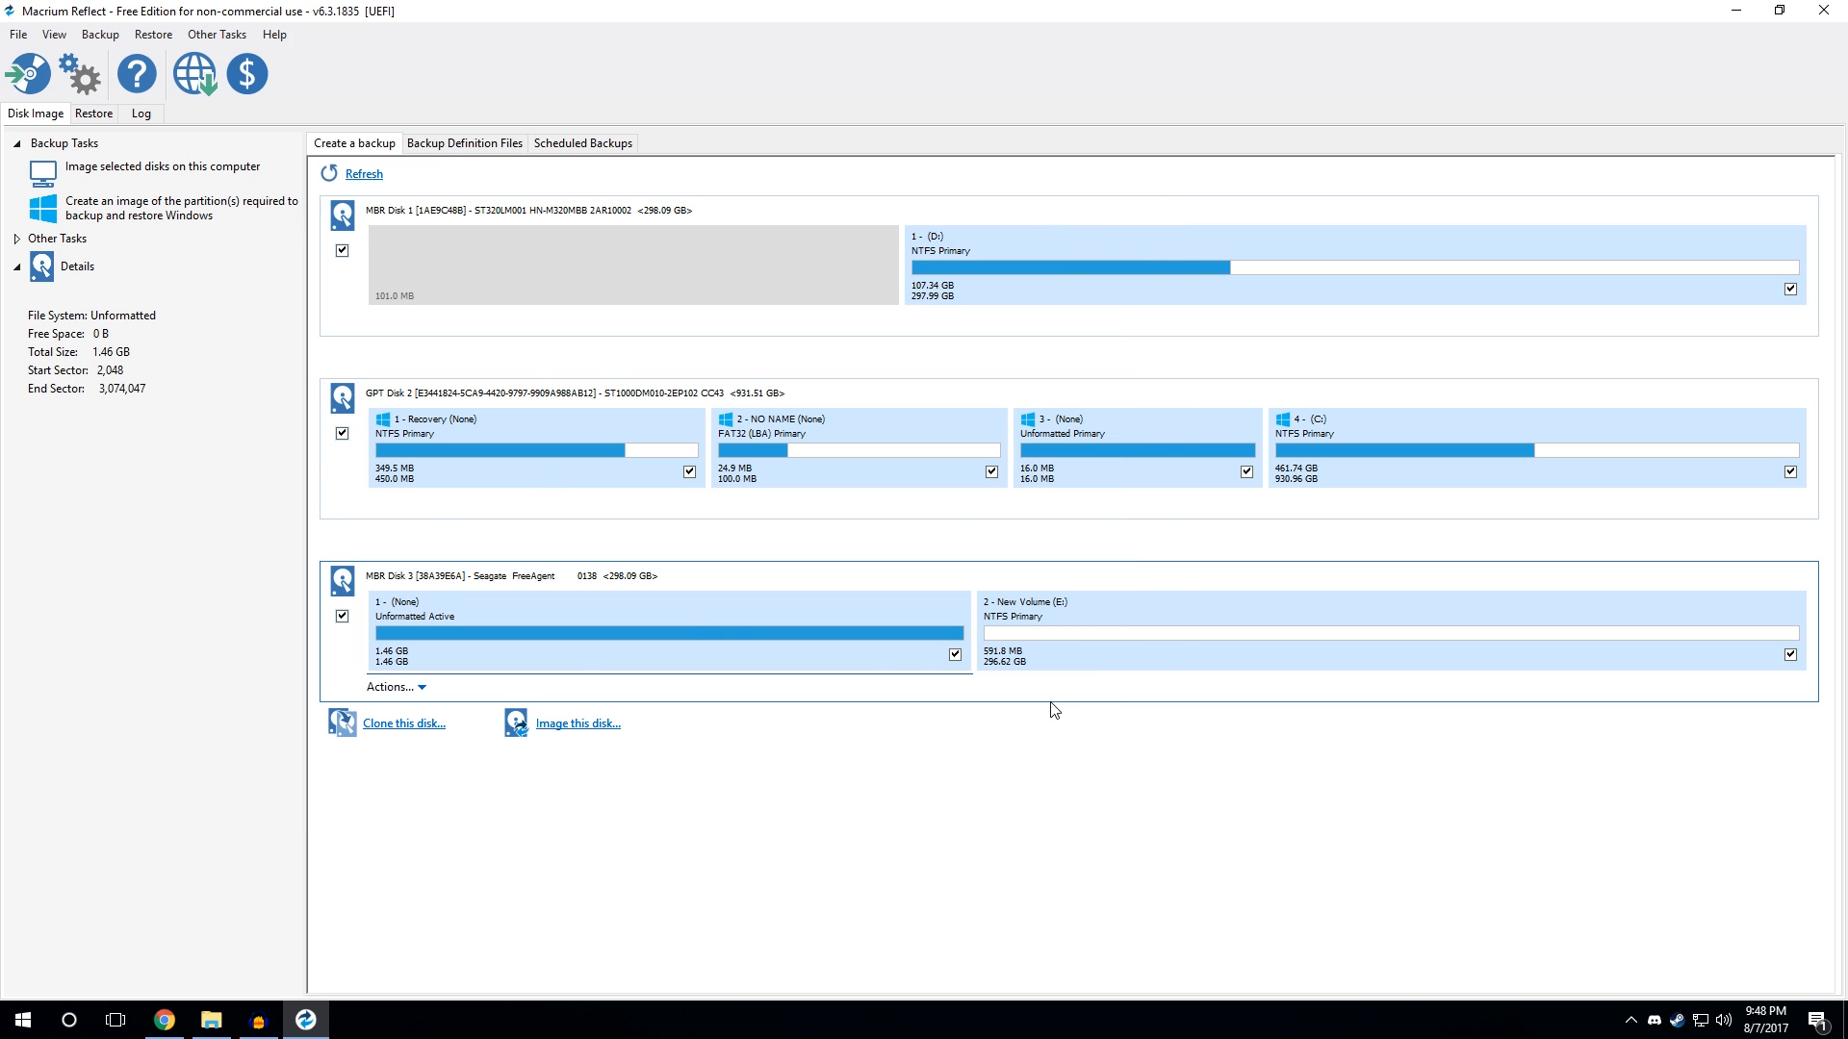
mouse_move(363, 319)
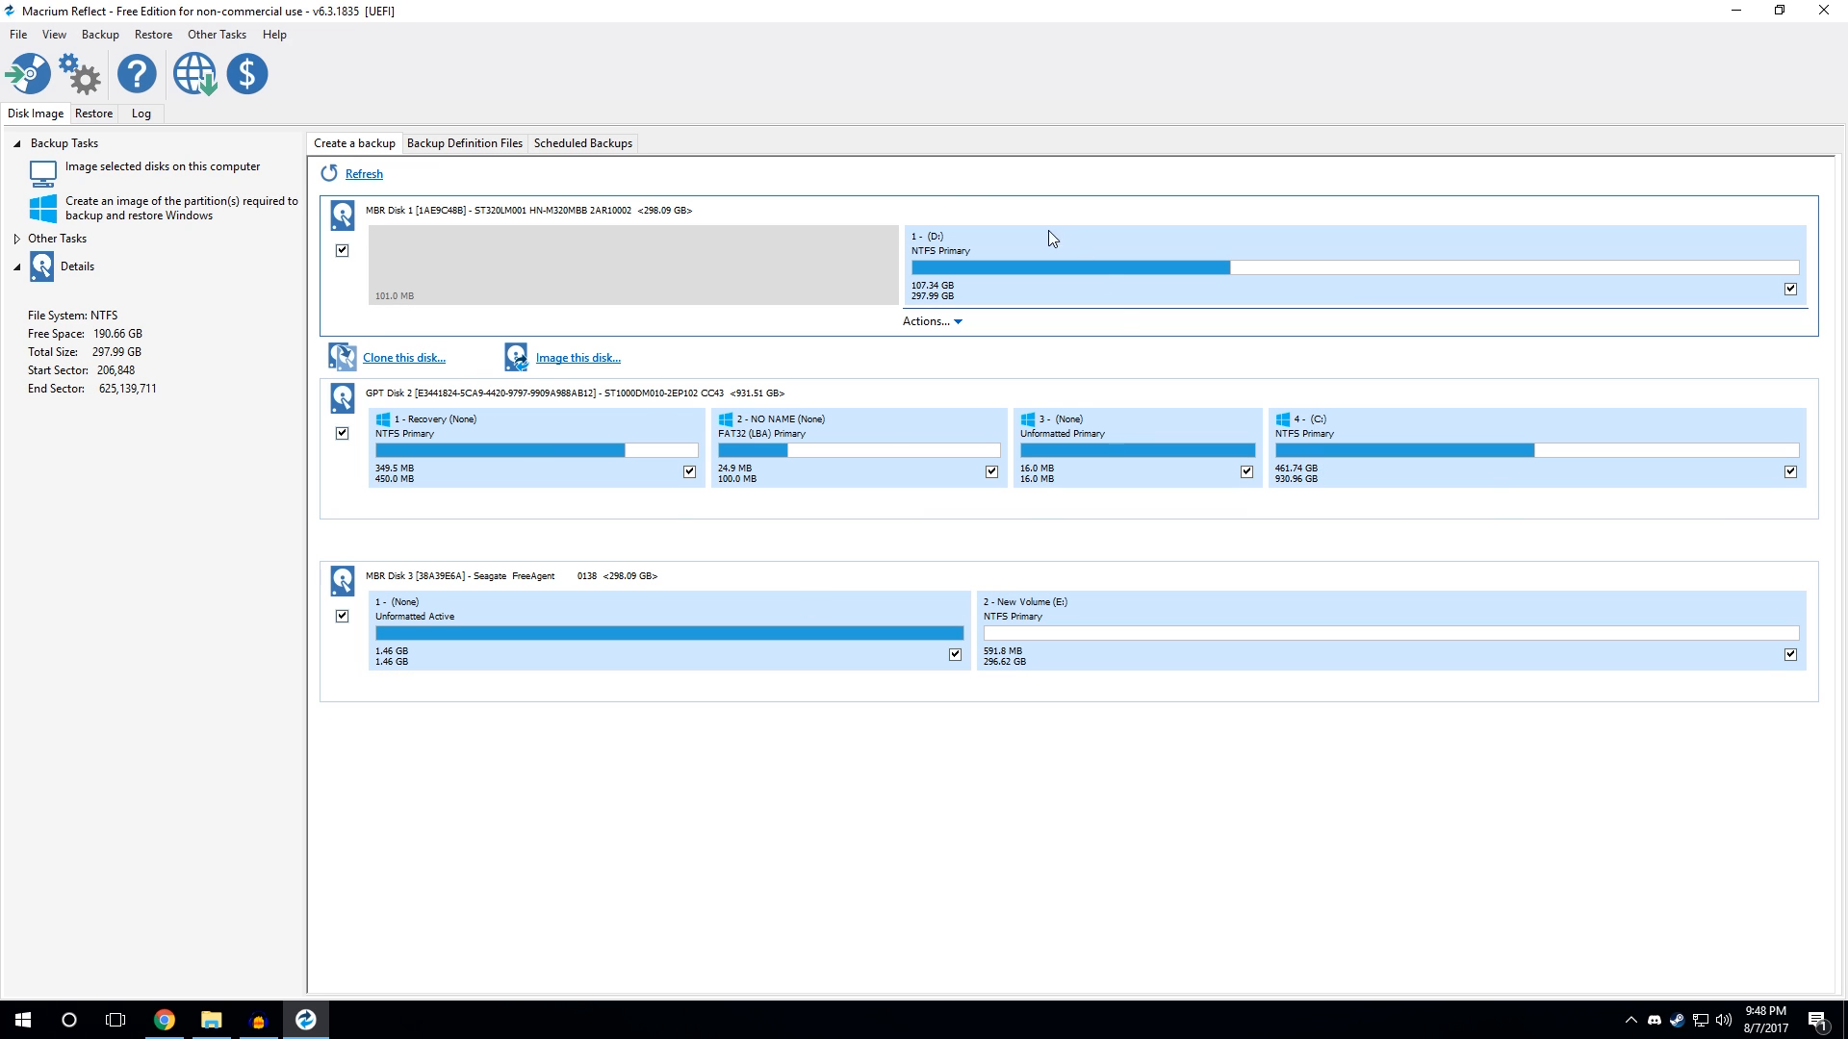
mouse_move(933, 298)
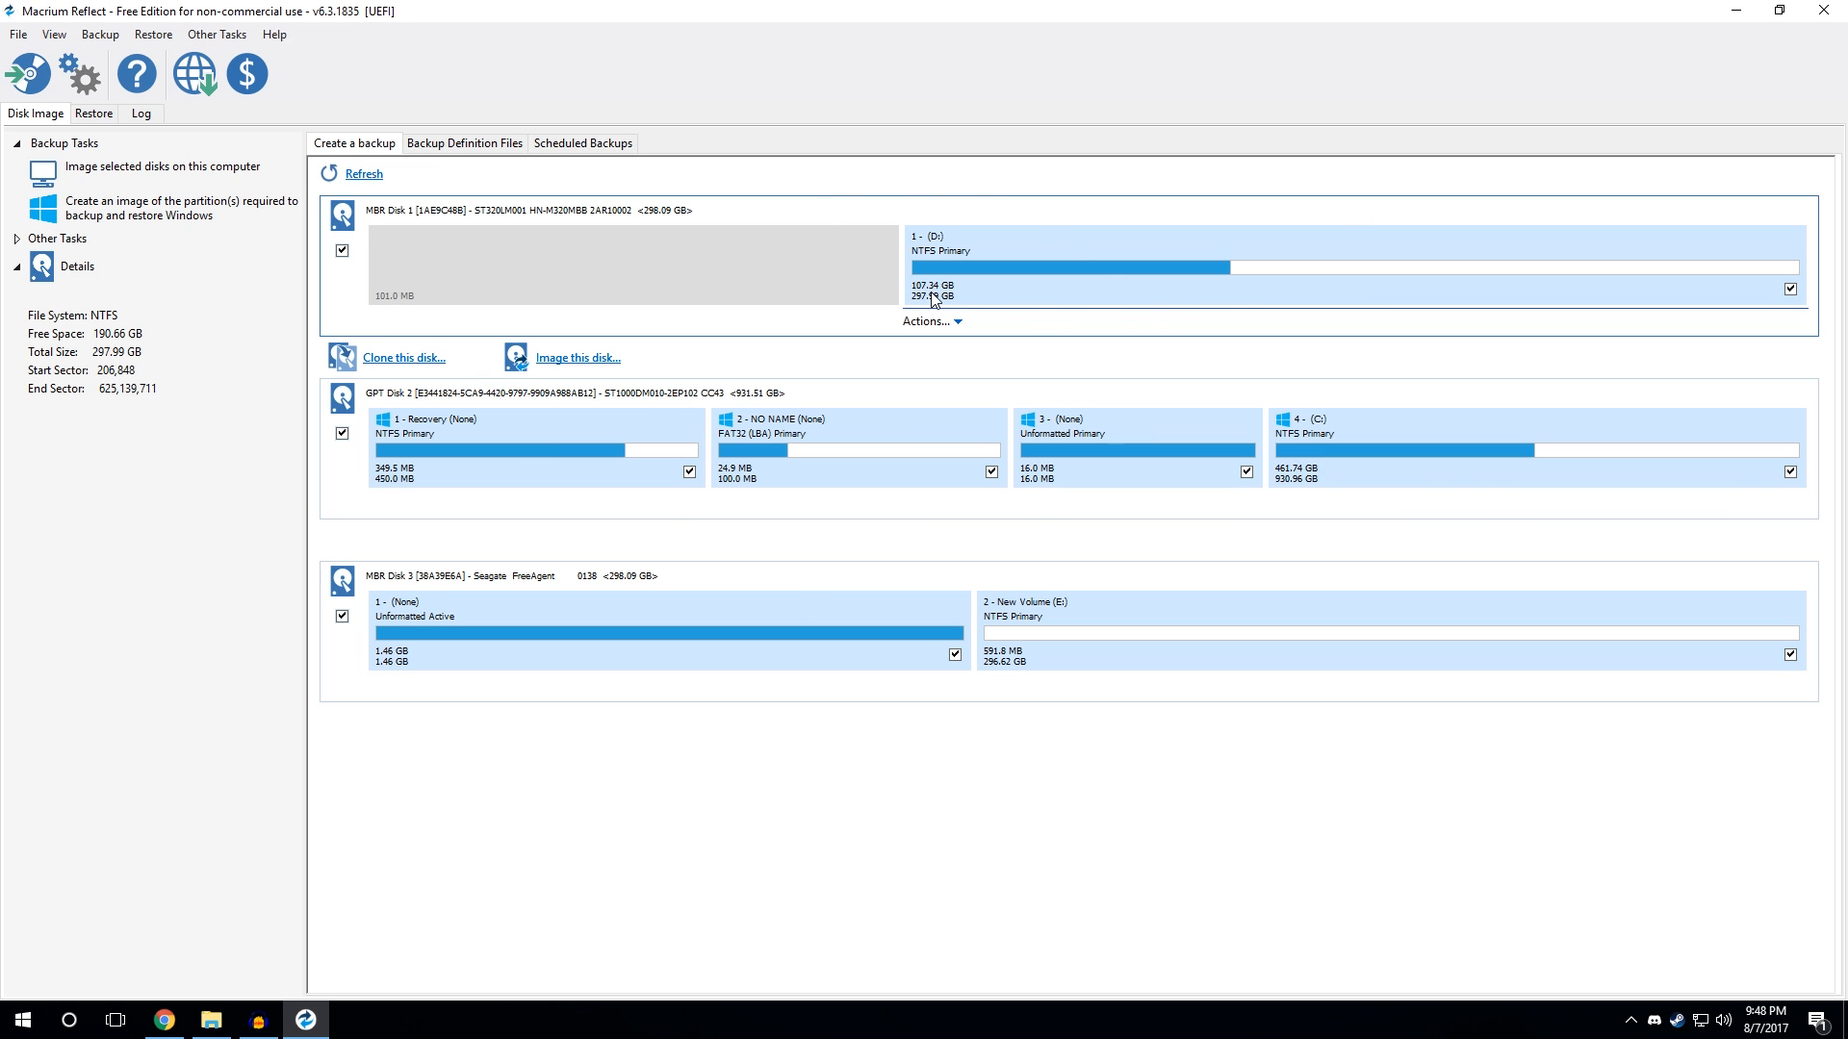
click(212, 1020)
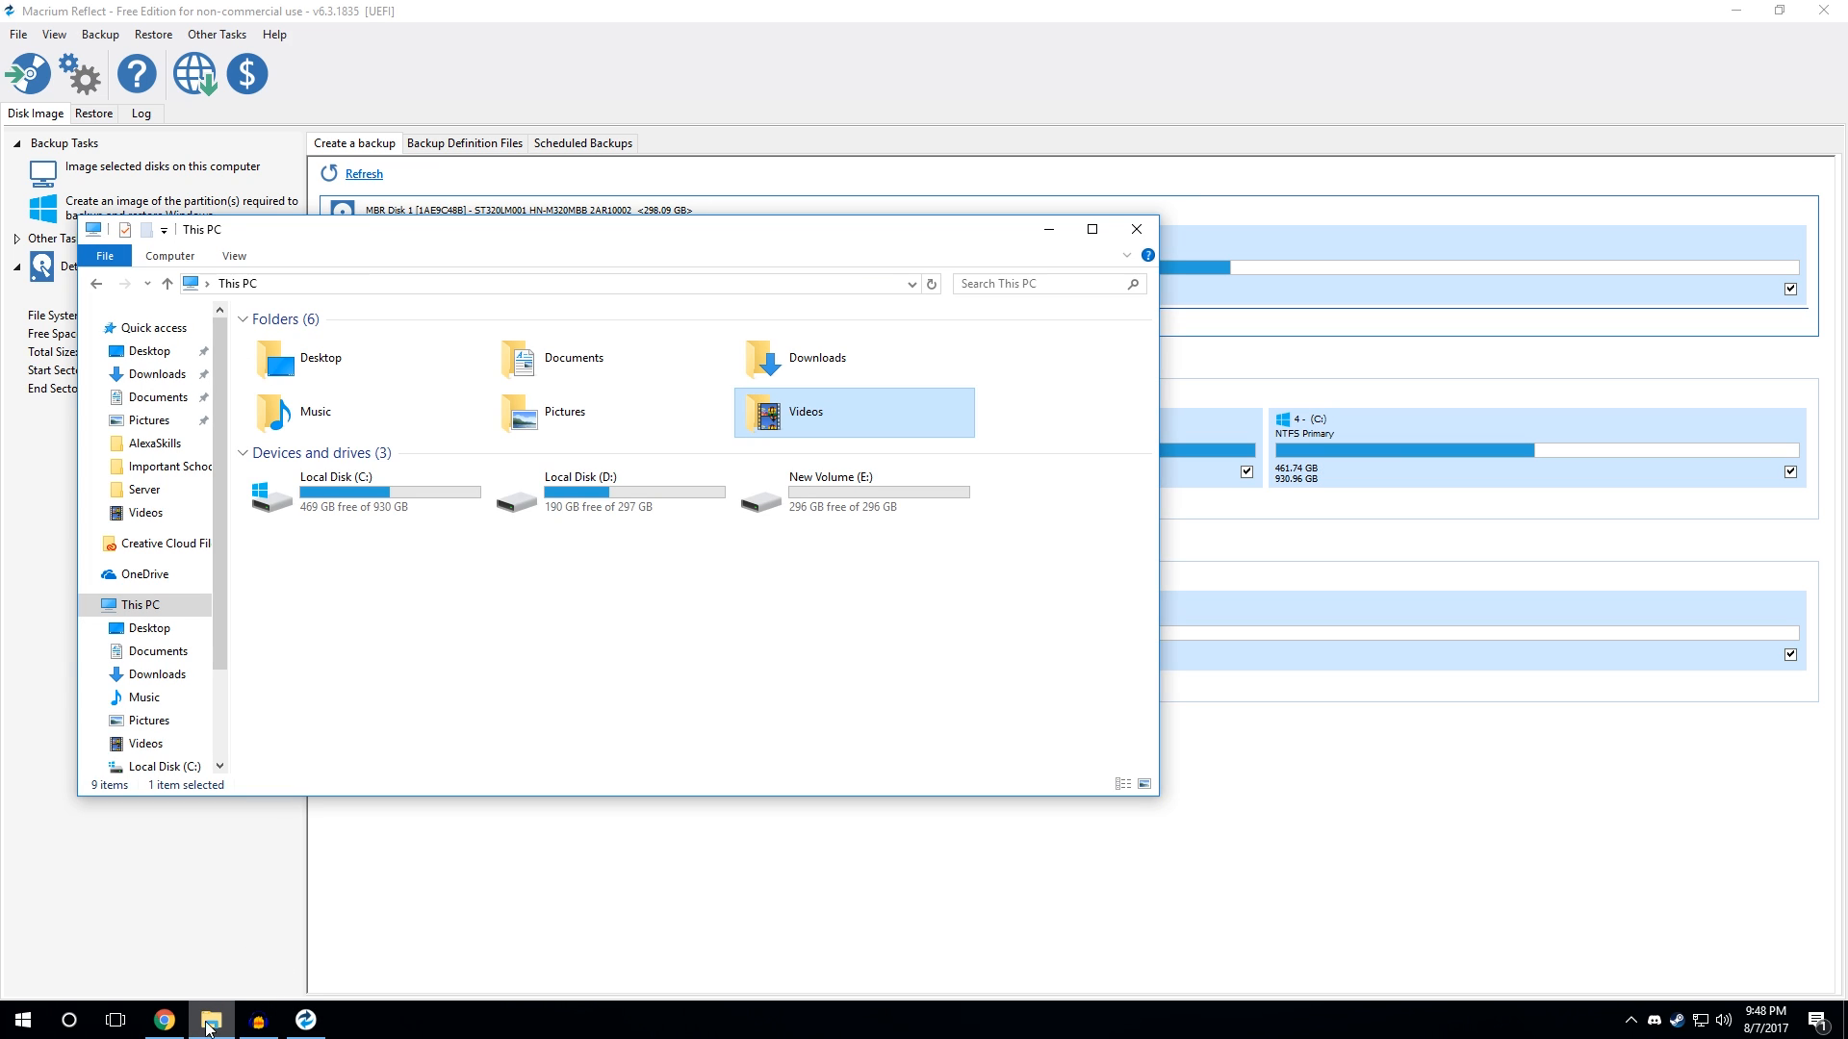
mouse_move(1047, 229)
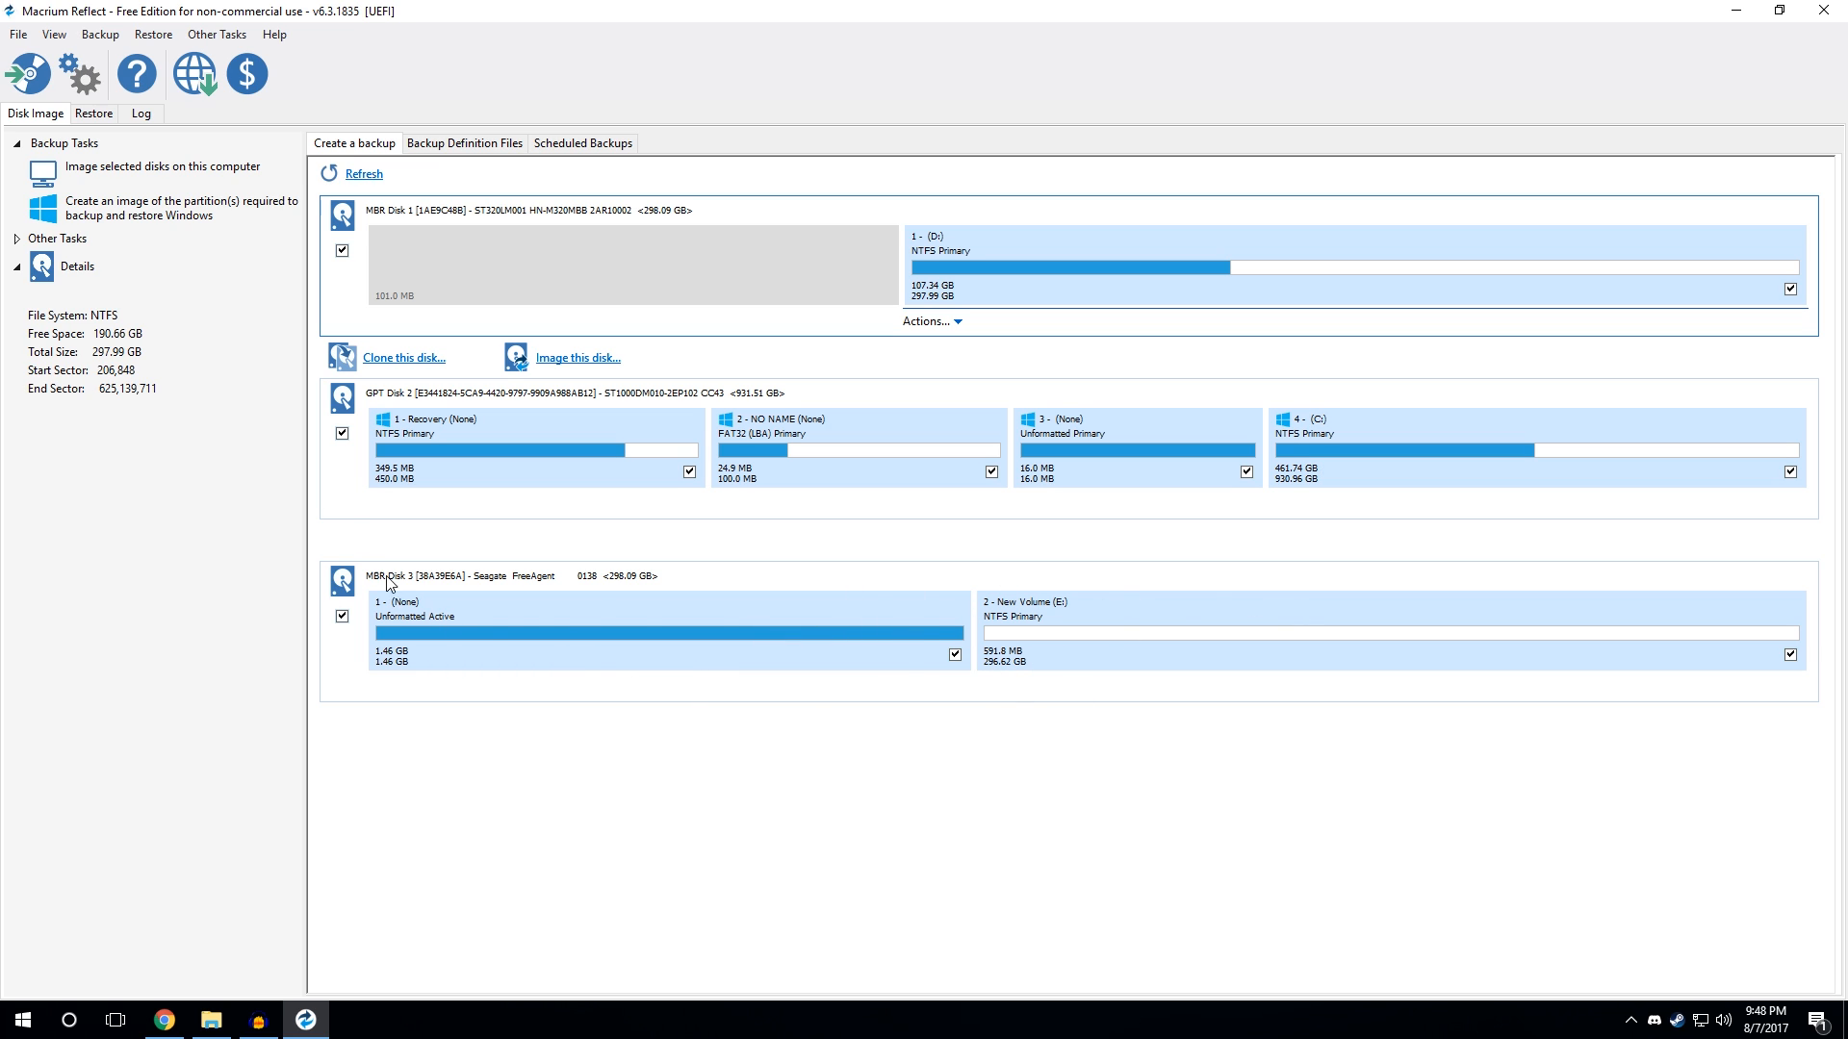
mouse_move(350, 308)
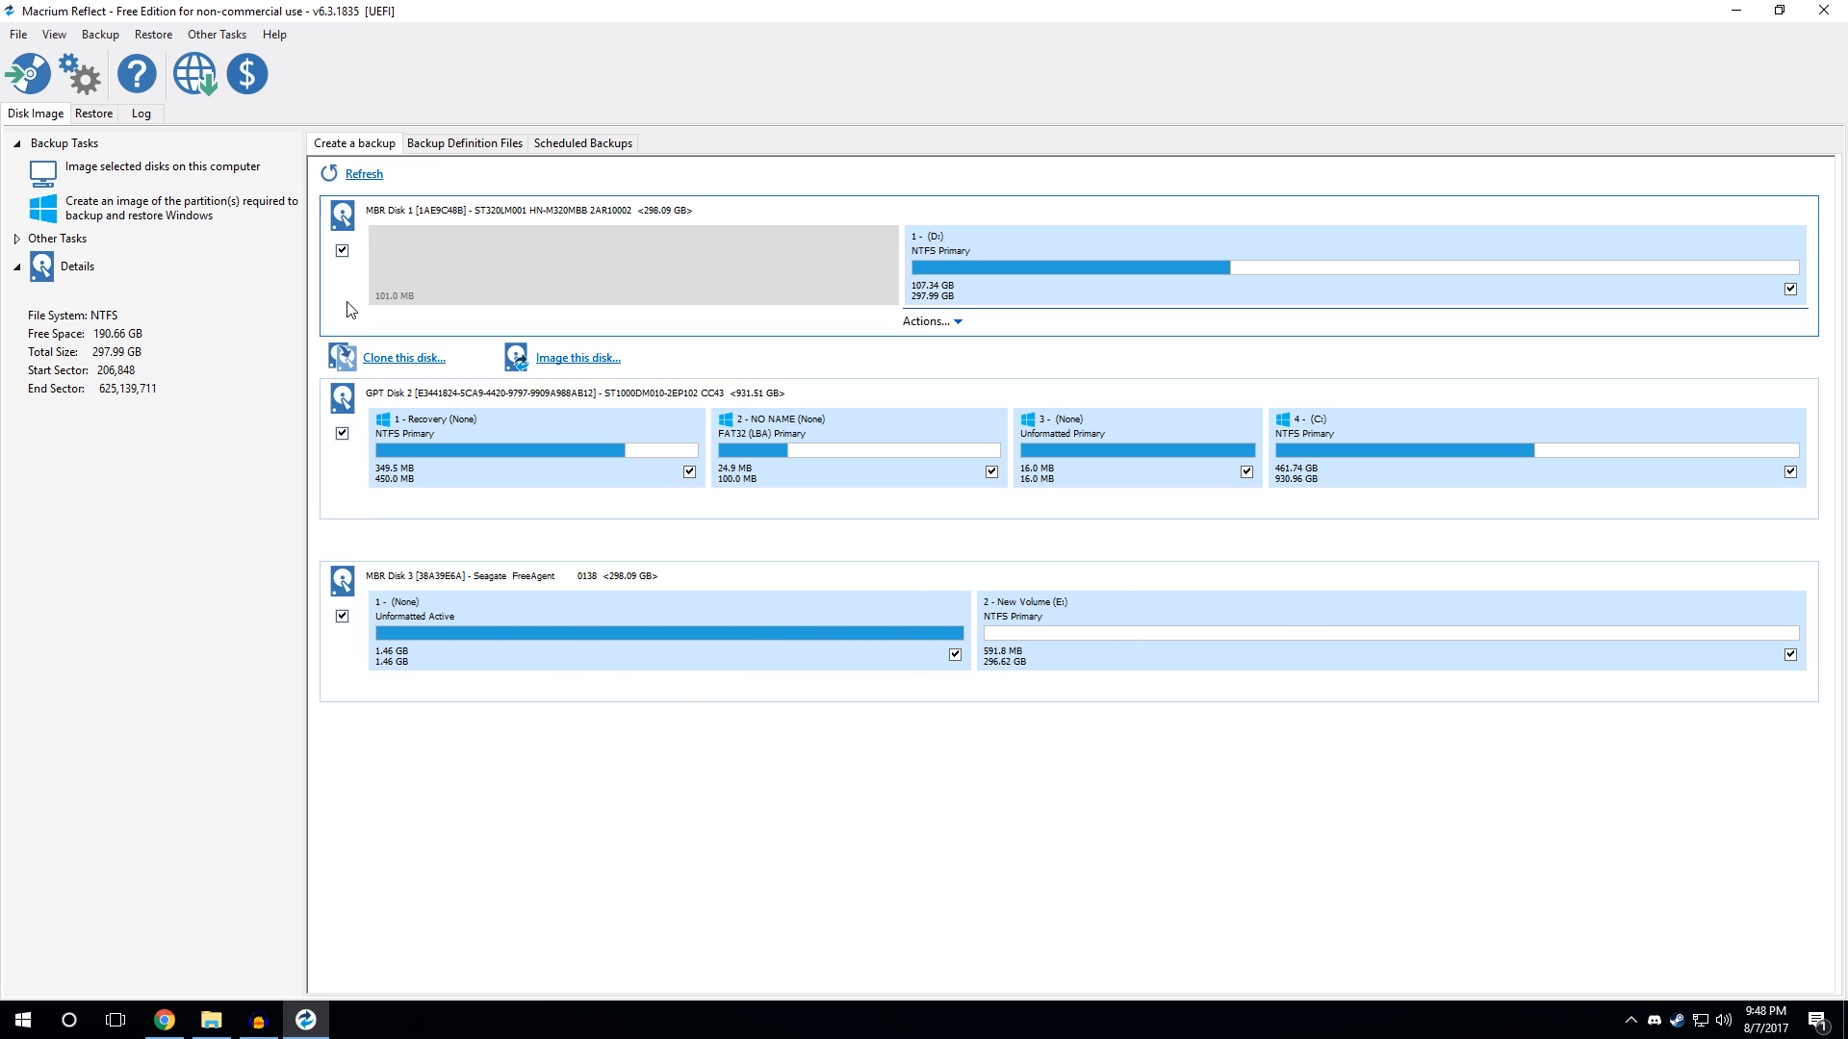
Step: Select MBR Disk 1 holding D in Reflect and start the Clone this disk wizard
click(533, 443)
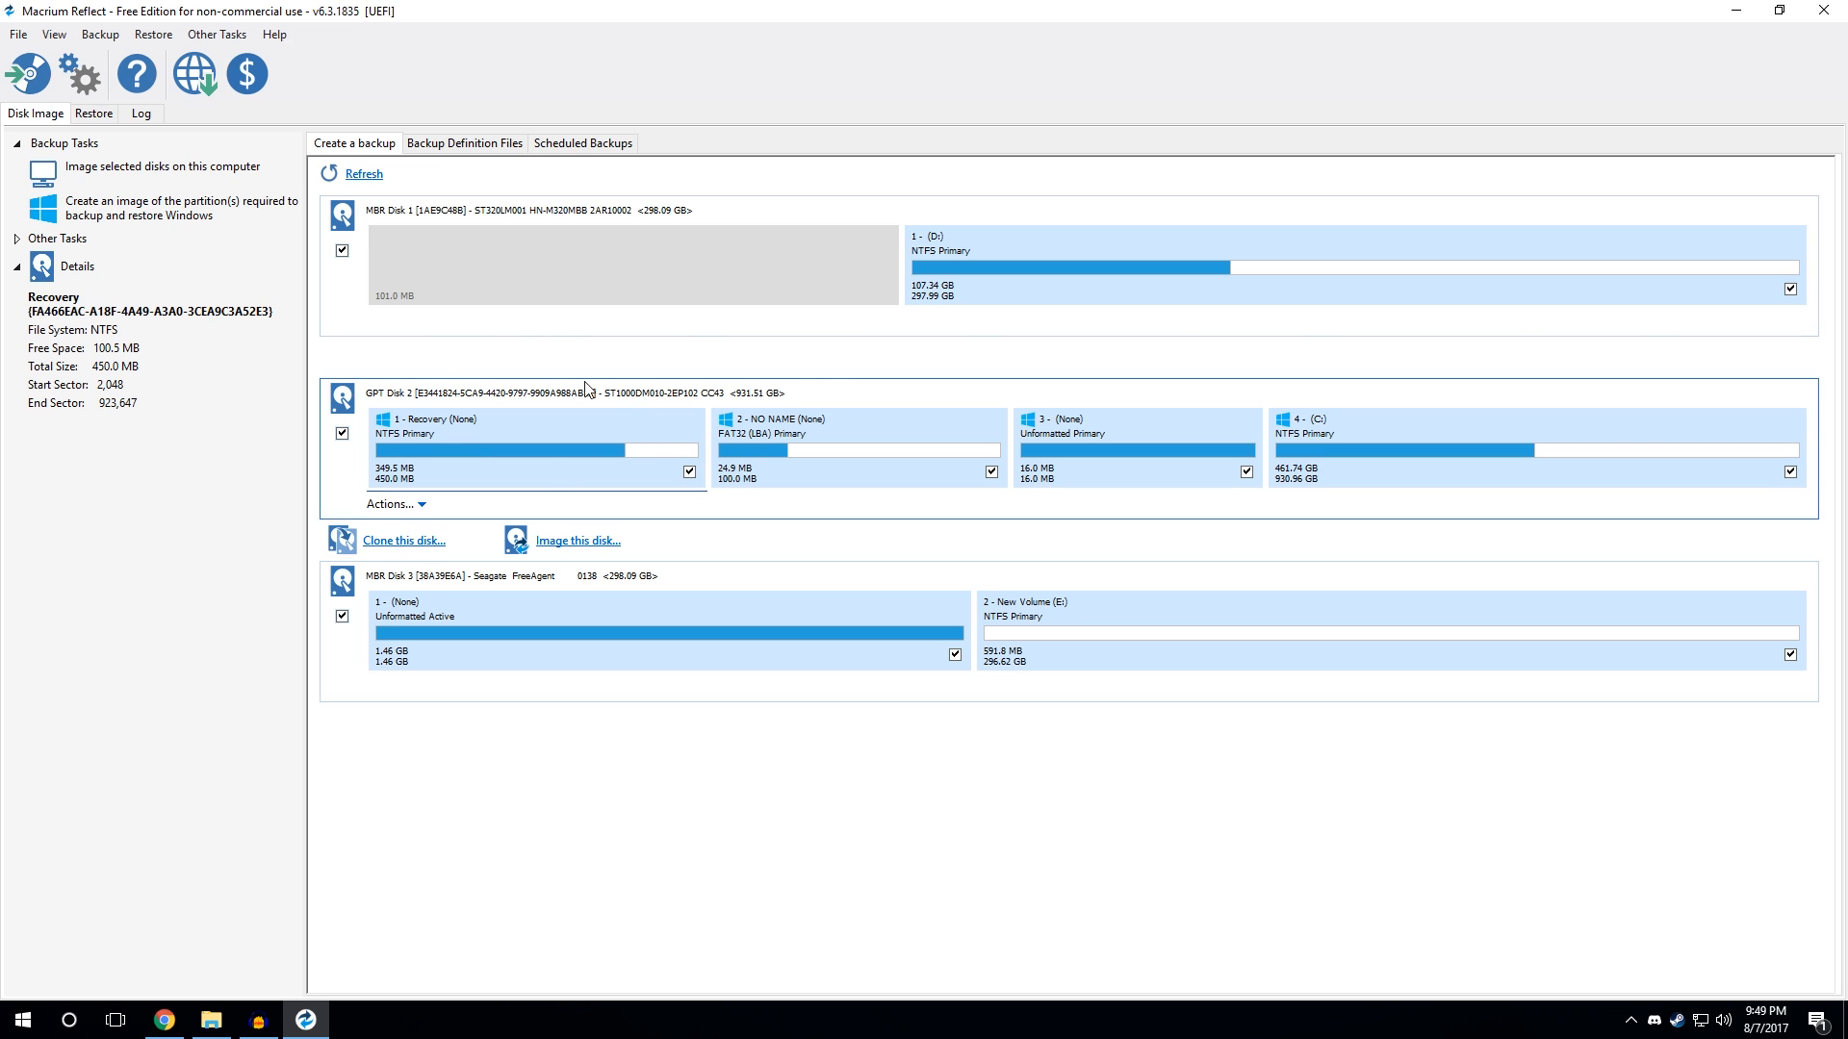
mouse_move(797, 533)
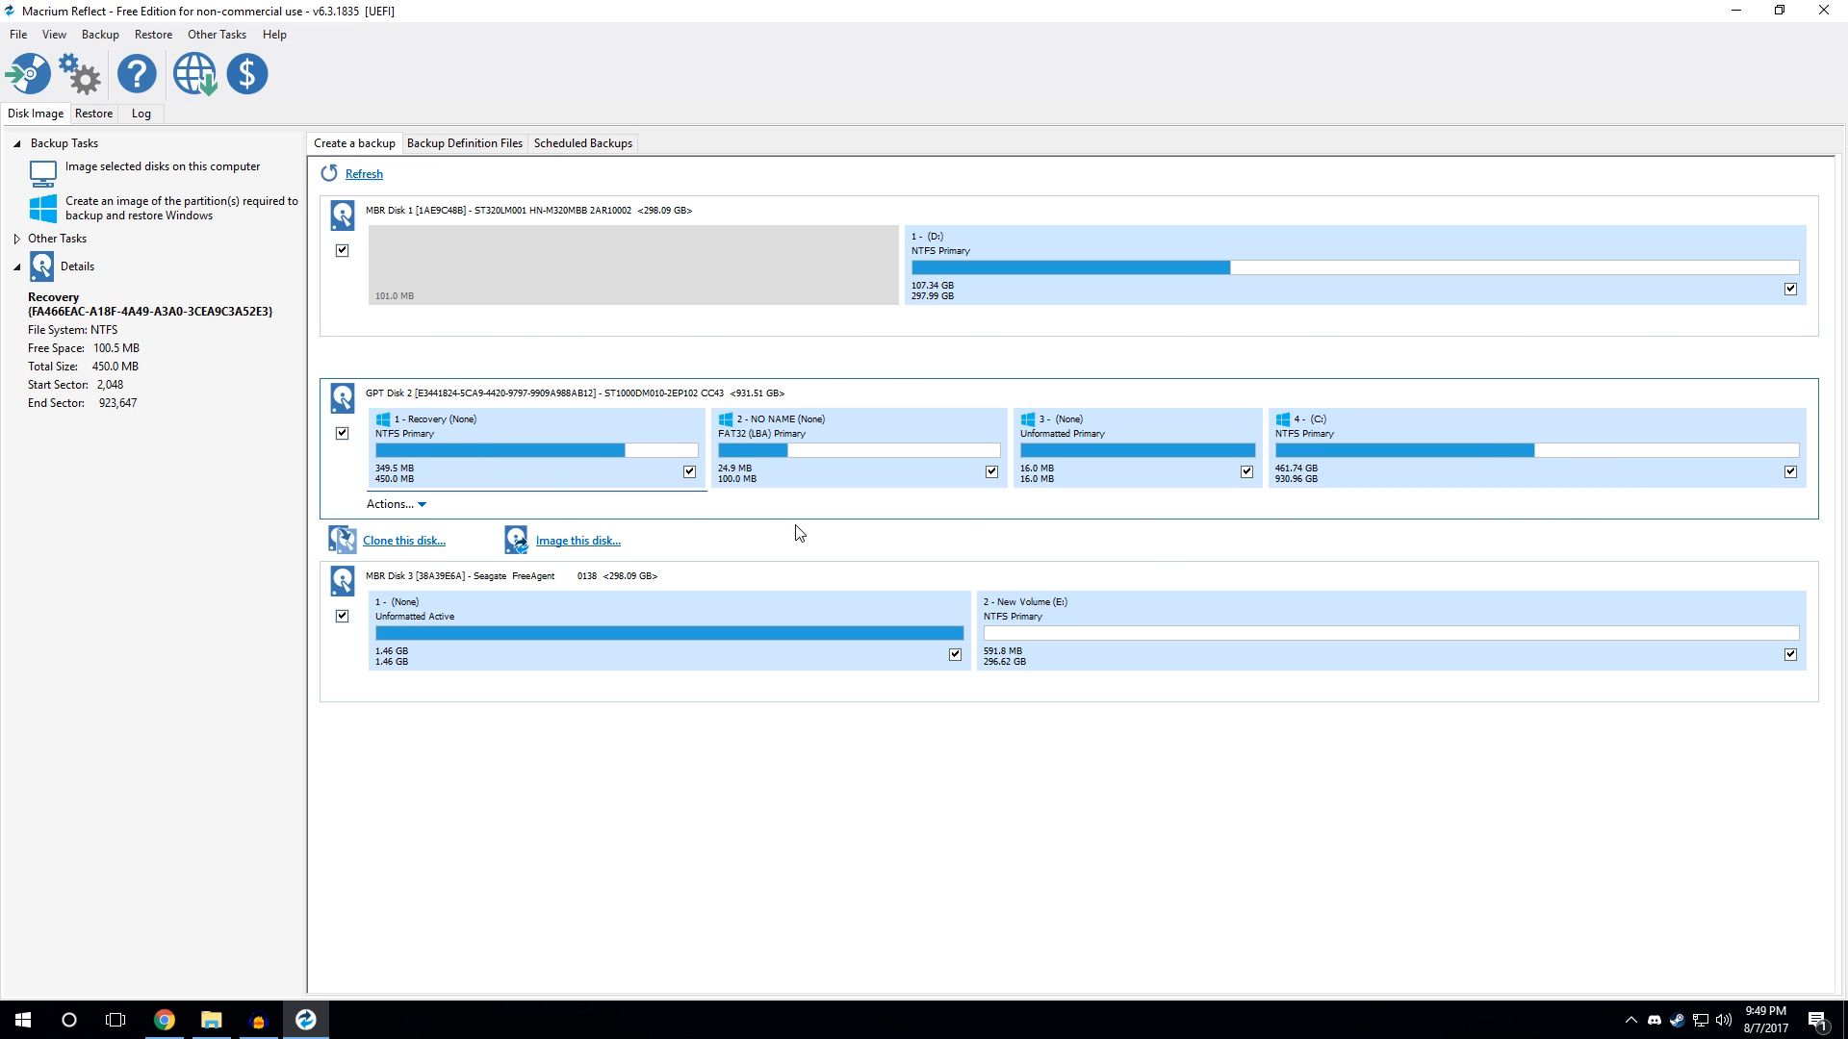
mouse_move(321, 310)
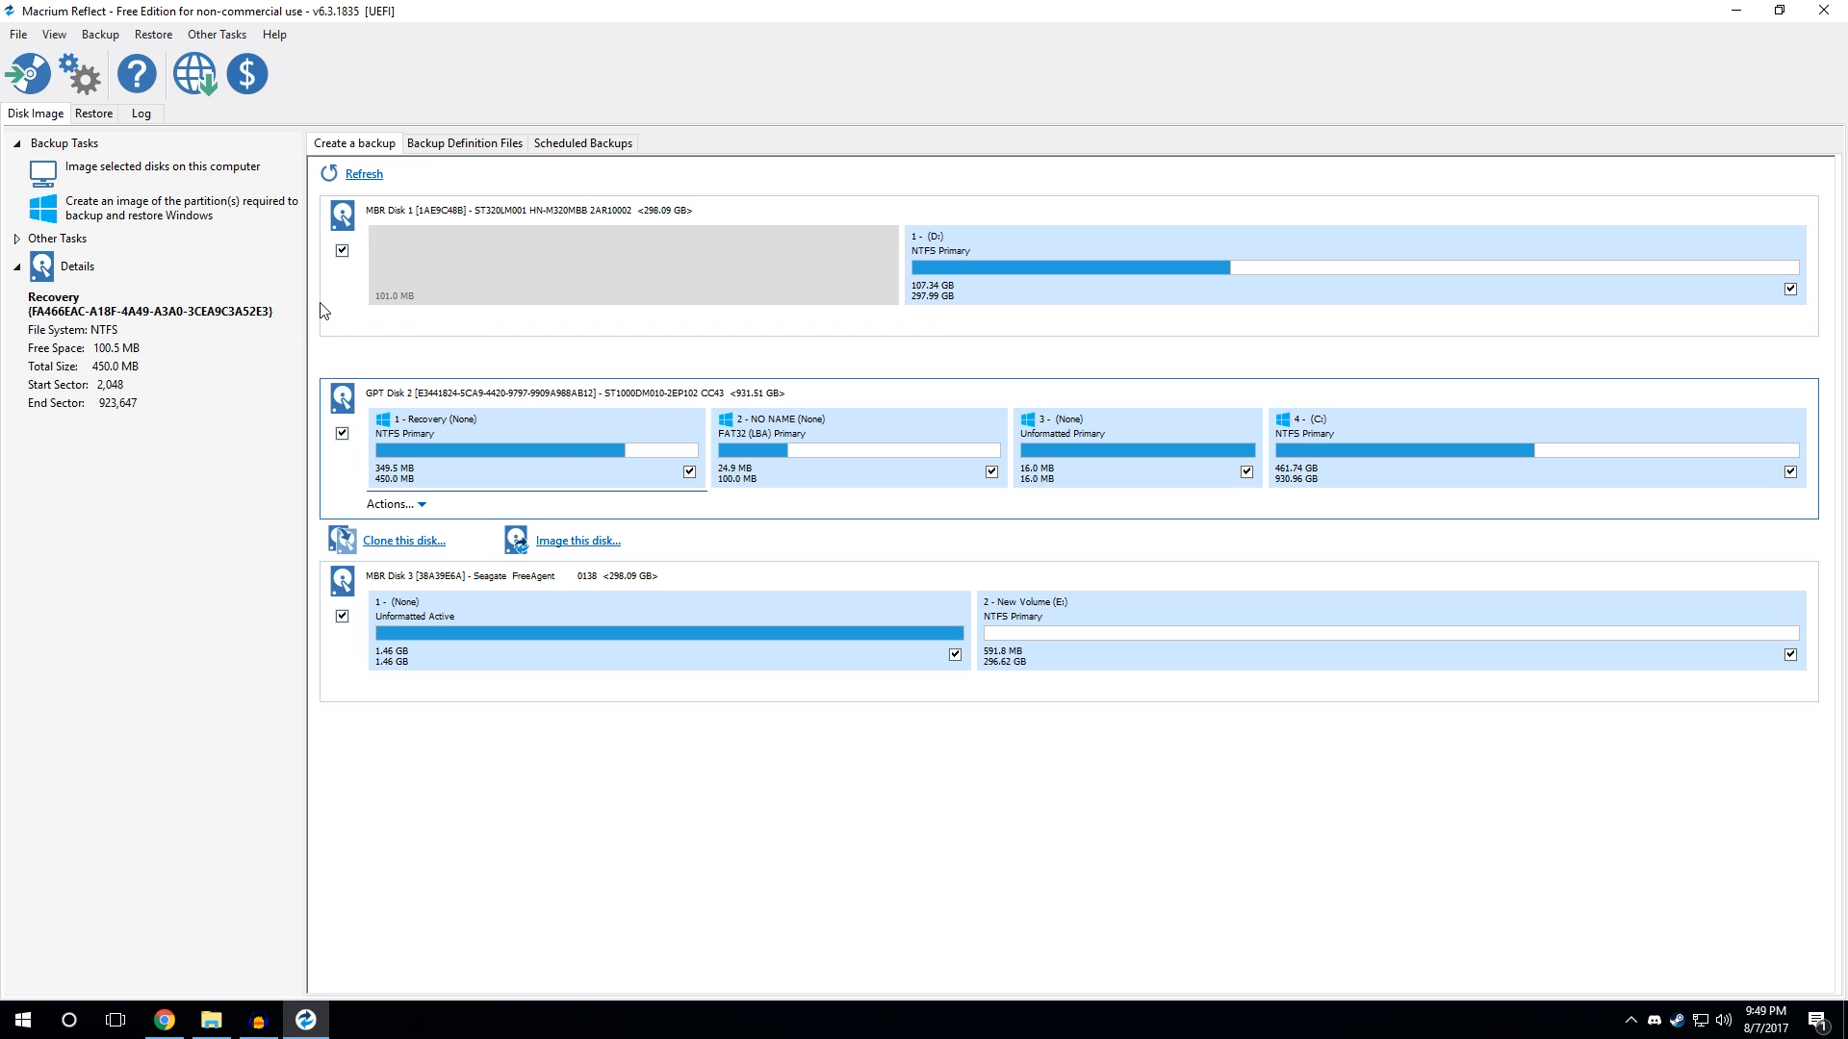
mouse_move(1074, 655)
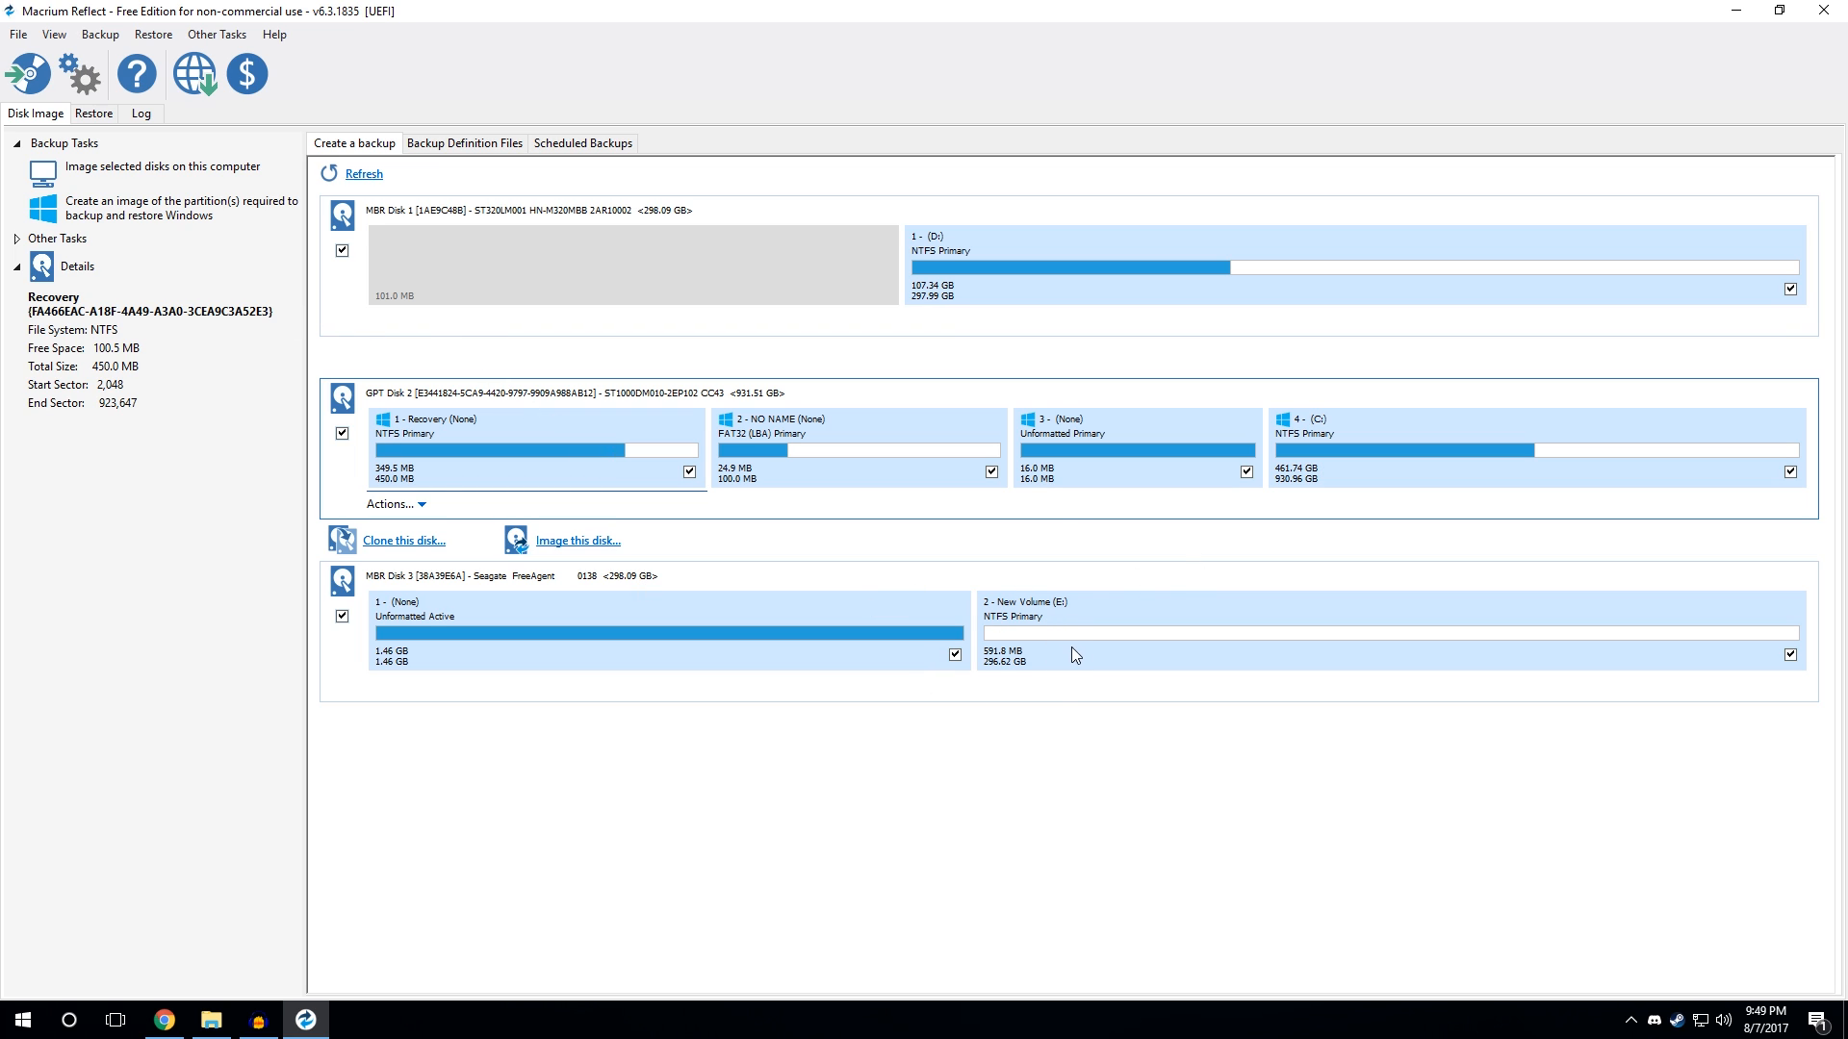
mouse_move(349, 333)
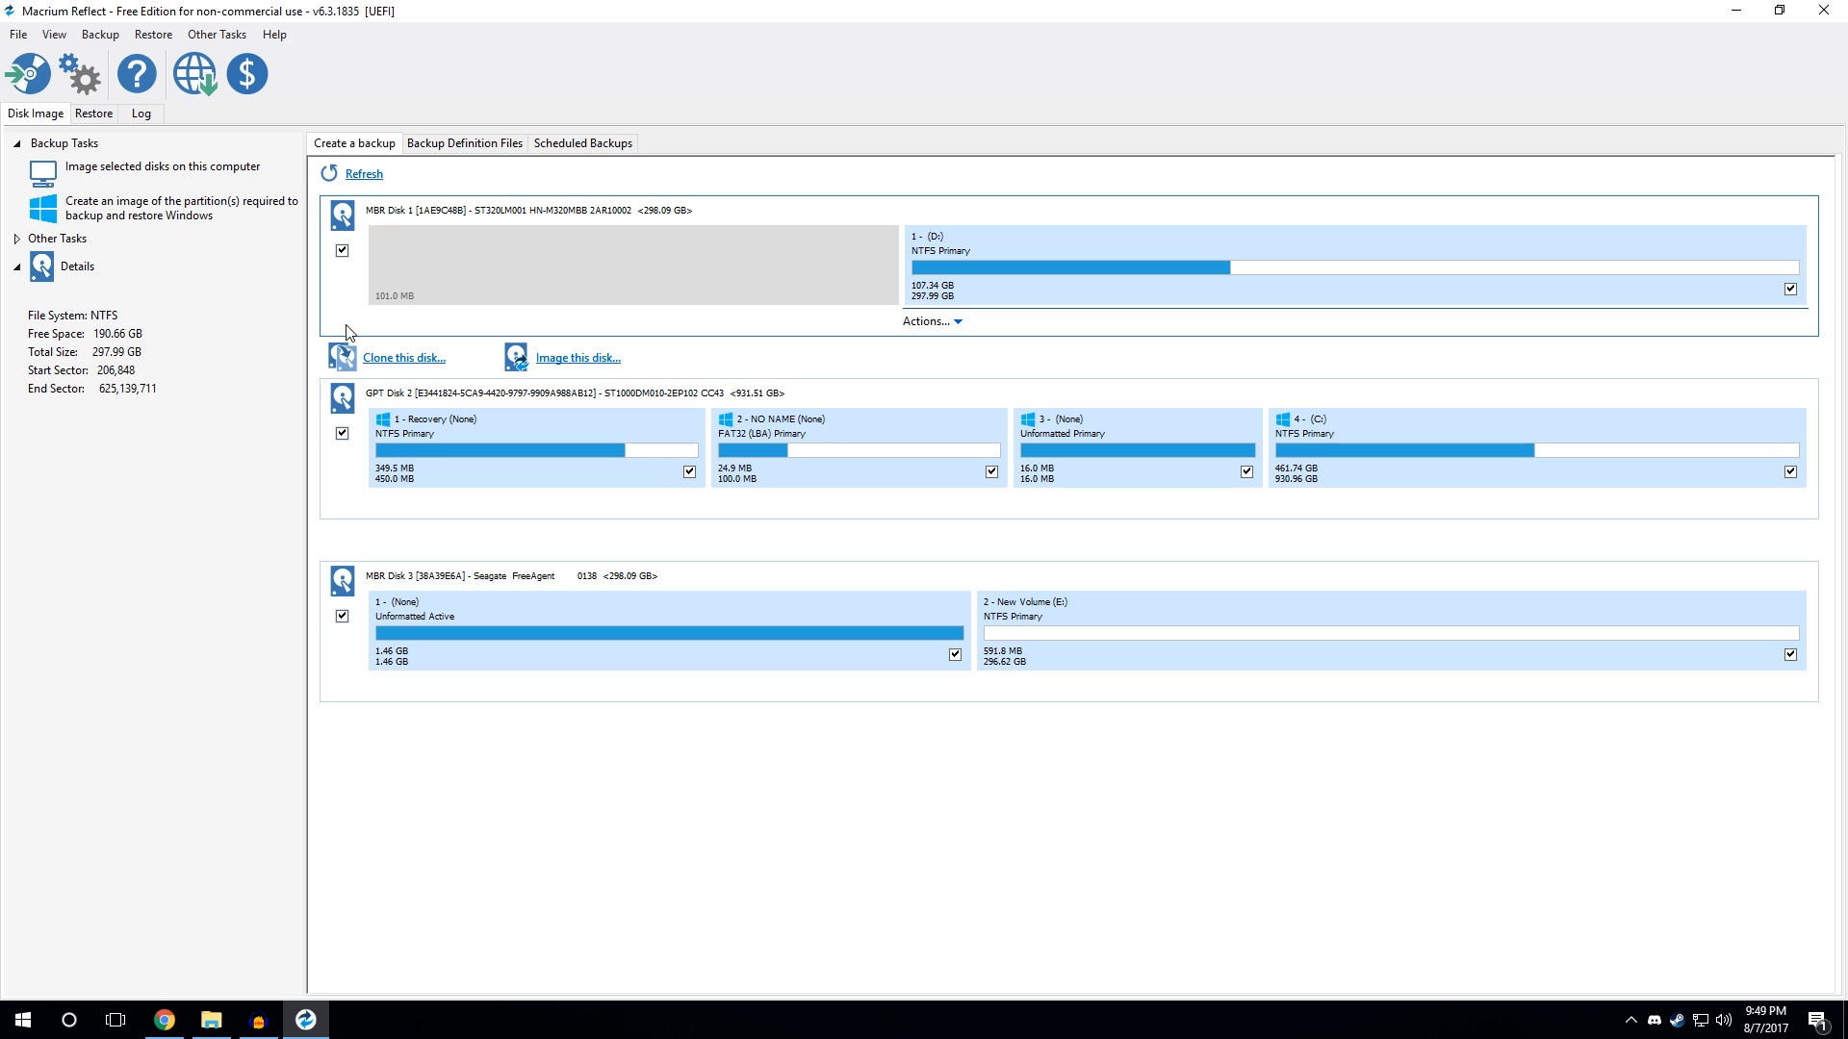
mouse_move(378, 439)
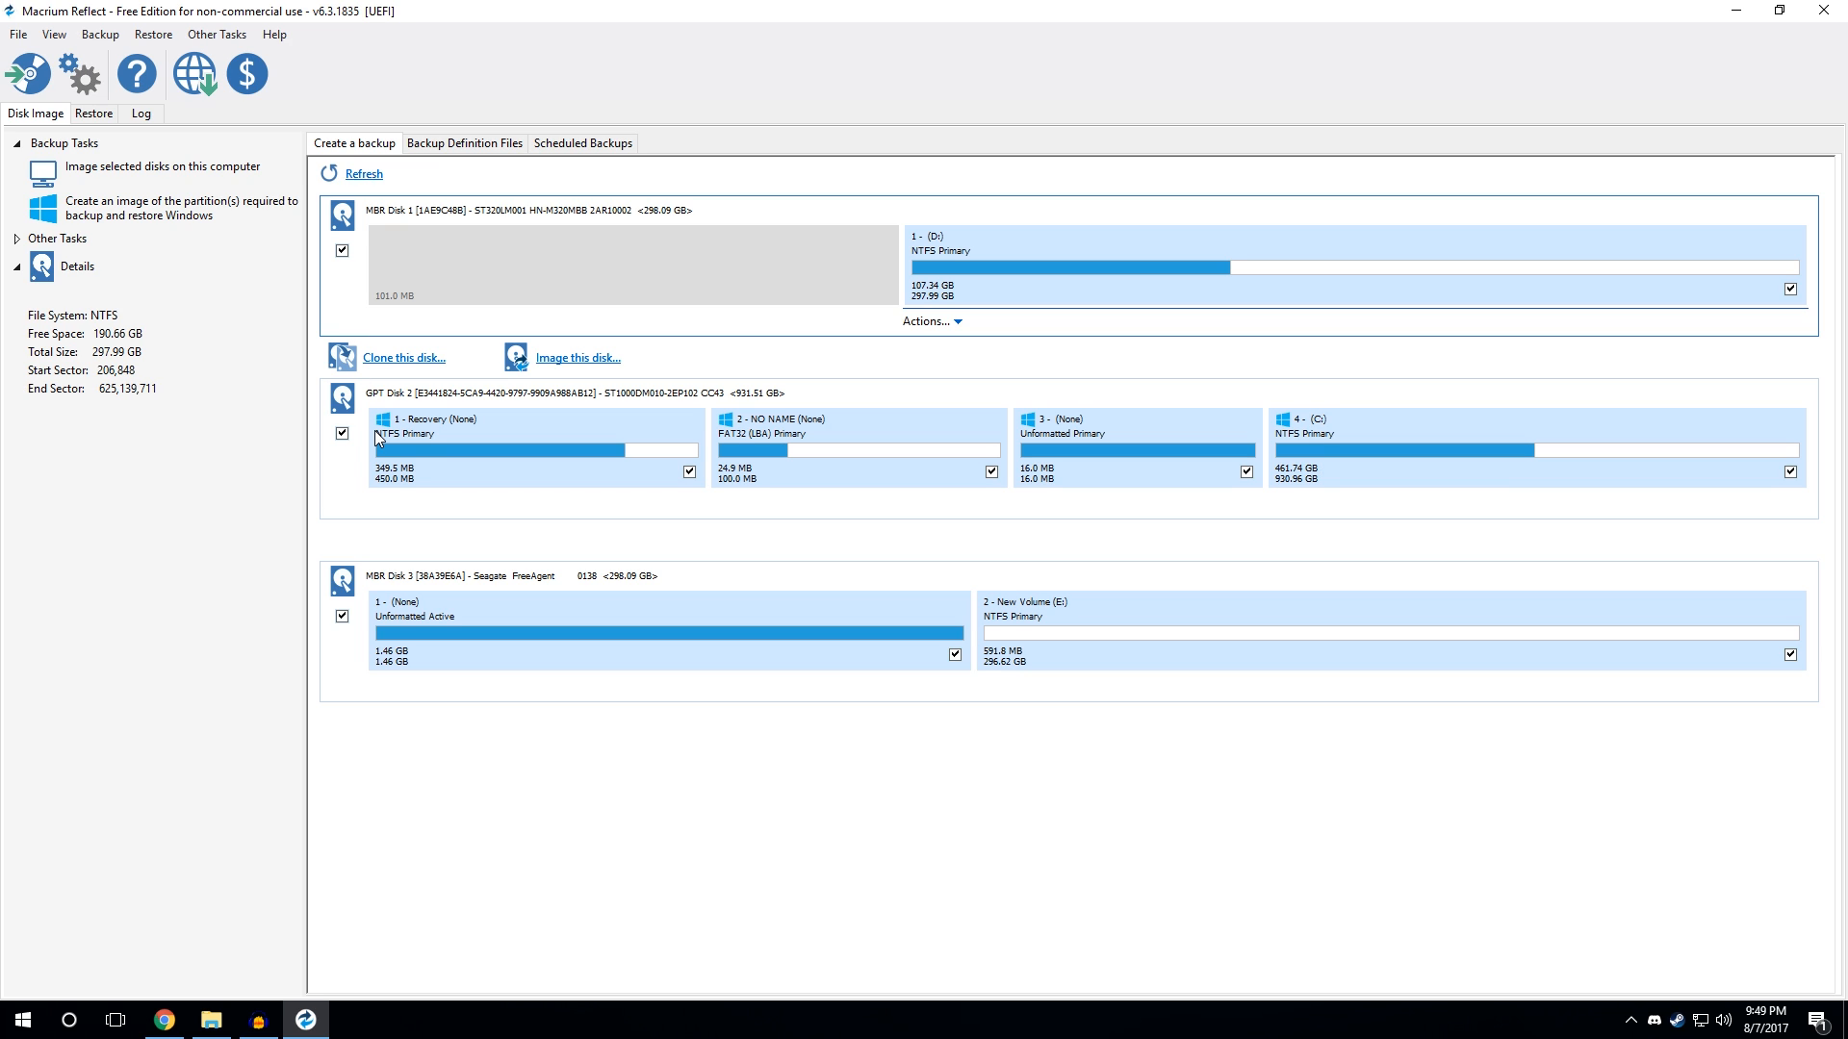
mouse_move(585, 496)
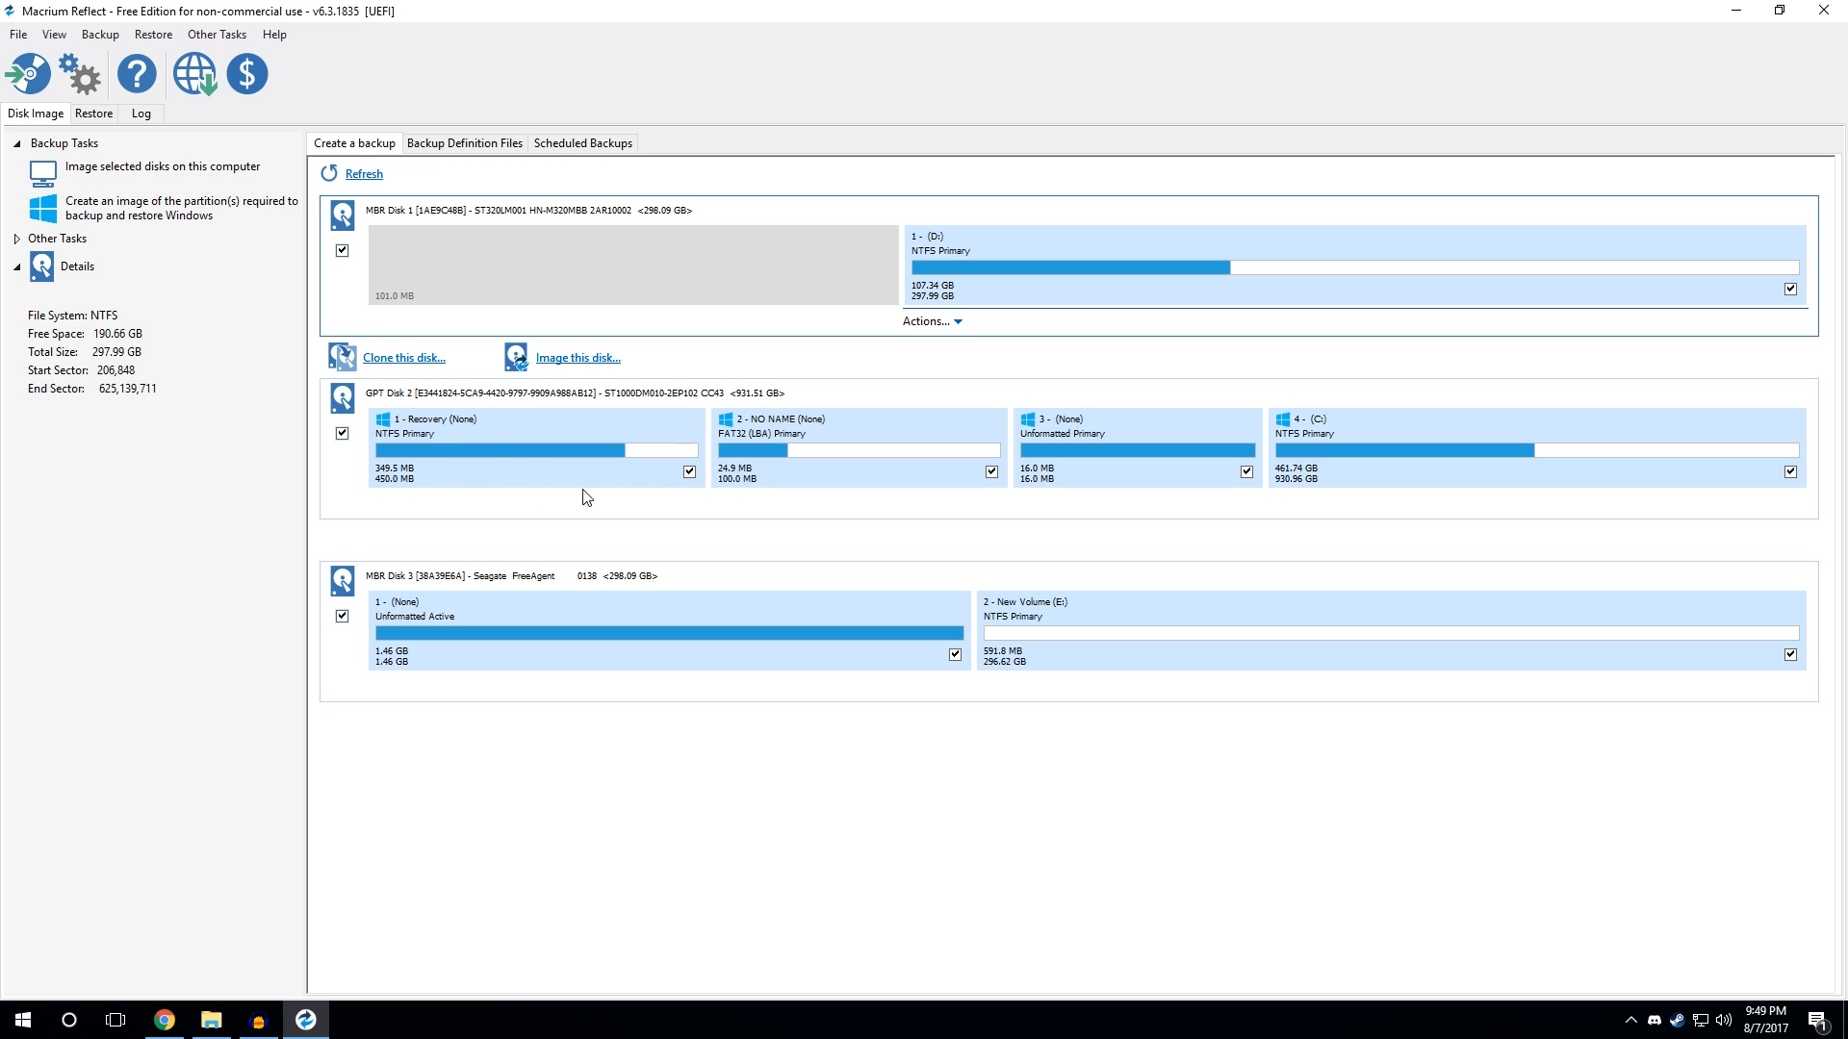
mouse_move(163, 175)
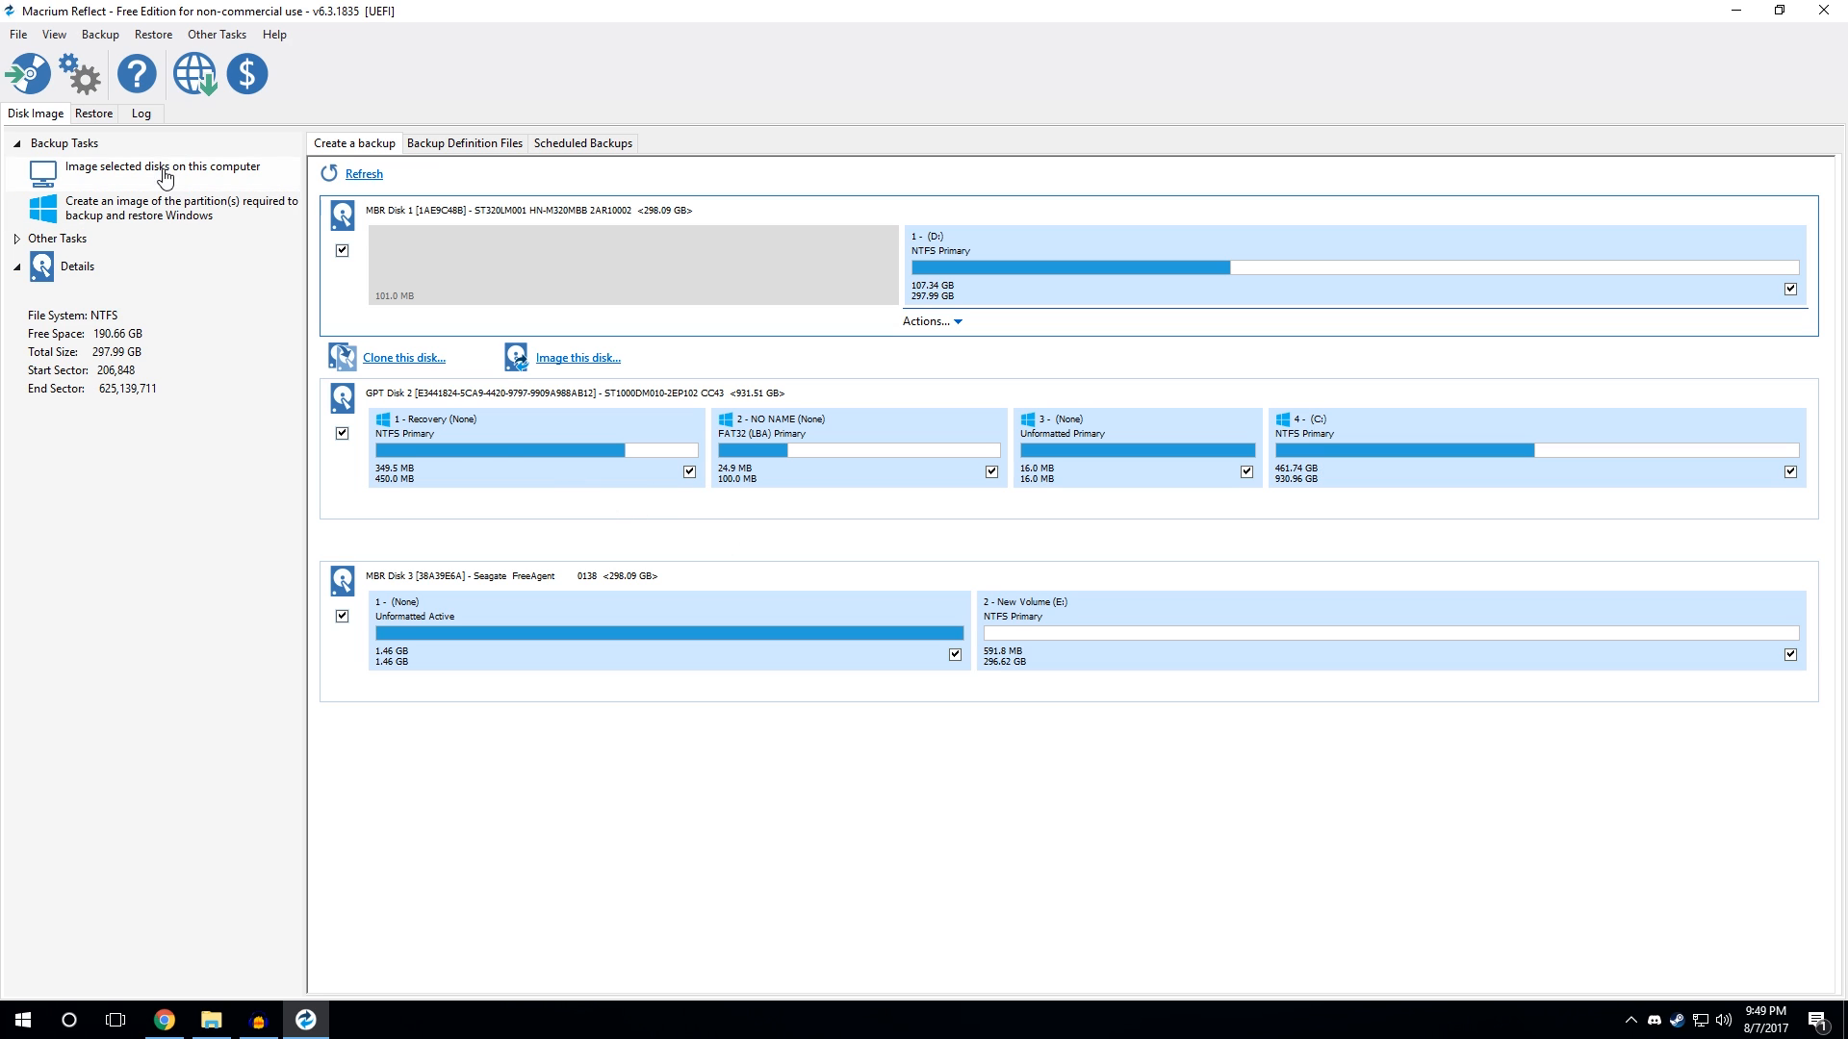
mouse_move(150, 35)
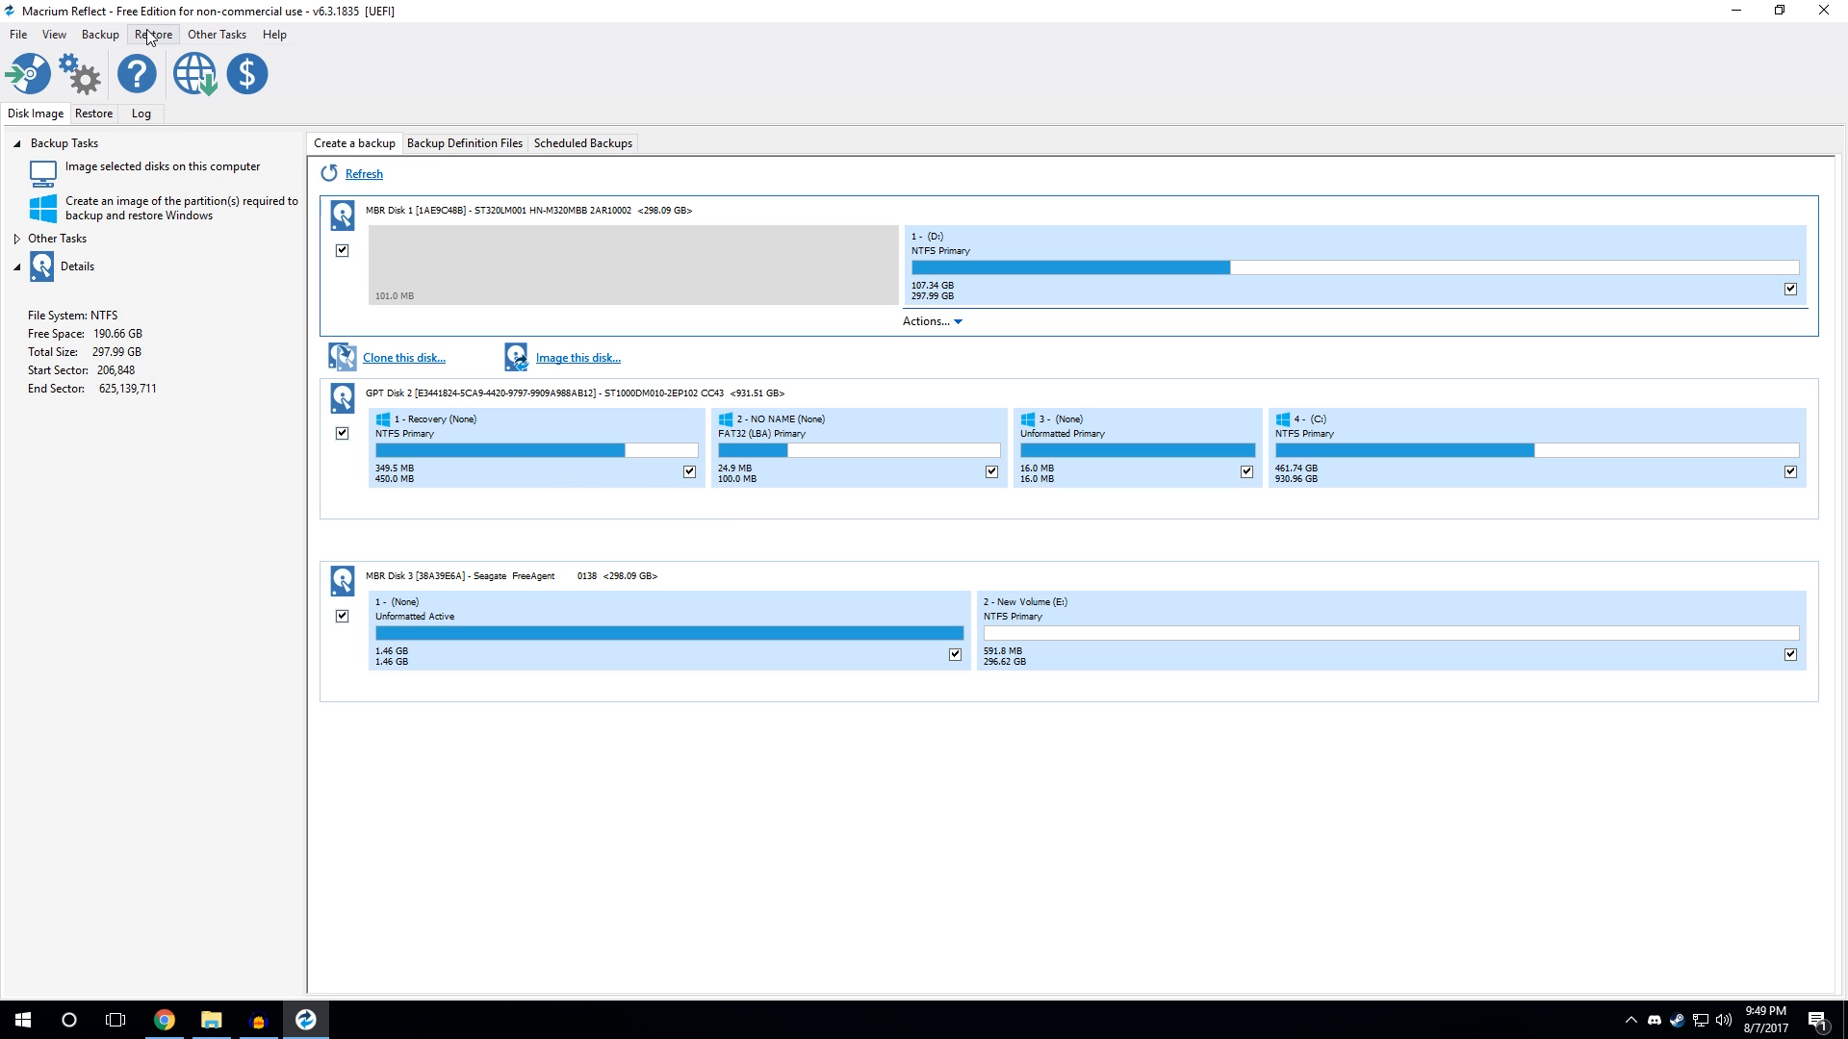
click(216, 35)
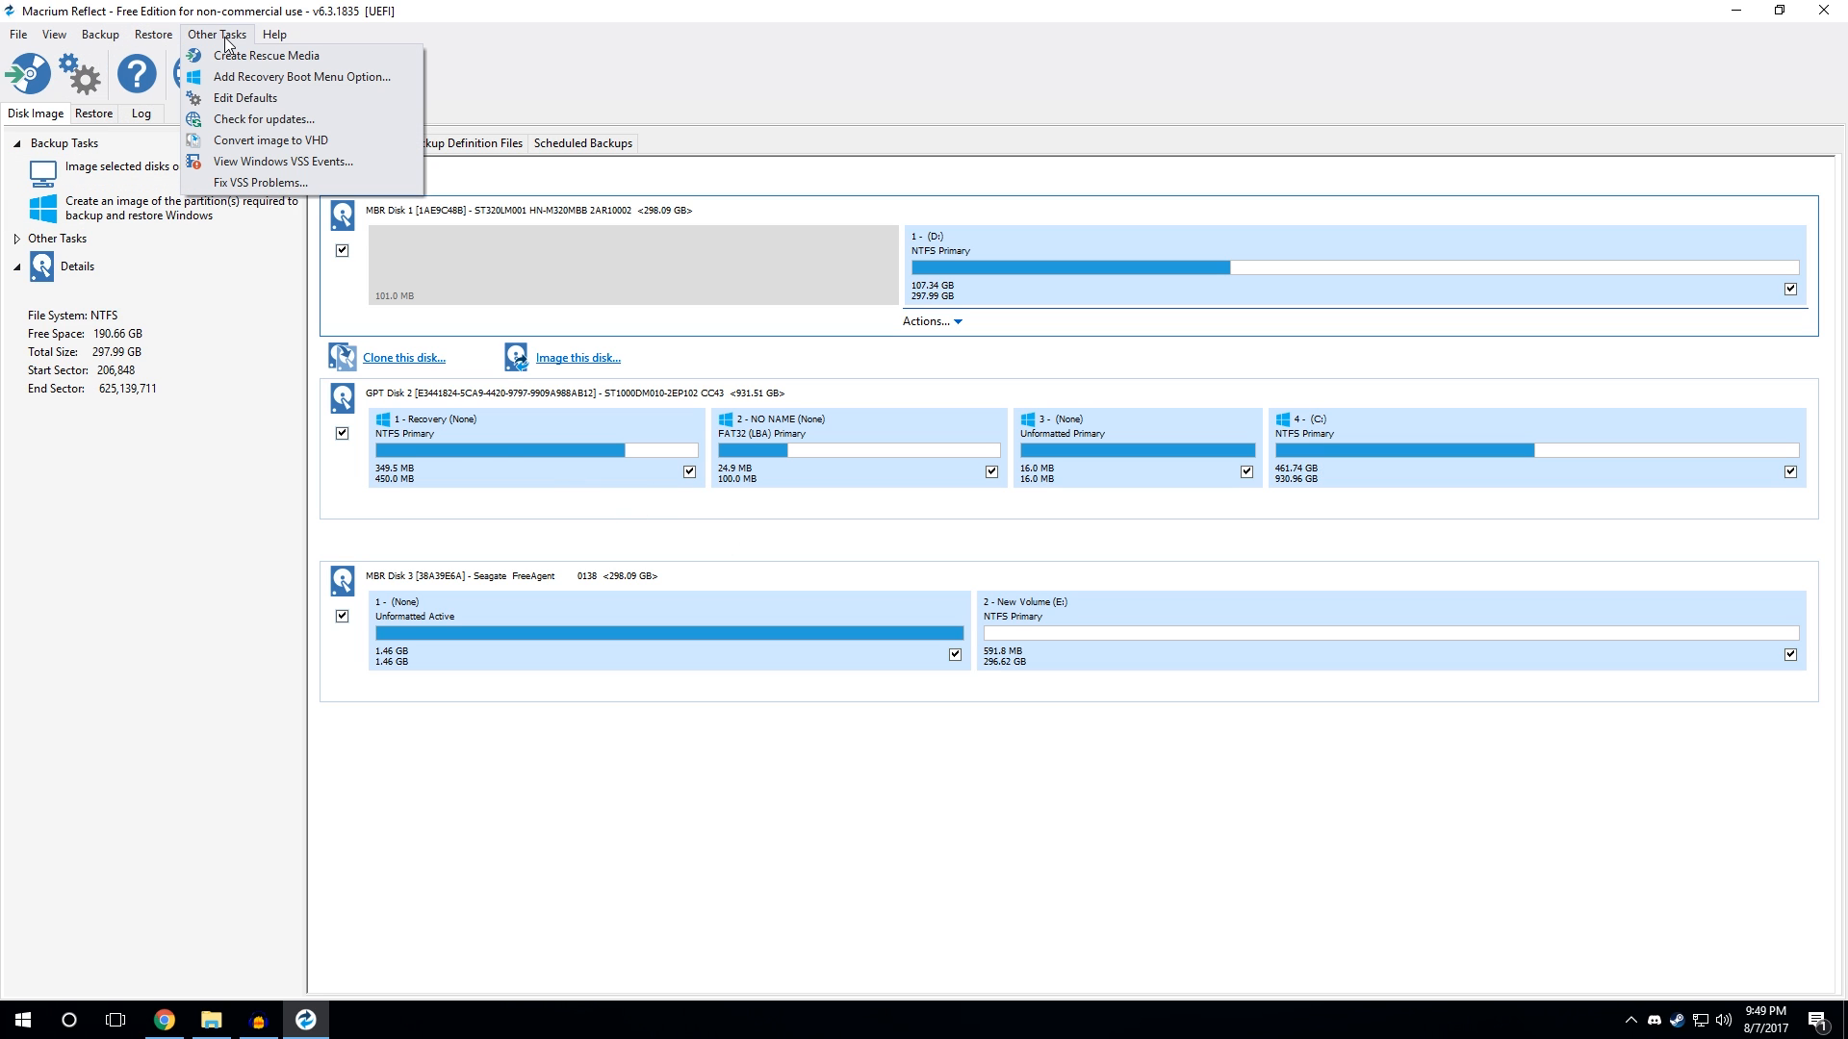
mouse_move(268, 56)
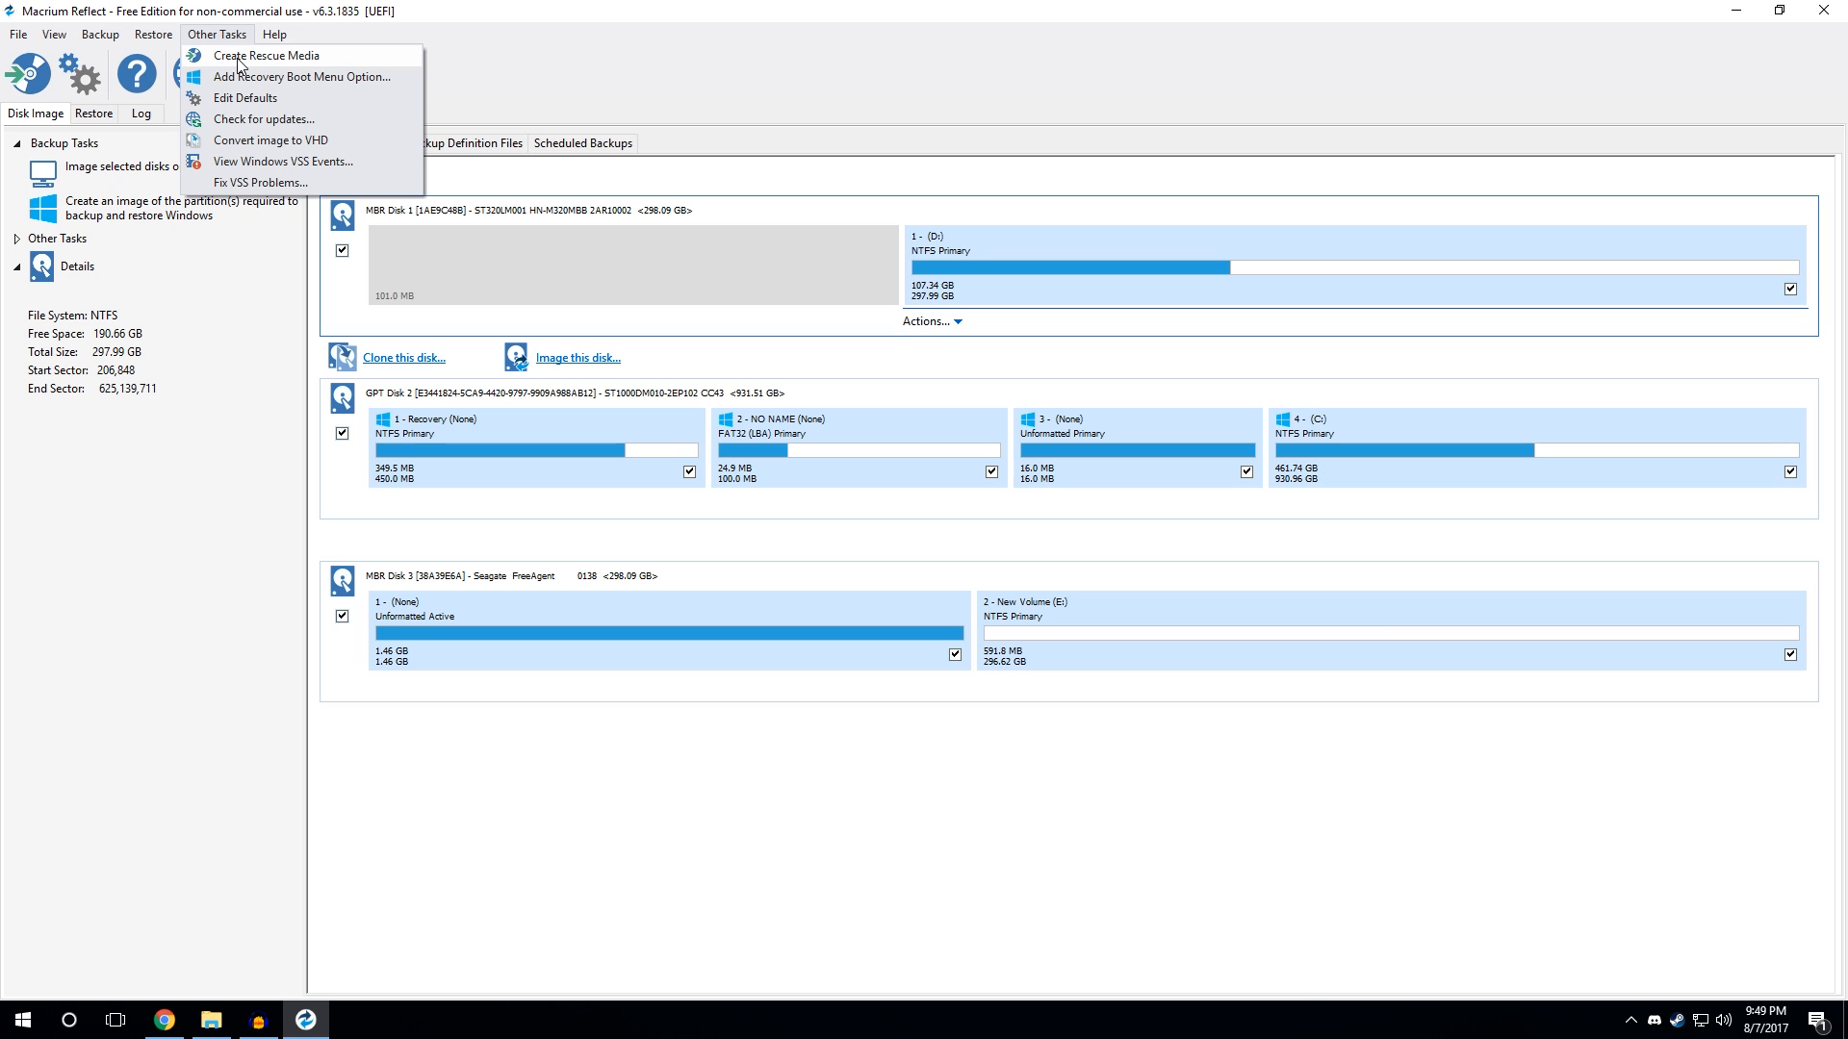
mouse_move(818, 79)
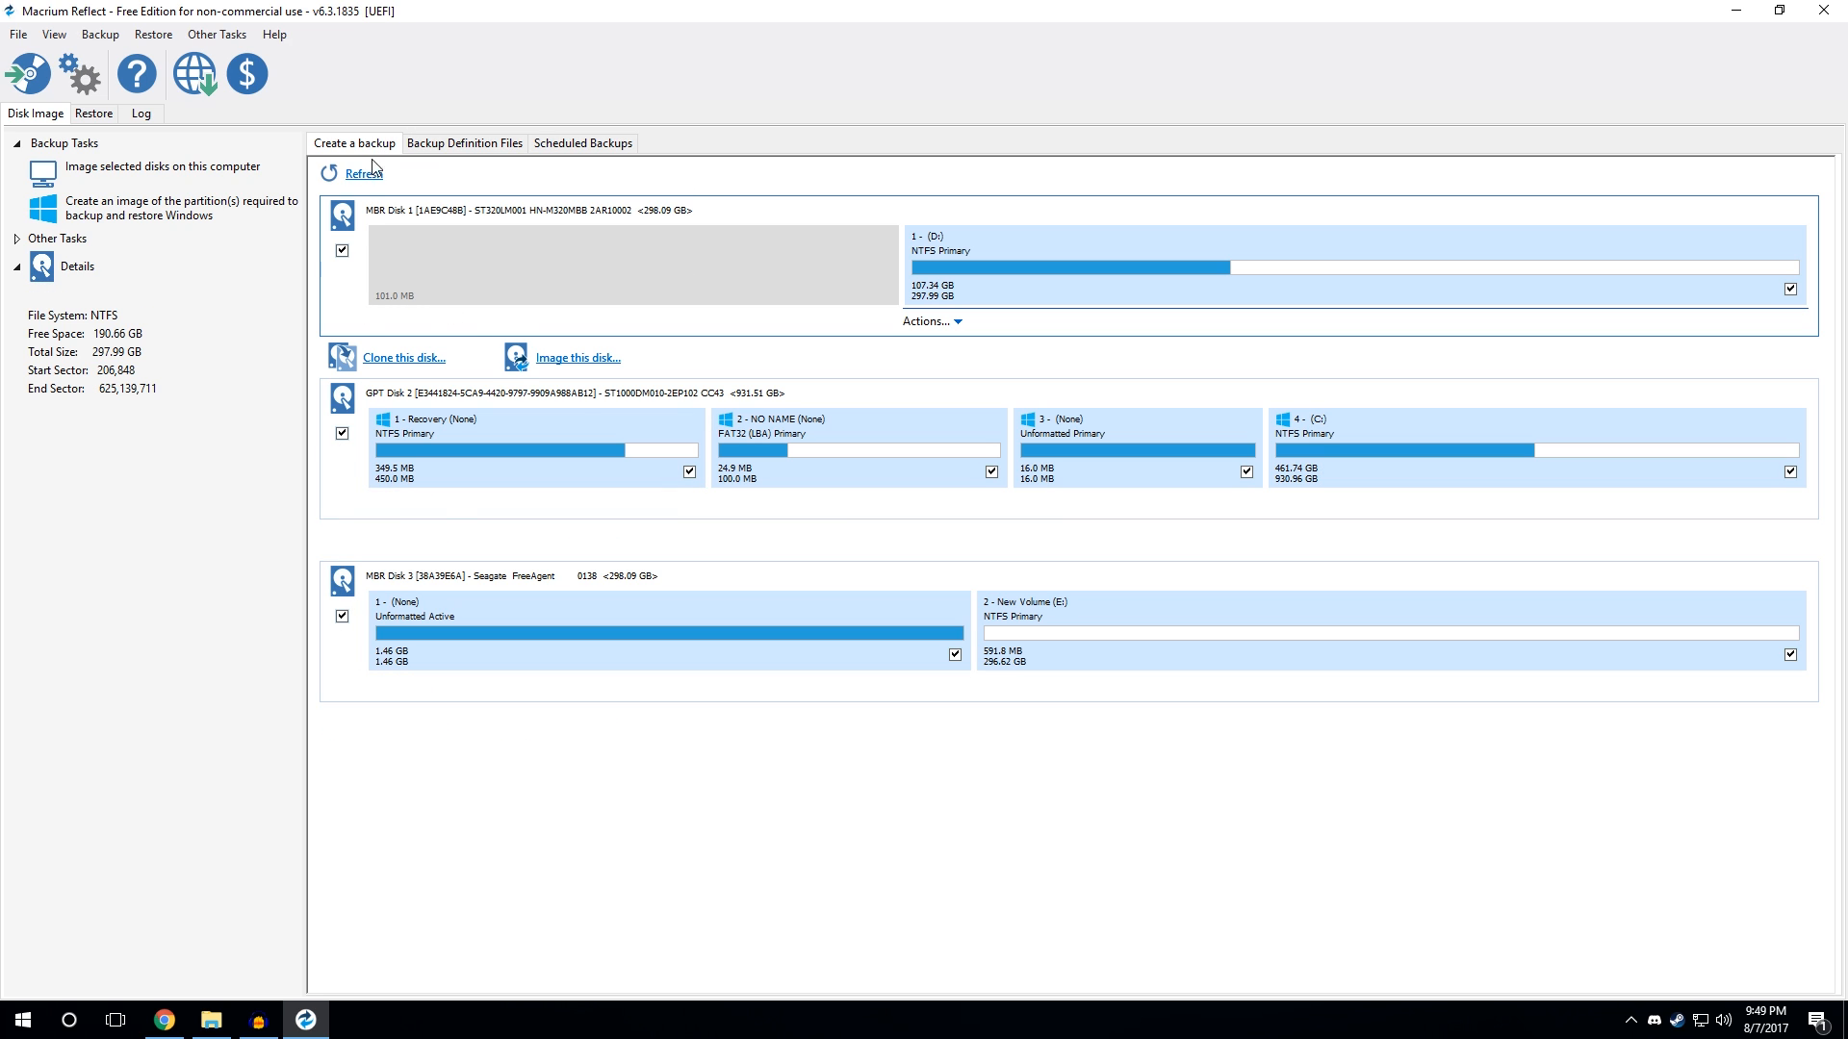
mouse_move(416, 364)
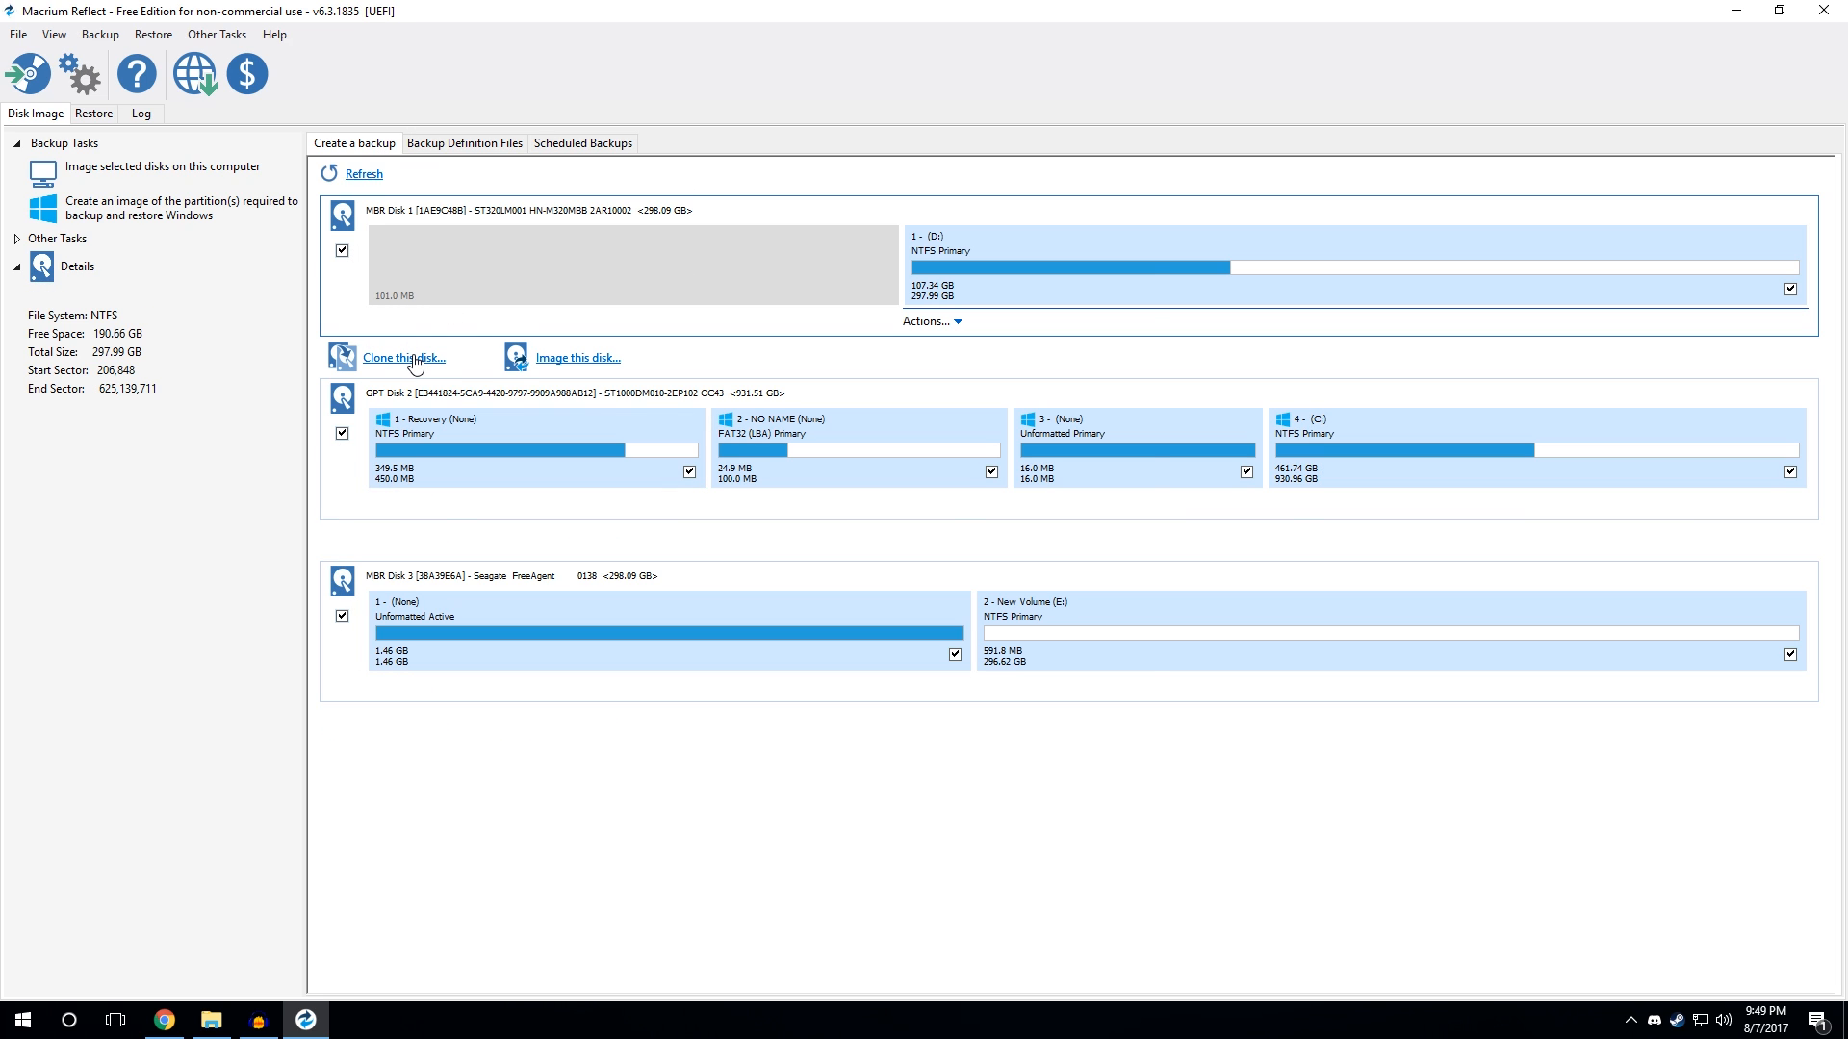
click(401, 358)
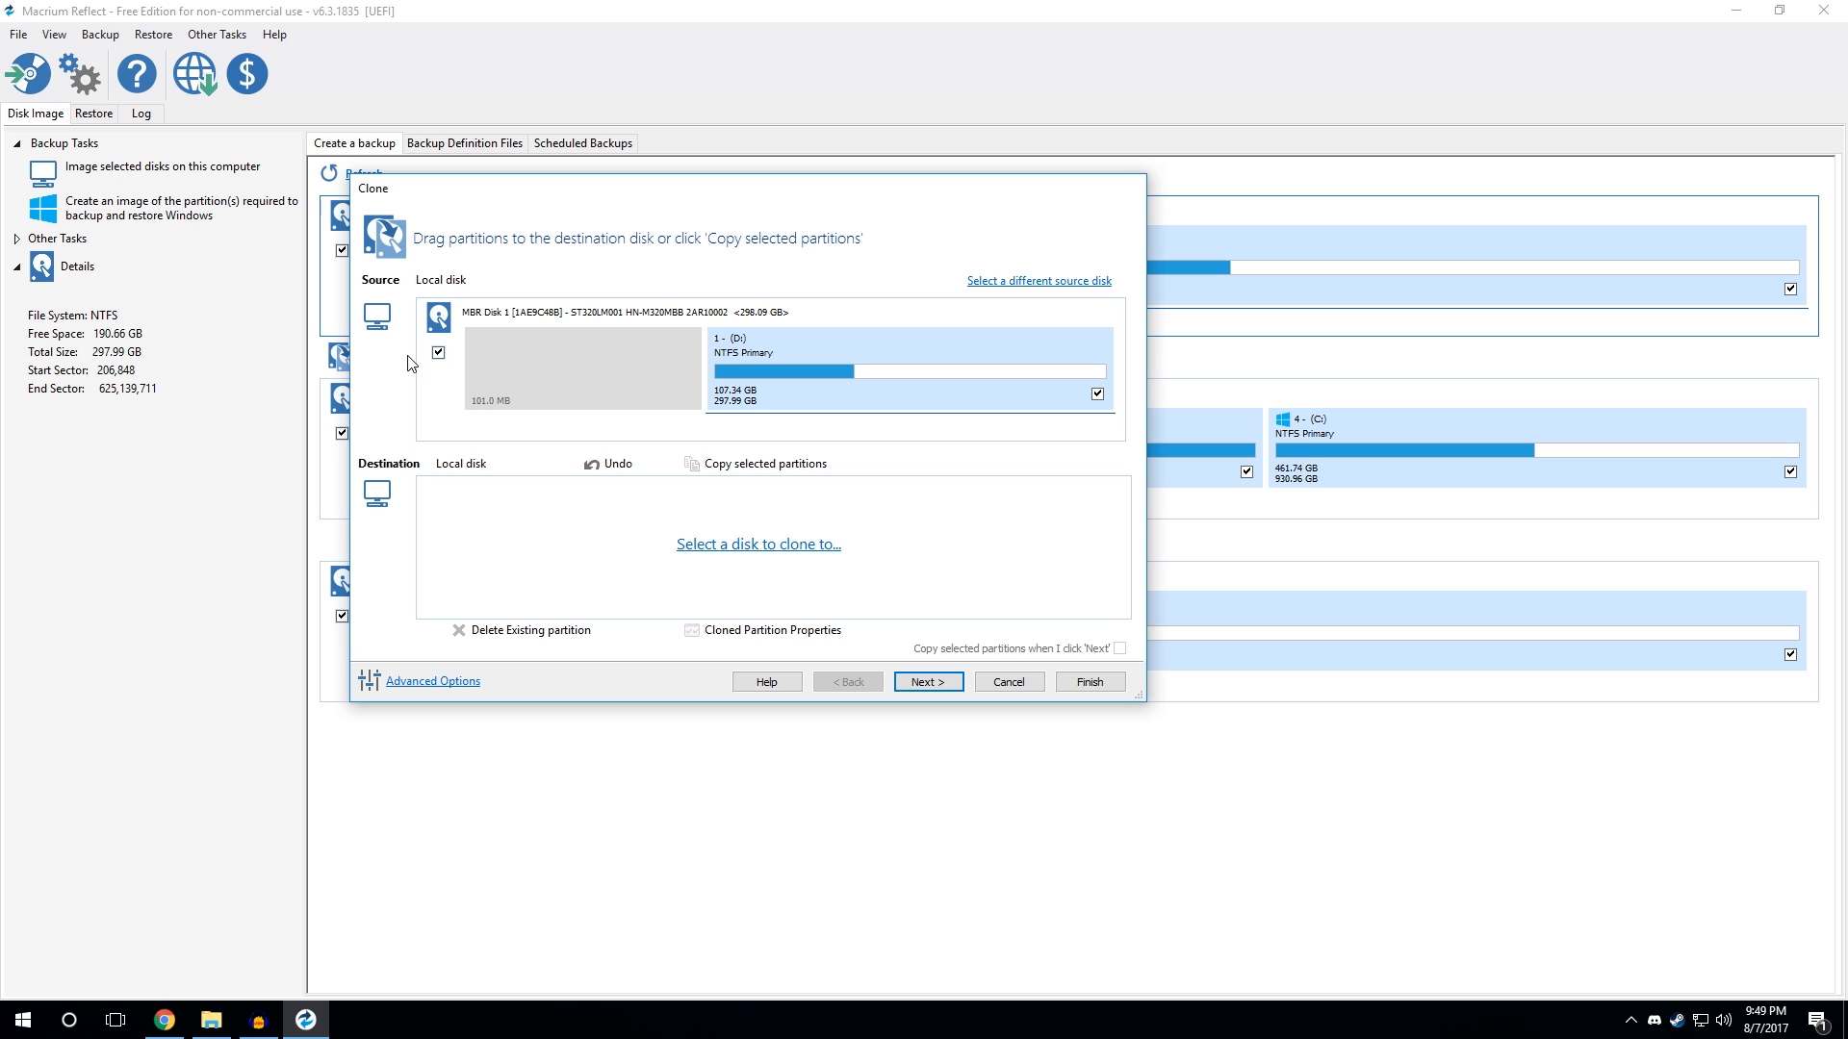
mouse_move(381, 260)
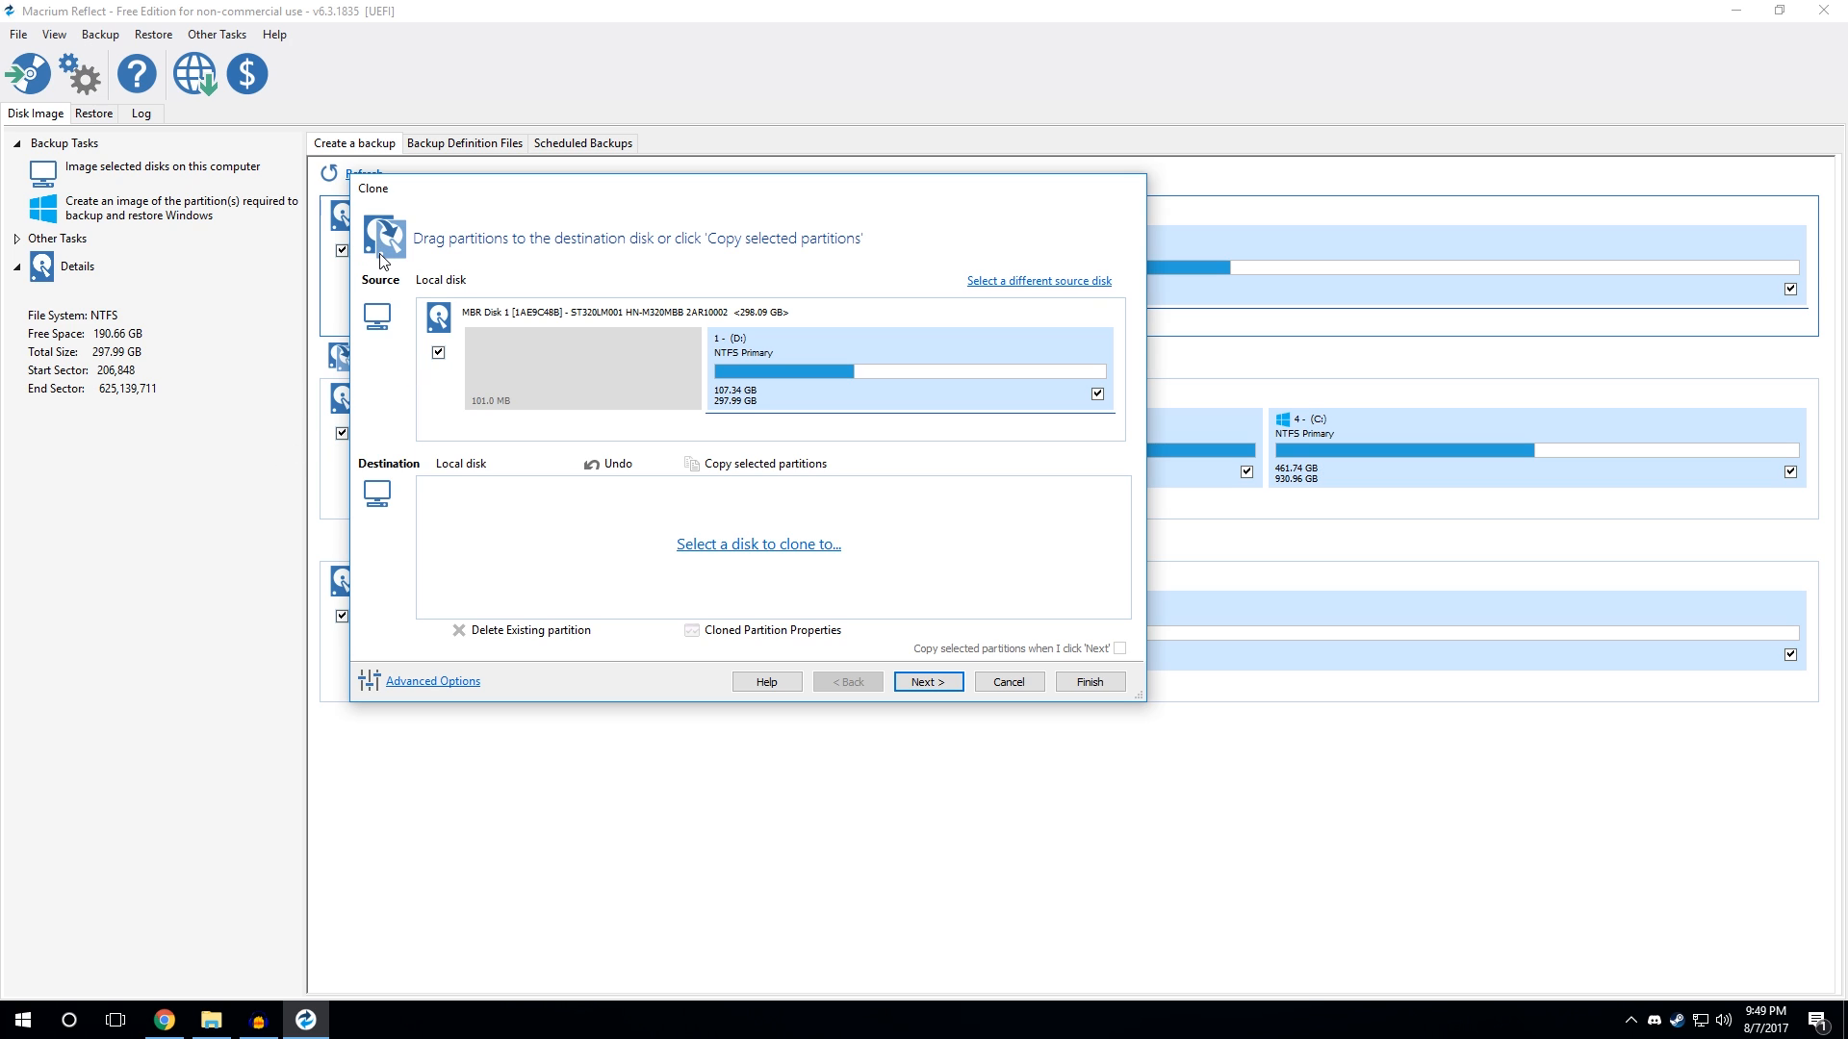
mouse_move(505, 329)
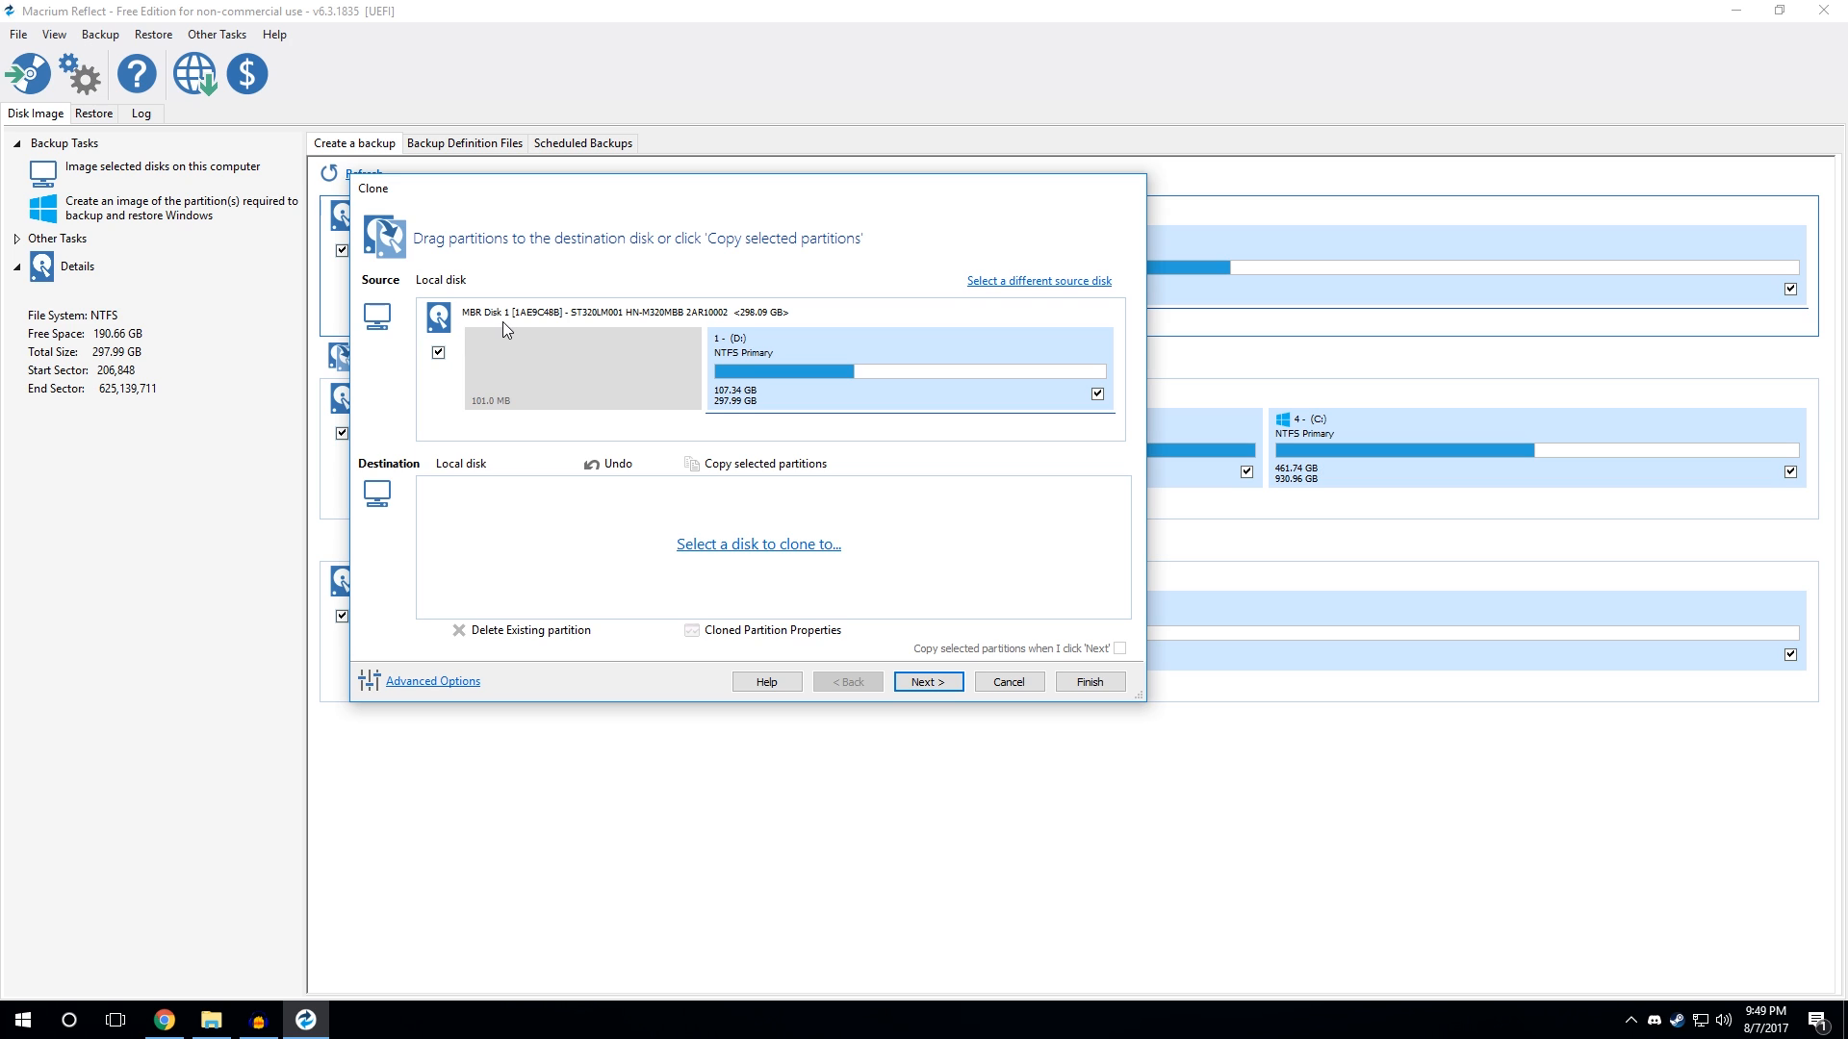
mouse_move(768, 331)
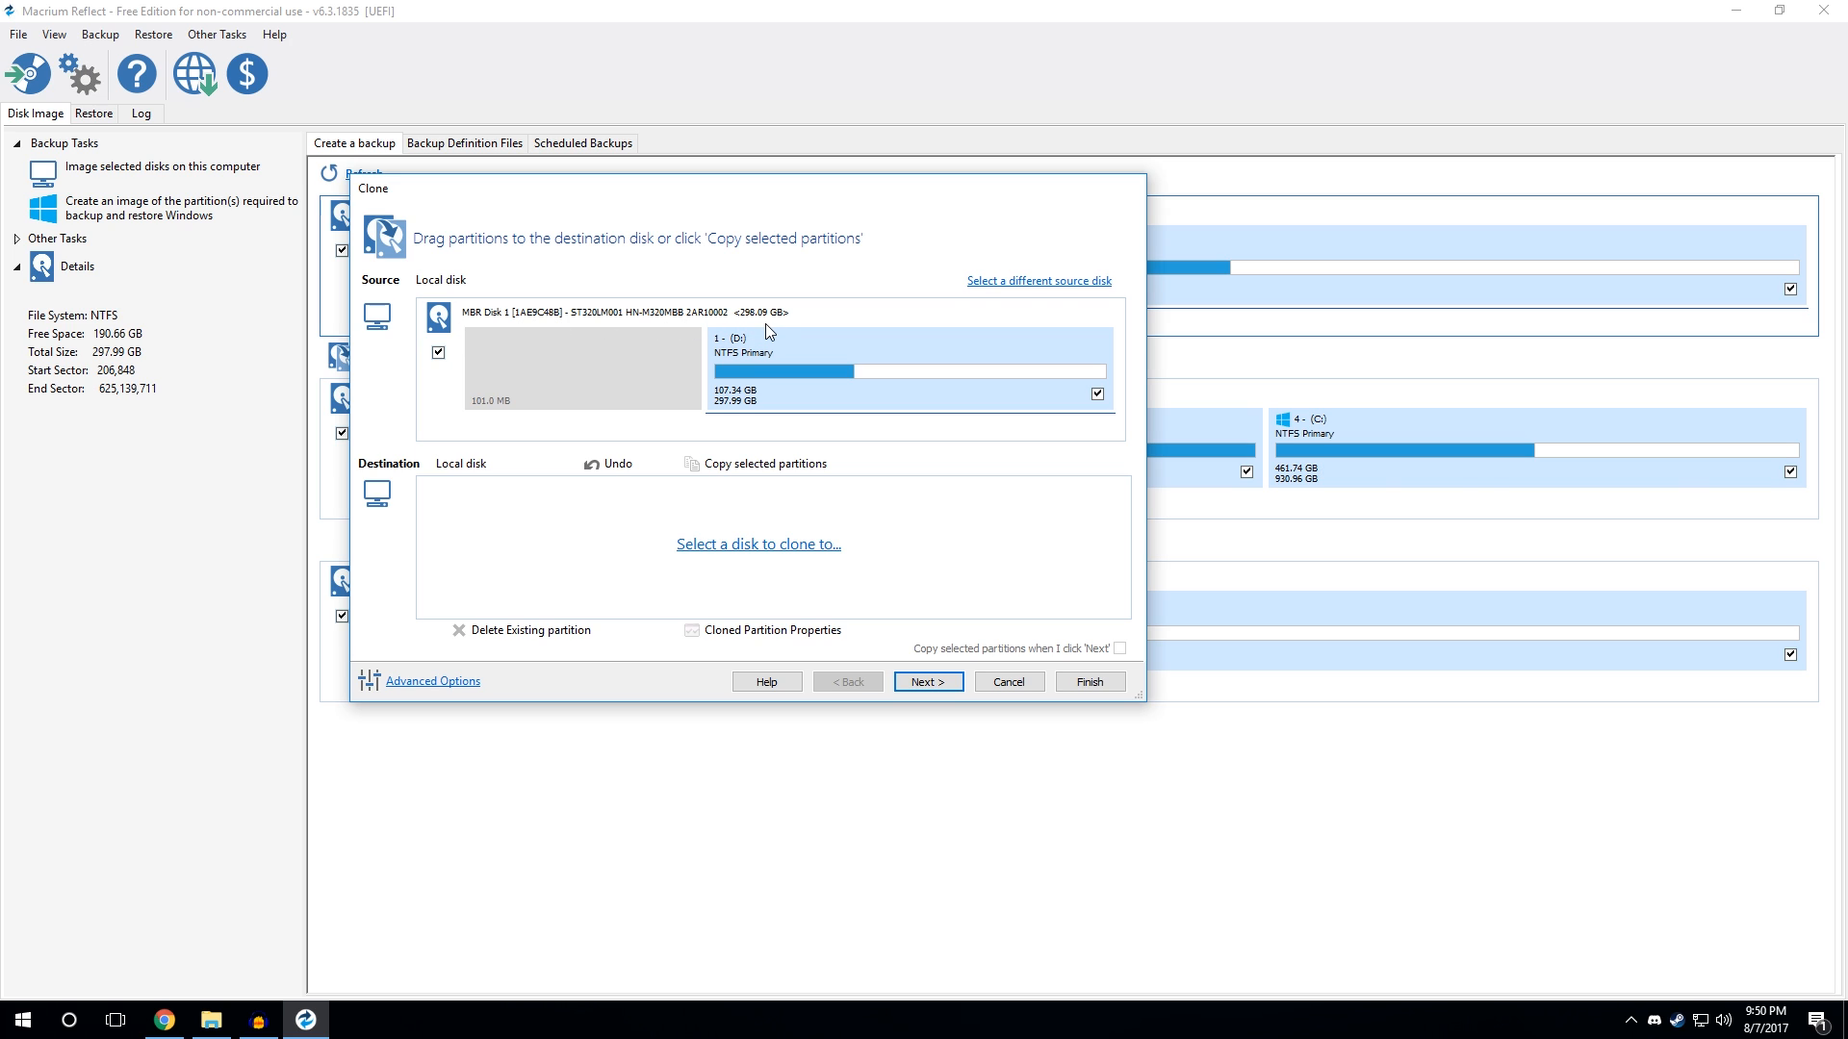
mouse_move(726, 435)
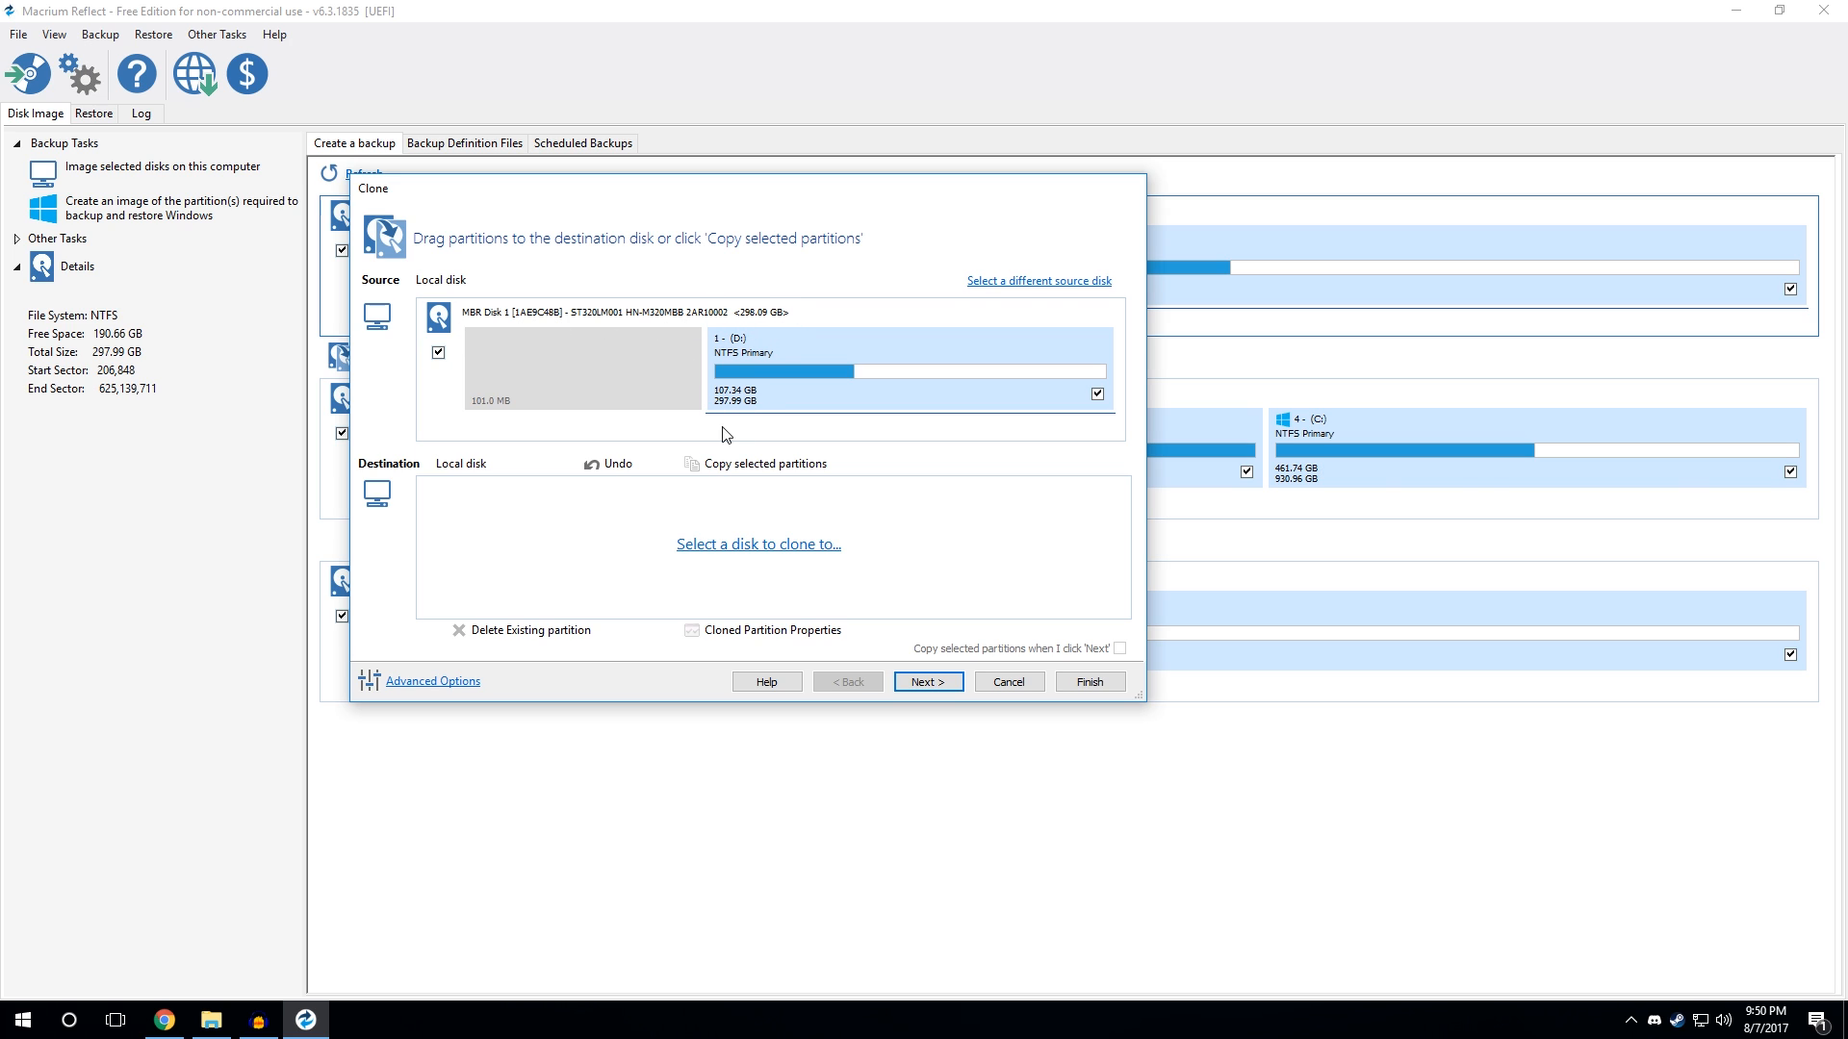
mouse_move(847, 385)
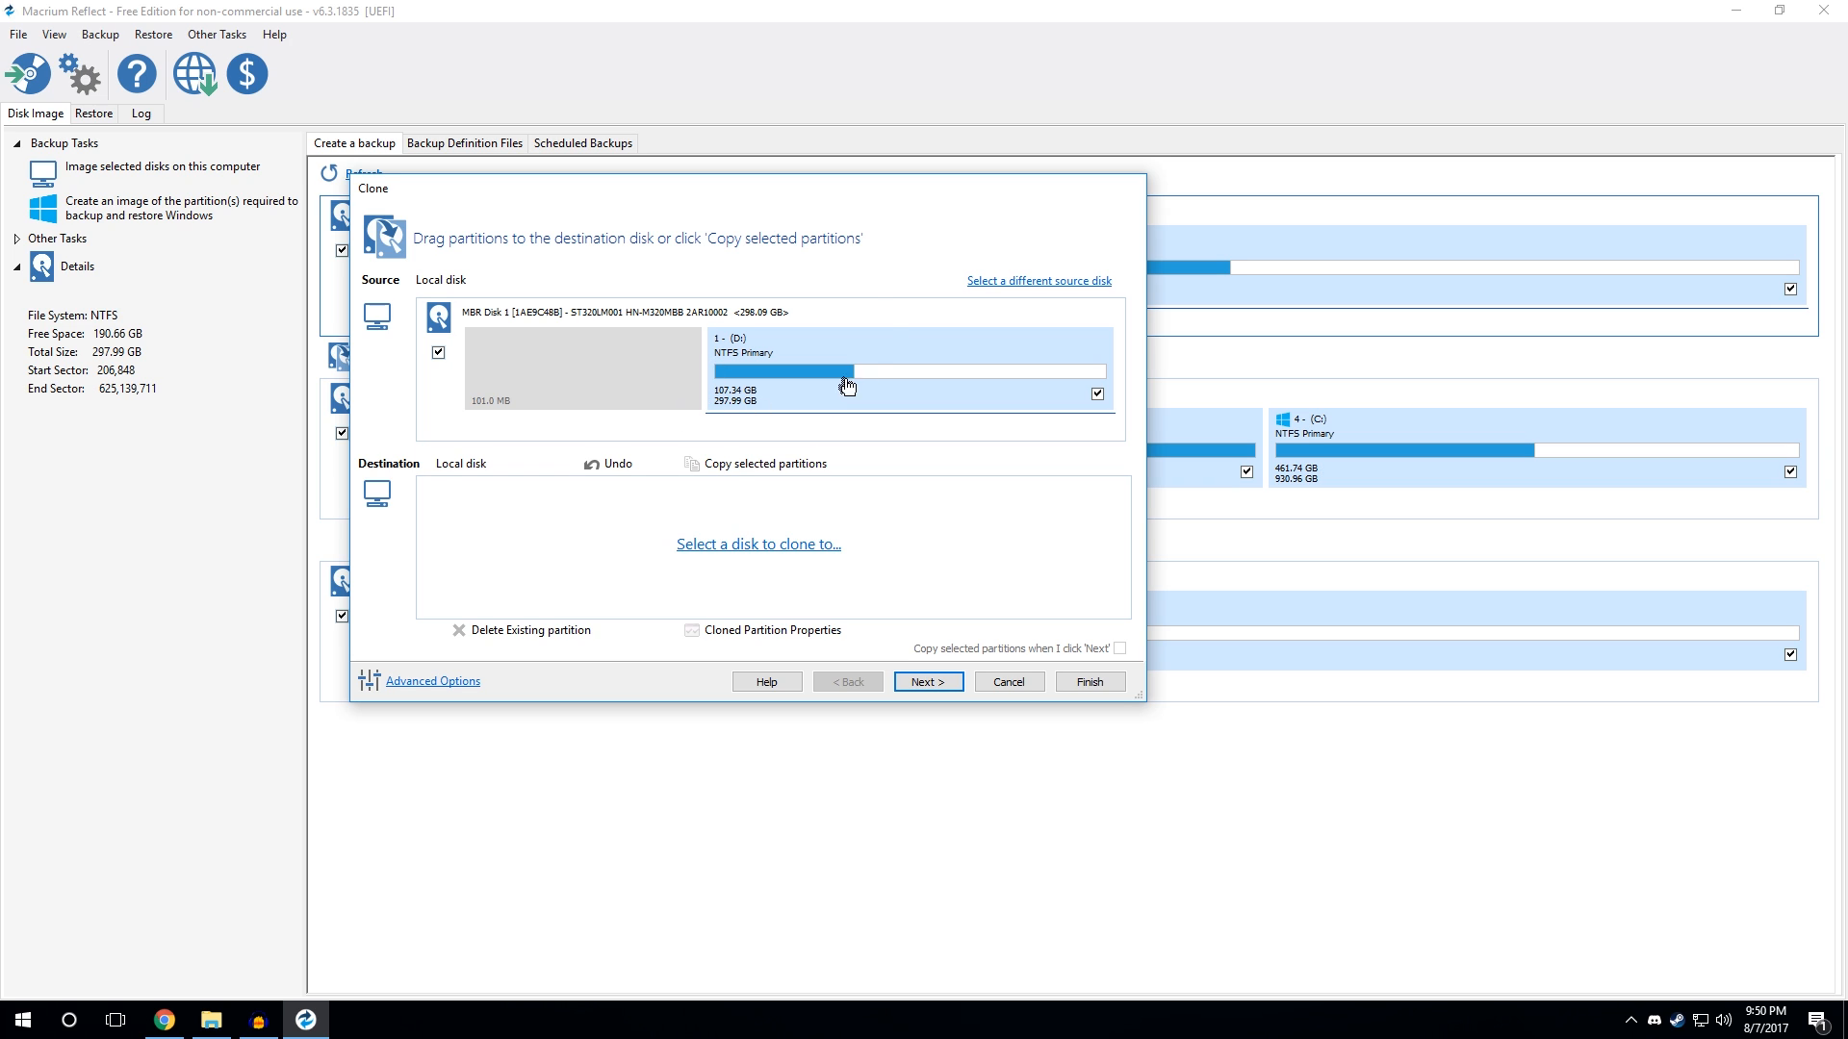
mouse_move(801, 296)
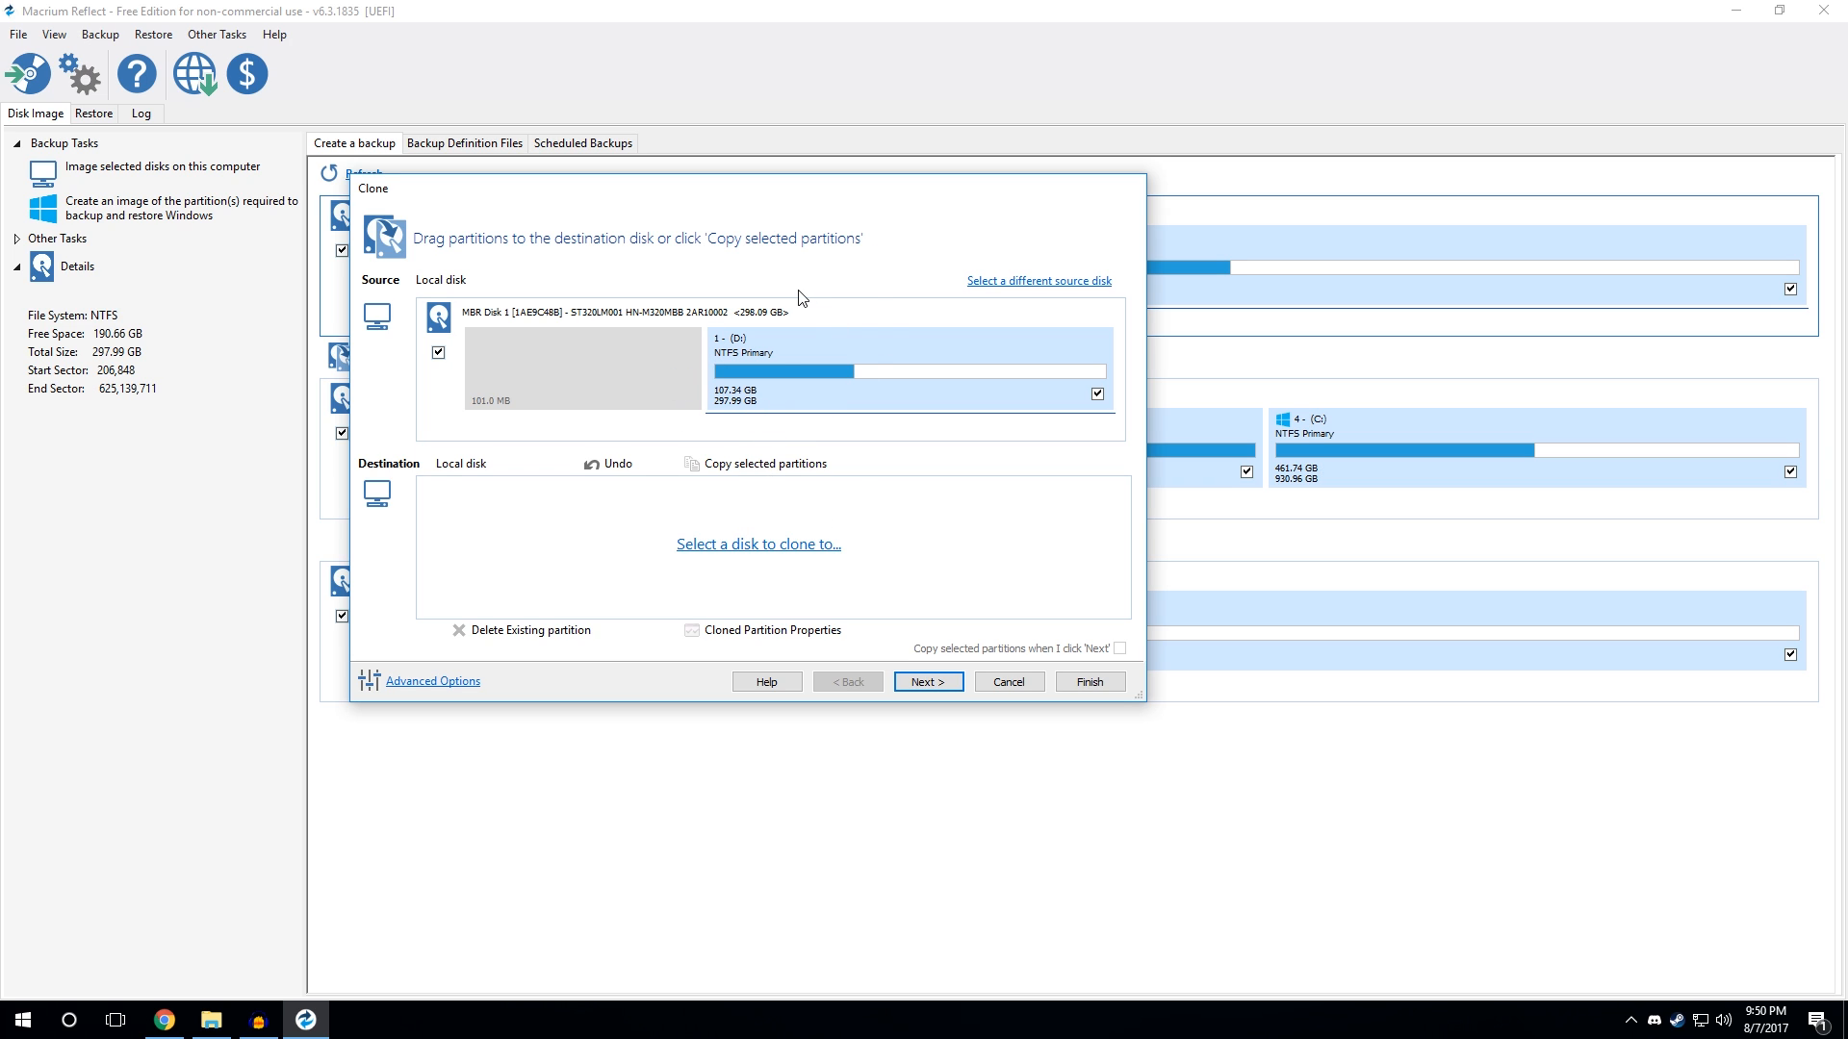
Step: Choose MBR Disk 3 (Seagate FreeAgent, volume E) as the clone destination, checking it in File Explorer
click(211, 1020)
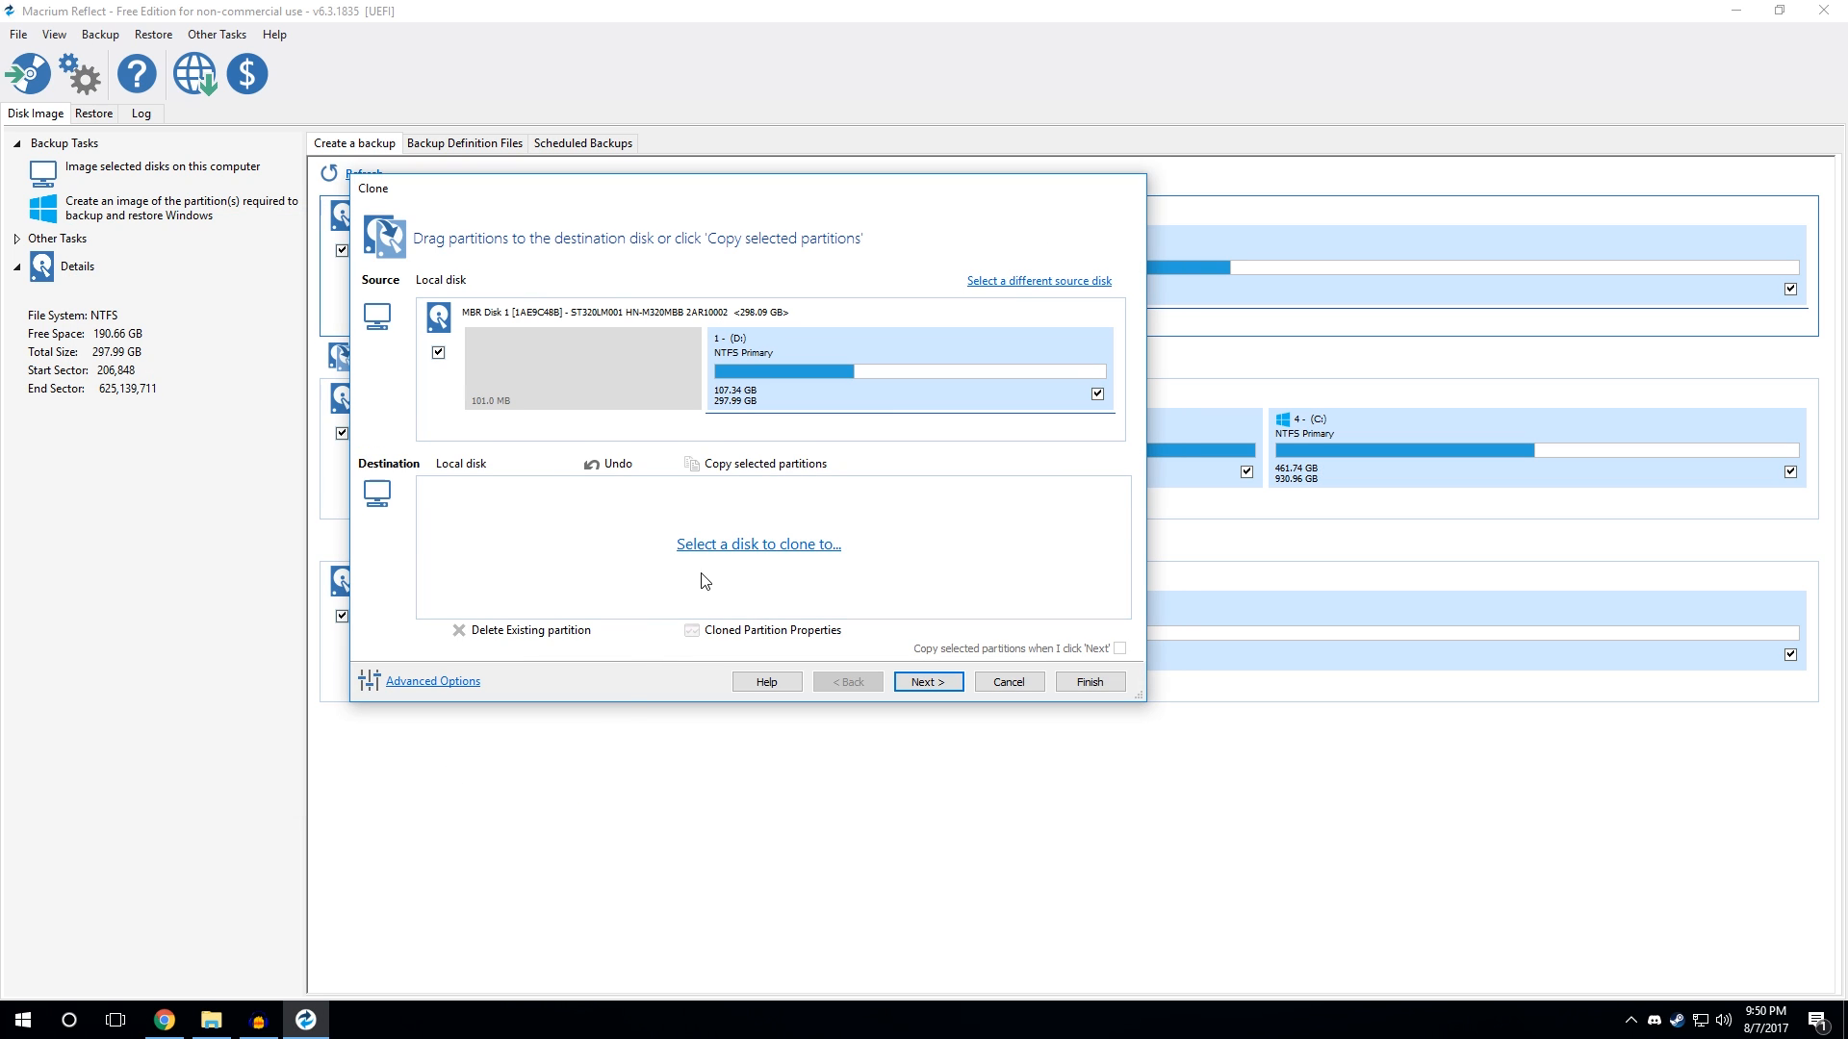
click(758, 543)
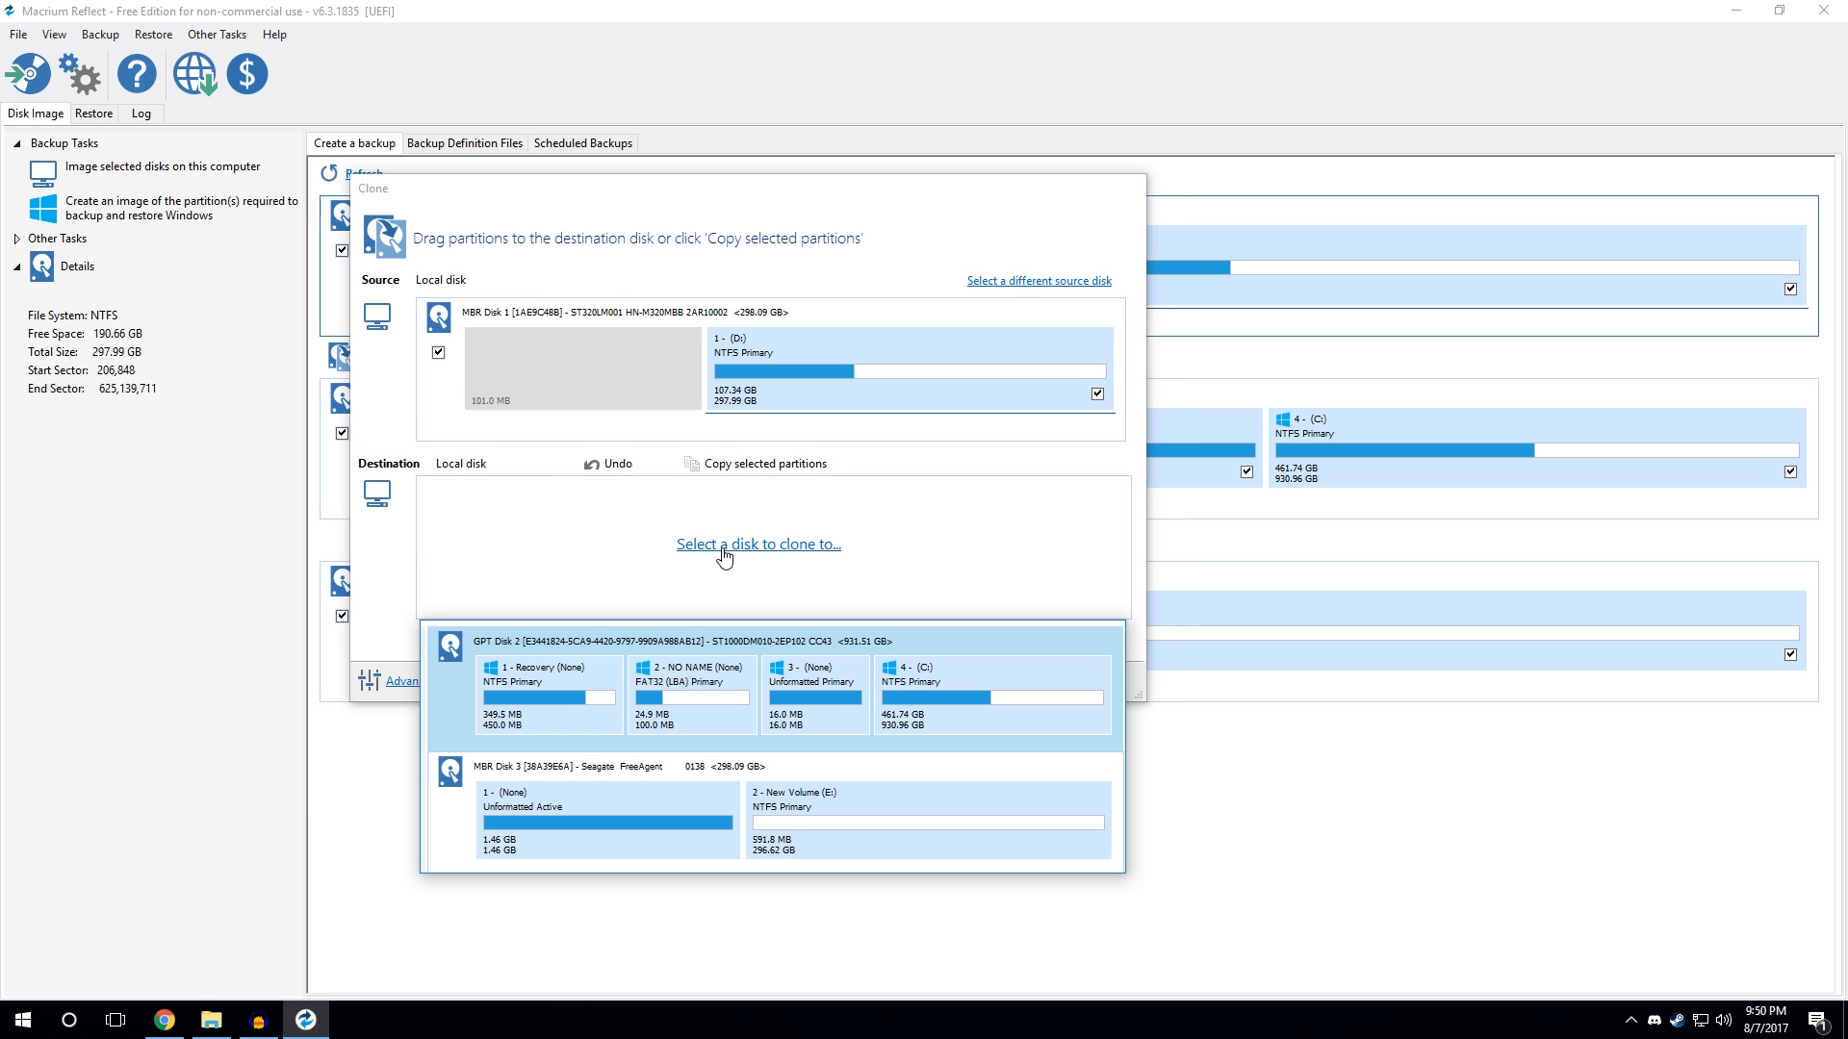
mouse_move(612, 452)
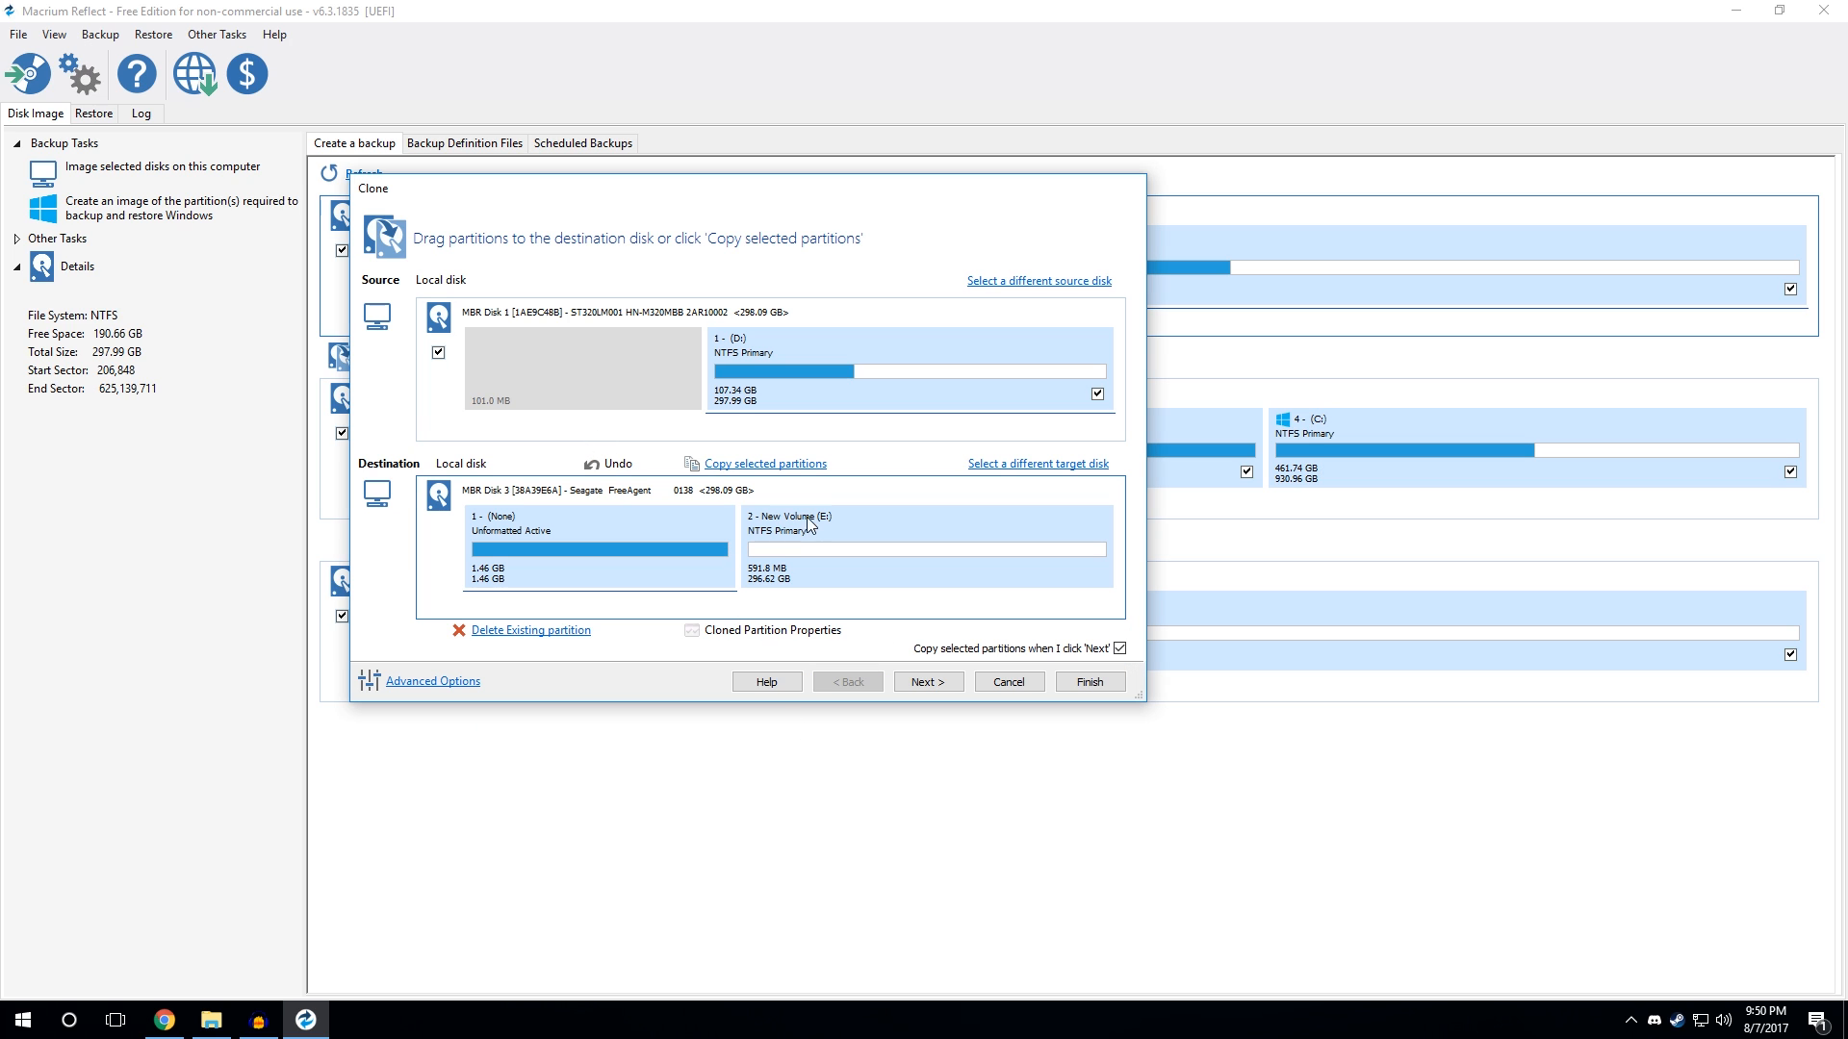
click(212, 1020)
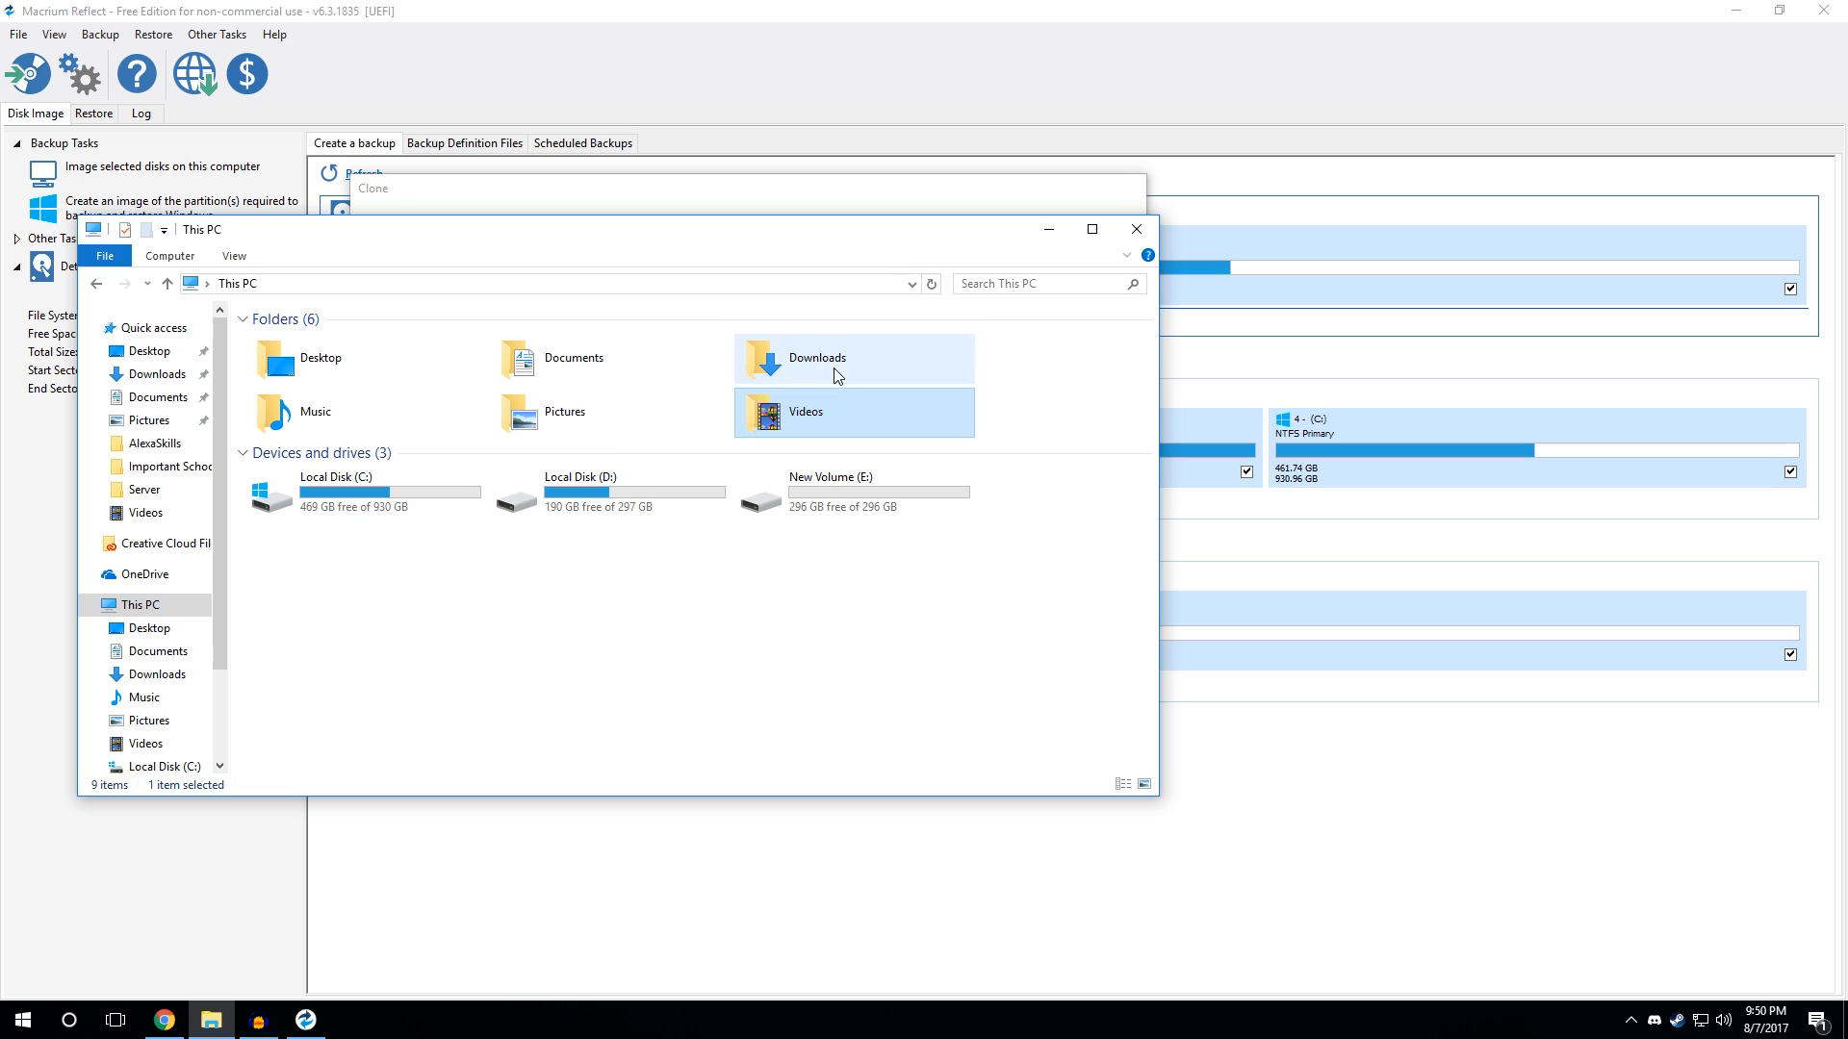
mouse_move(1072, 218)
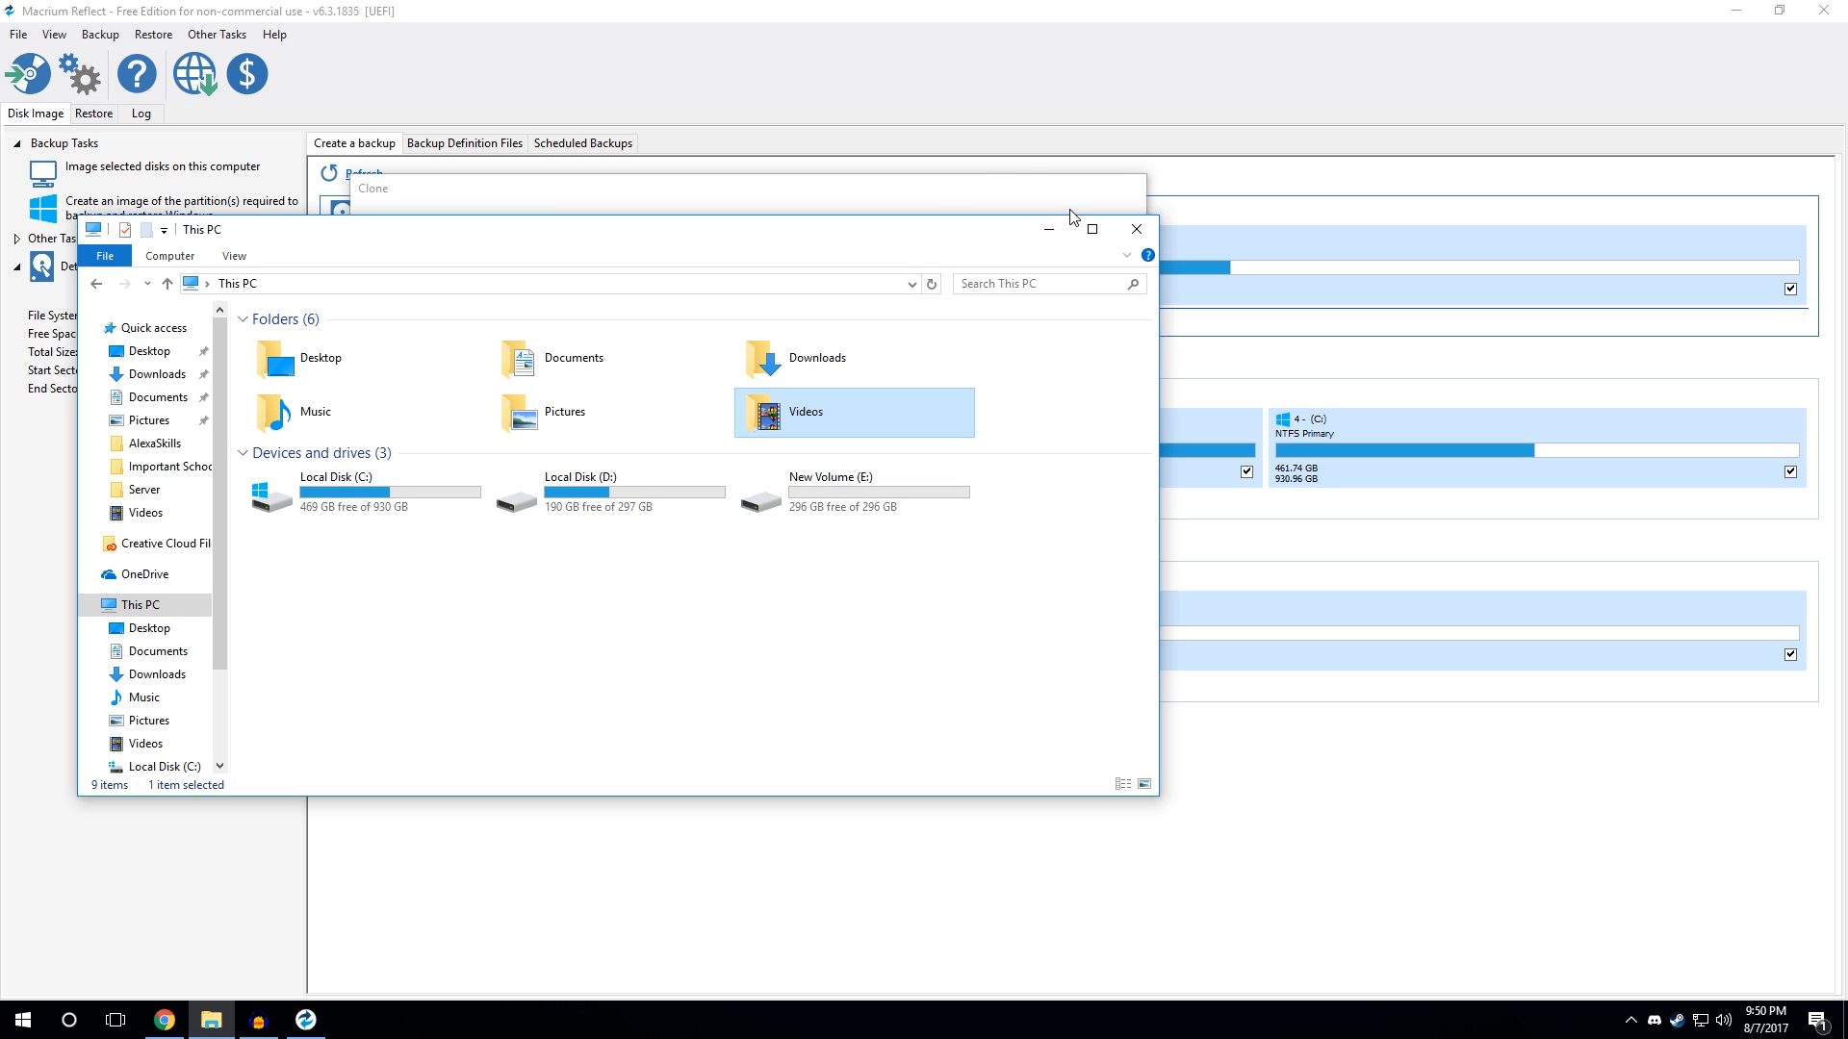
mouse_move(1047, 229)
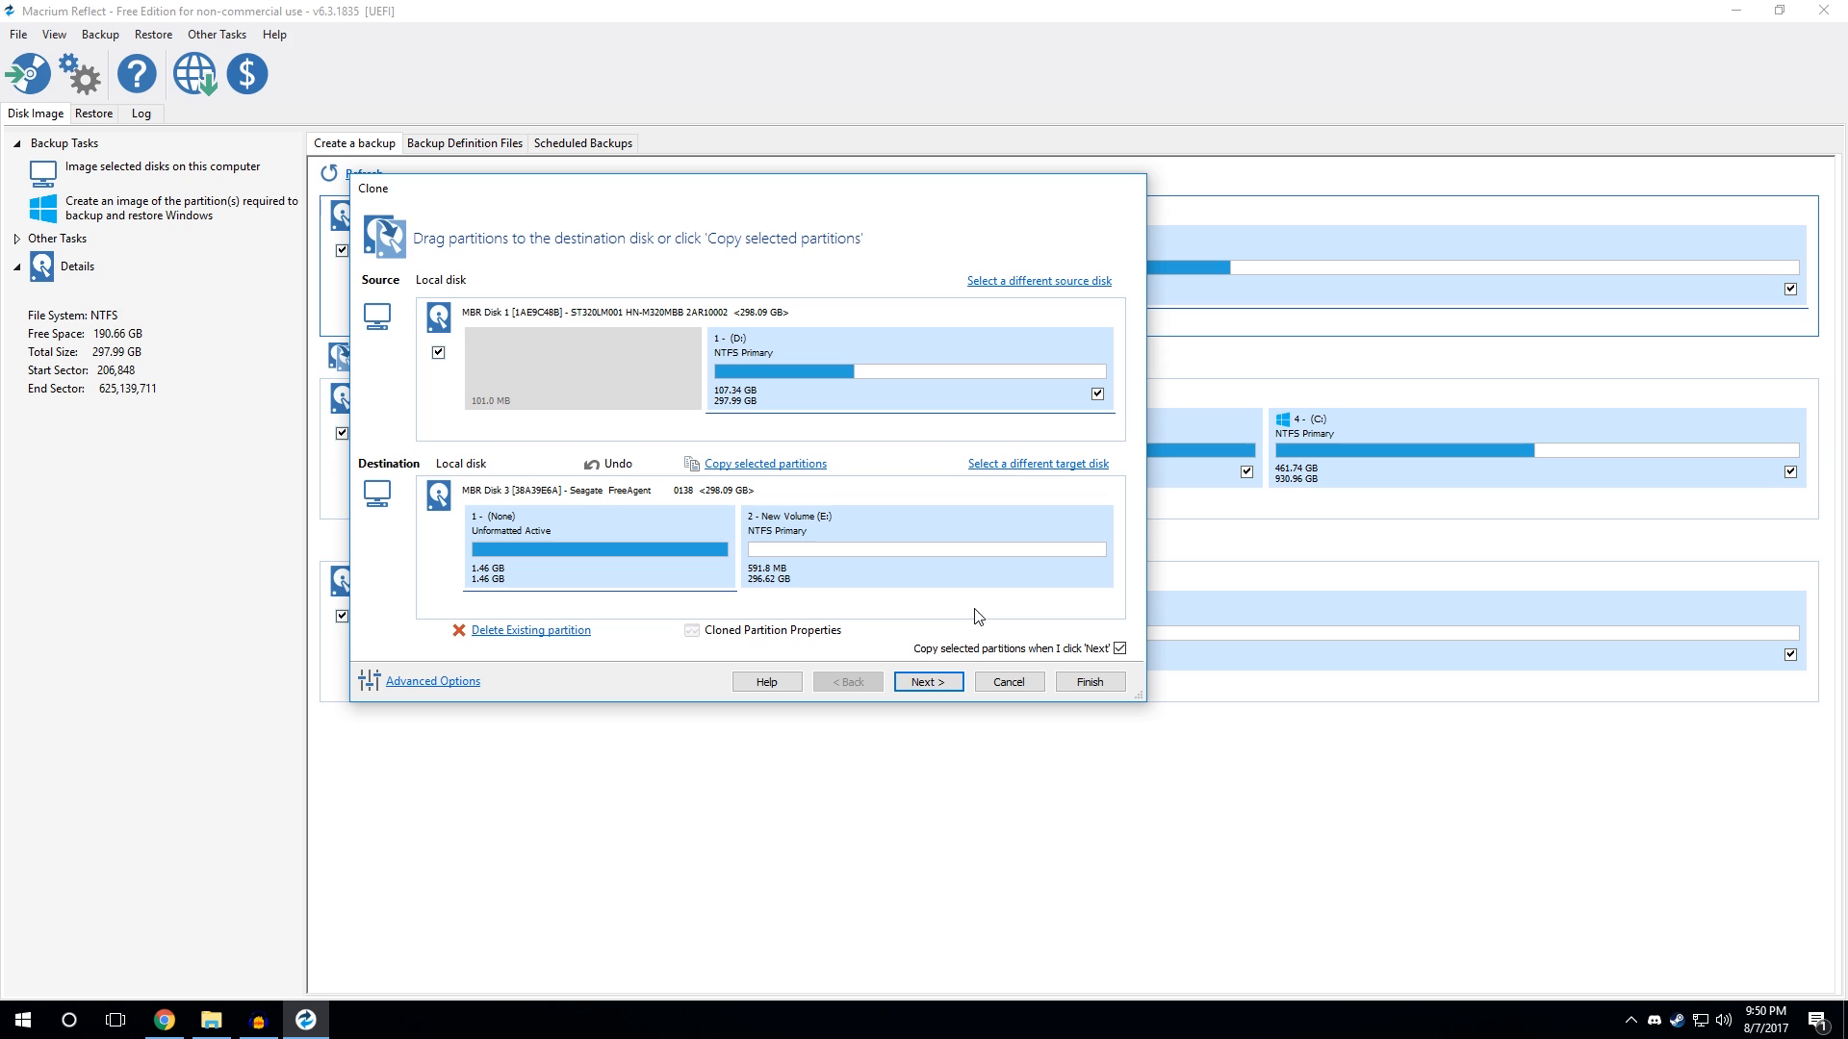
mouse_move(947, 622)
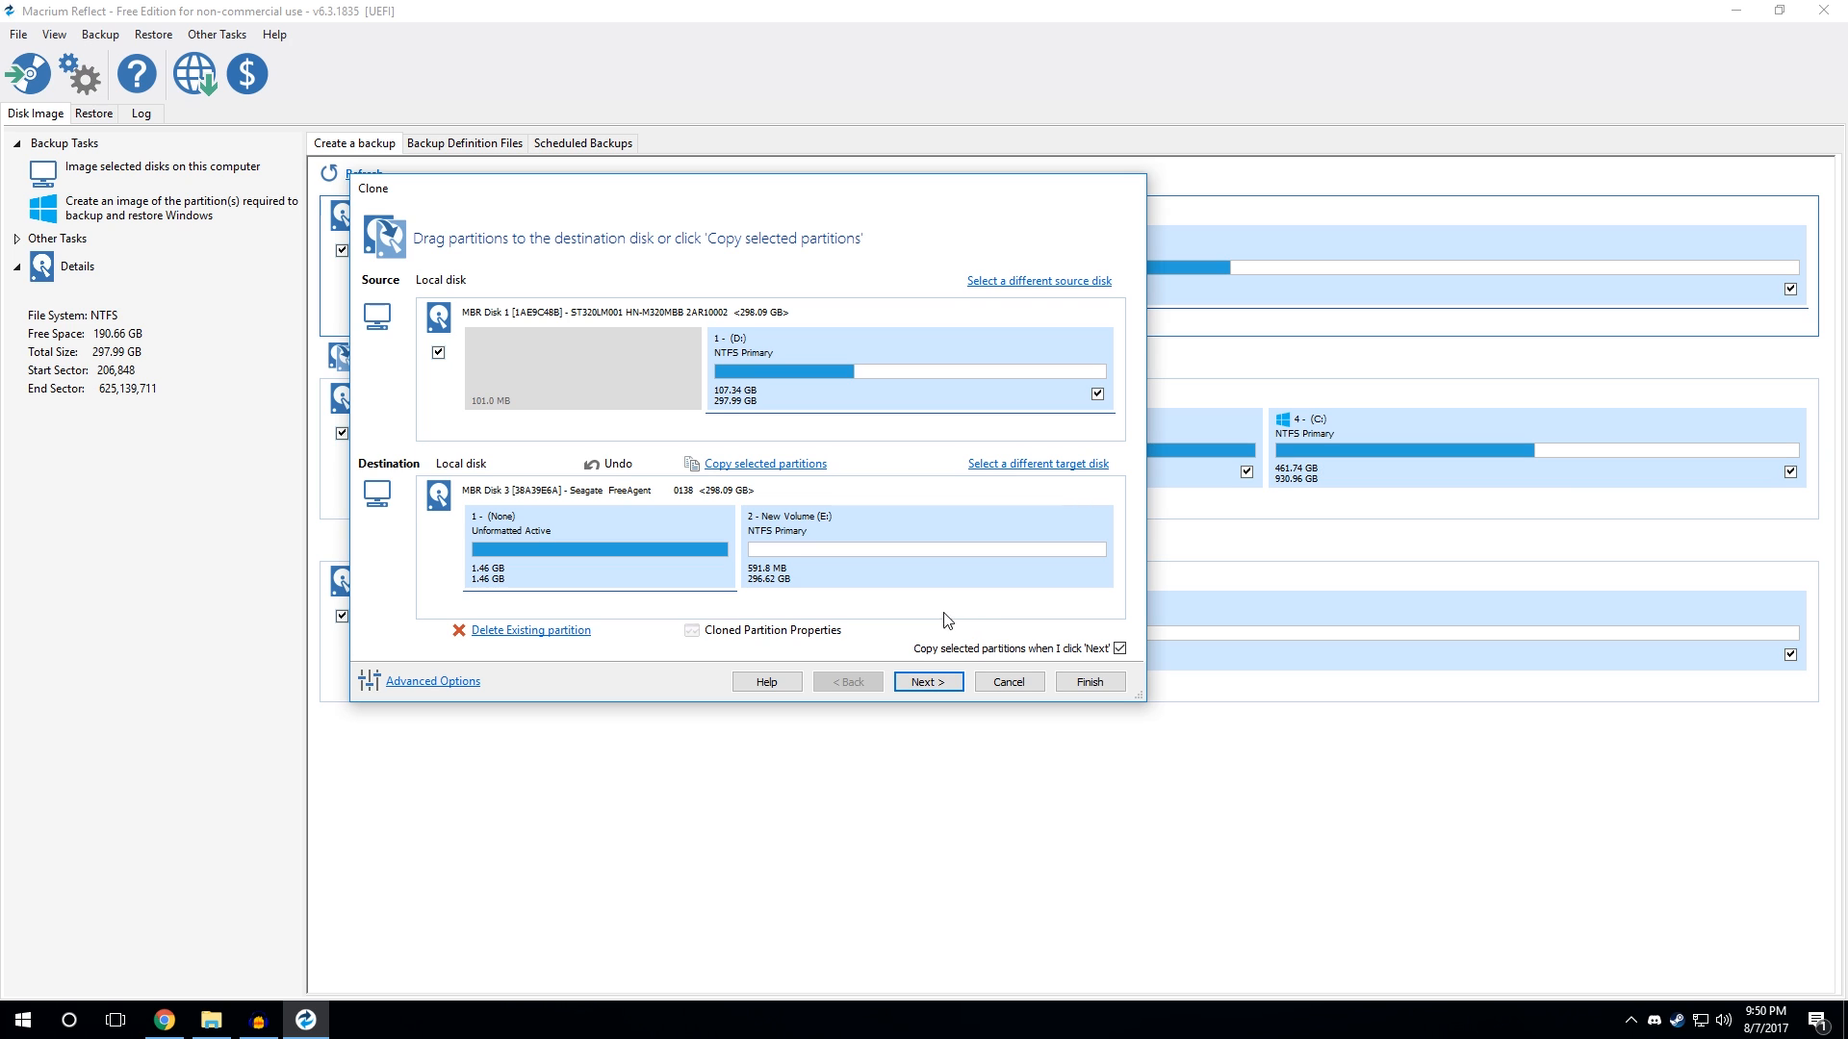
mouse_move(437, 704)
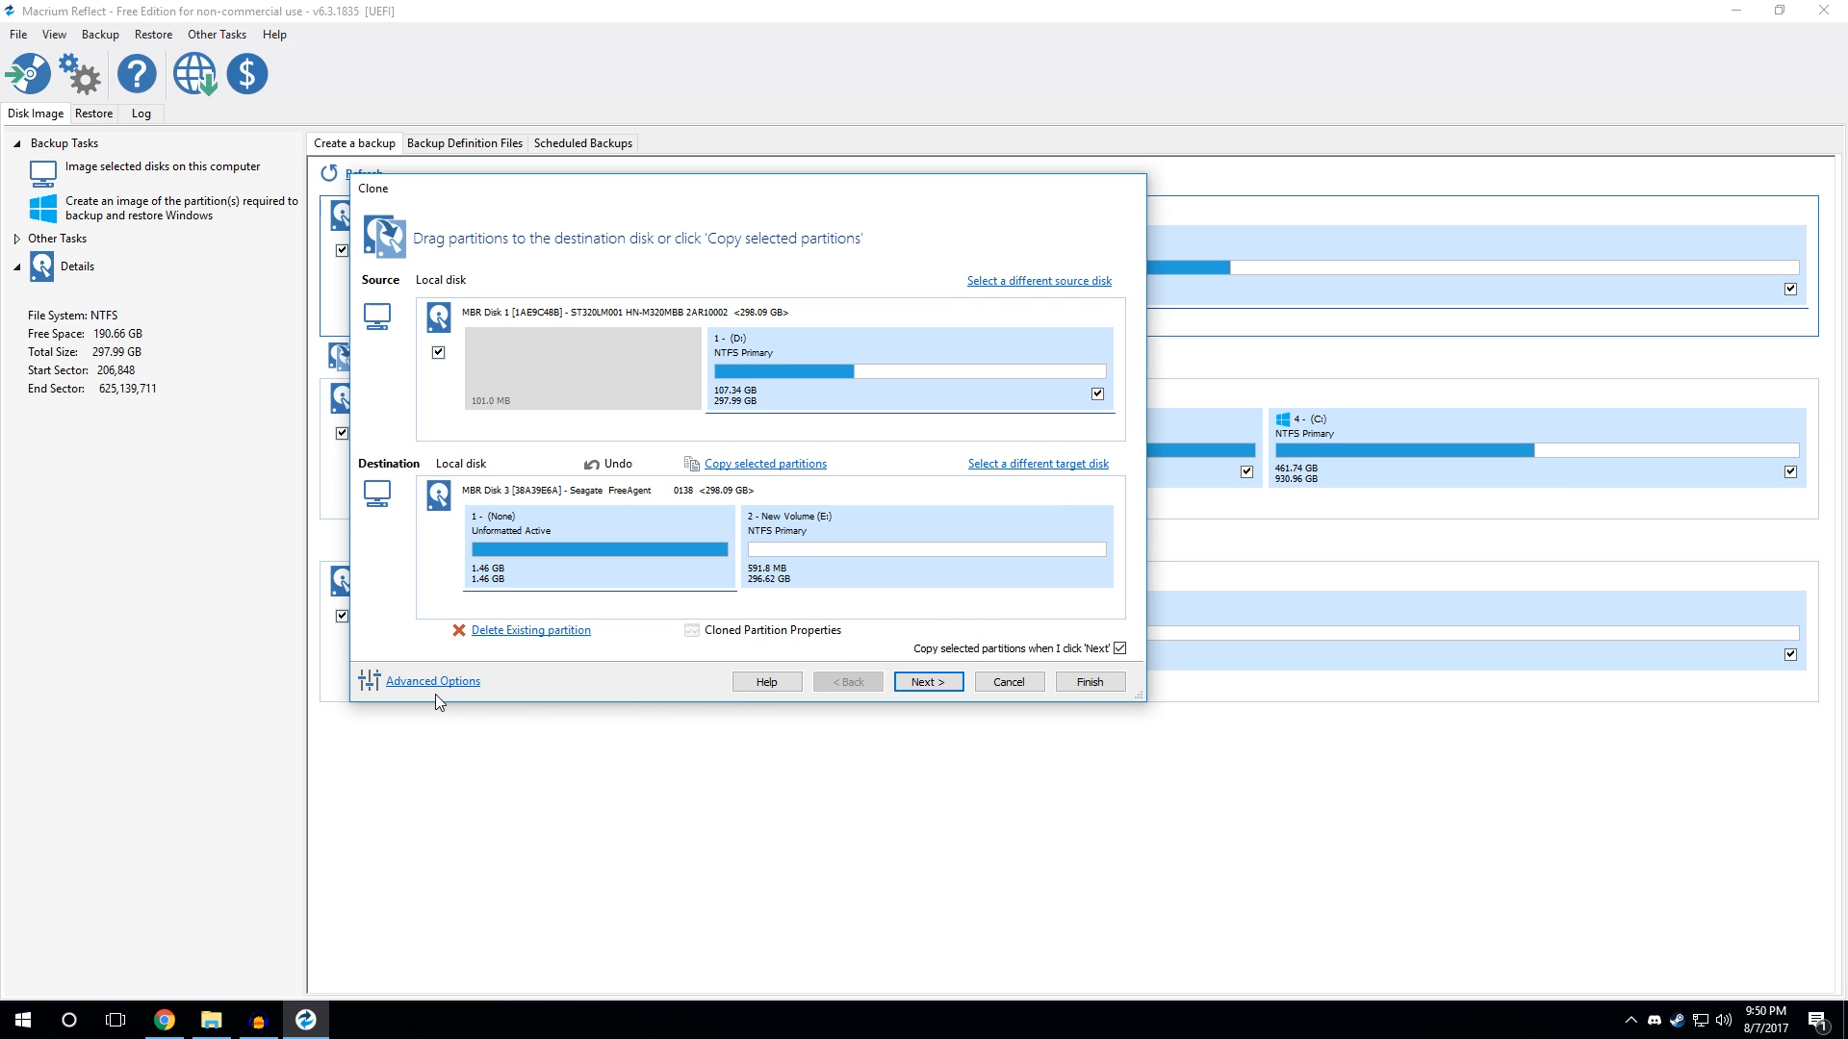
click(433, 679)
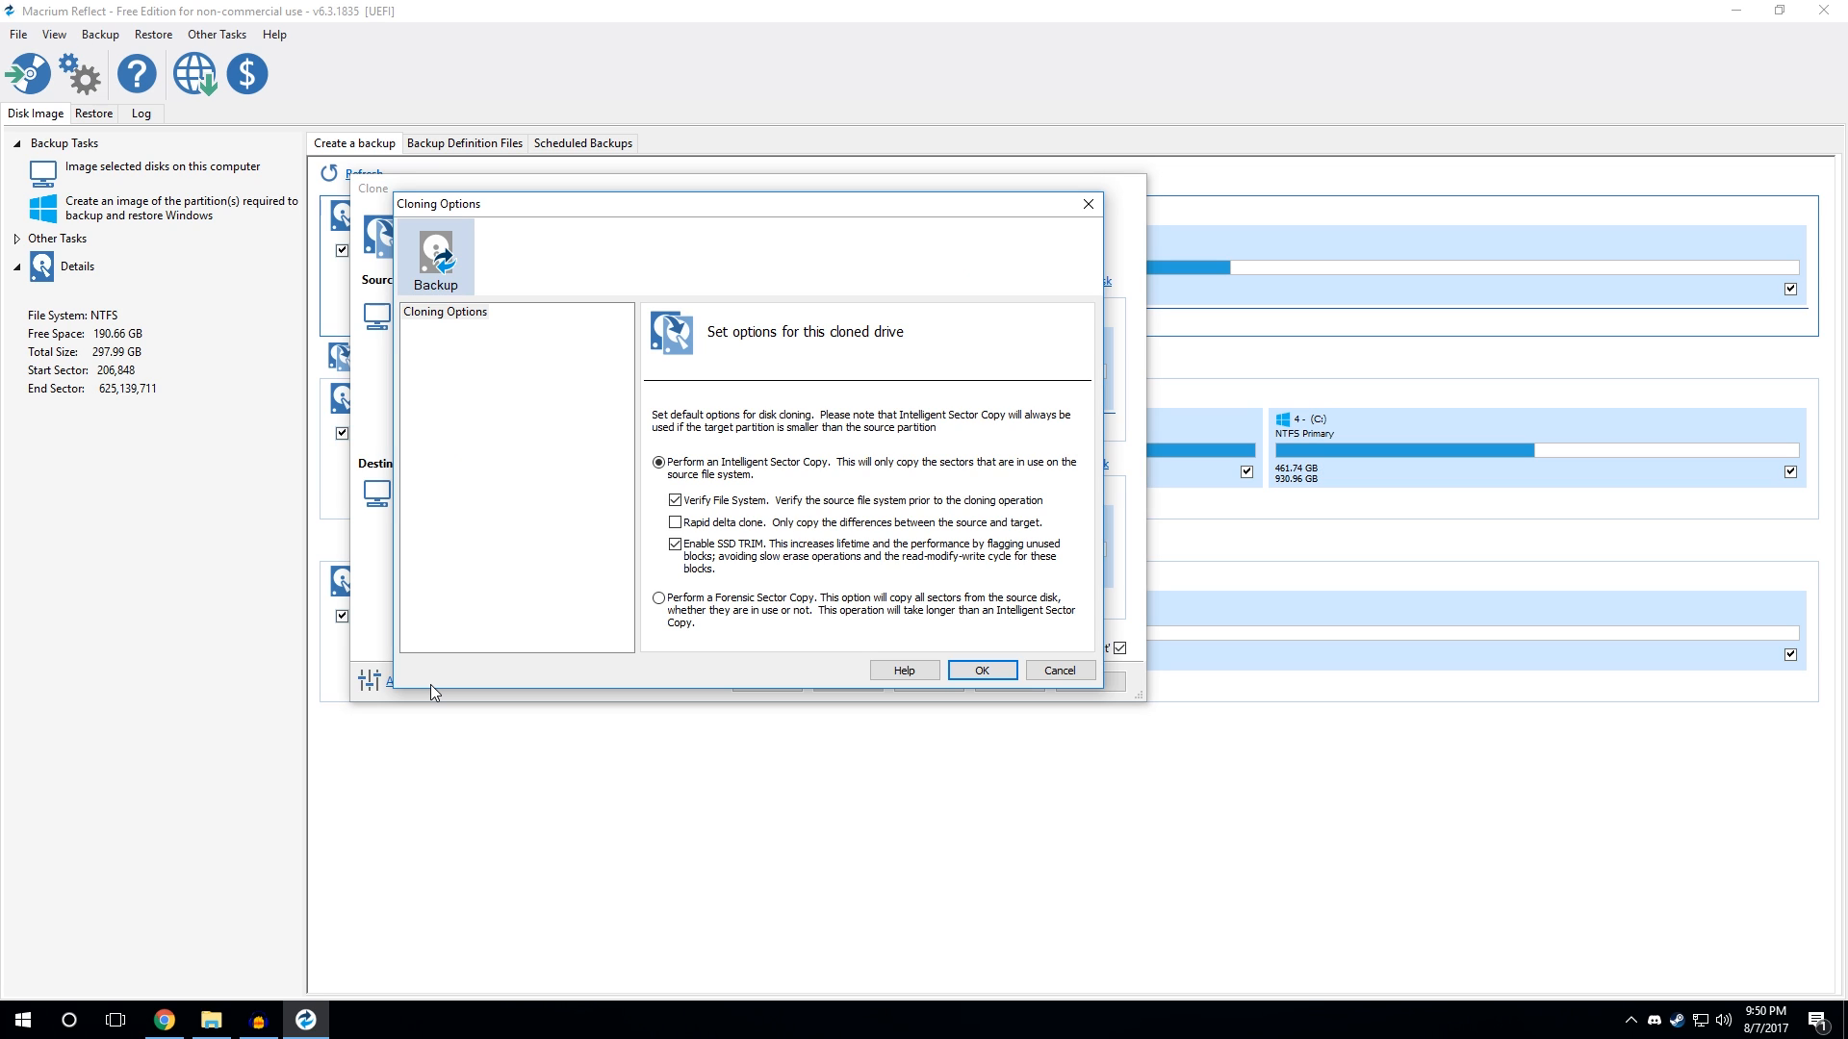
mouse_move(822, 466)
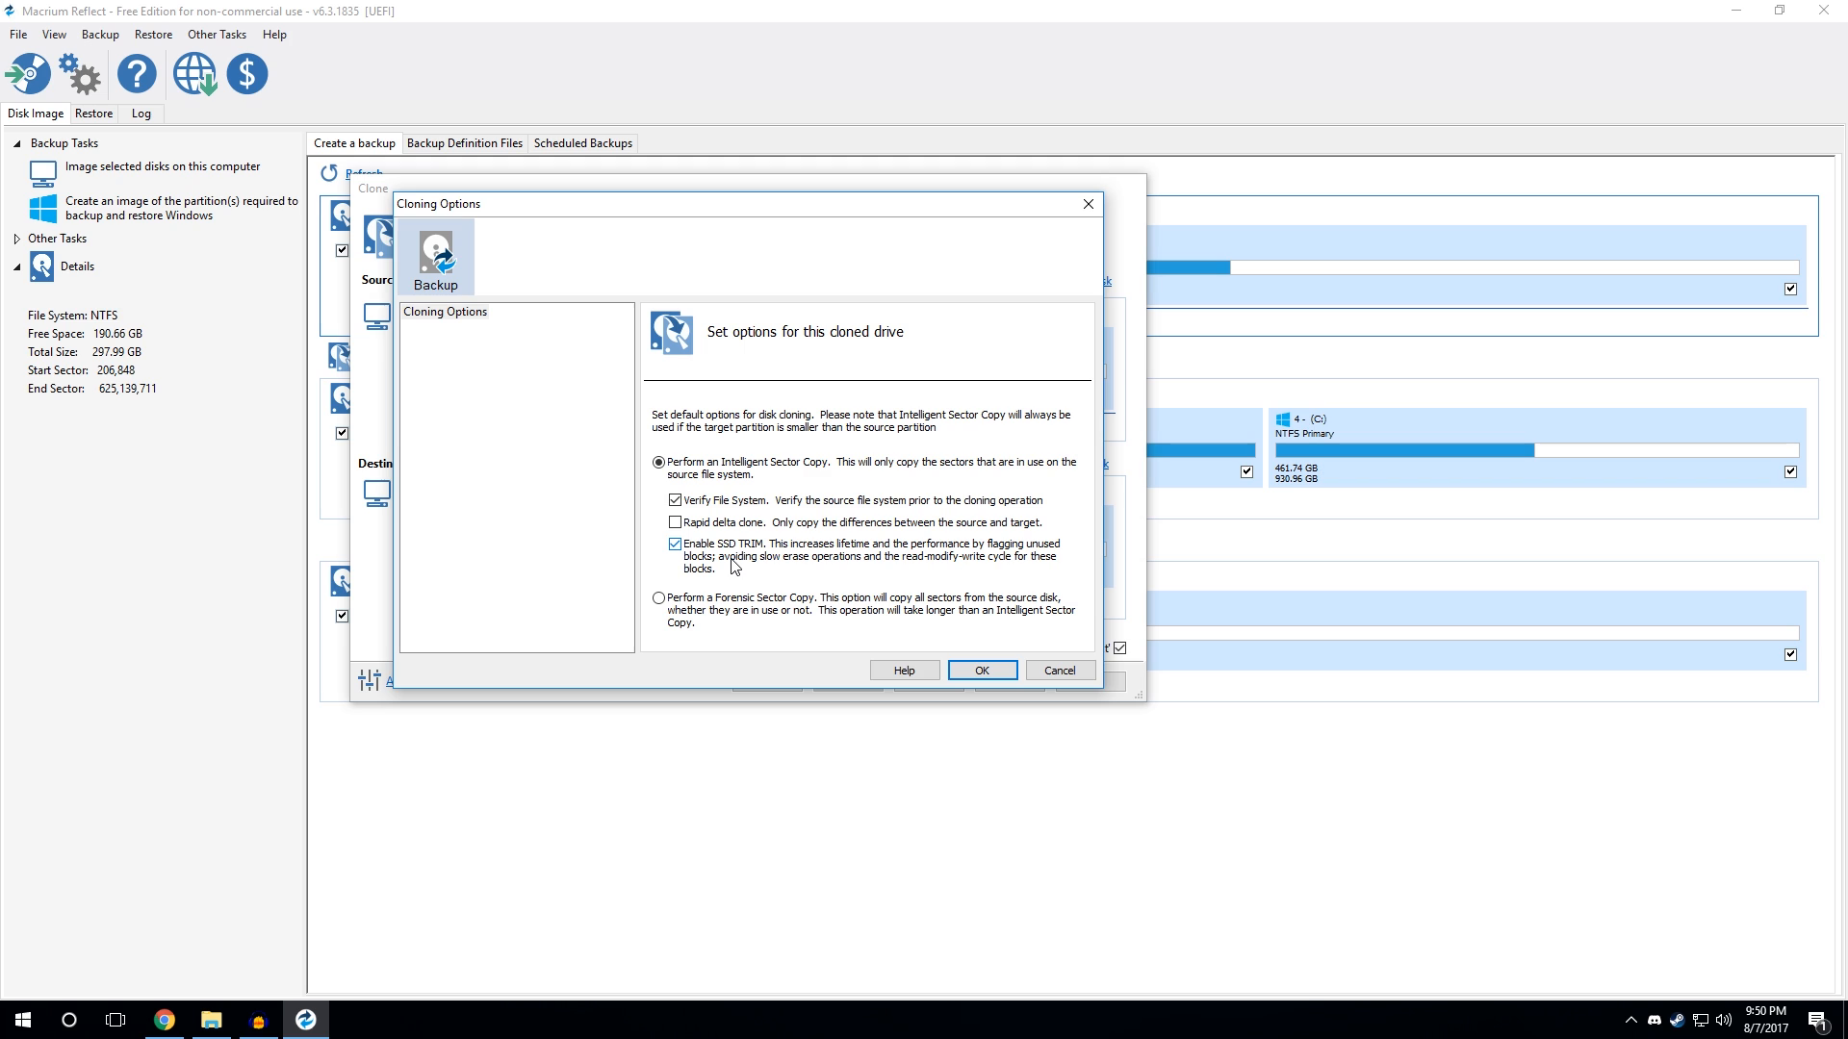
mouse_move(982, 669)
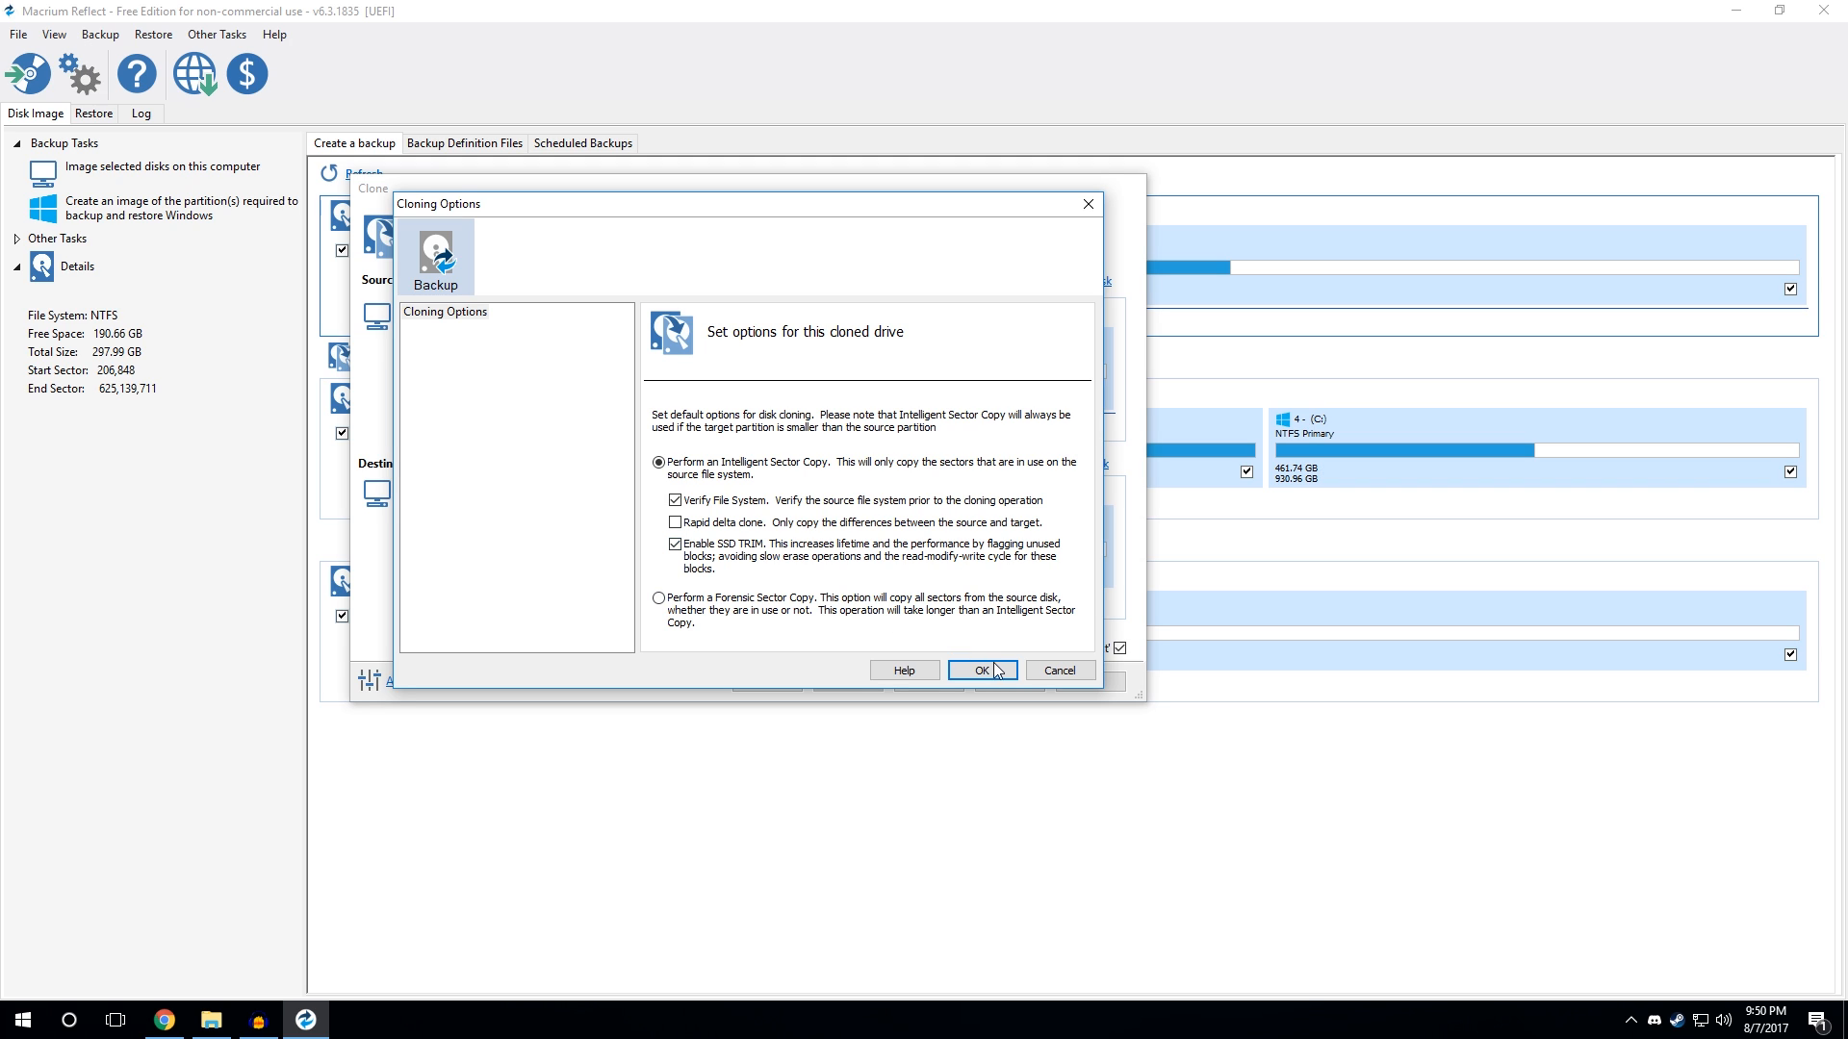
click(980, 669)
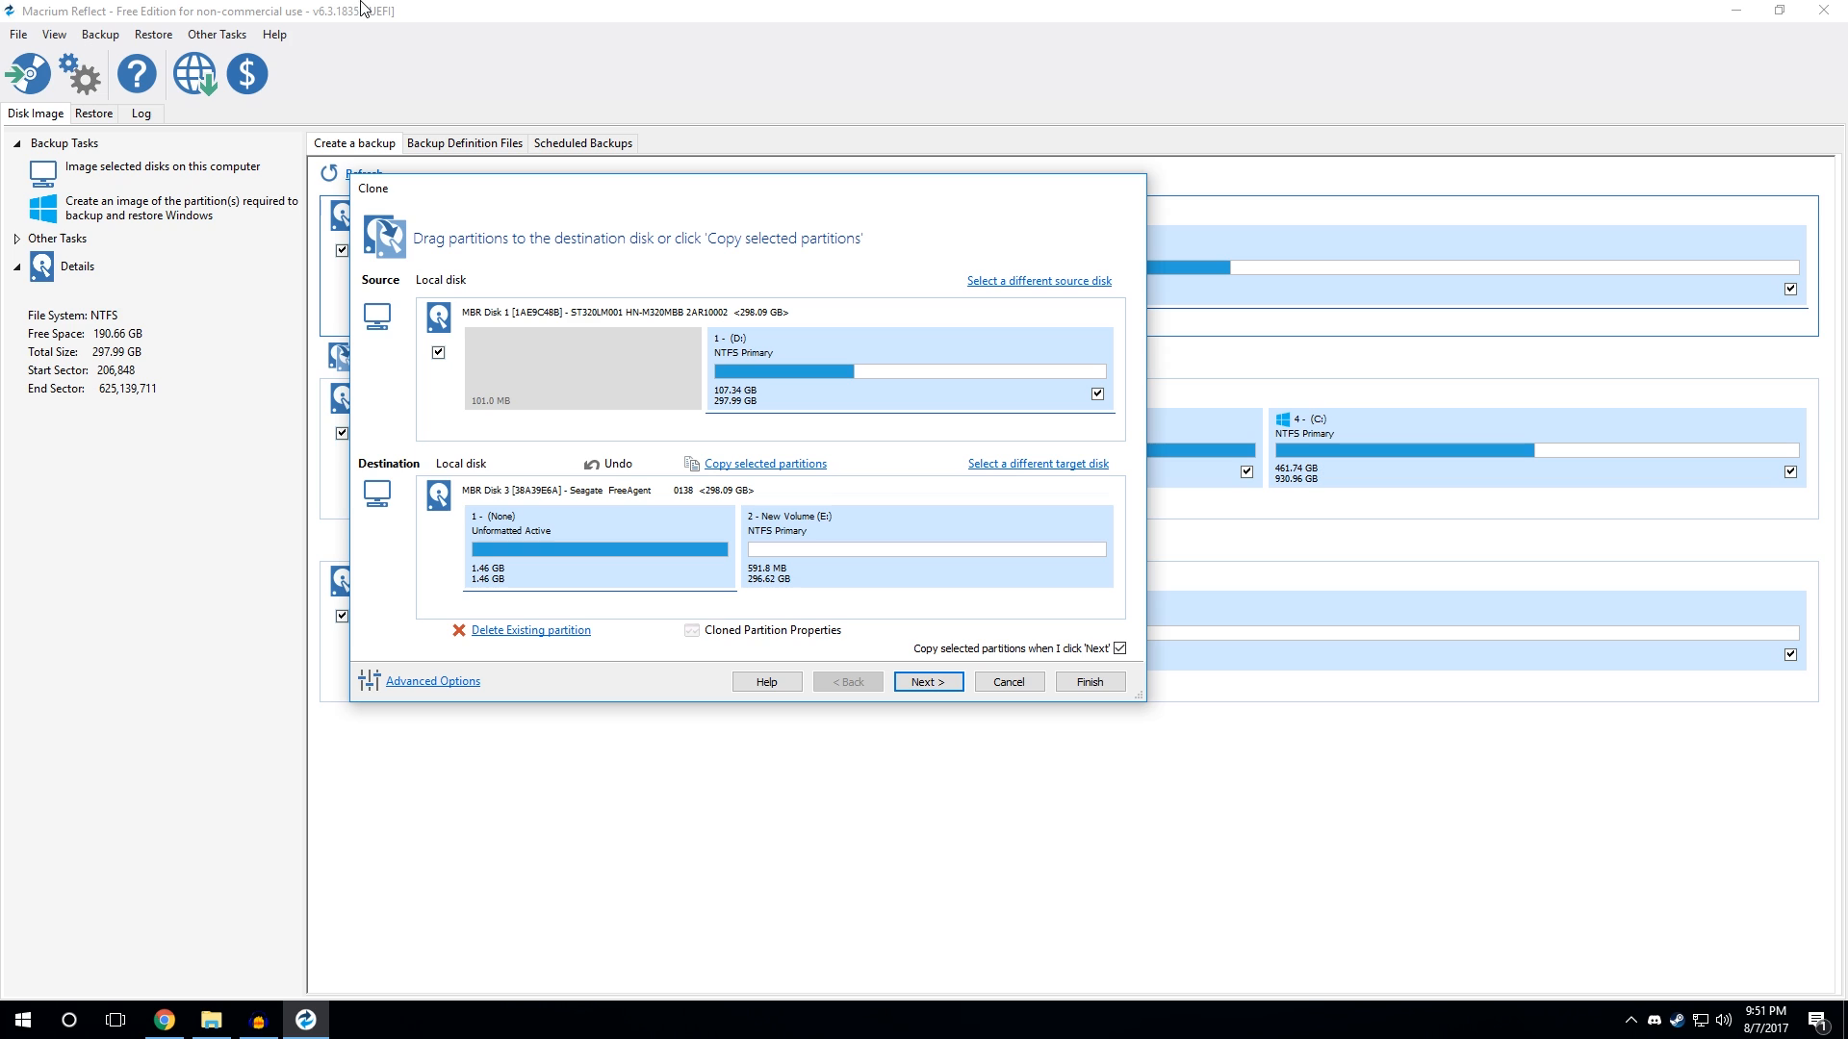
mouse_move(986, 614)
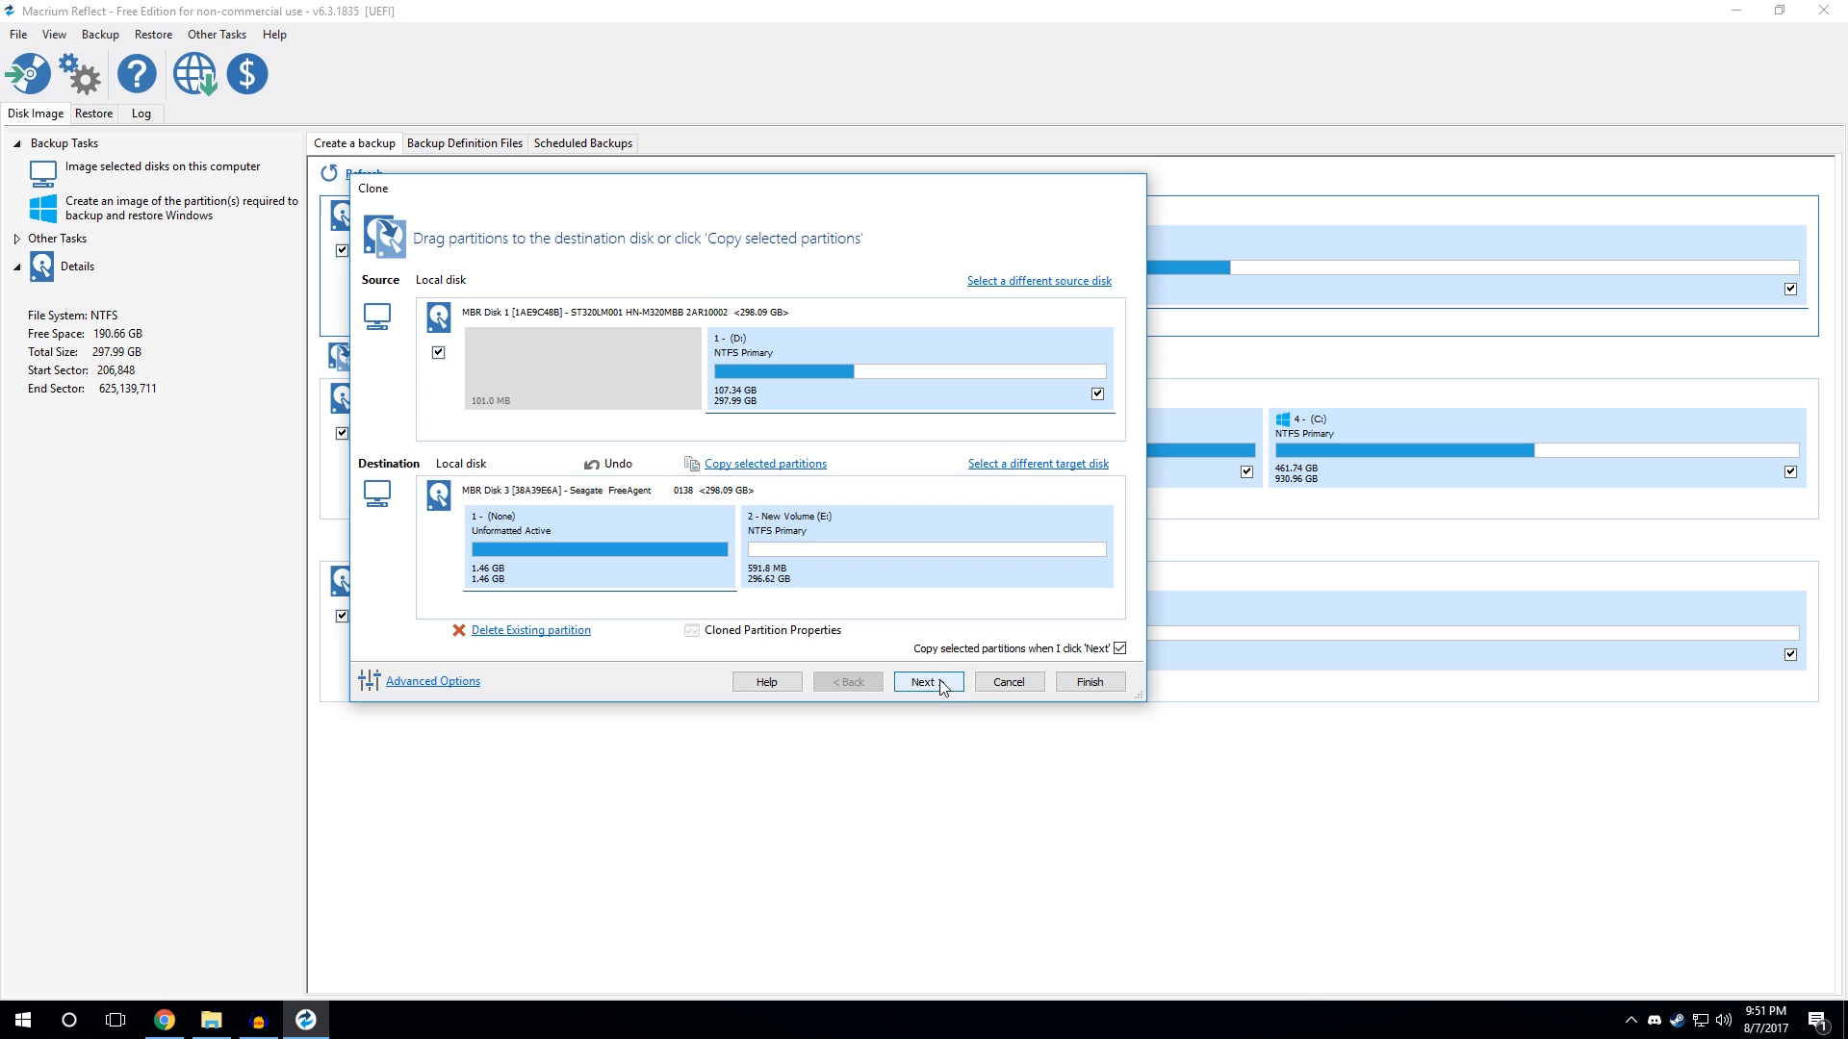
Step: Advance past the partitions and scheduling steps to the clone summary, adding no schedule
click(927, 681)
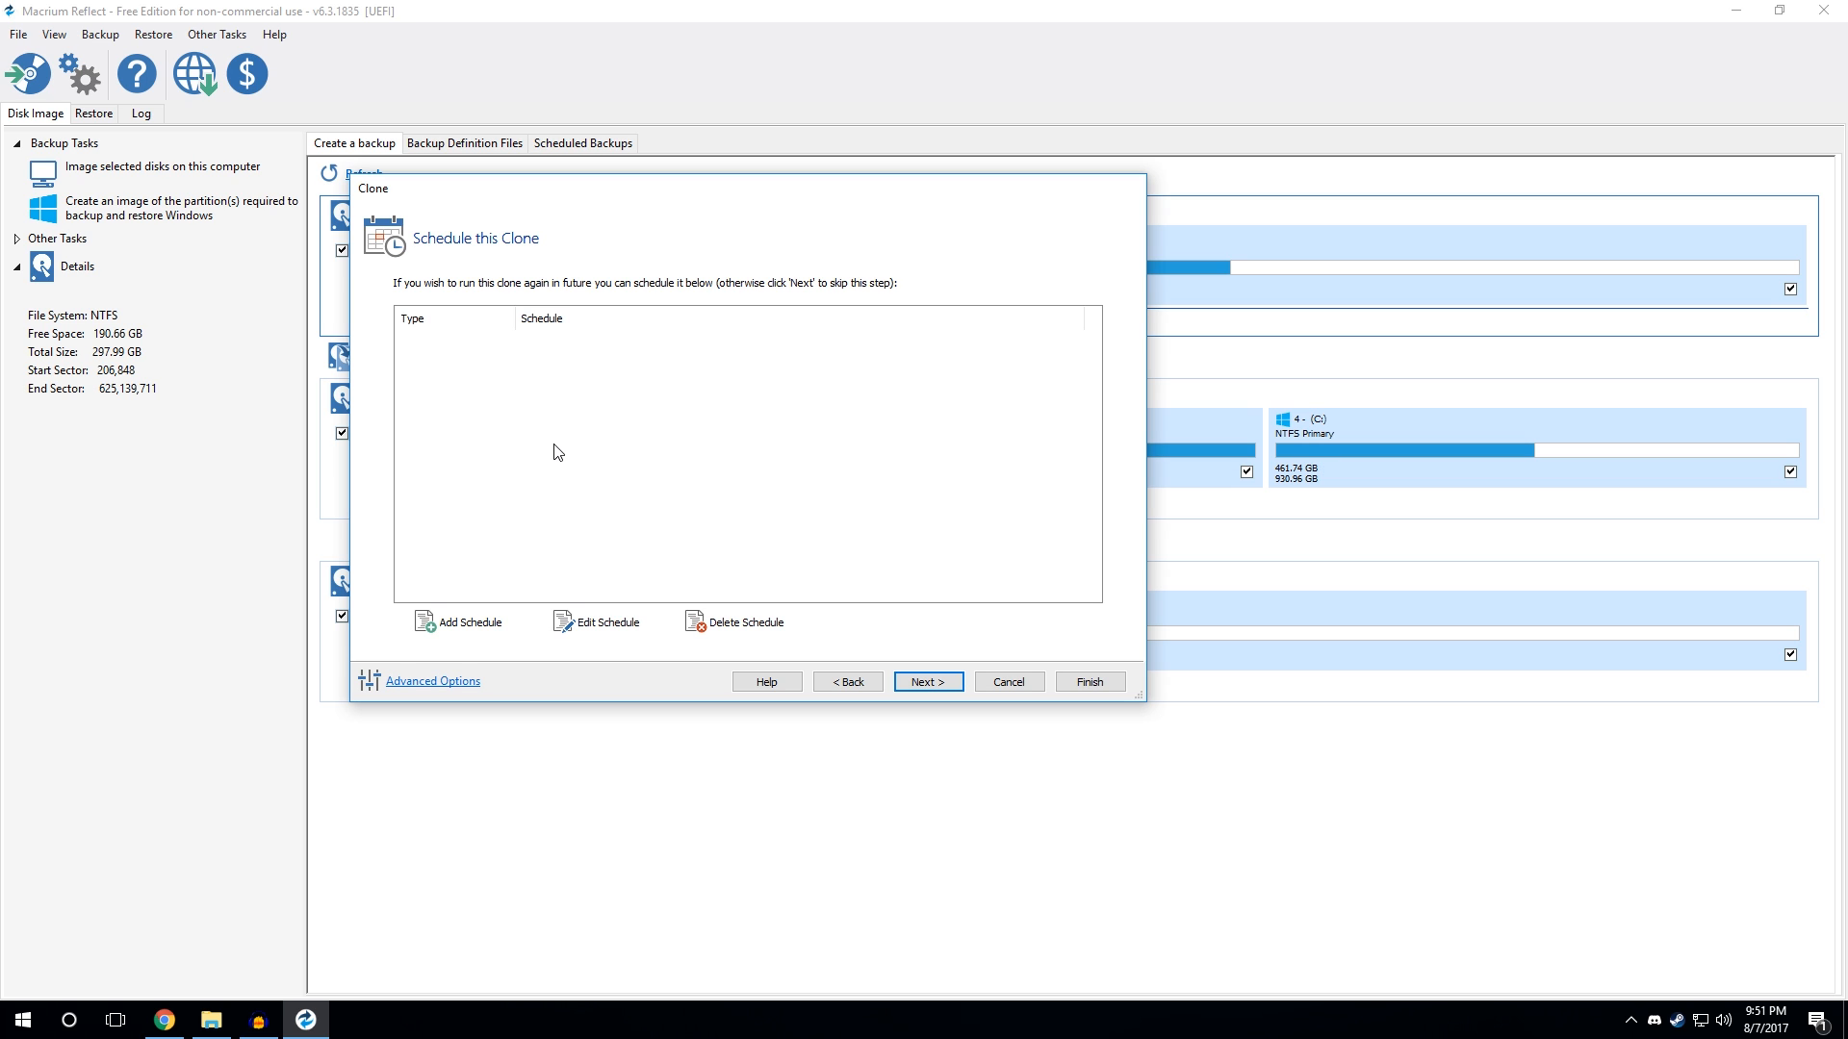
mouse_move(482, 633)
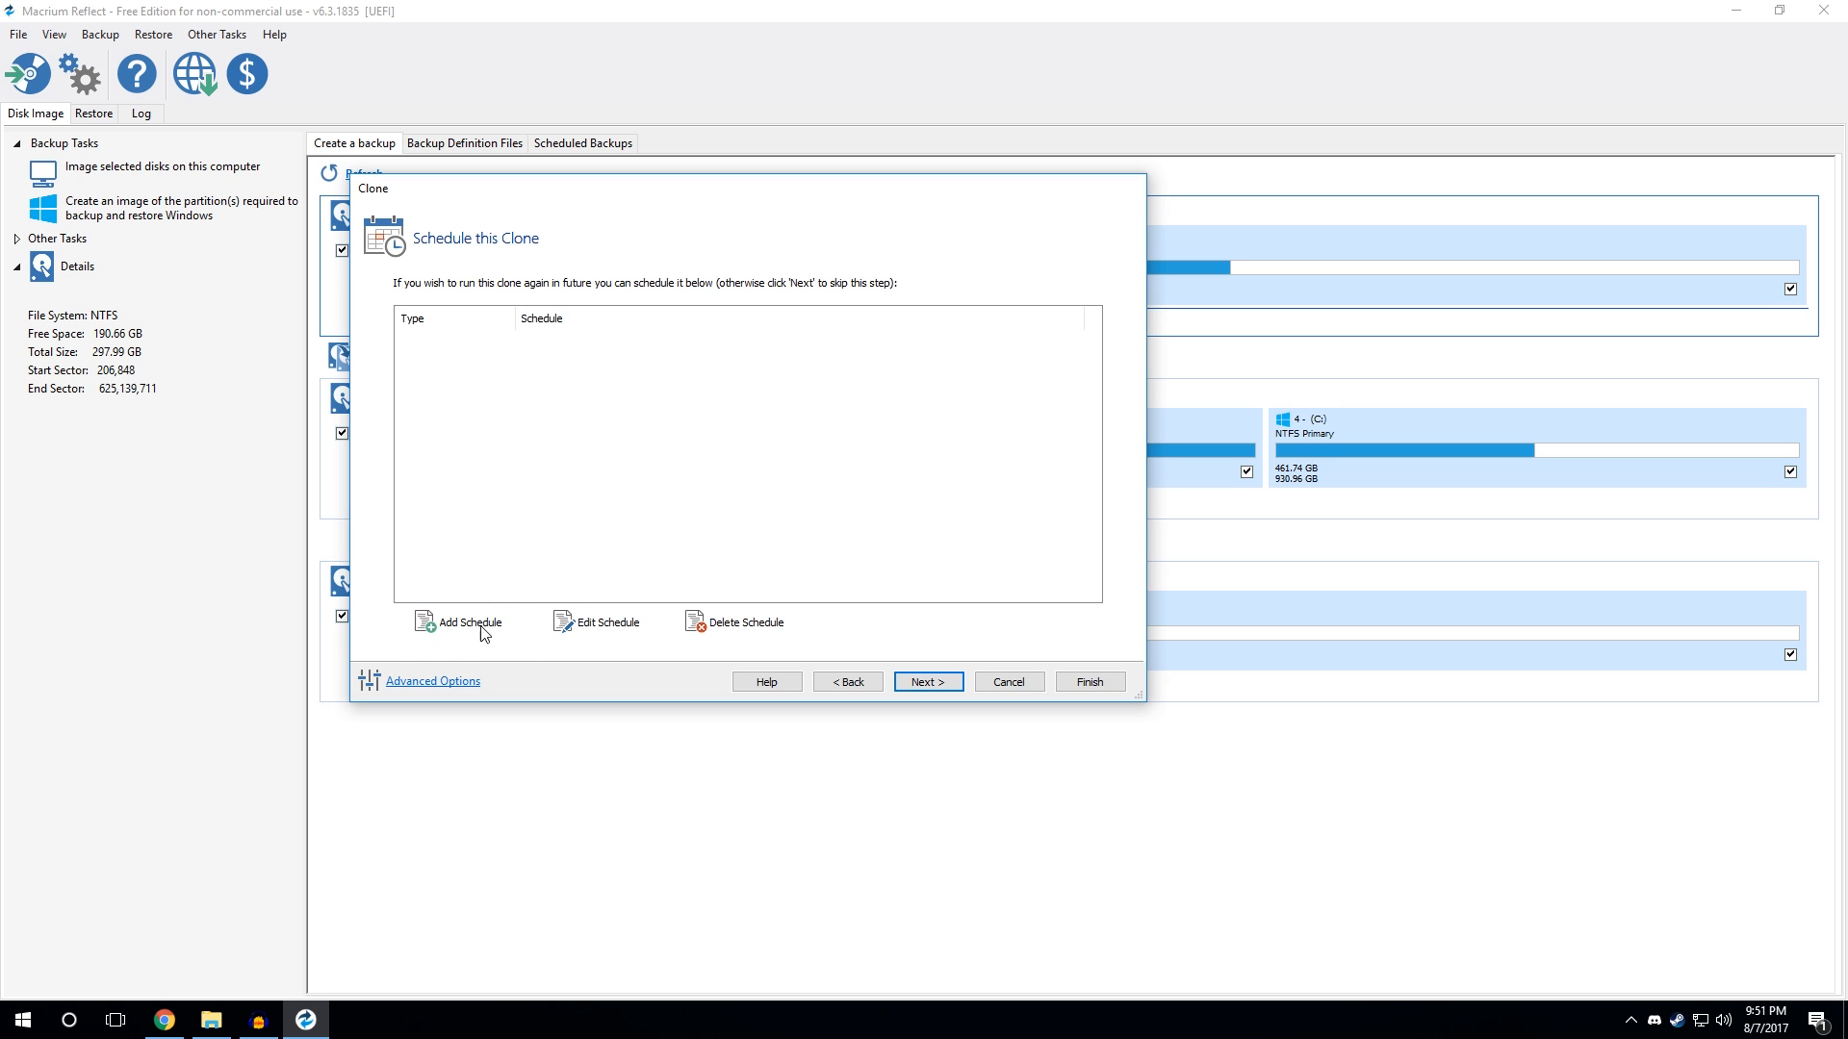
mouse_move(899, 643)
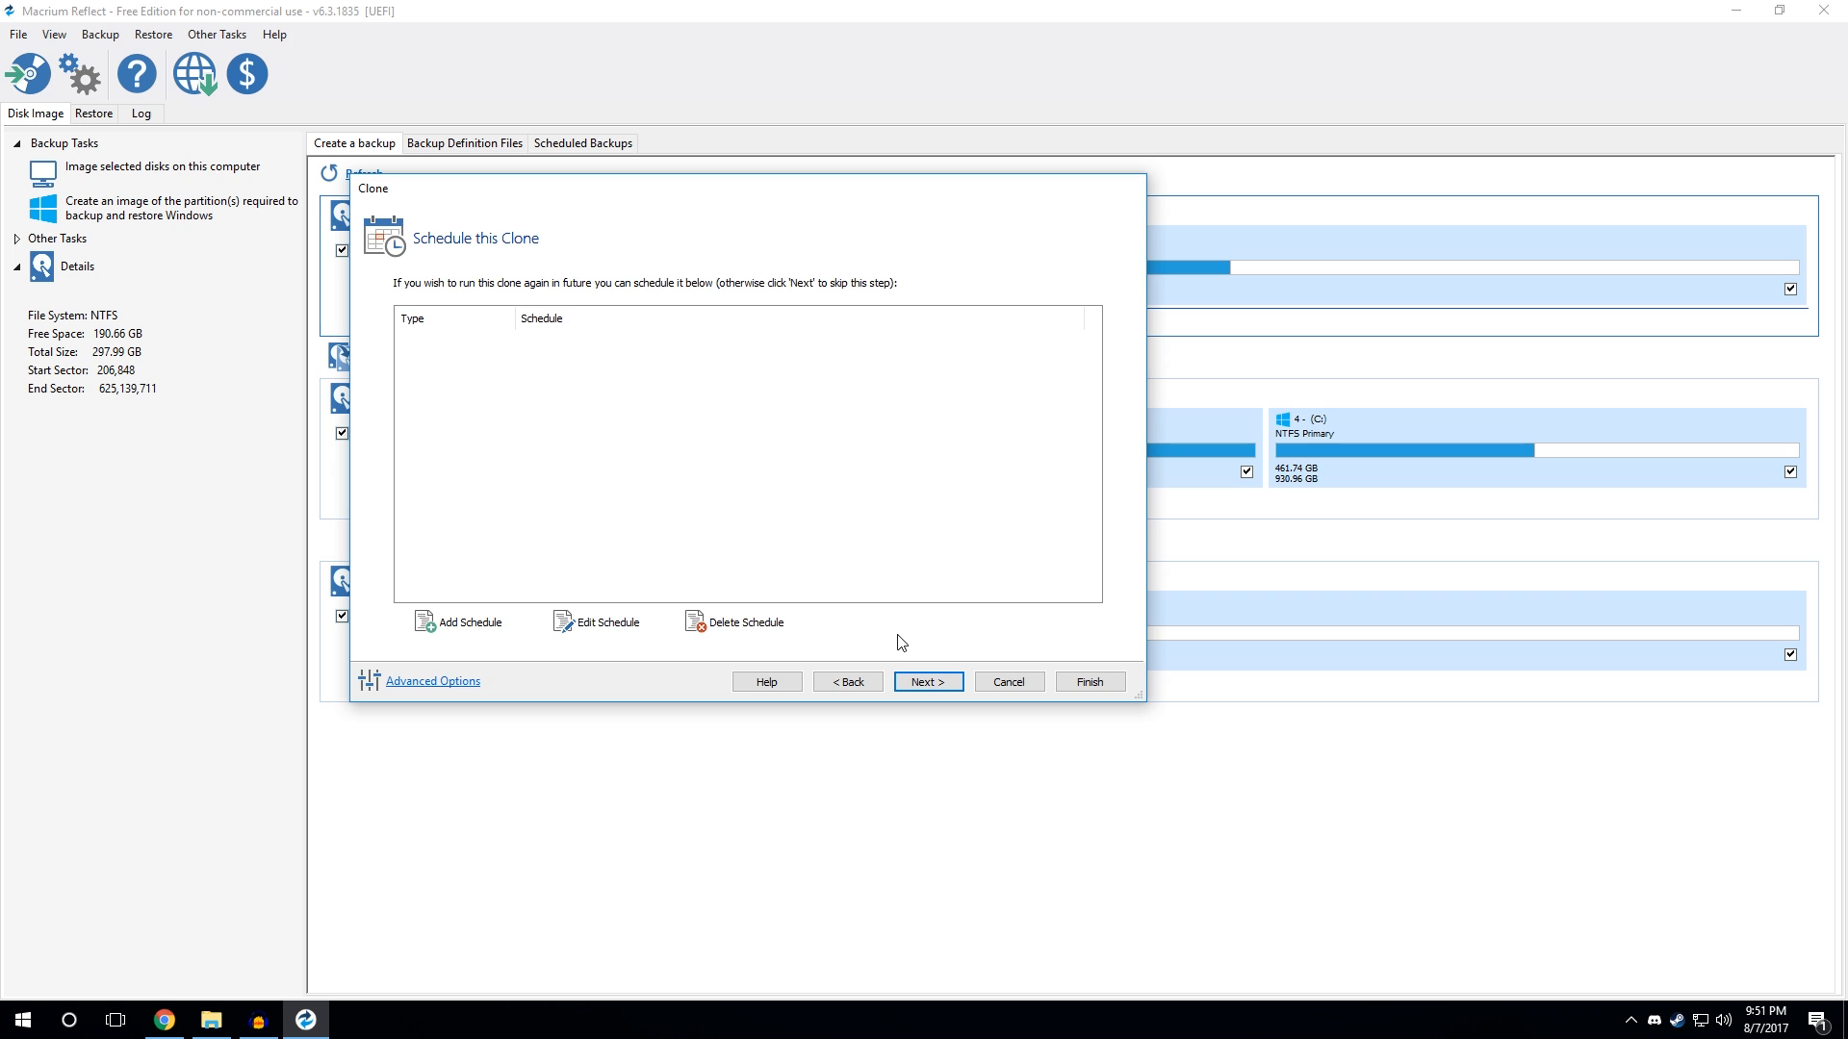
mouse_move(1011, 676)
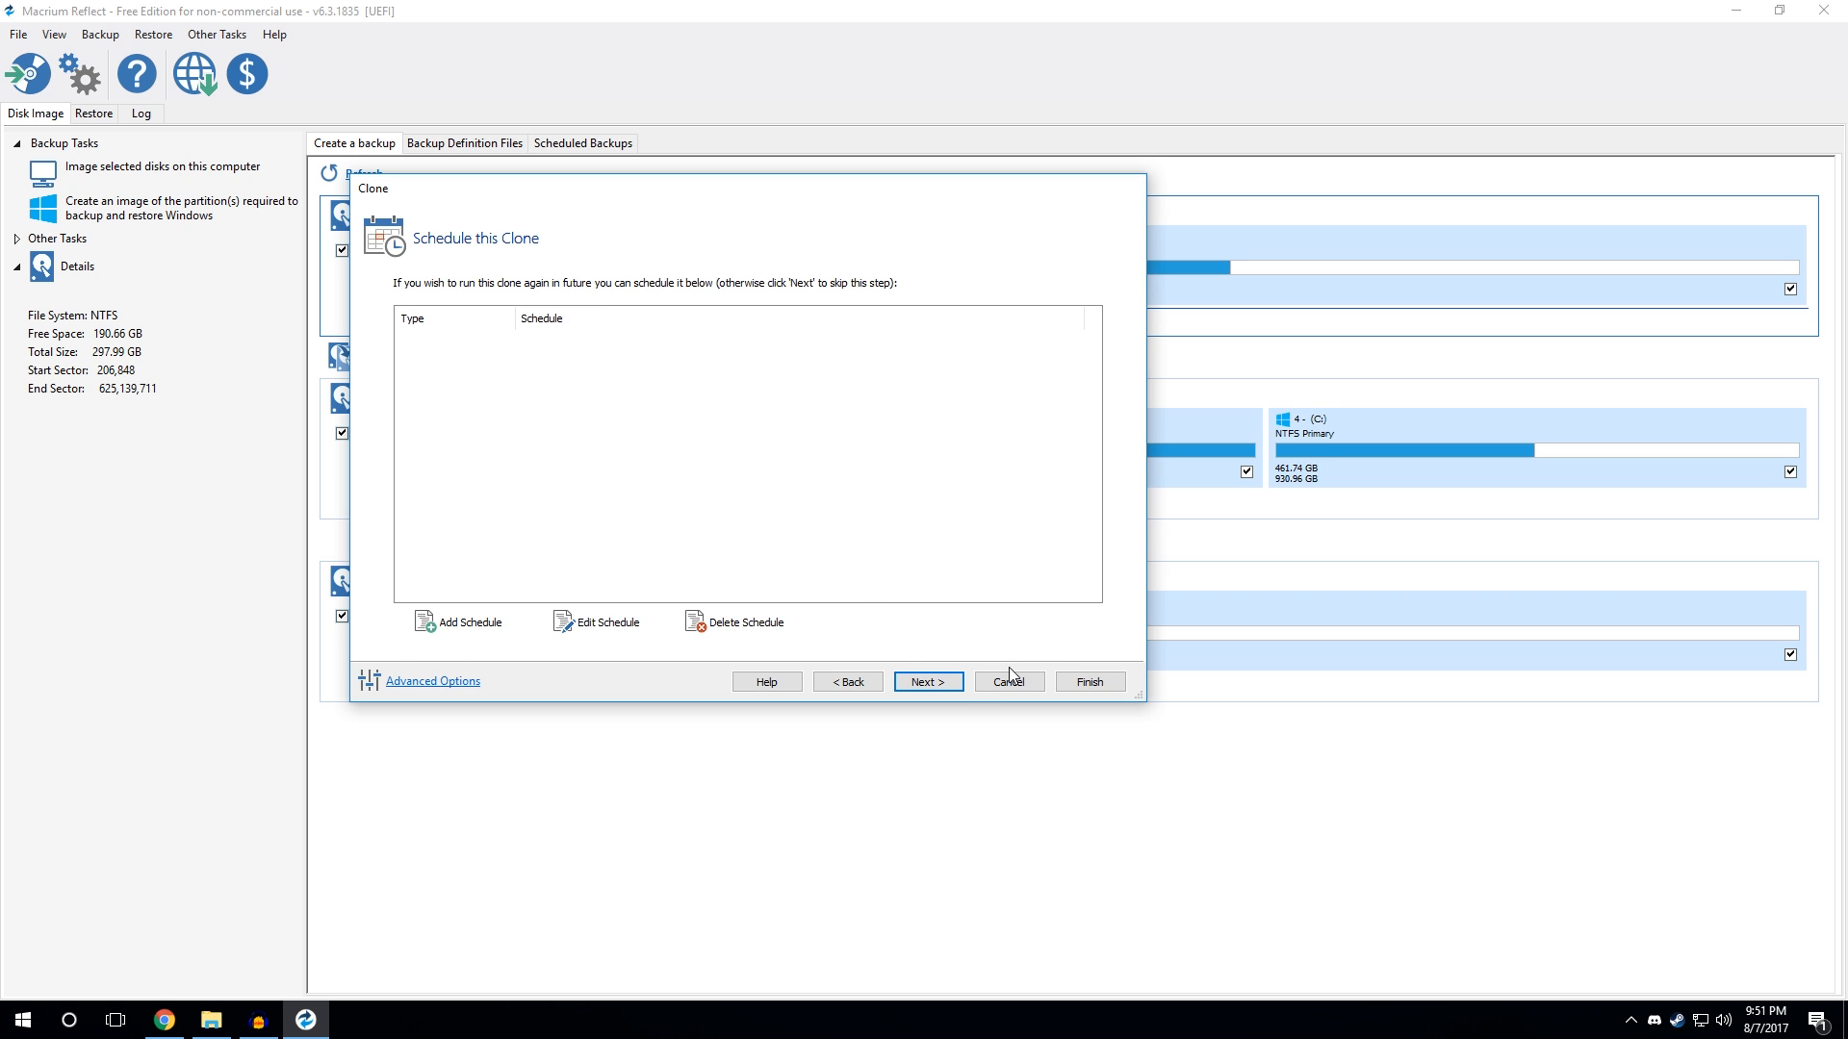
click(928, 681)
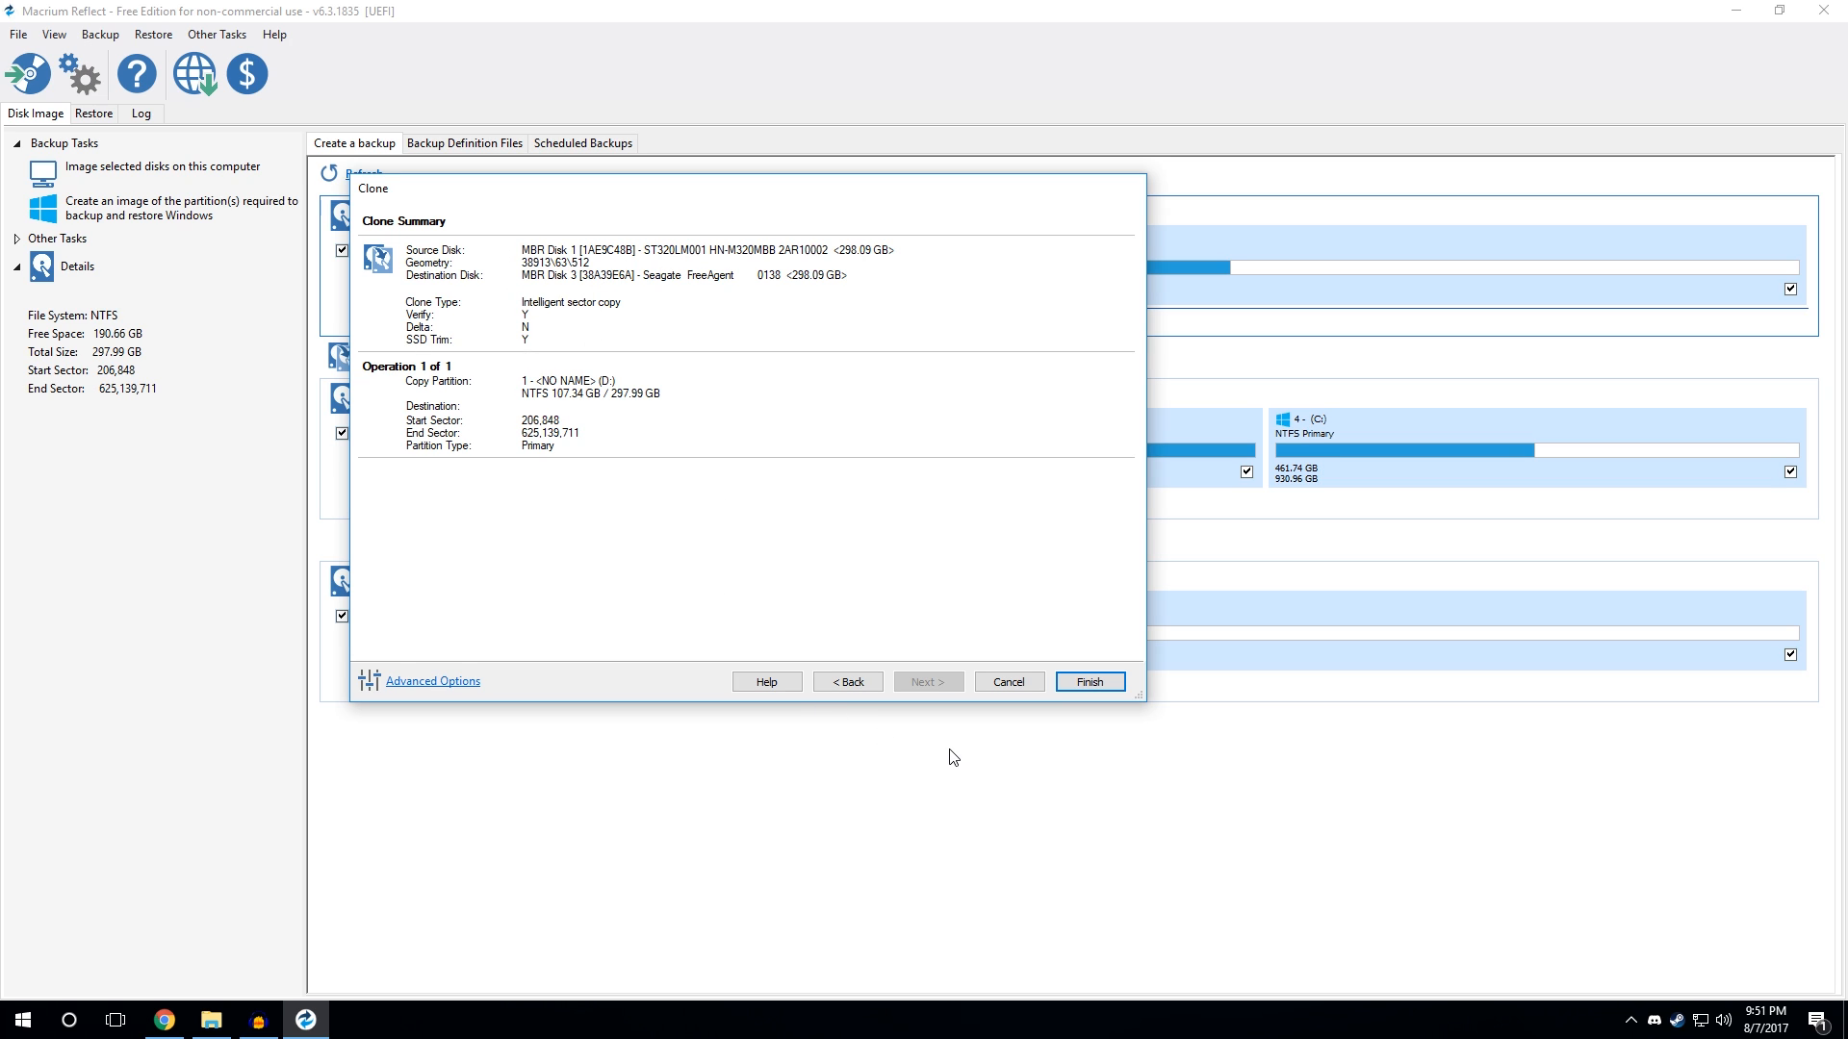
mouse_move(1026, 706)
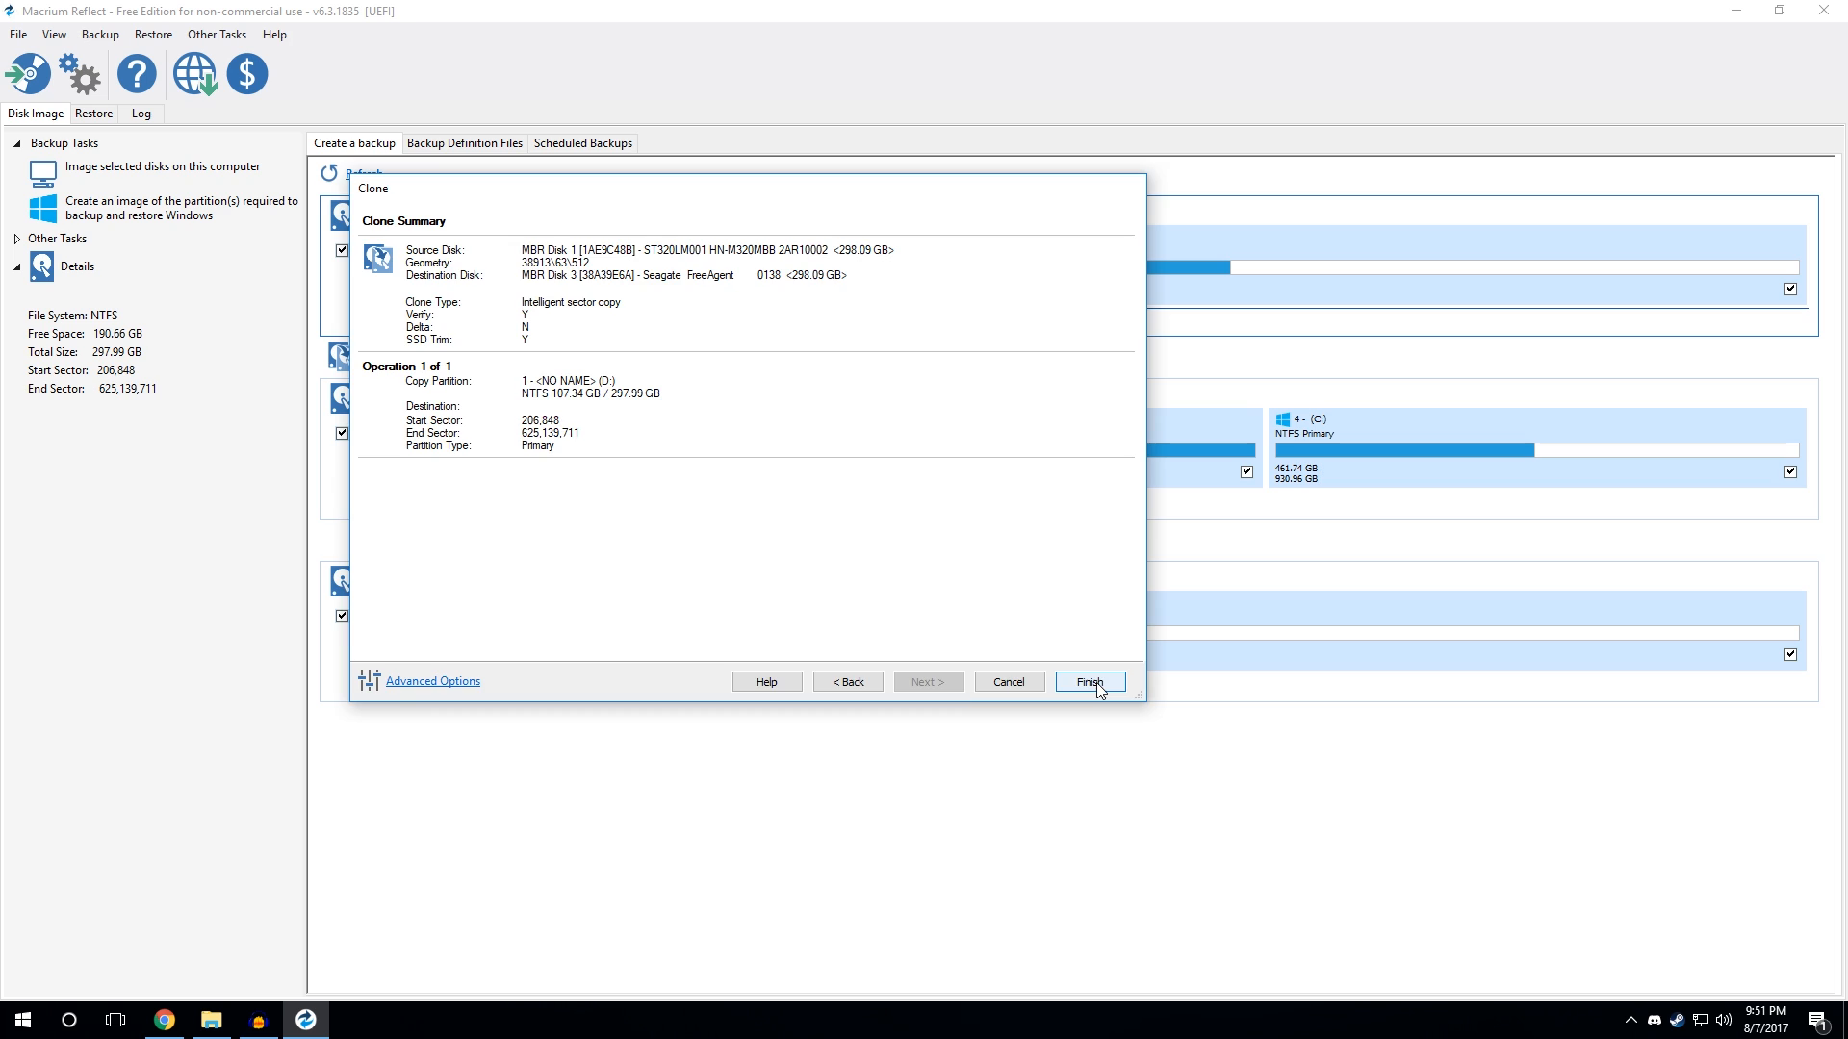
Step: Finish the wizard and untick saving the clone as an XML Backup Definition File
click(1086, 681)
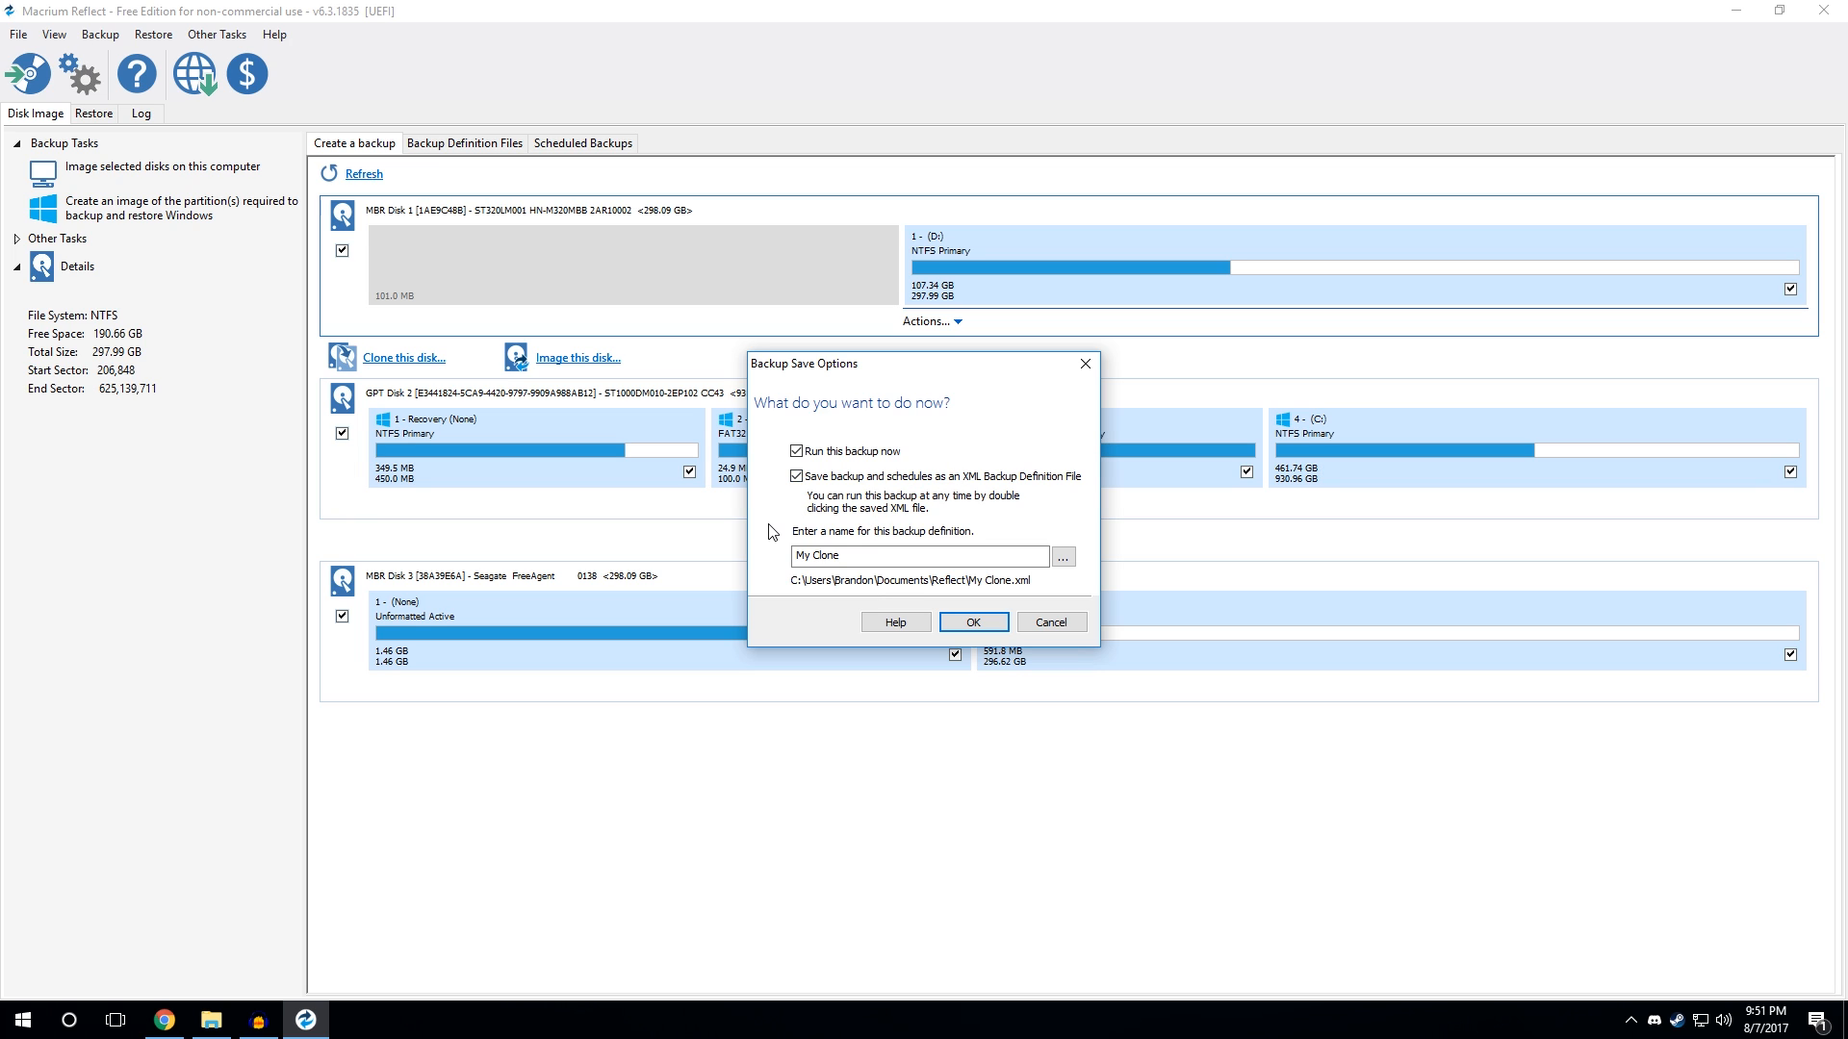
mouse_move(795, 522)
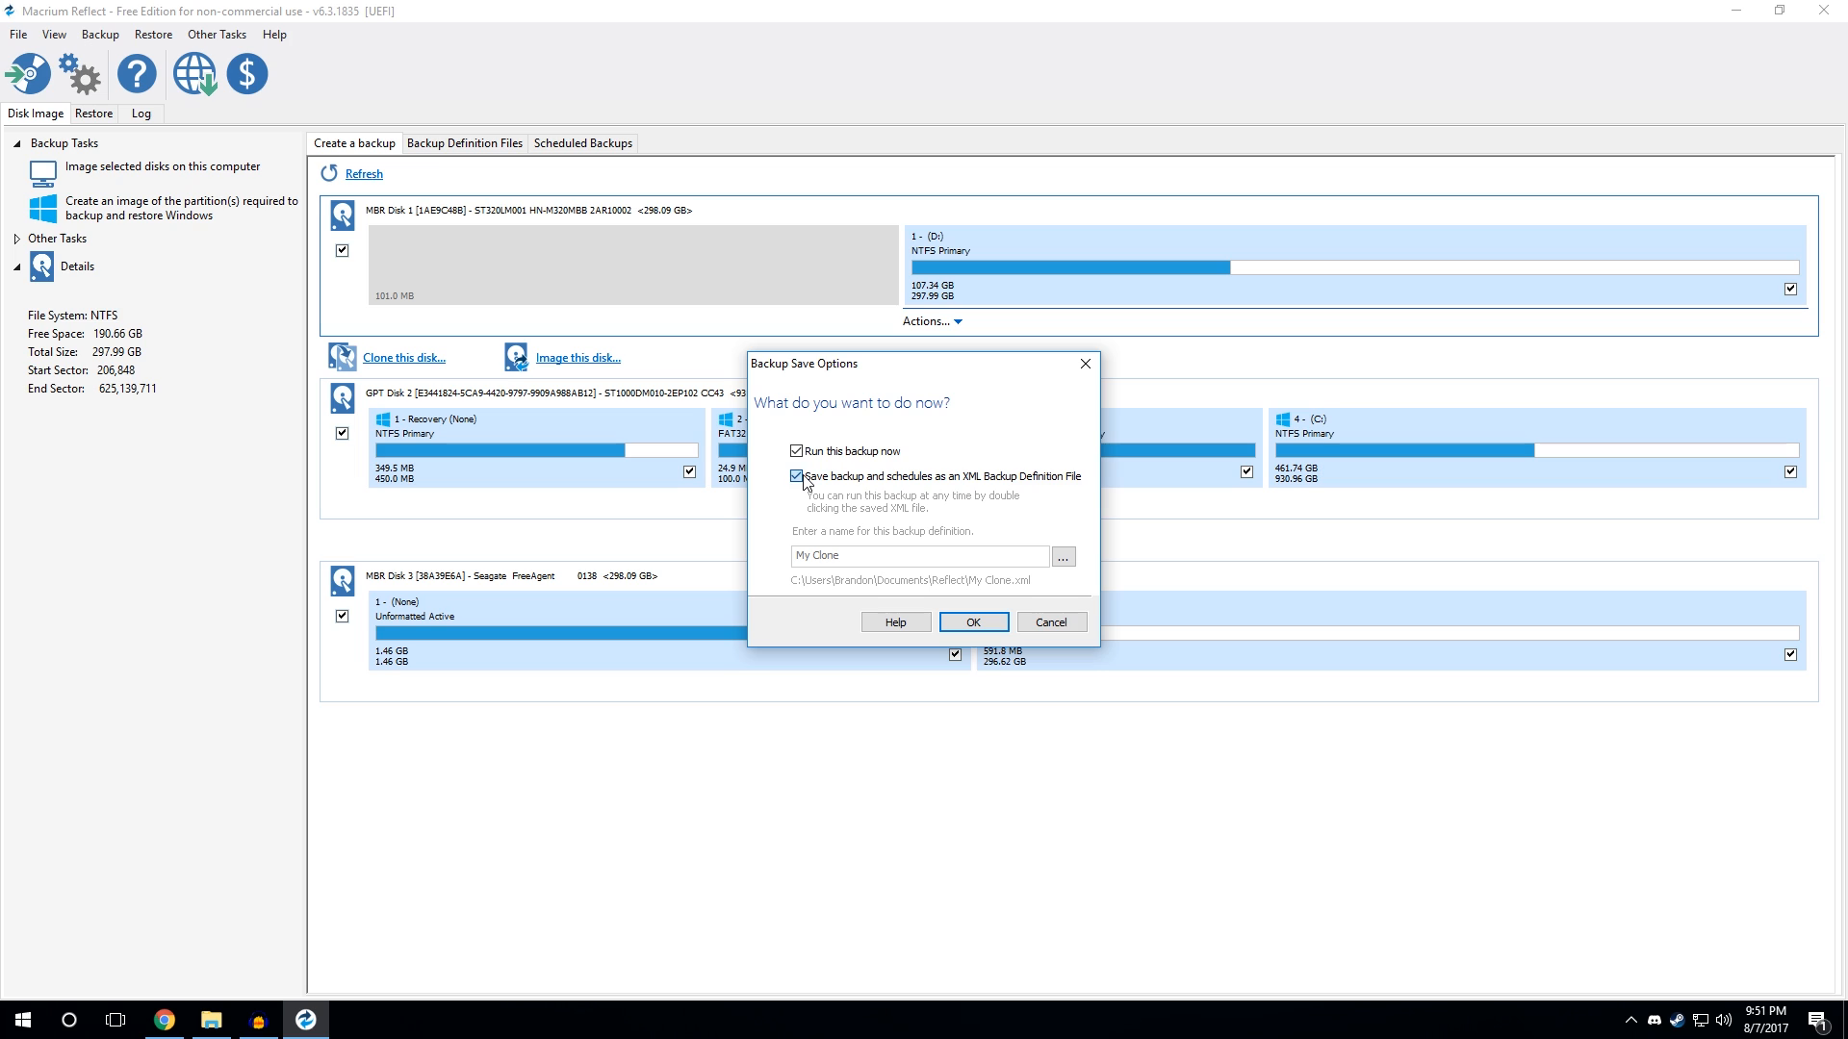
click(797, 475)
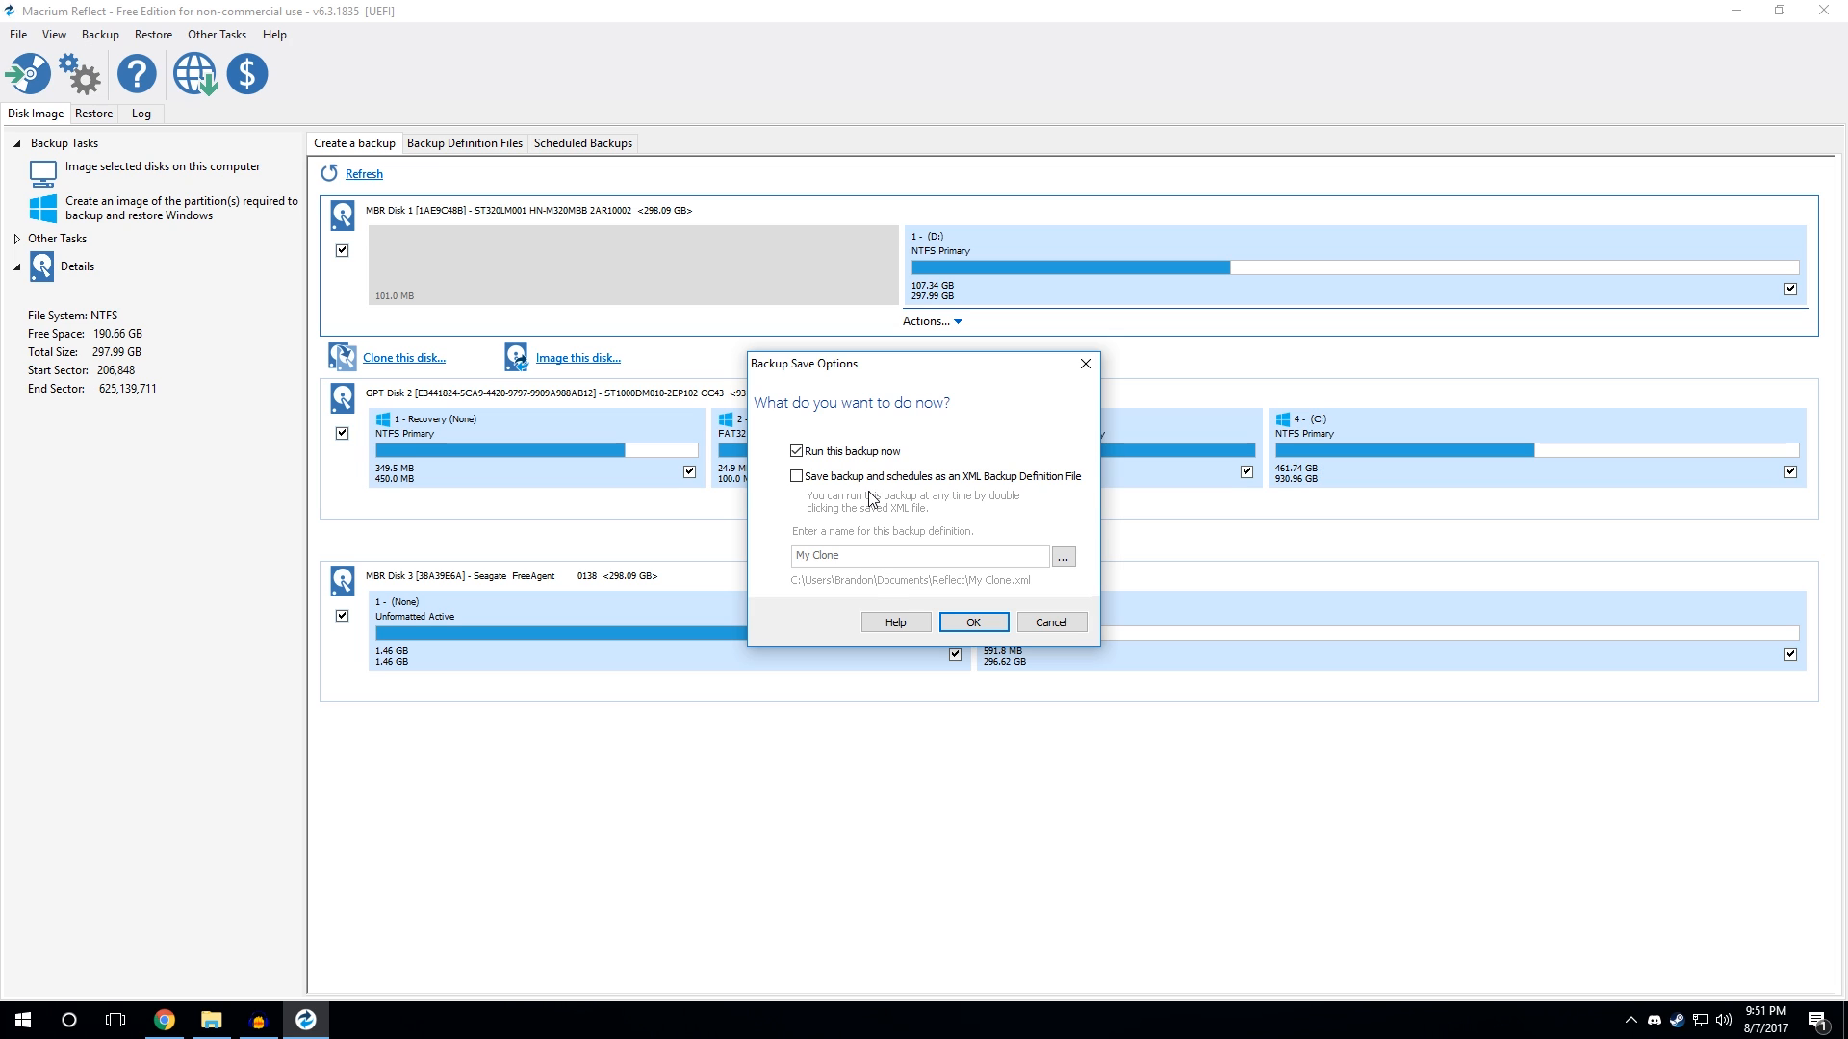
mouse_move(1001, 616)
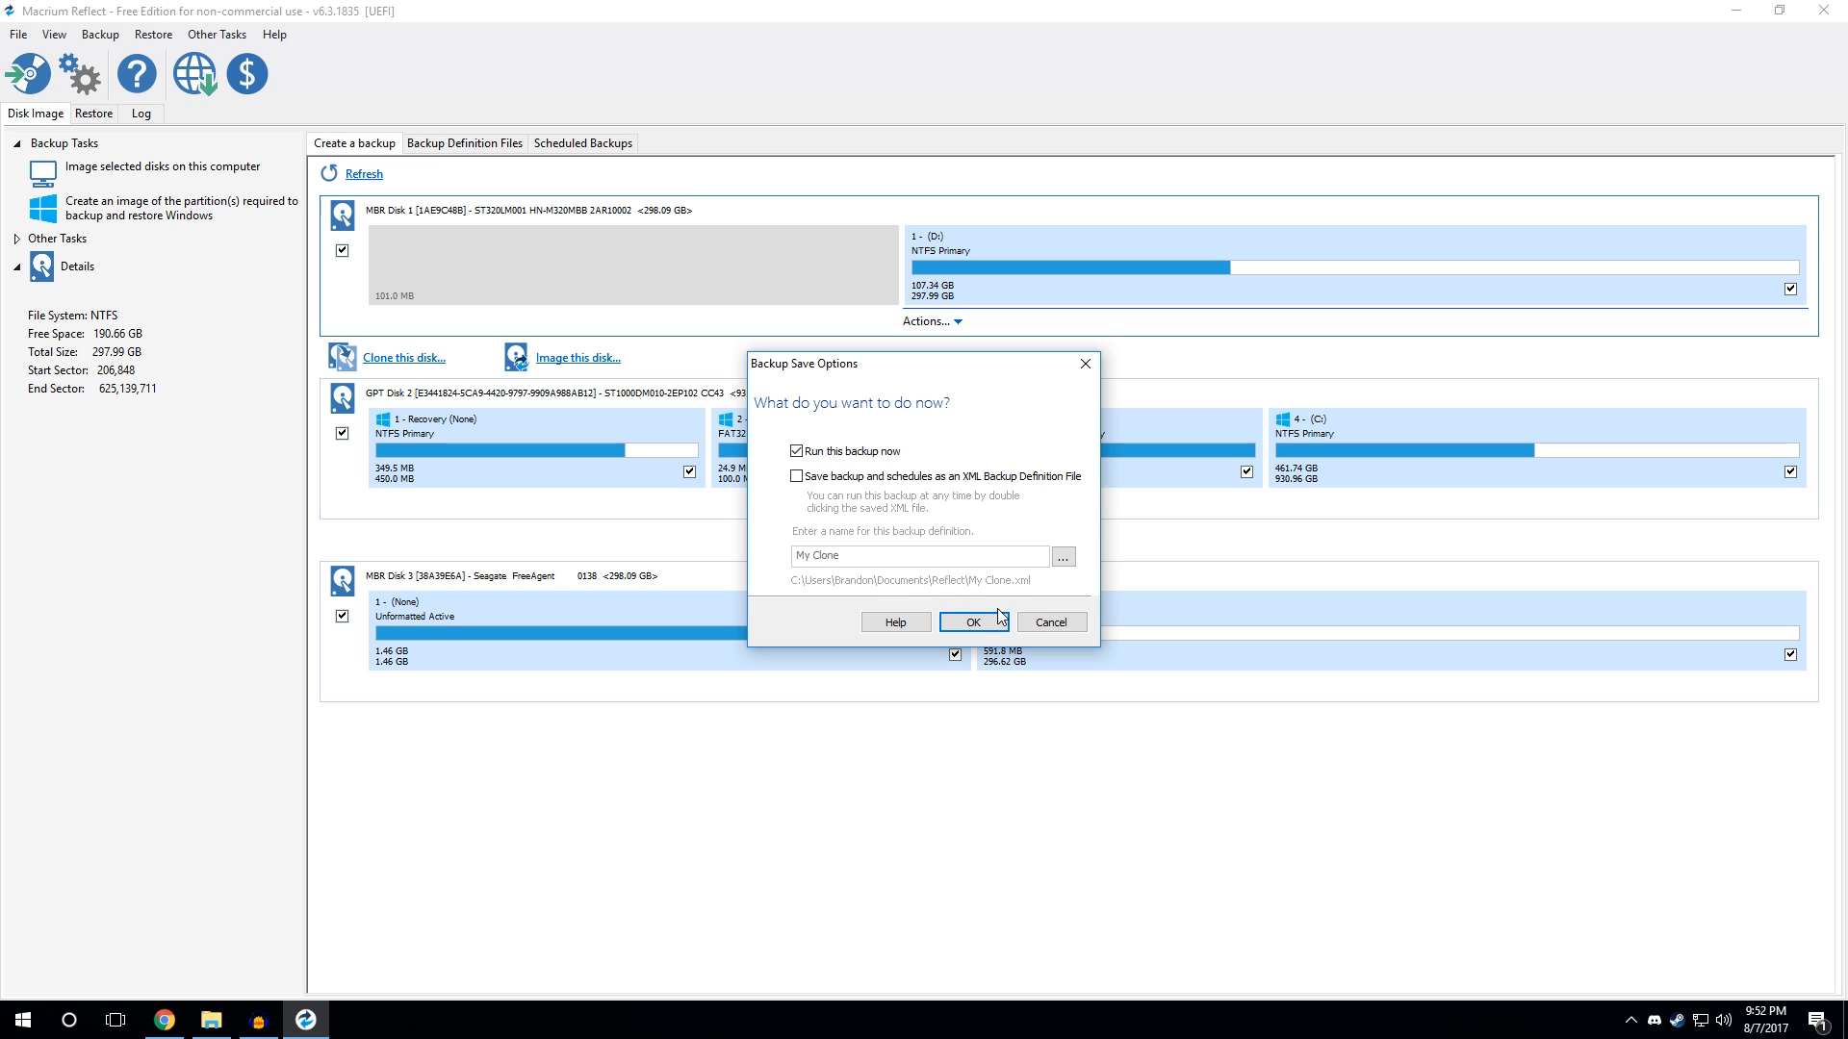
Step: Run the clone now and confirm overwriting volume E so progress begins
click(970, 621)
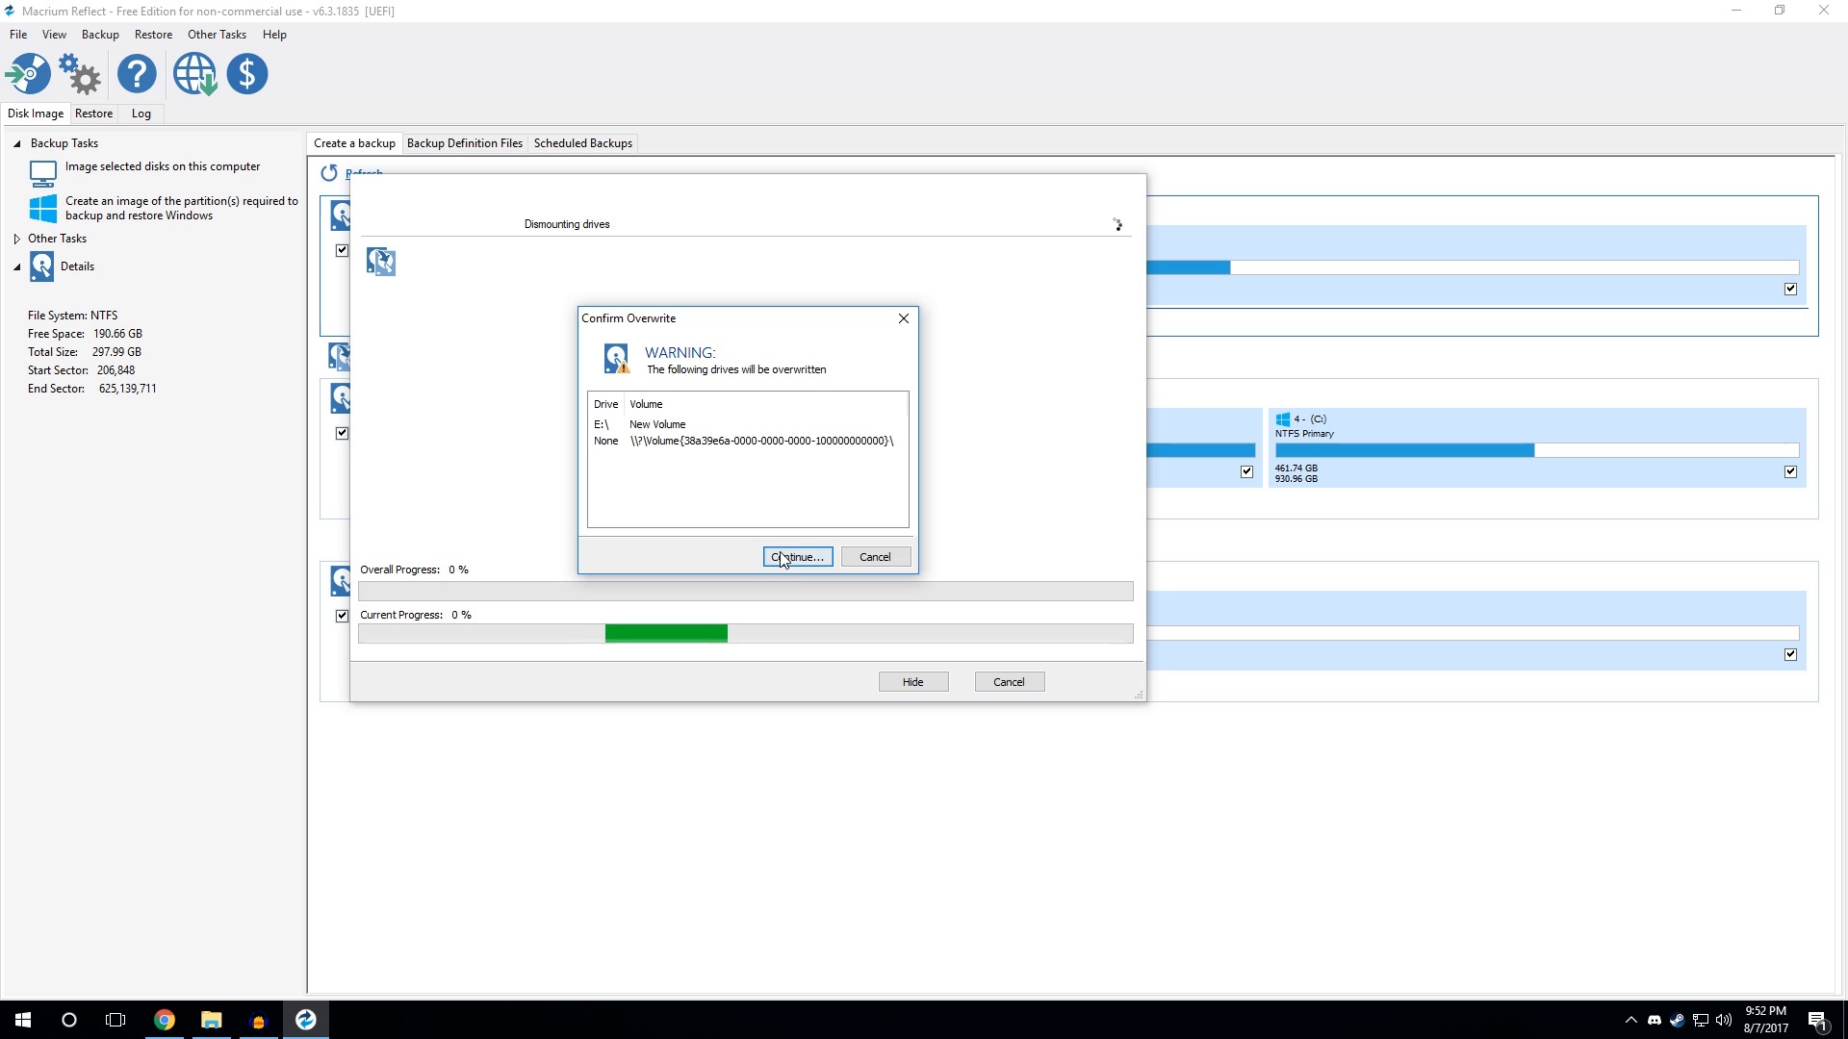
click(795, 557)
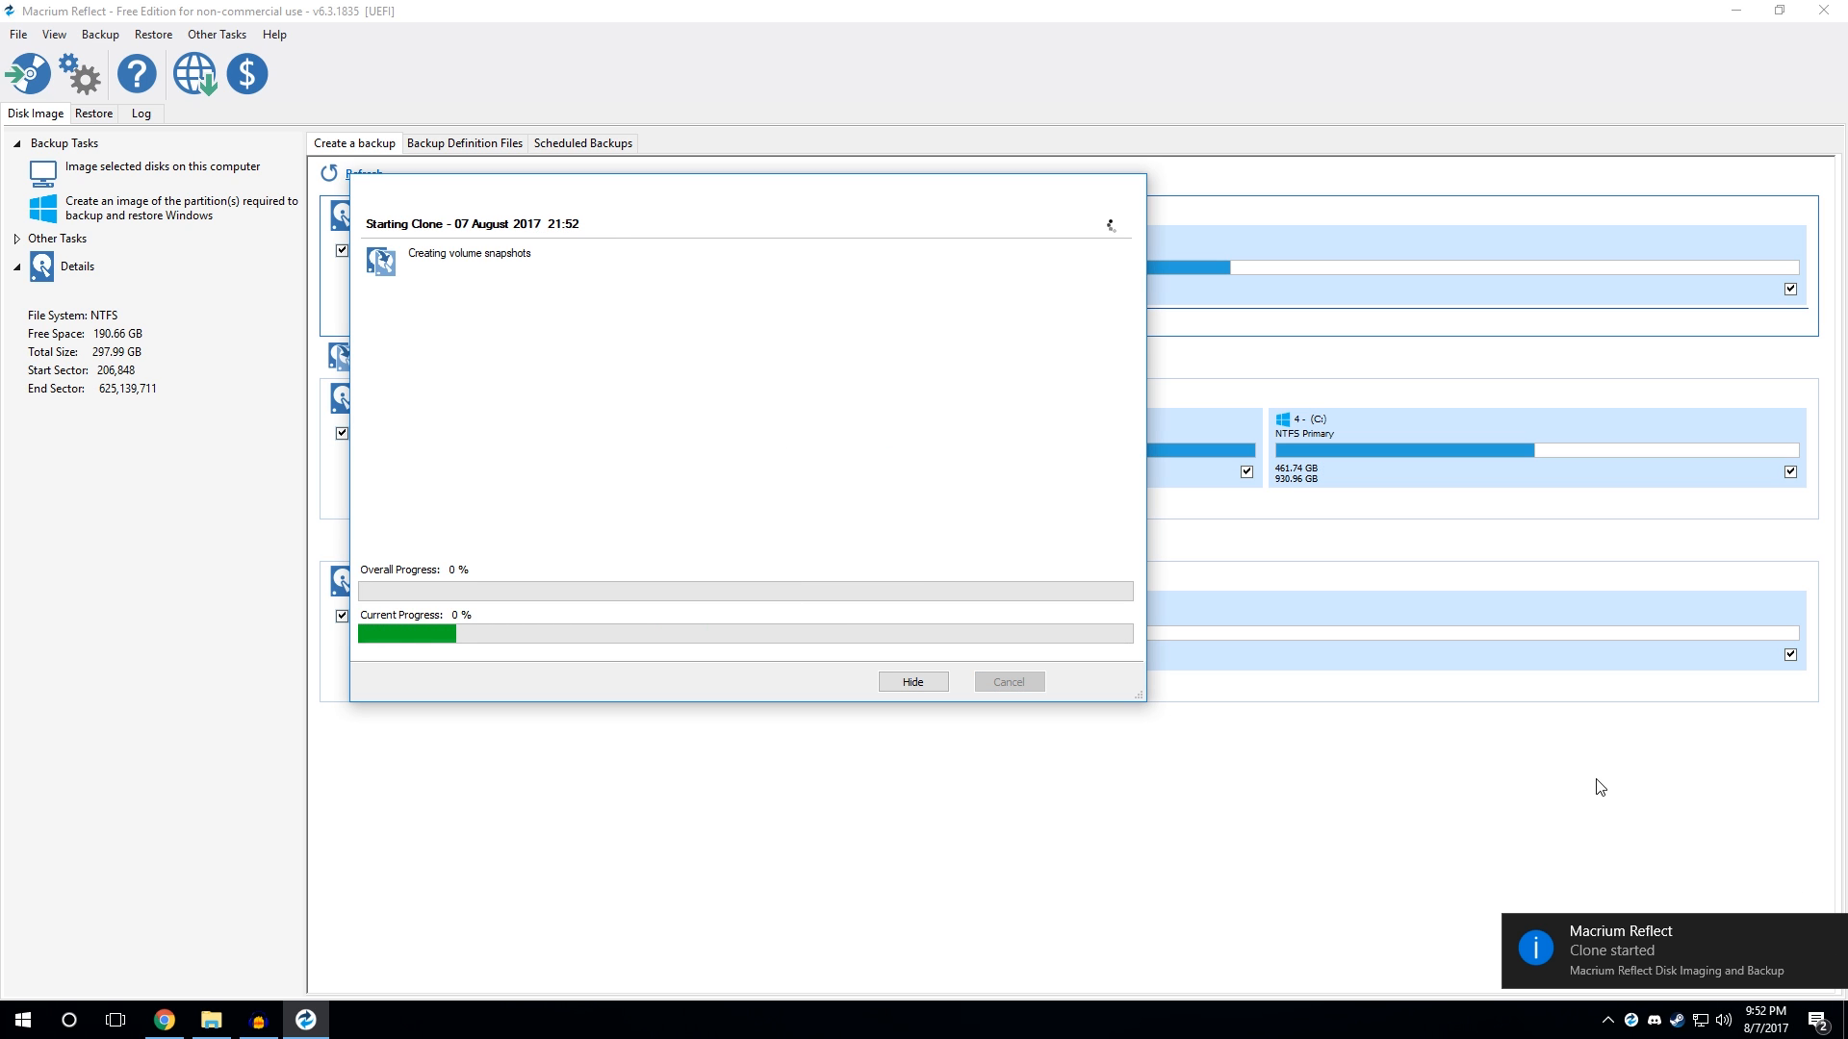
mouse_move(712, 668)
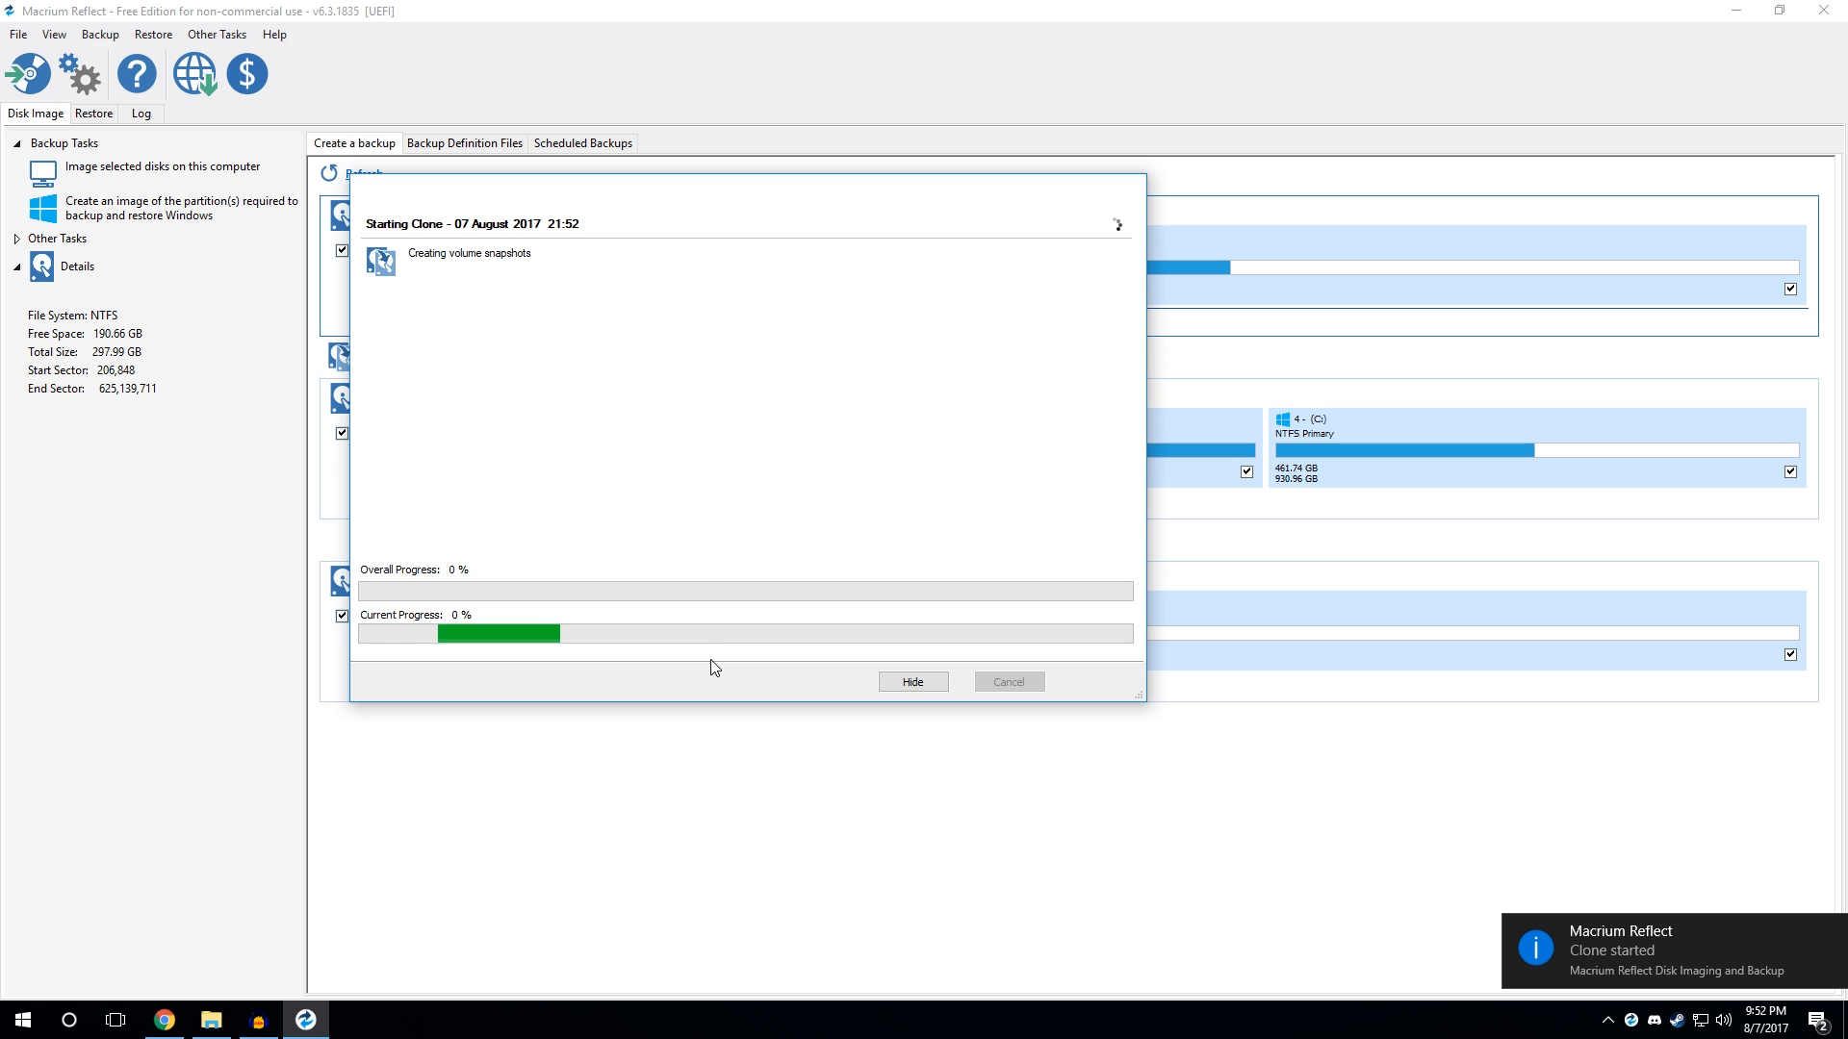